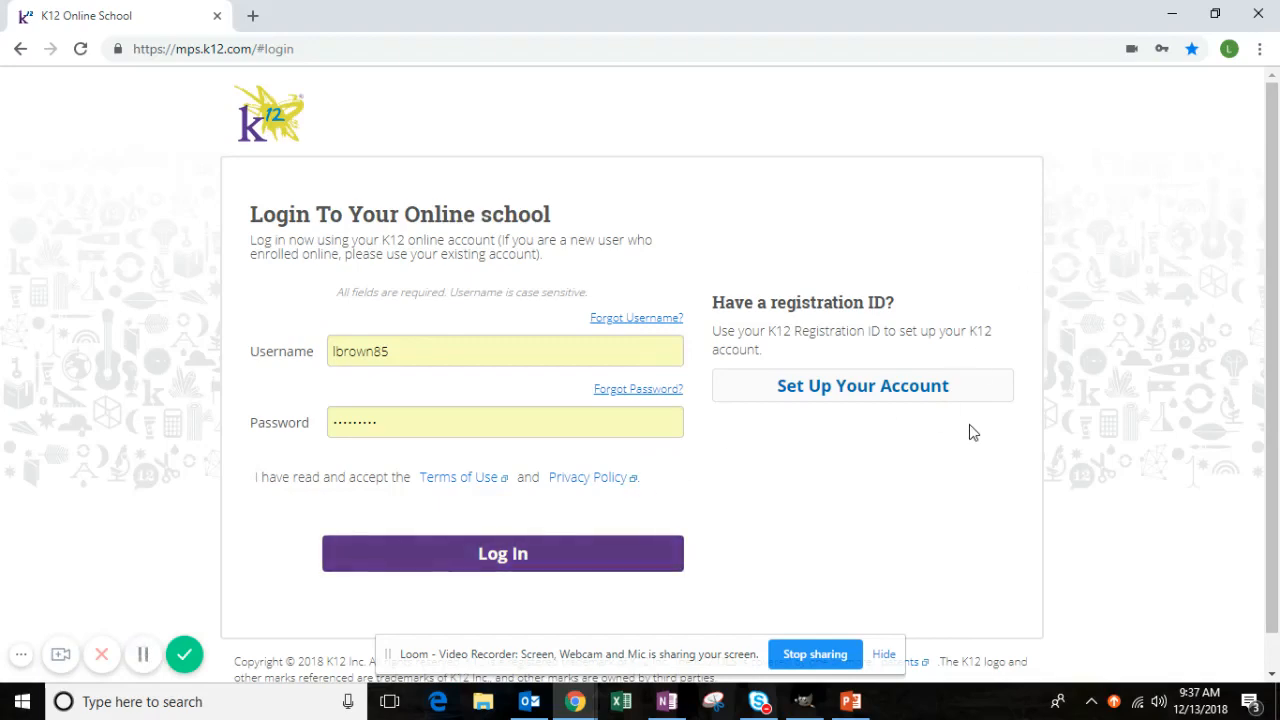
mouse_move(824, 700)
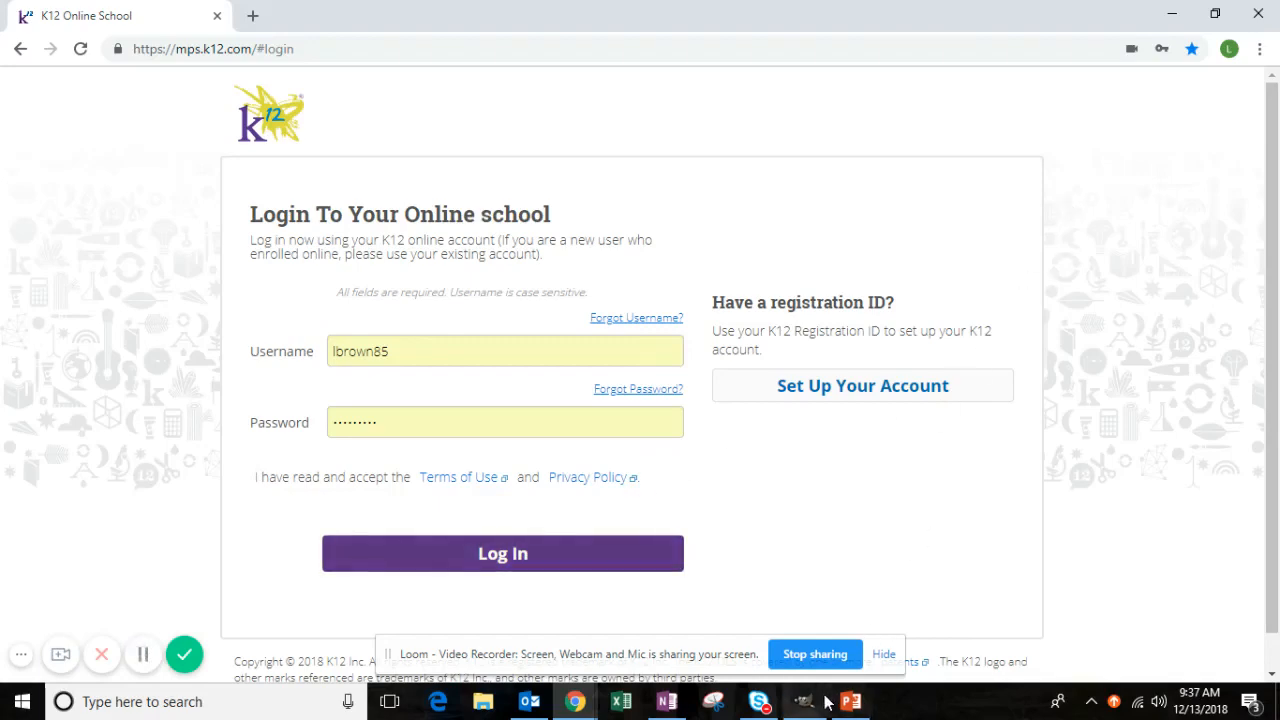
Step: Switch from the browser's K12 login page to the Fruit.xcf drawing in GIMP
click(804, 700)
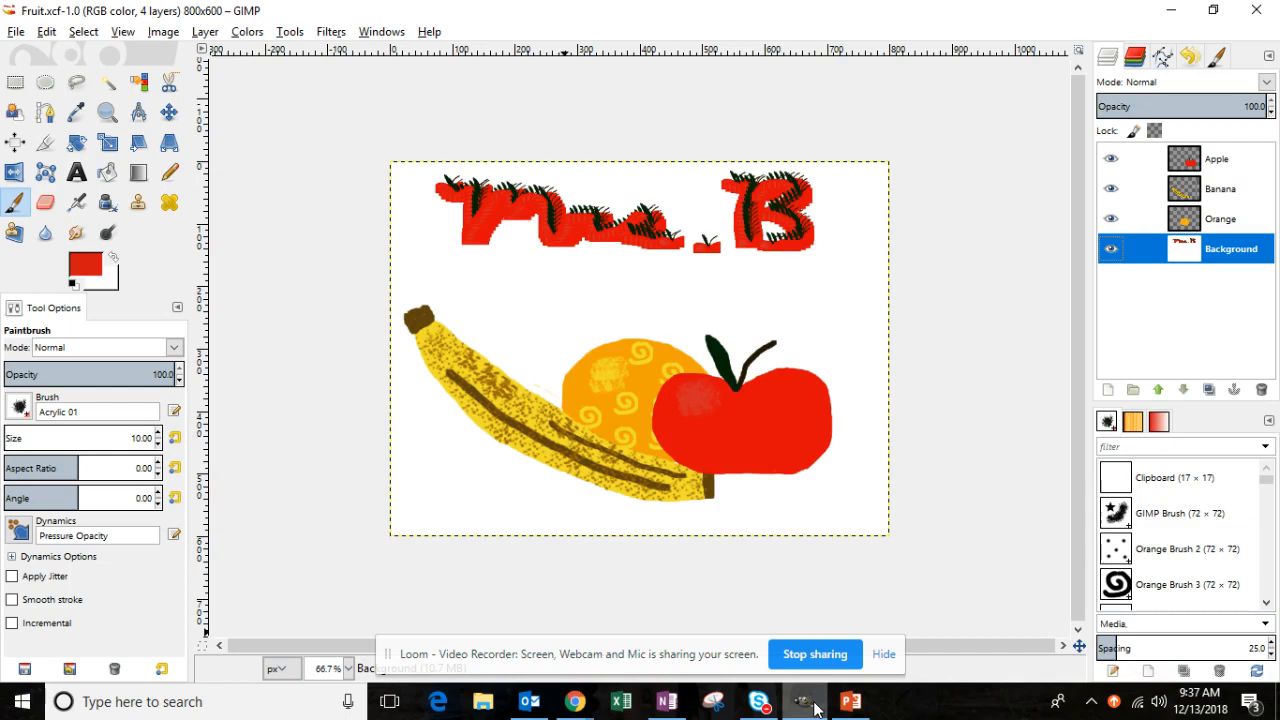
mouse_move(662, 204)
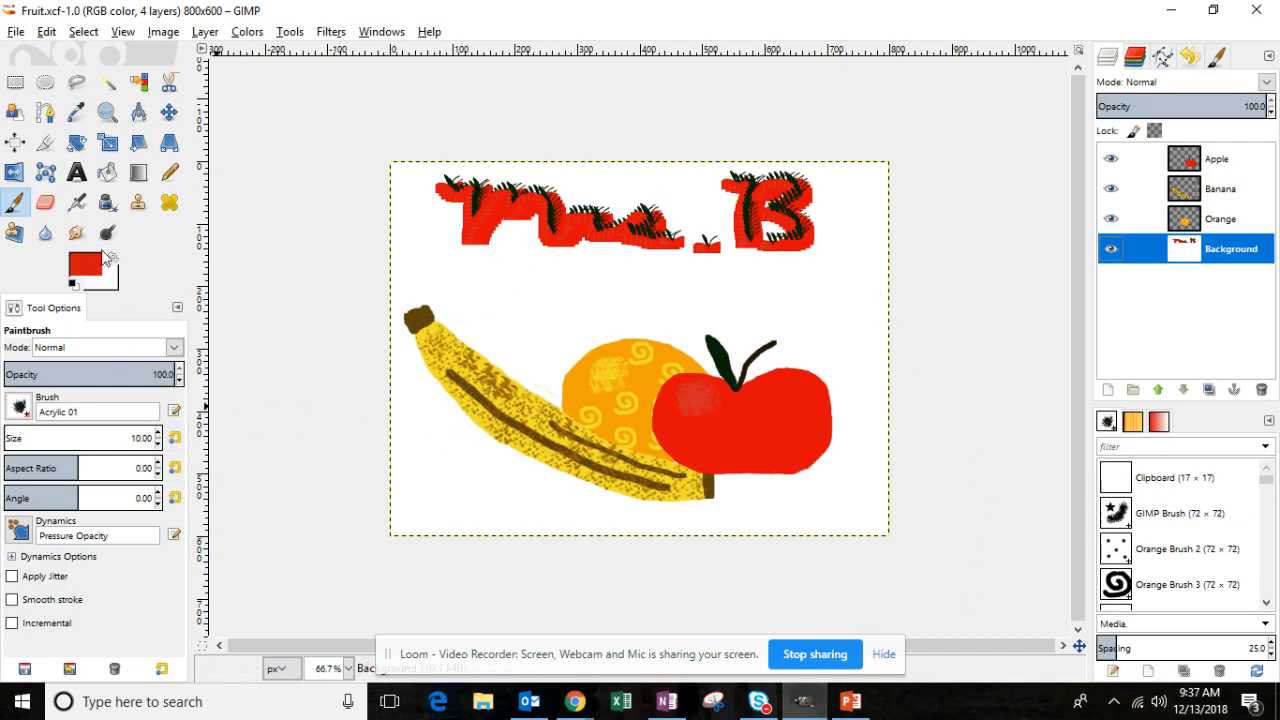
Step: Export the drawing as Fruit.jpg in Unit_06, accepting the default JPEG quality
click(16, 32)
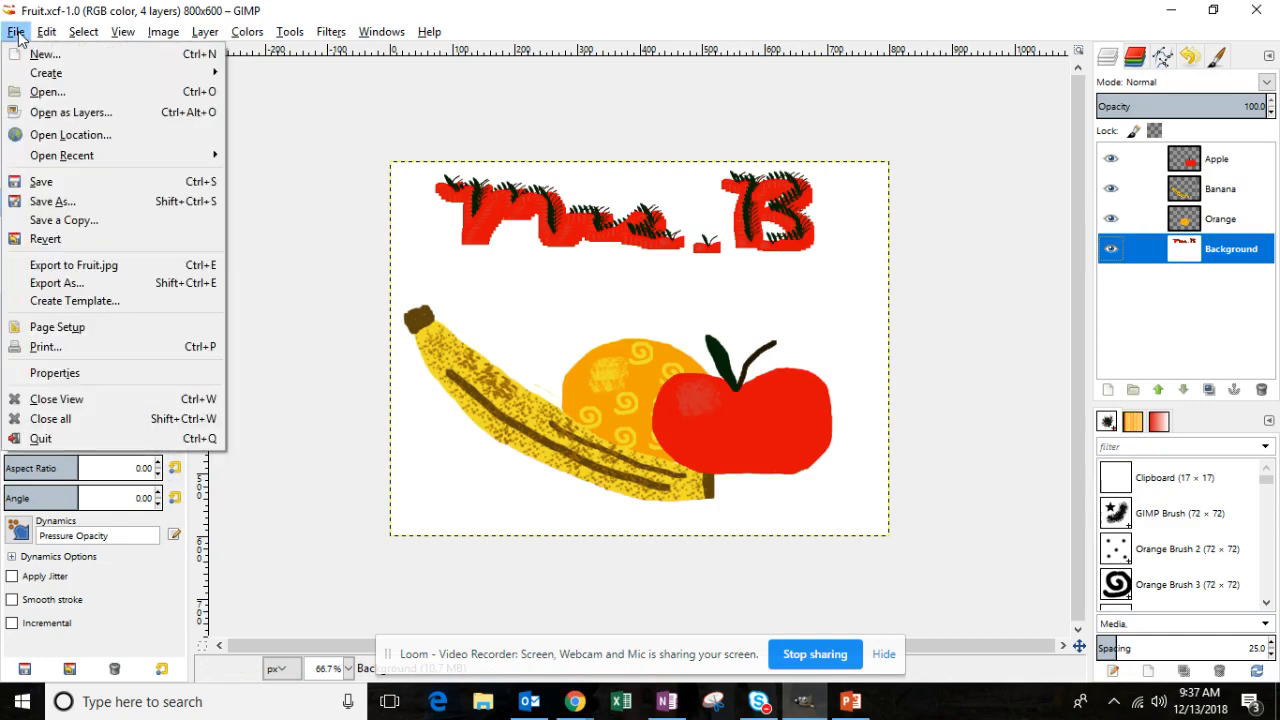
mouse_move(56, 284)
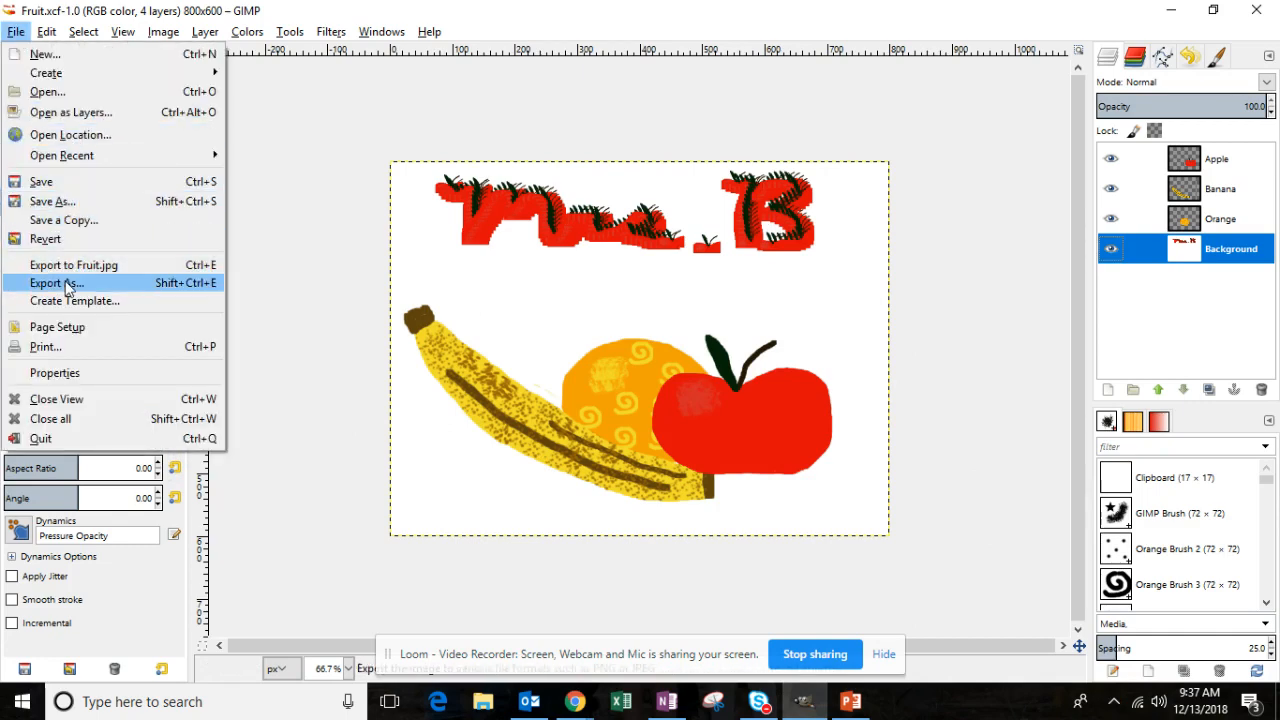
click(52, 284)
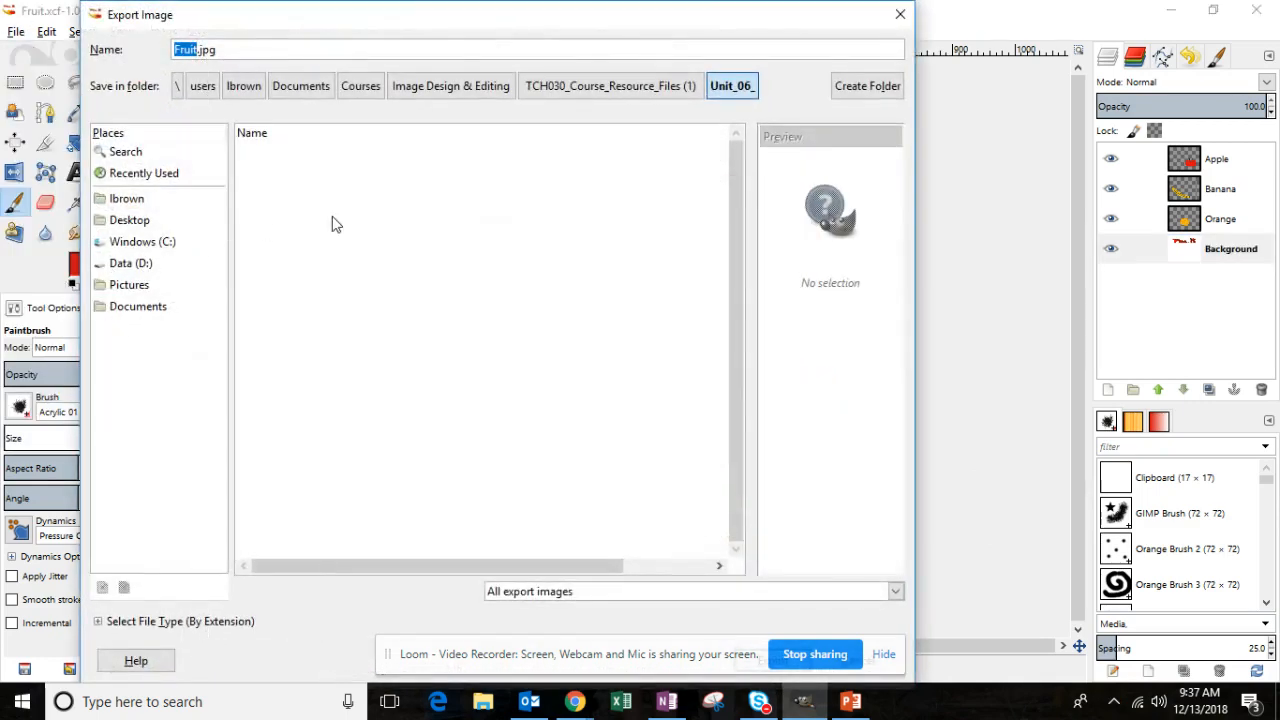
mouse_move(108, 328)
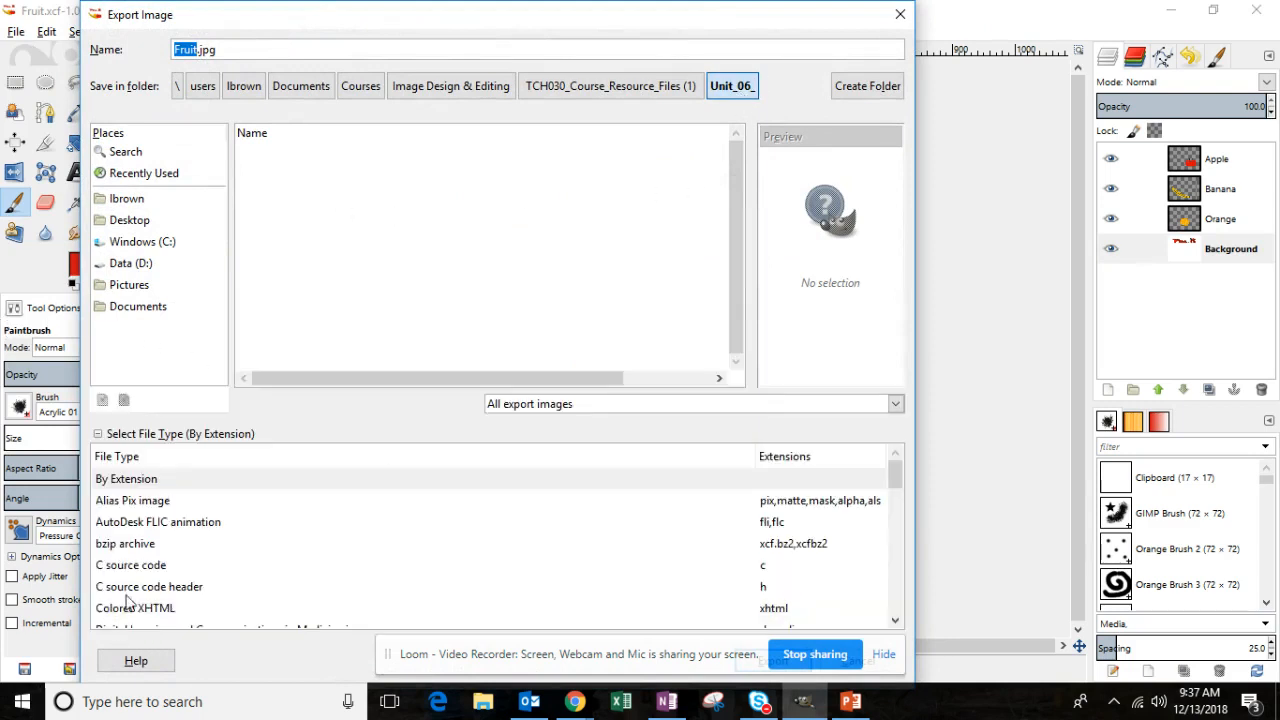
scroll(down, 3)
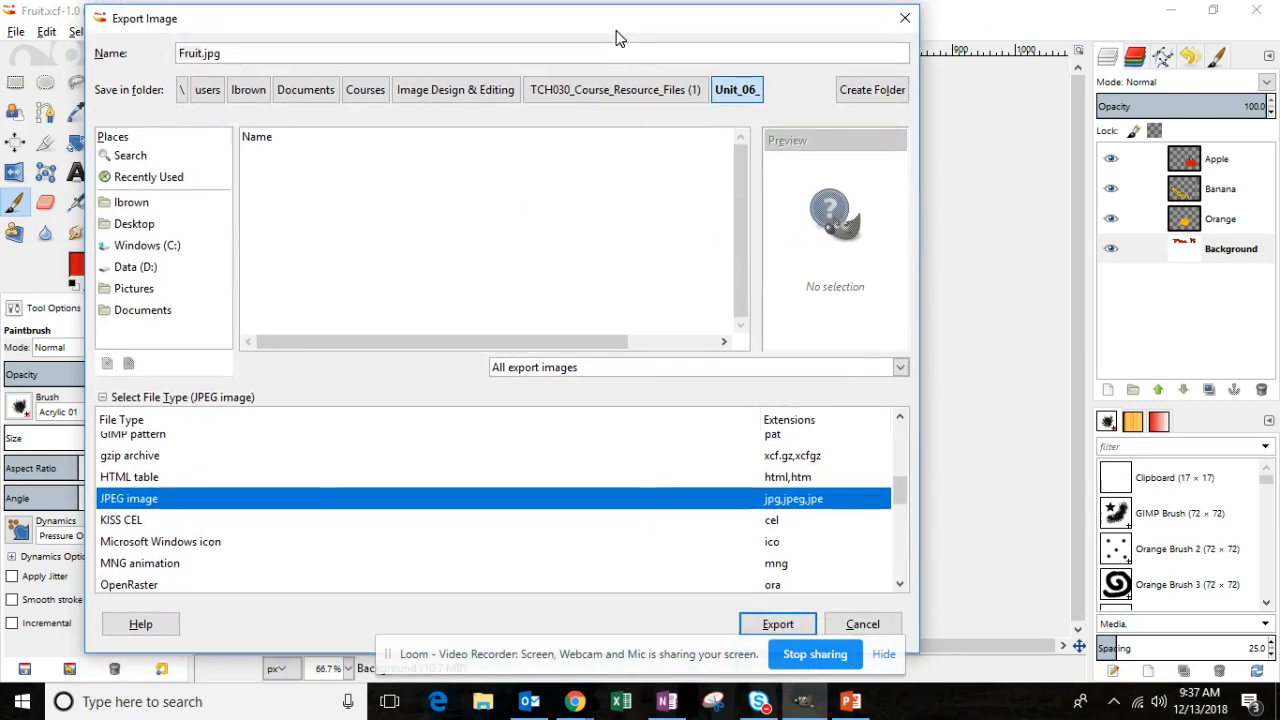
click(776, 624)
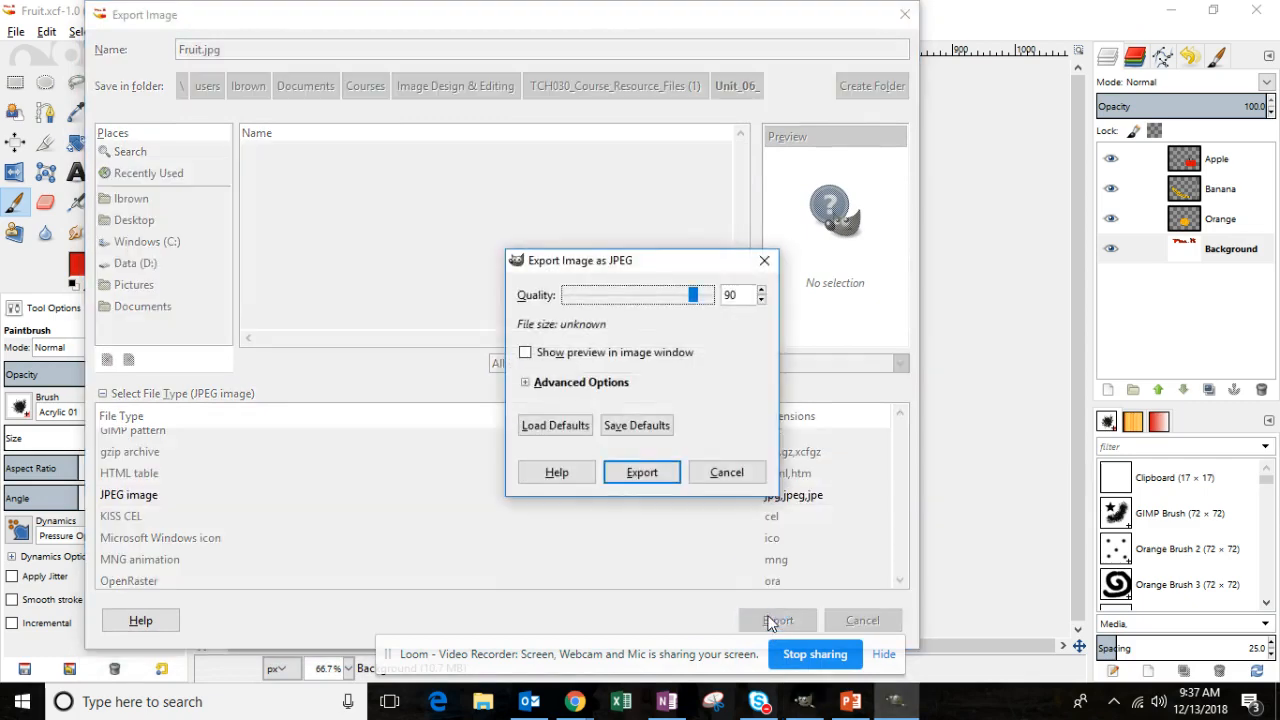
click(640, 472)
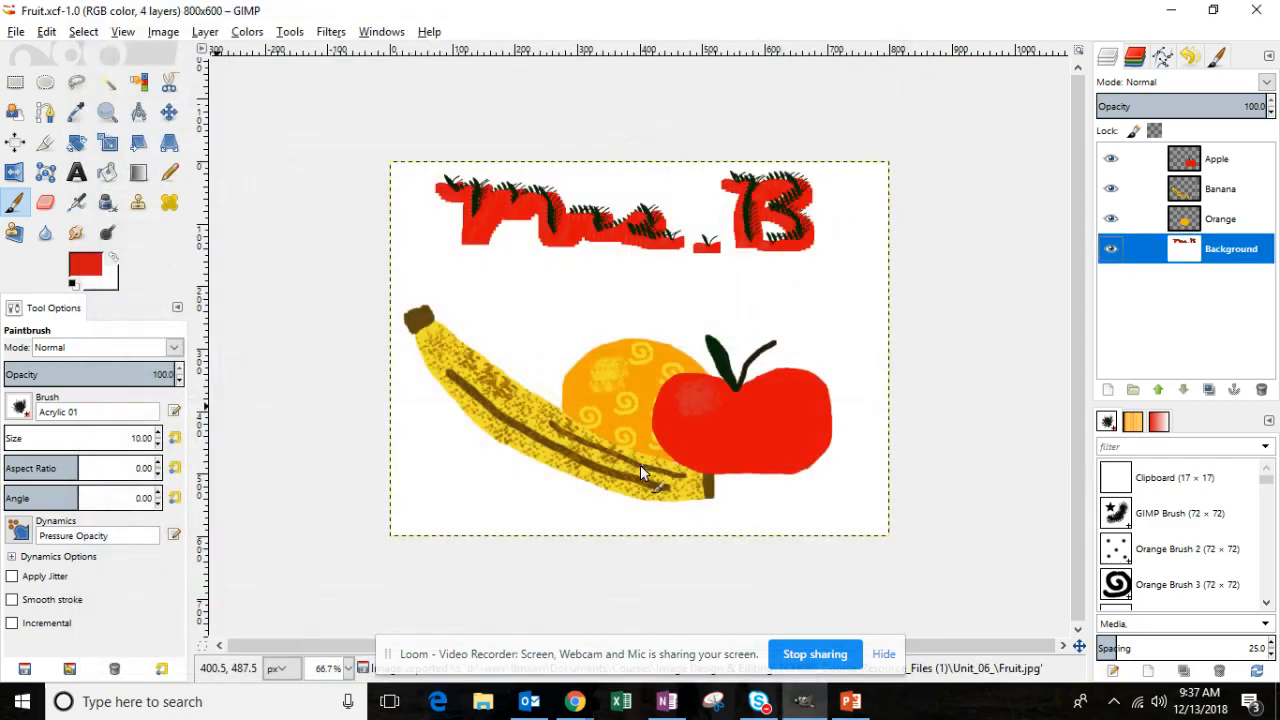
mouse_move(490, 212)
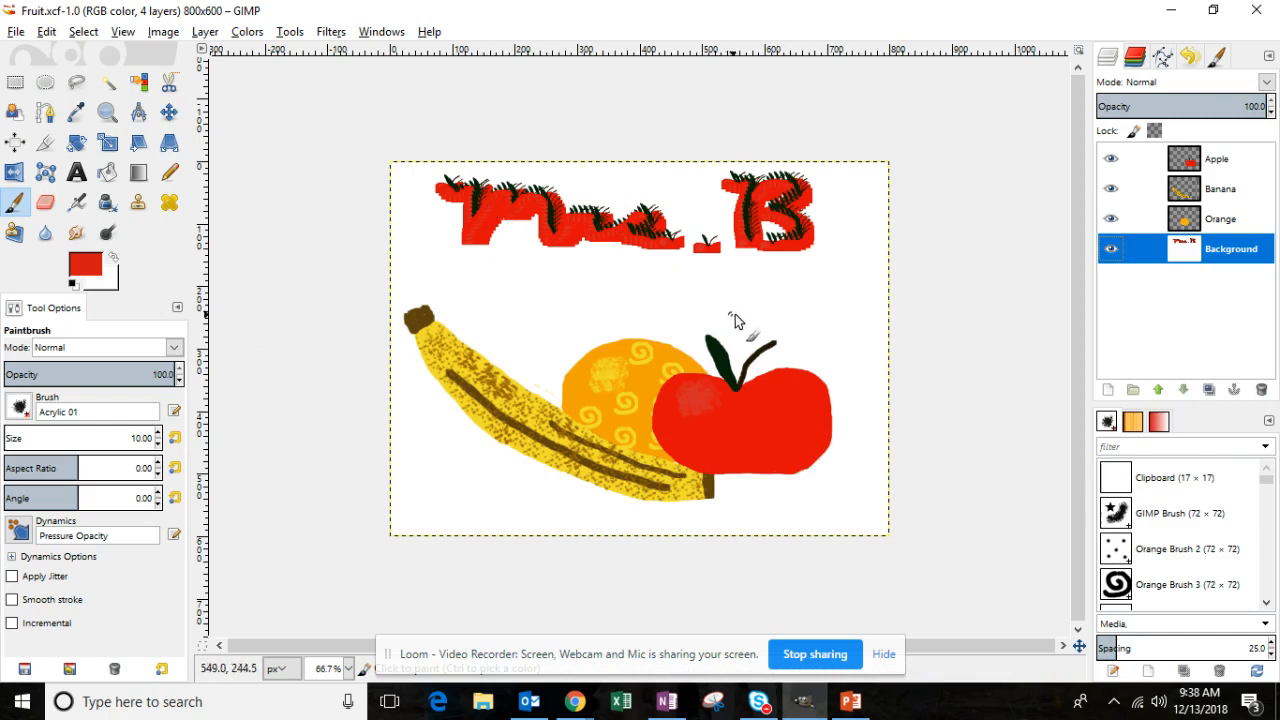
mouse_move(690, 188)
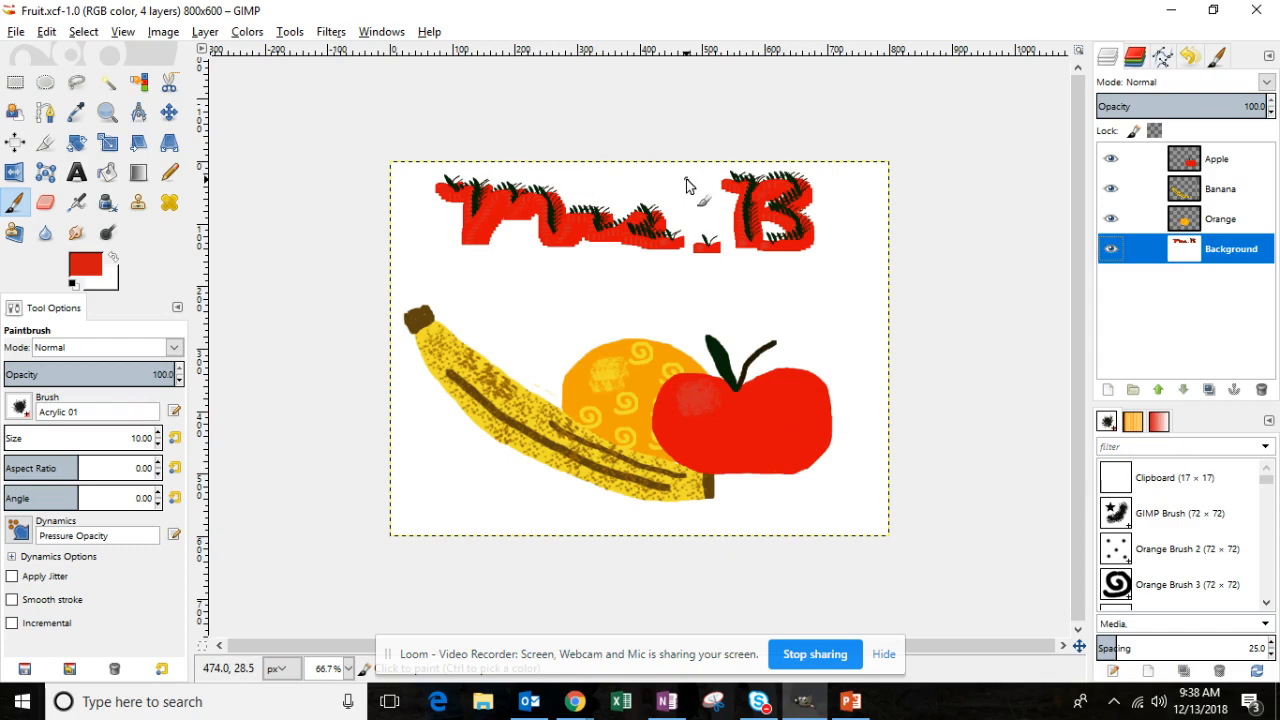
mouse_move(704, 250)
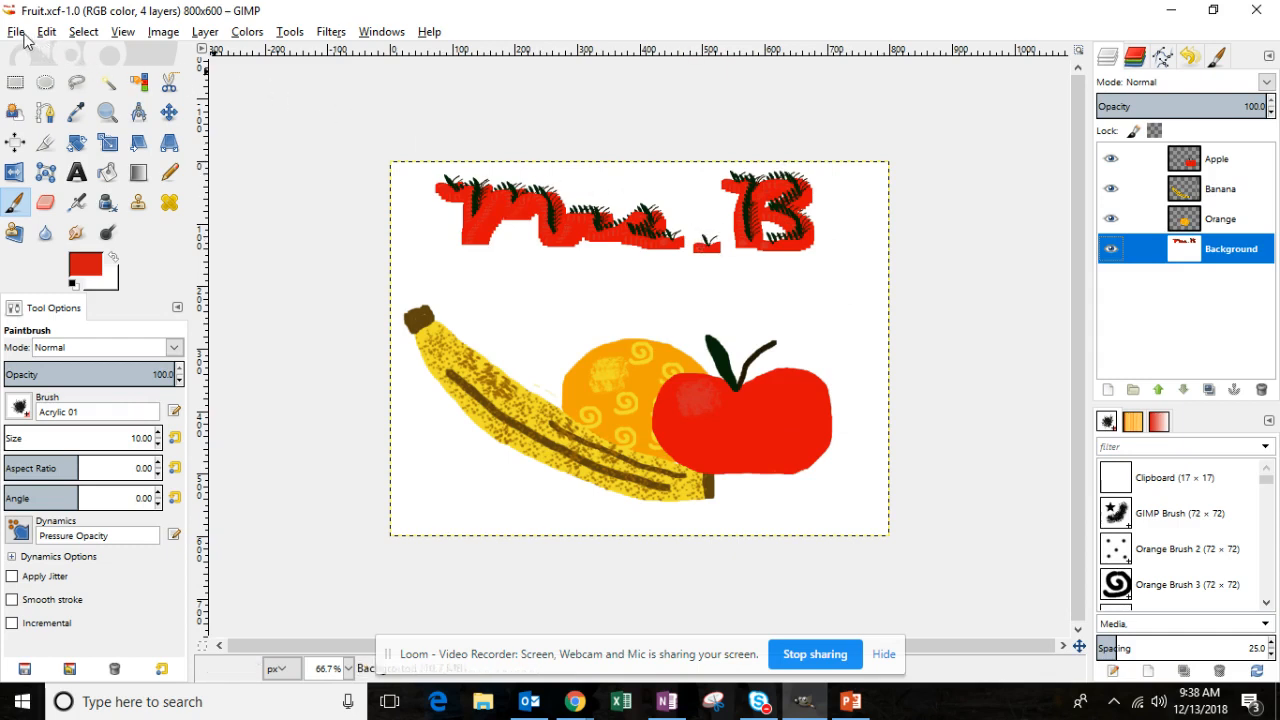
Step: Create a new blank 800×600 image with default settings
click(16, 32)
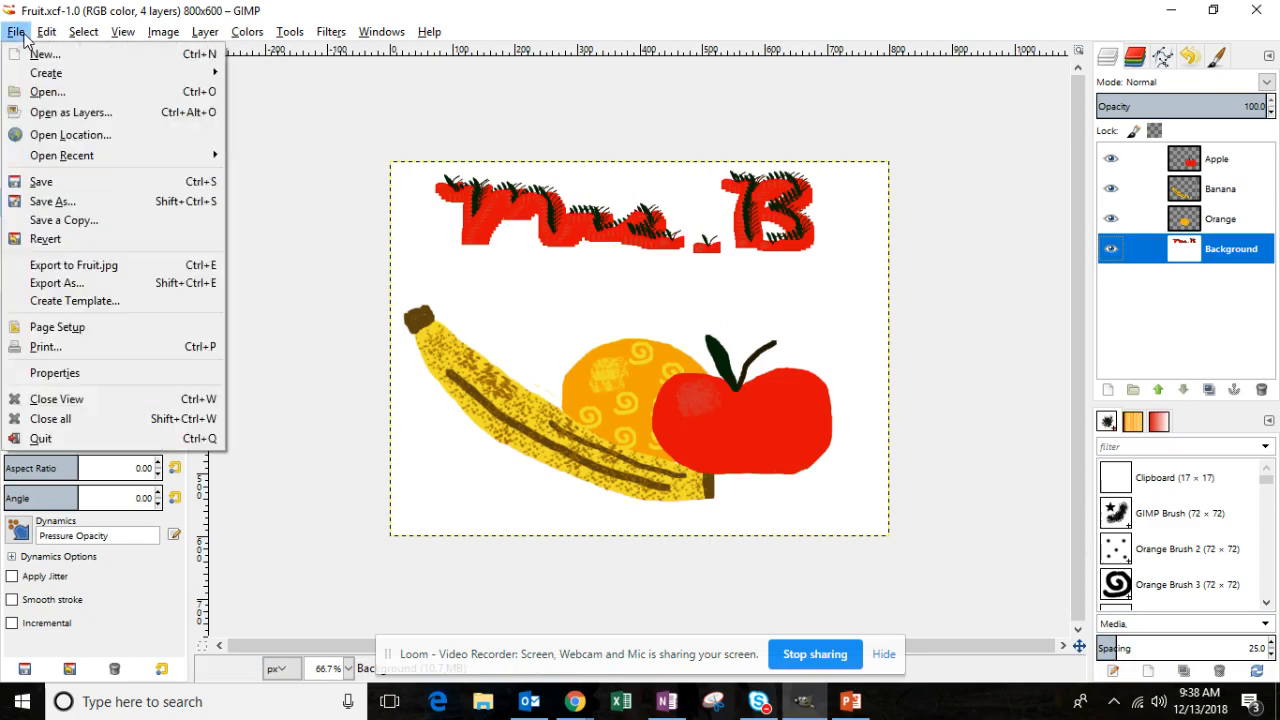
mouse_move(48, 92)
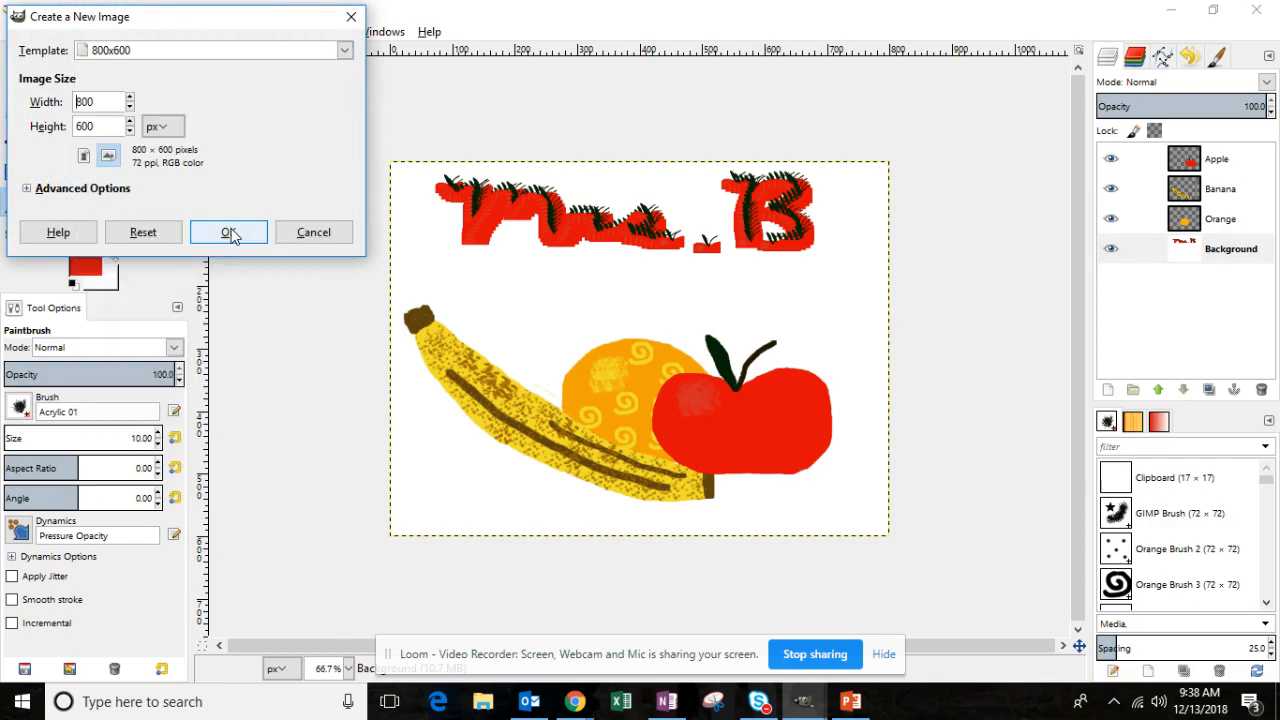
click(228, 232)
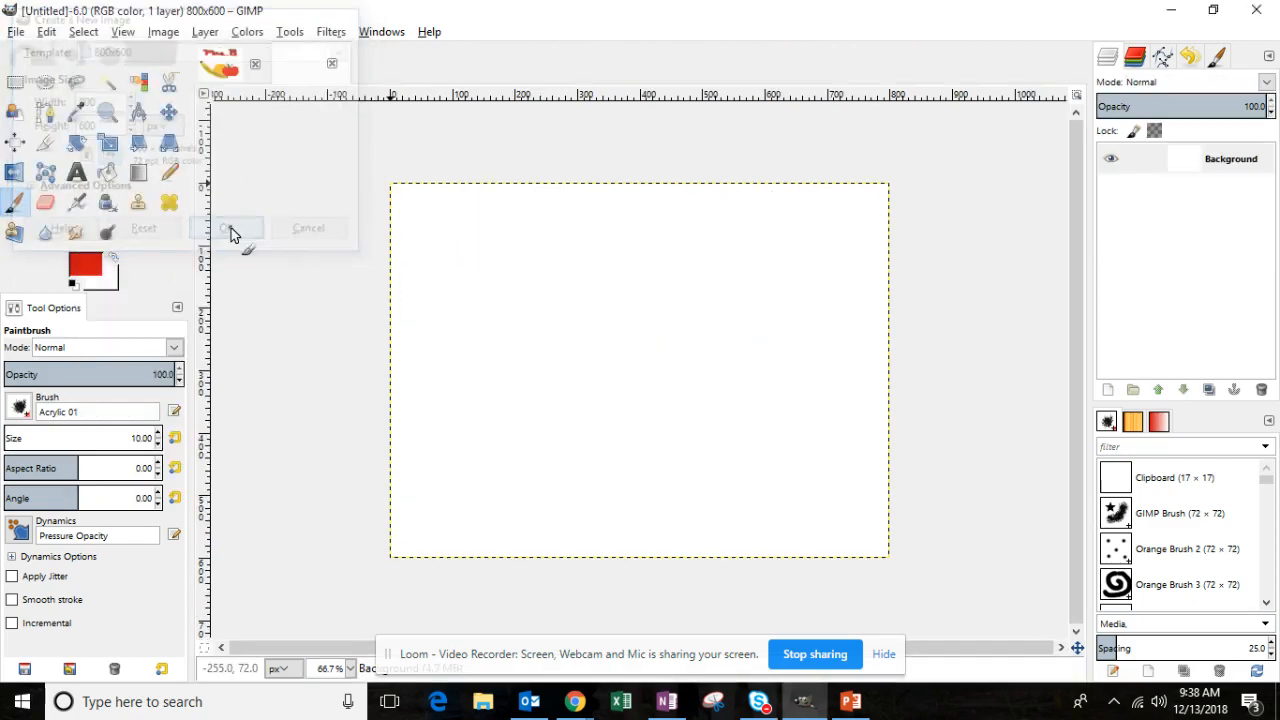
click(228, 228)
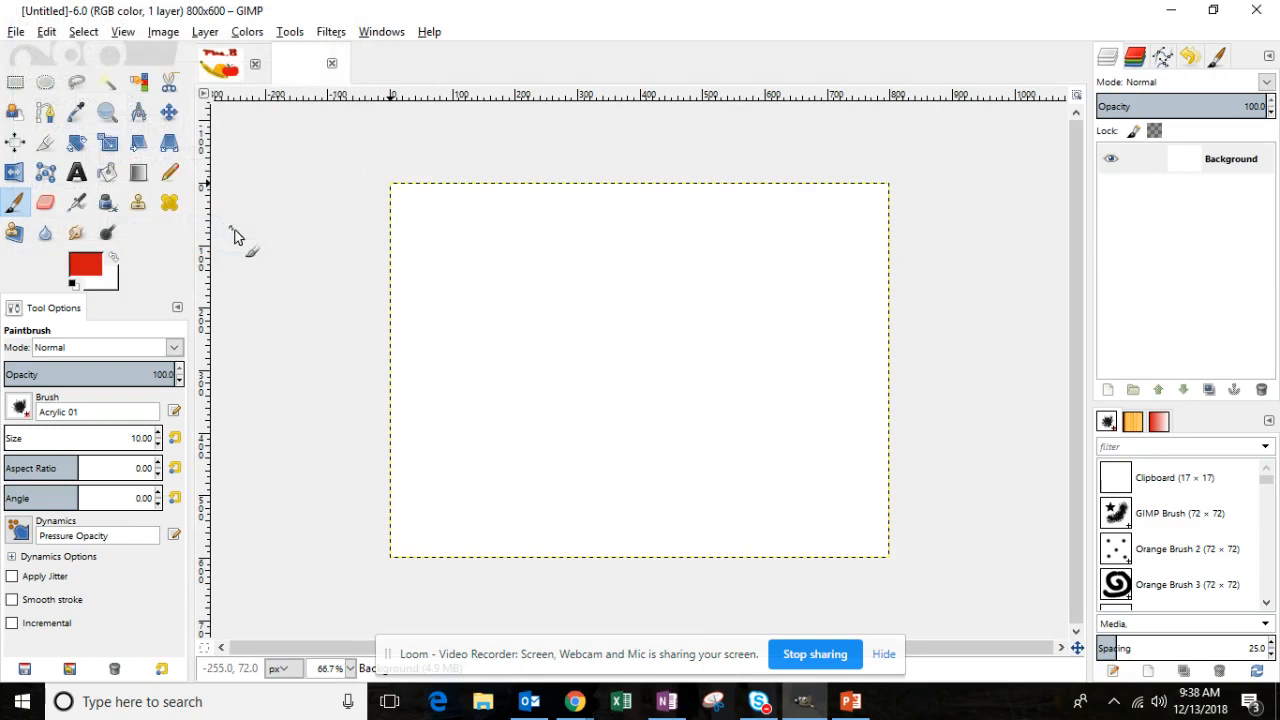
mouse_move(816, 676)
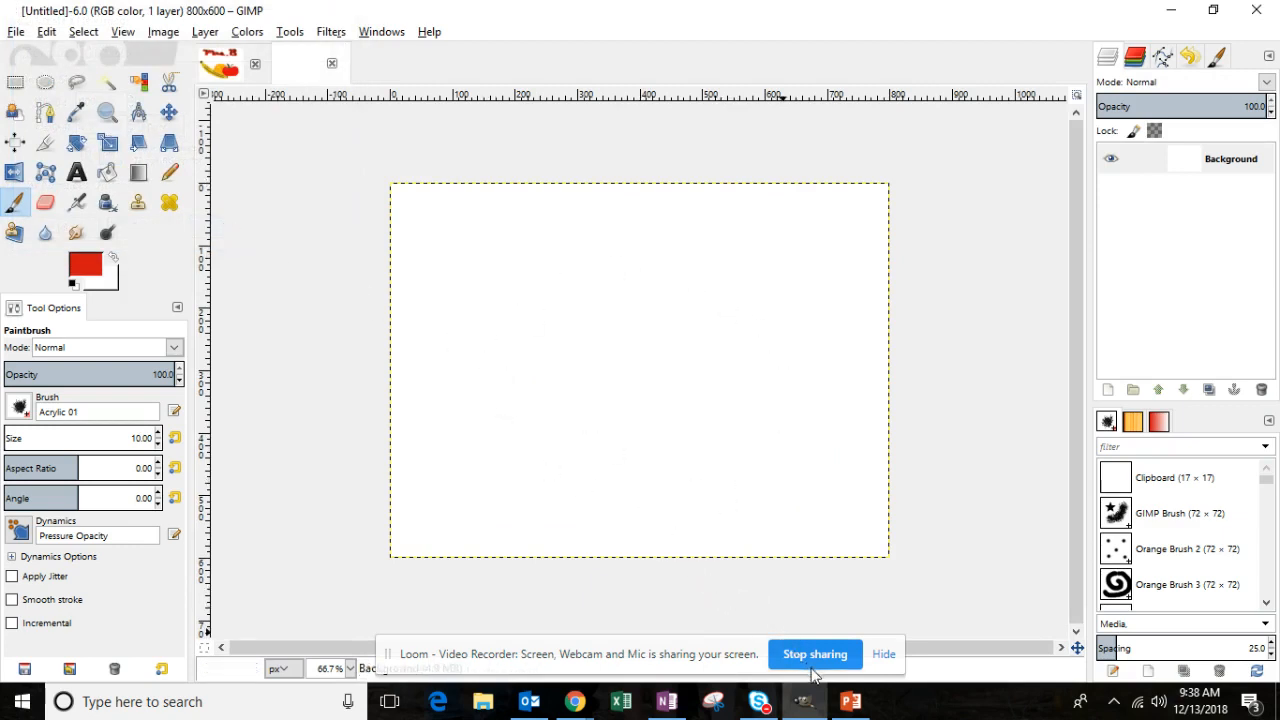
Step: Save the blank image as Draw_Without_Tracing.xcf in the Unit_06 folder
click(16, 32)
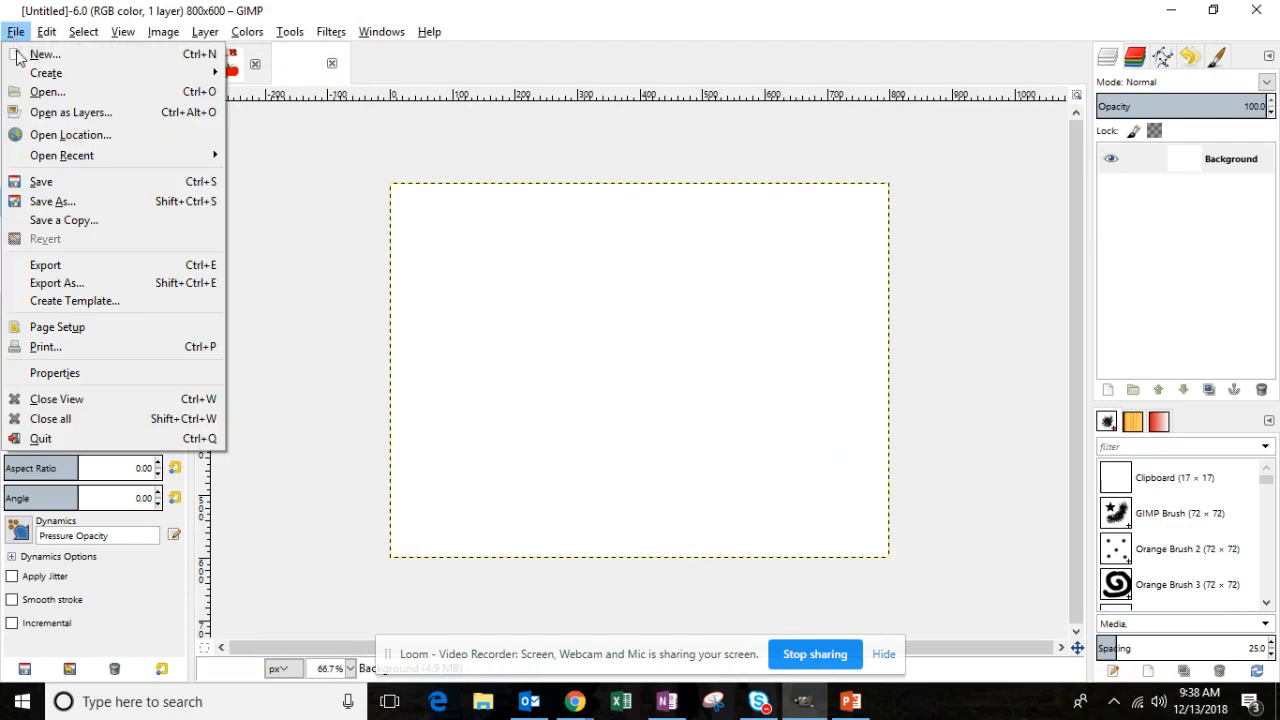
click(40, 180)
text(Draw_Without_Tracing.xcf)
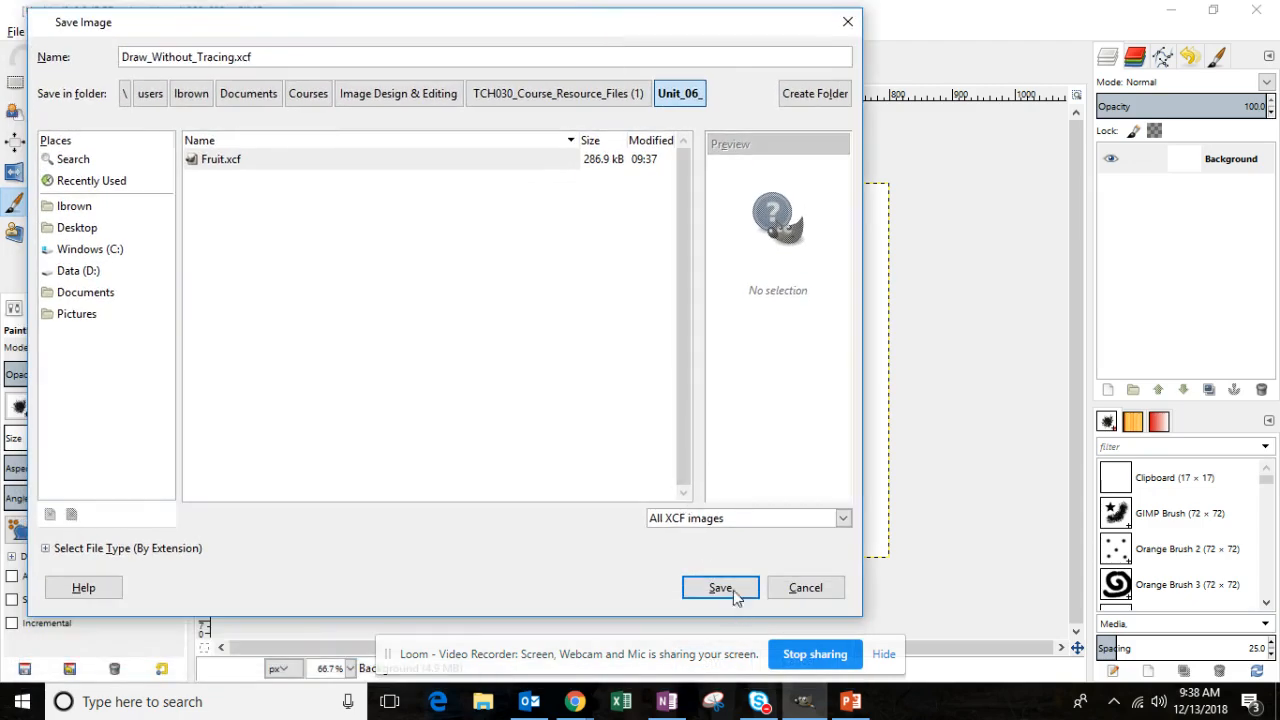
click(720, 588)
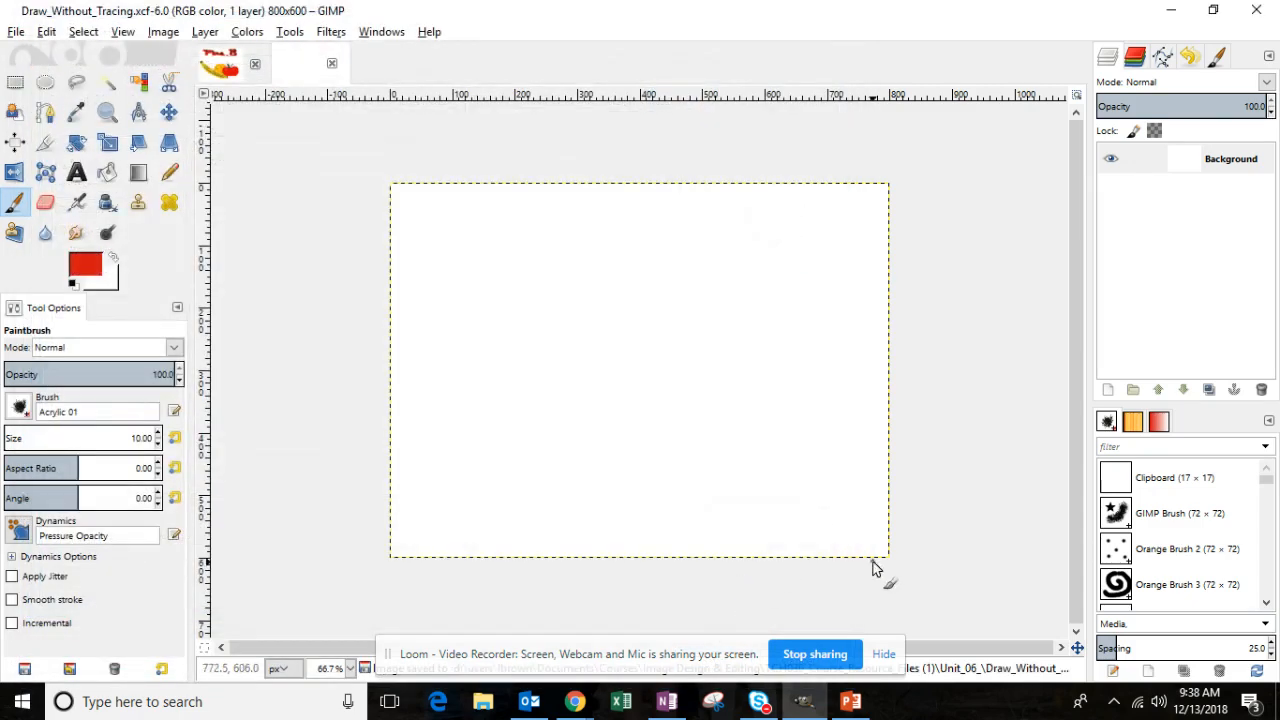
click(852, 700)
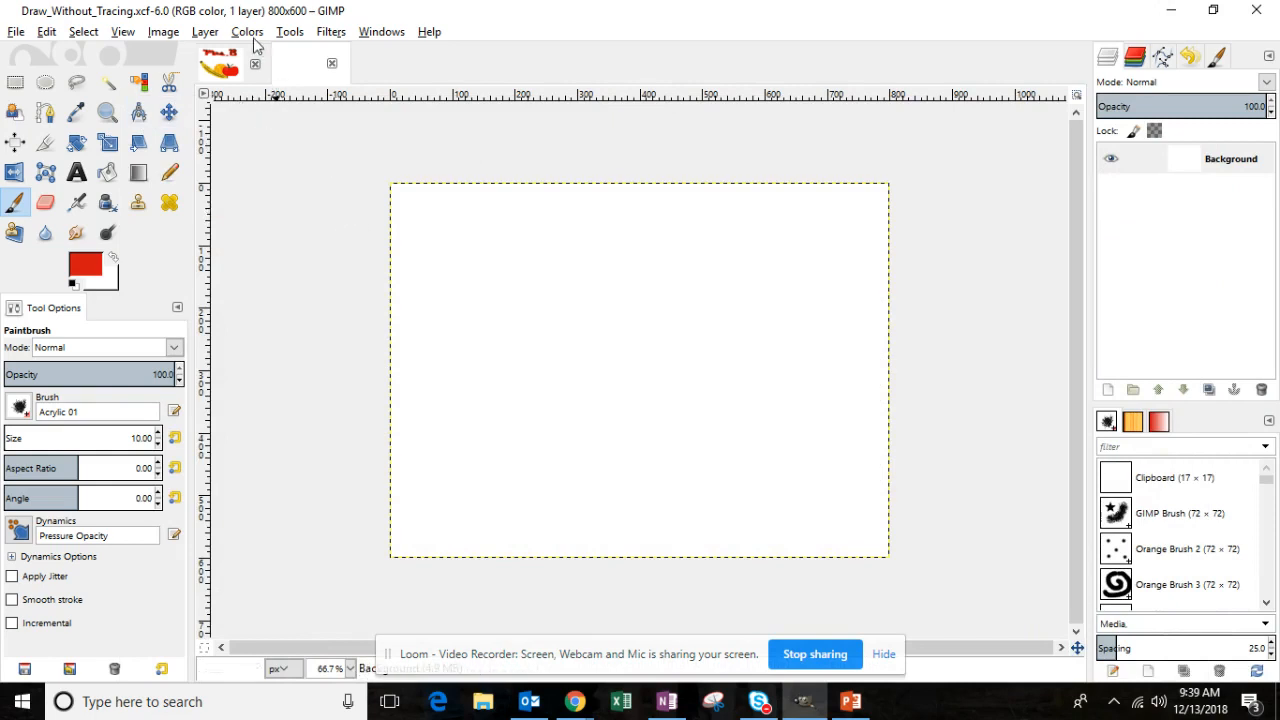
Step: Add a transparent layer named Christmas Tree above the background
click(204, 32)
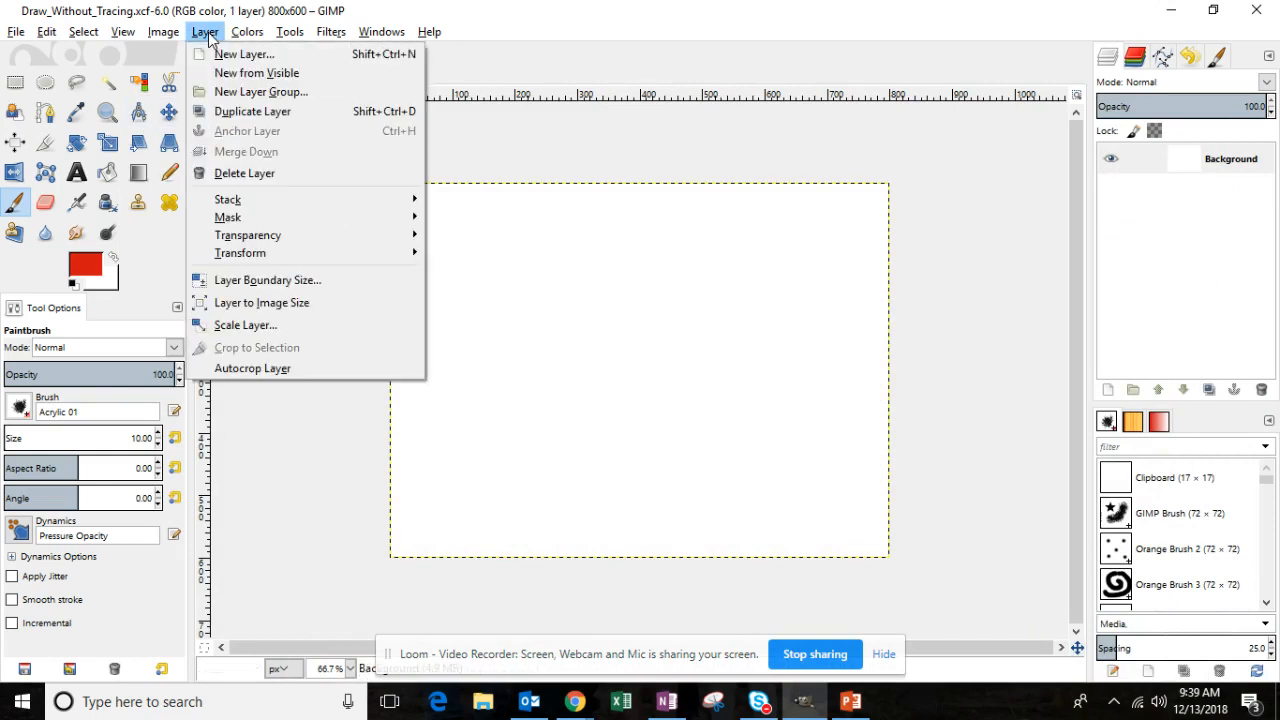
click(244, 54)
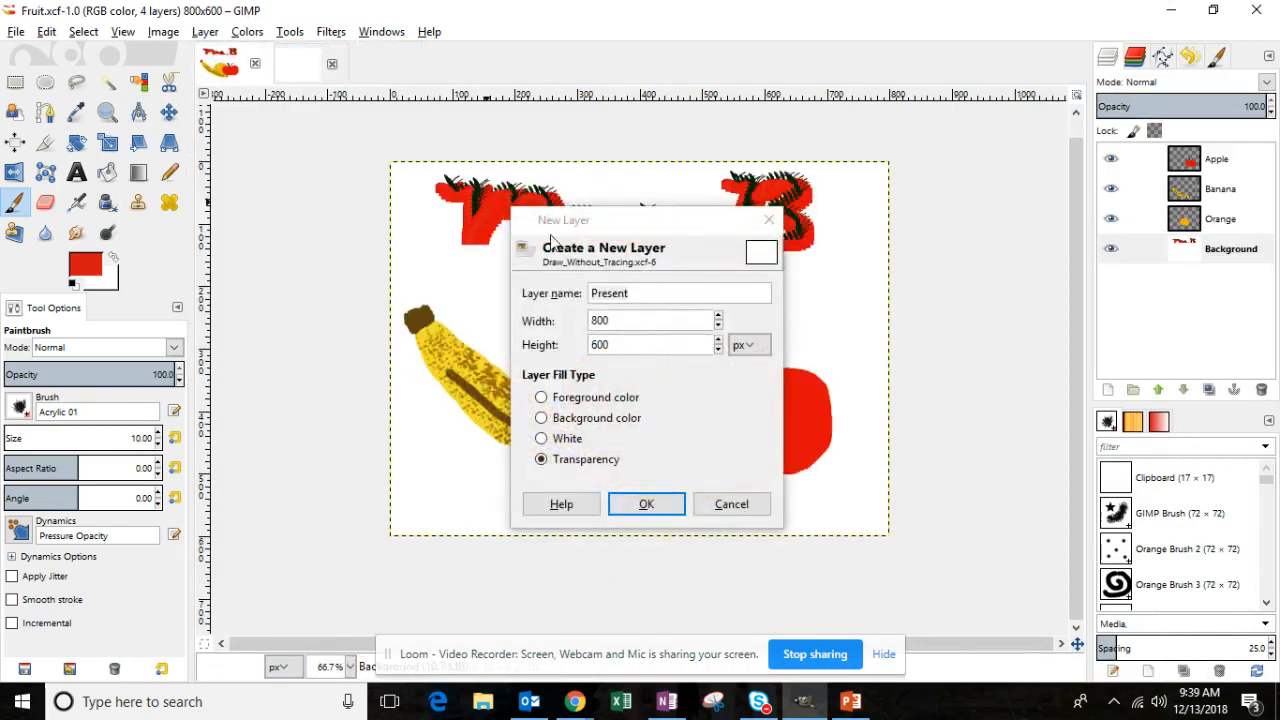
mouse_move(744, 458)
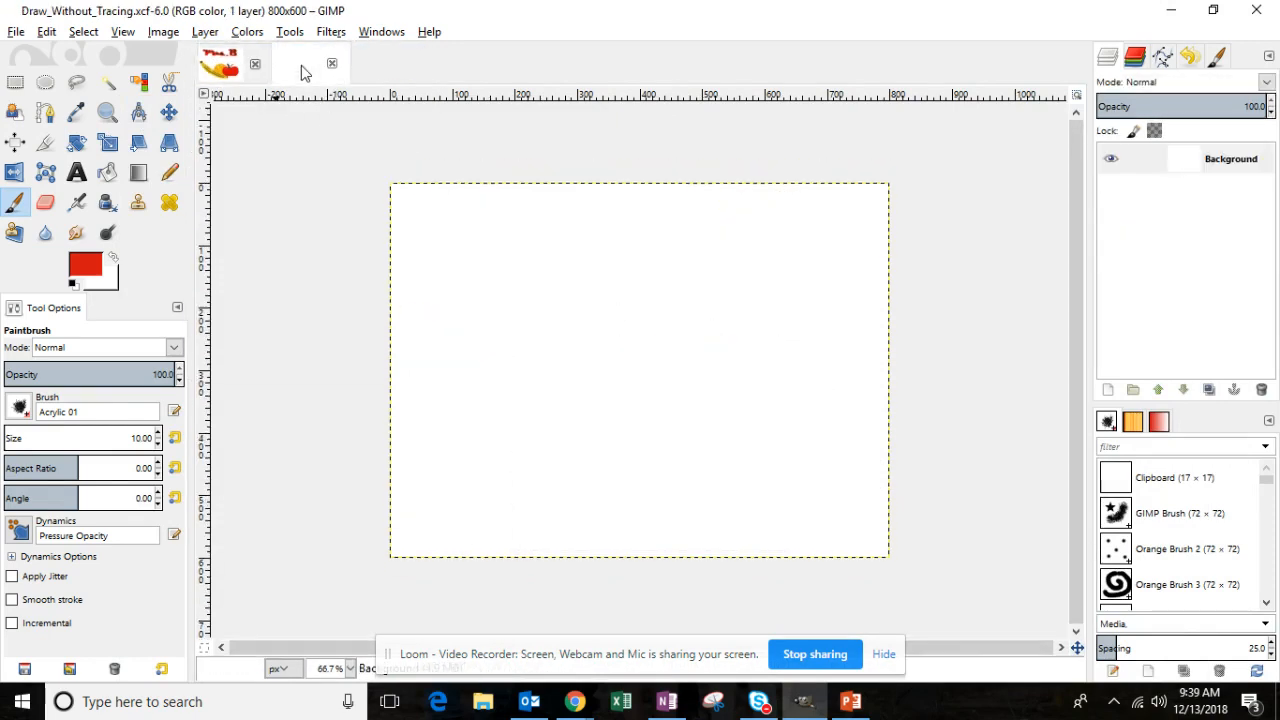
click(204, 32)
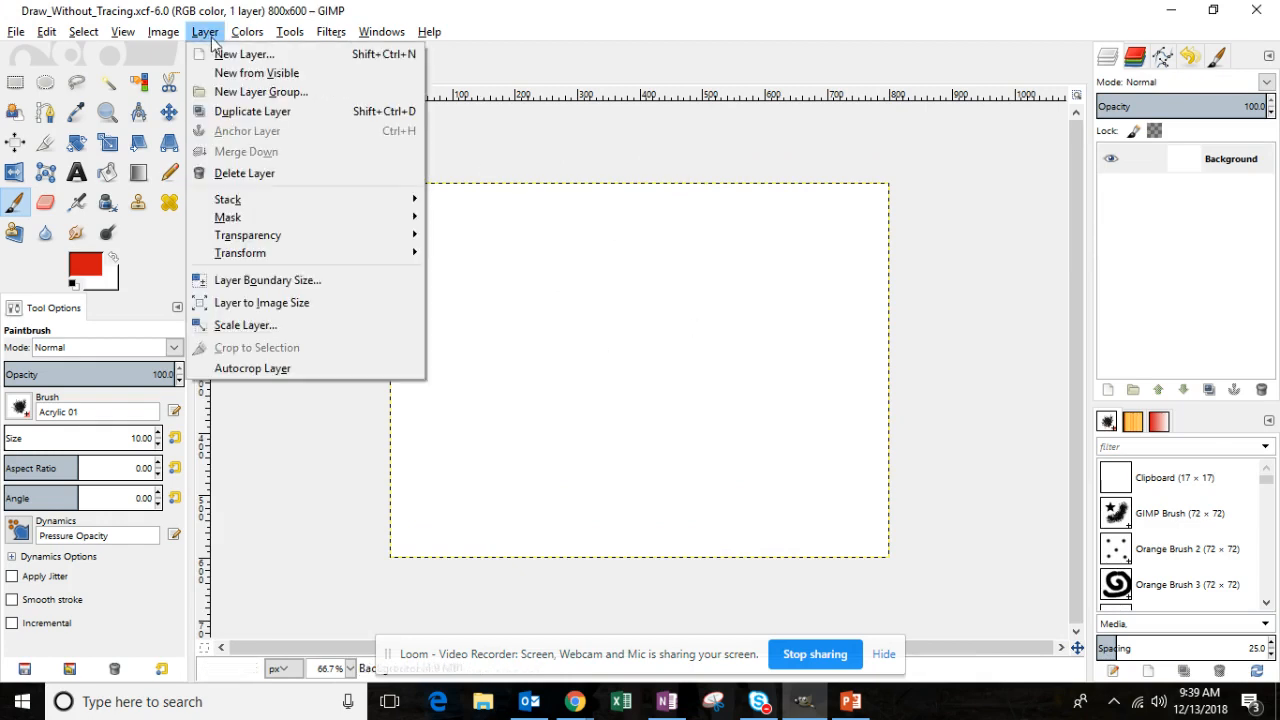
click(244, 52)
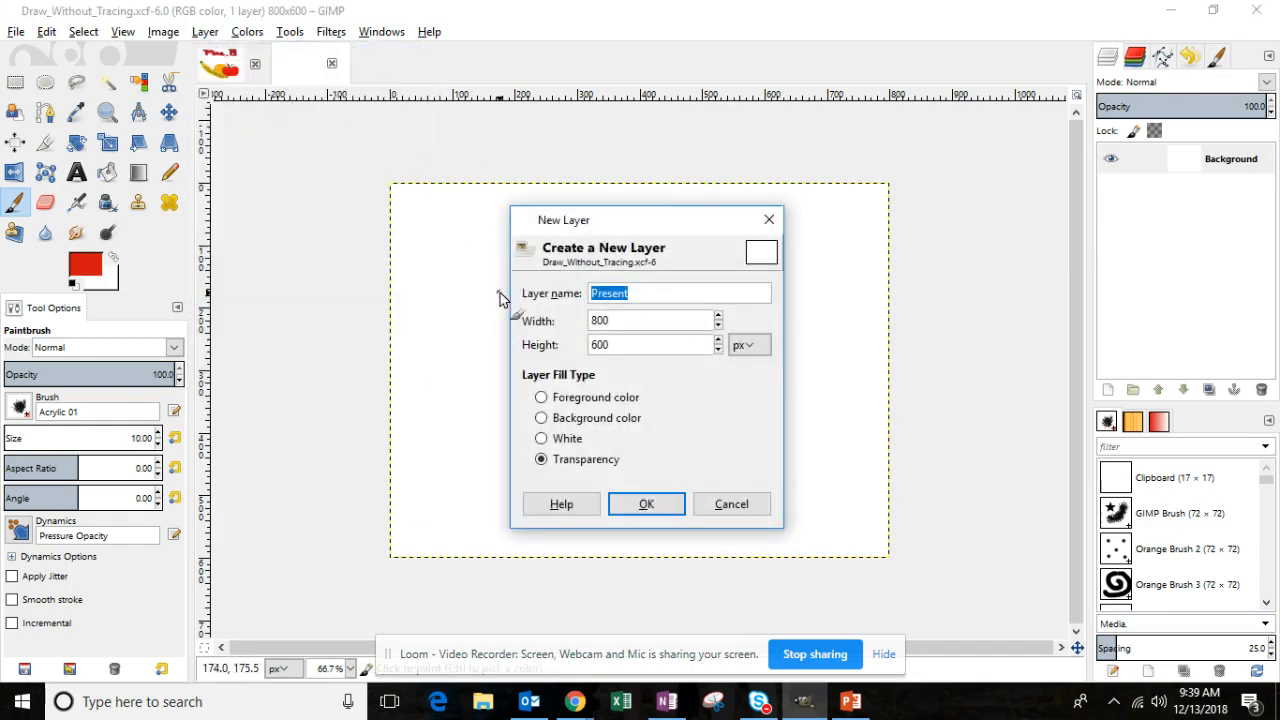
mouse_move(504, 298)
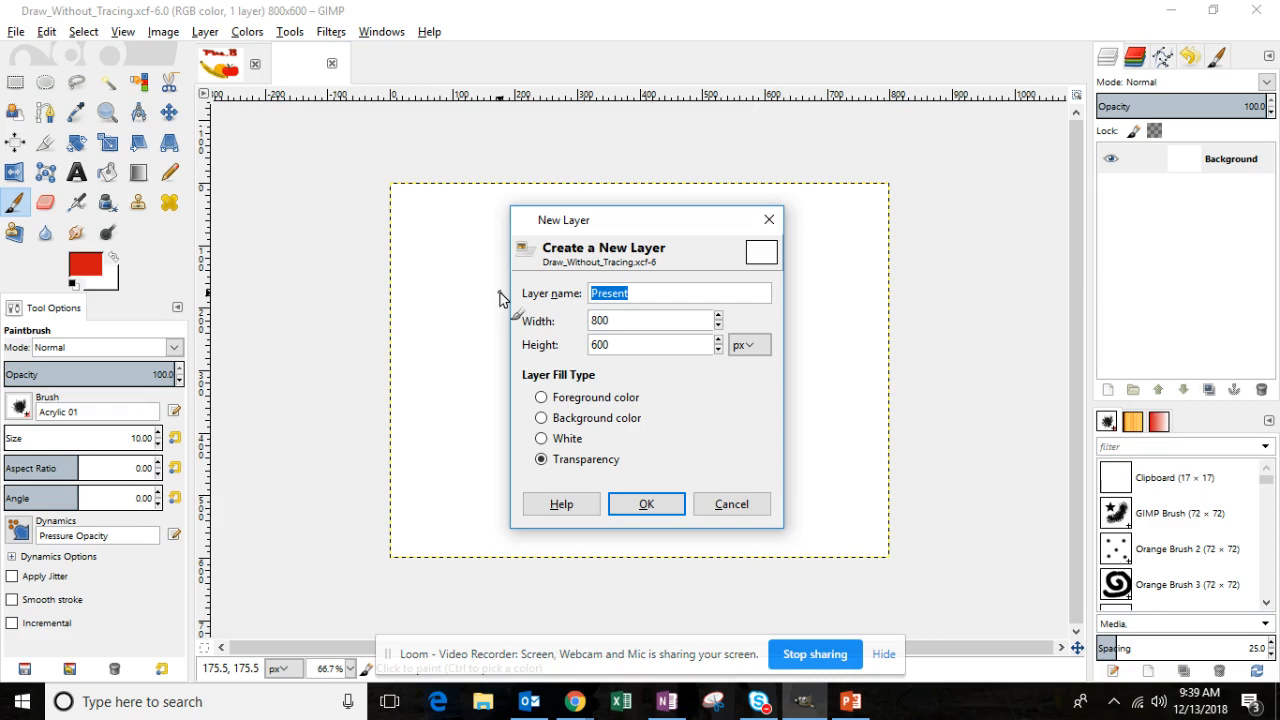
text(Christ)
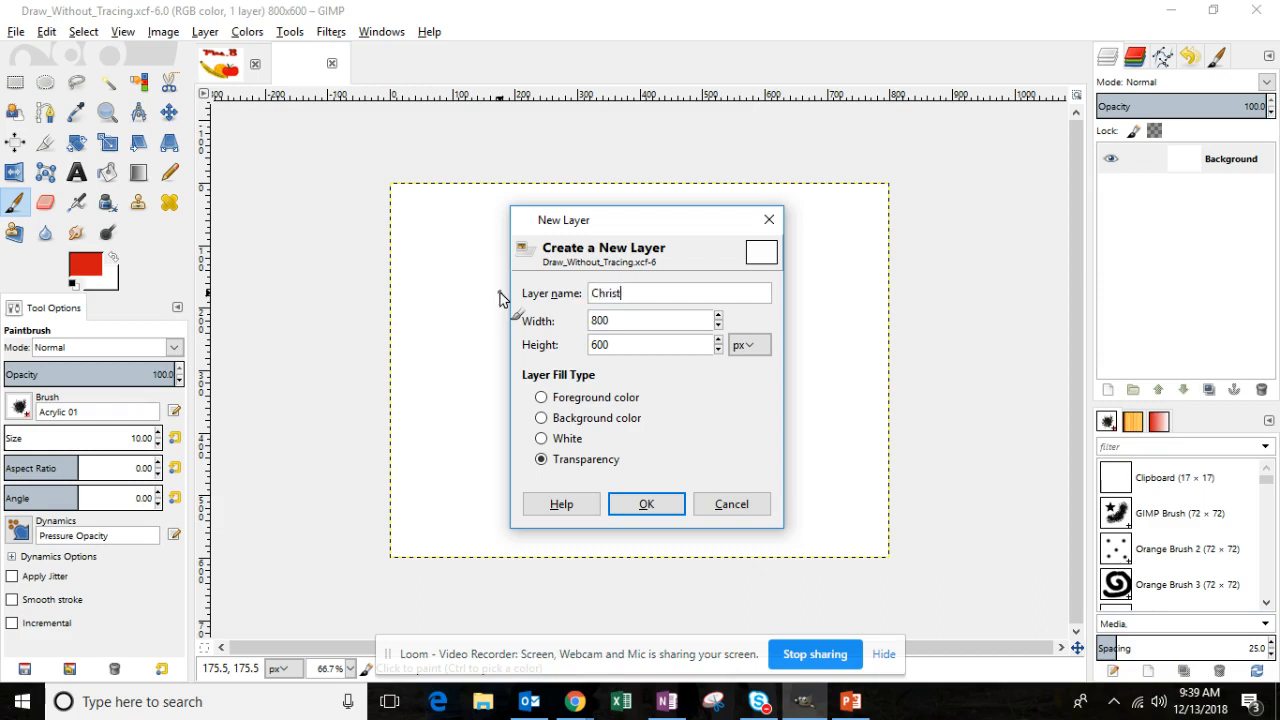
text(mas Tree)
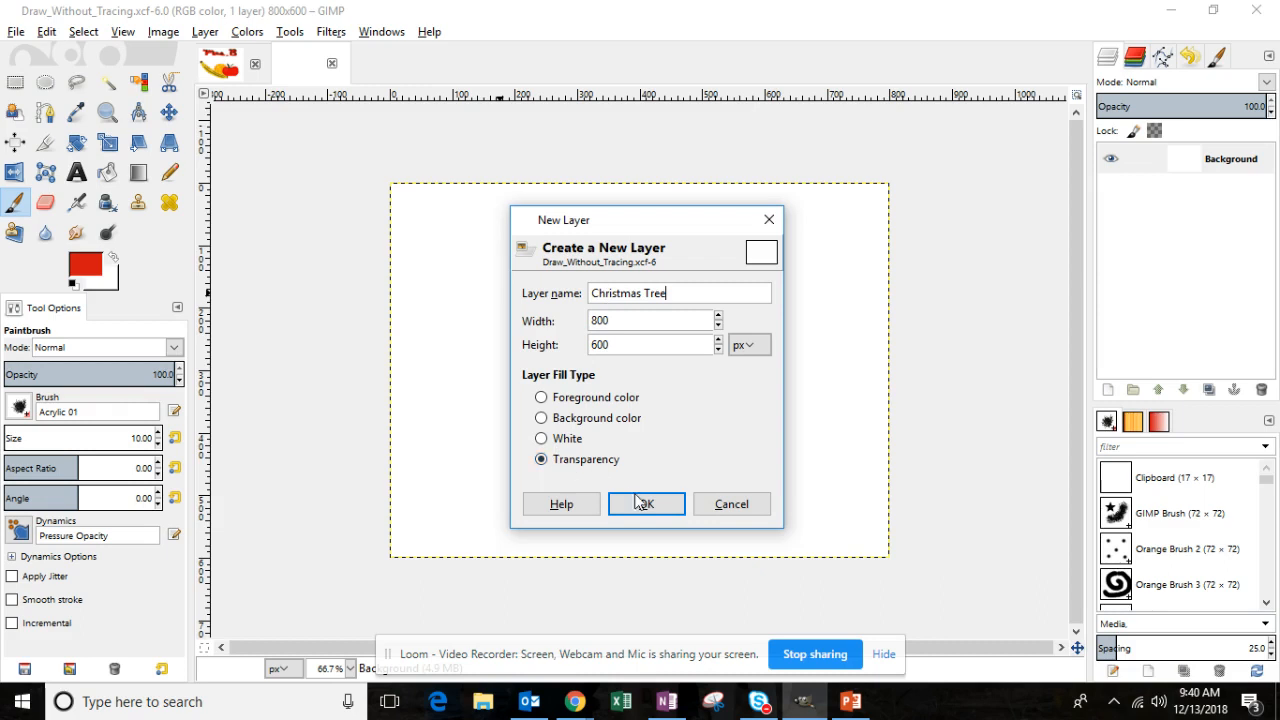
click(644, 504)
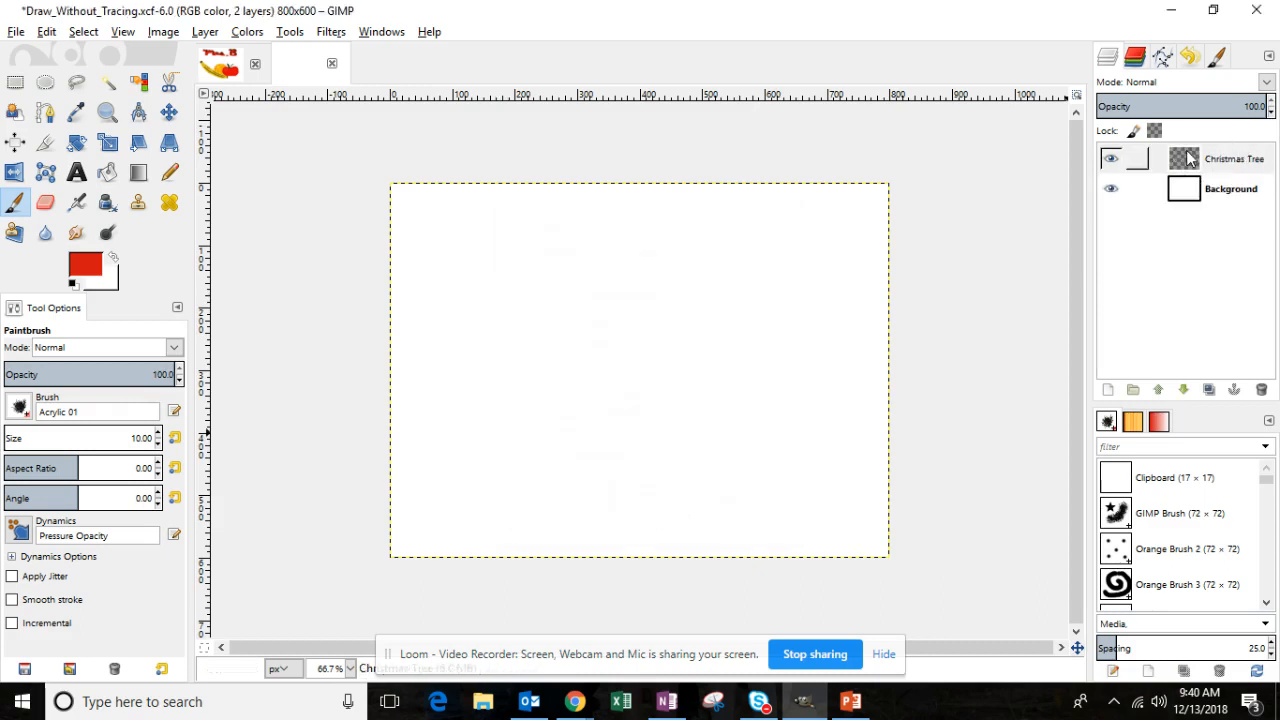
Step: Add a transparent layer named Present above the Christmas Tree layer
click(204, 32)
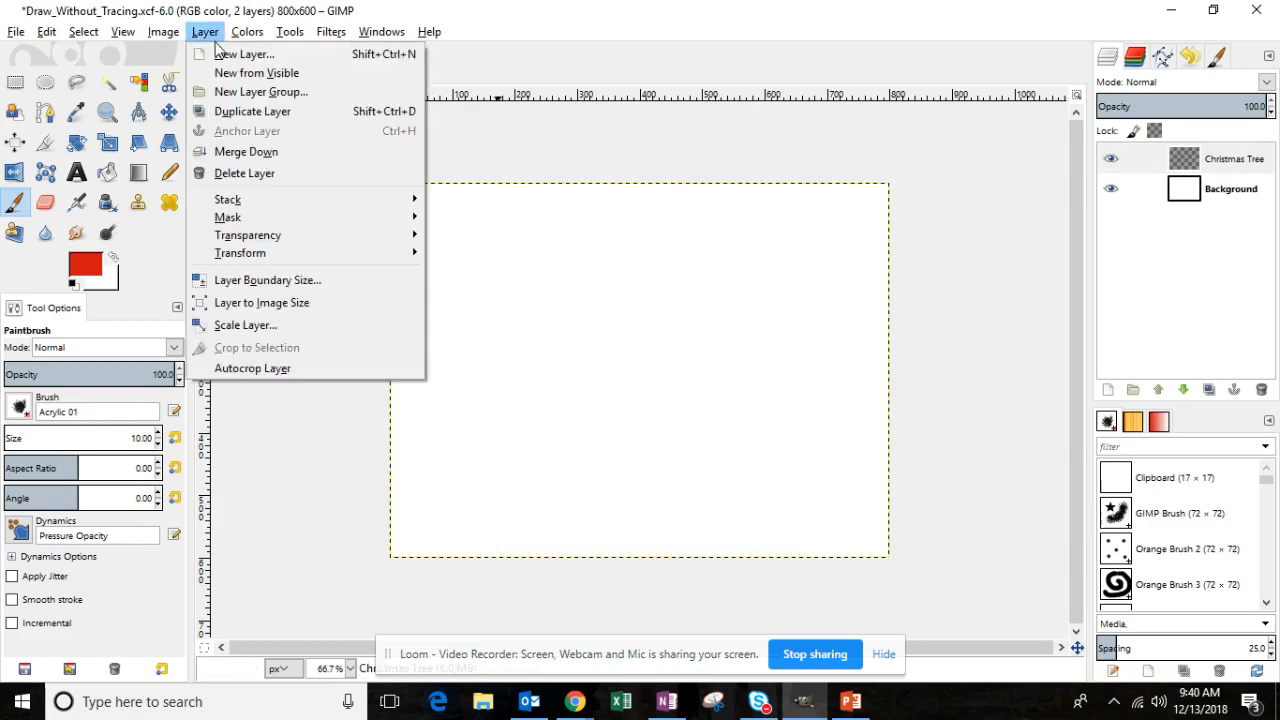
click(244, 52)
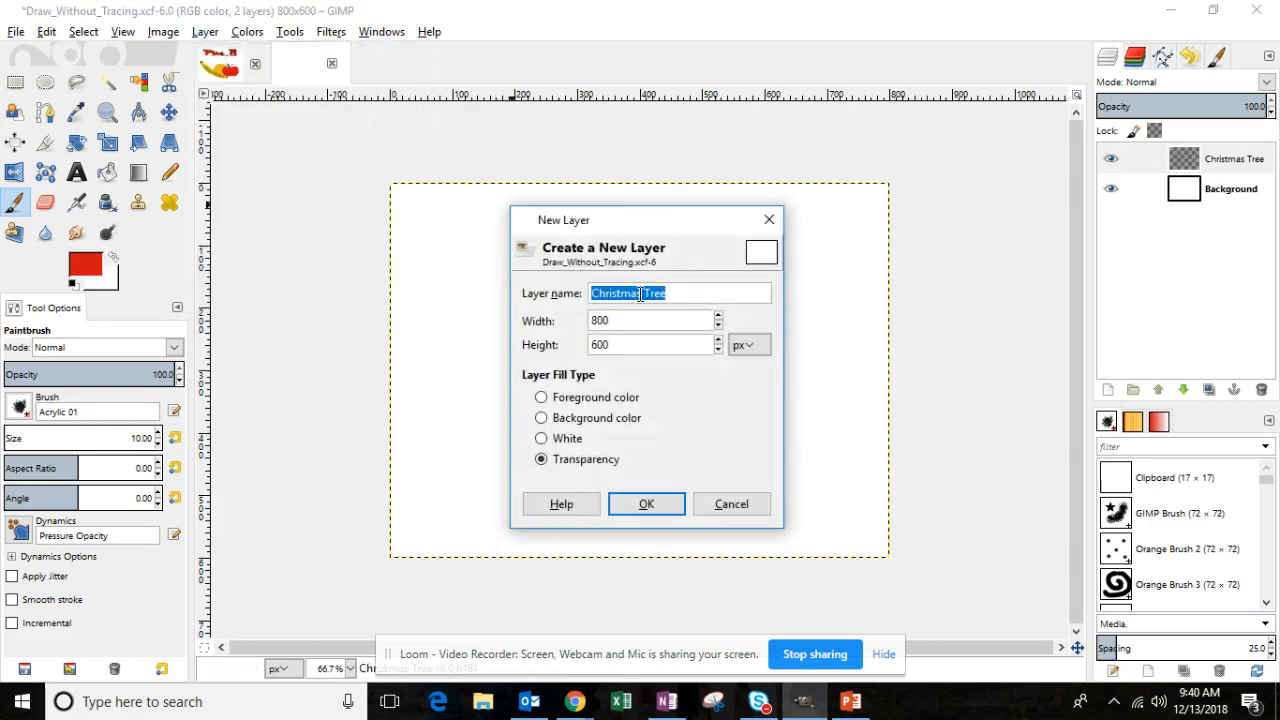
text(Present)
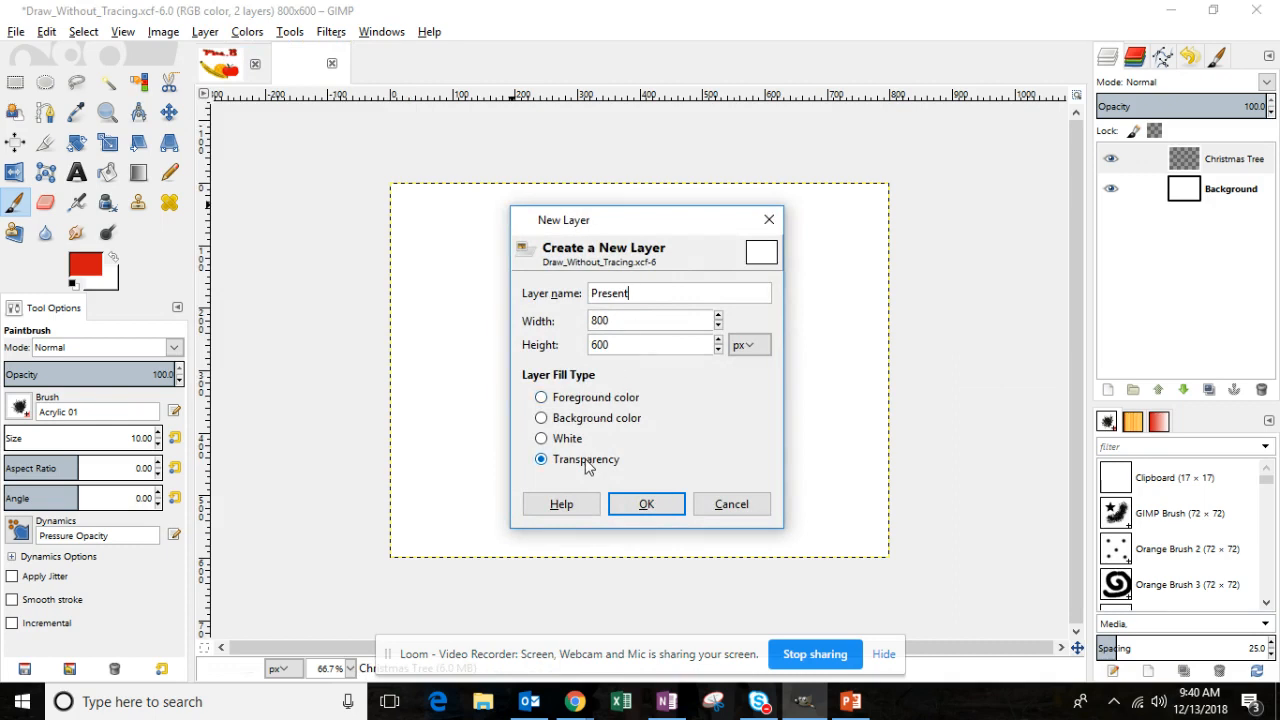
click(644, 504)
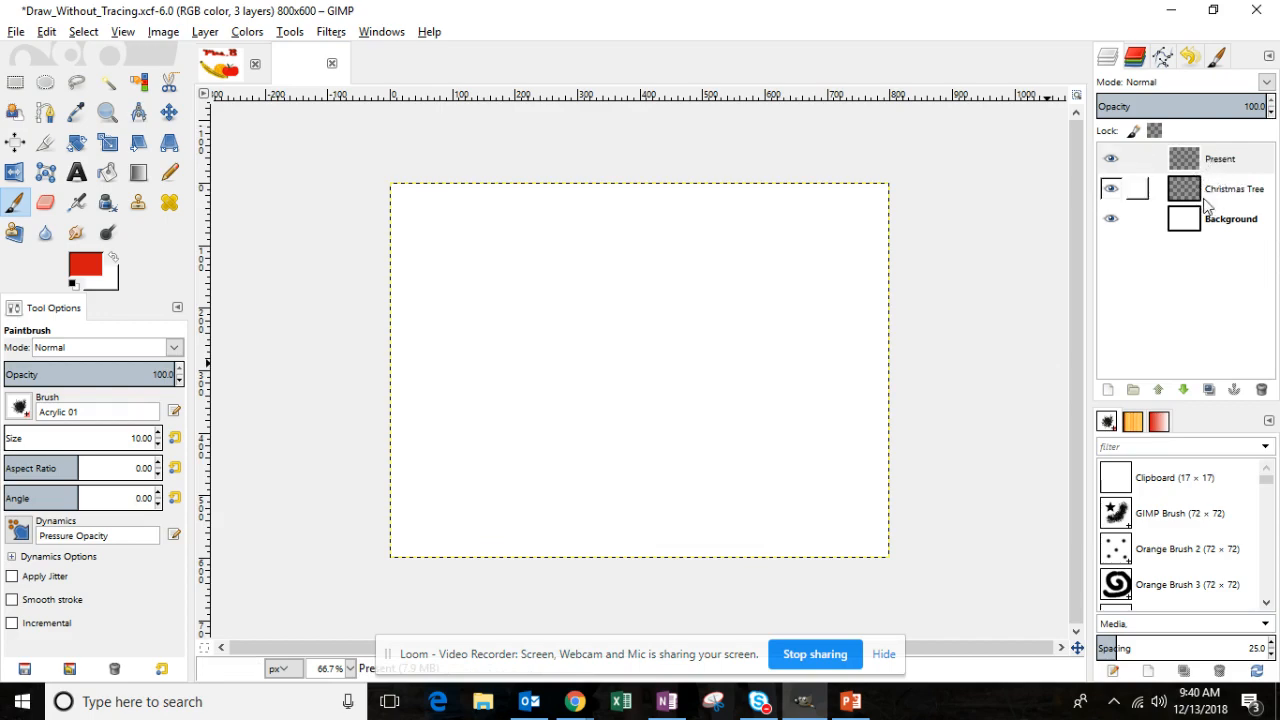
Step: Check the lesson slides, then ready the Christmas Tree layer with the small Pixel brush in green
click(852, 700)
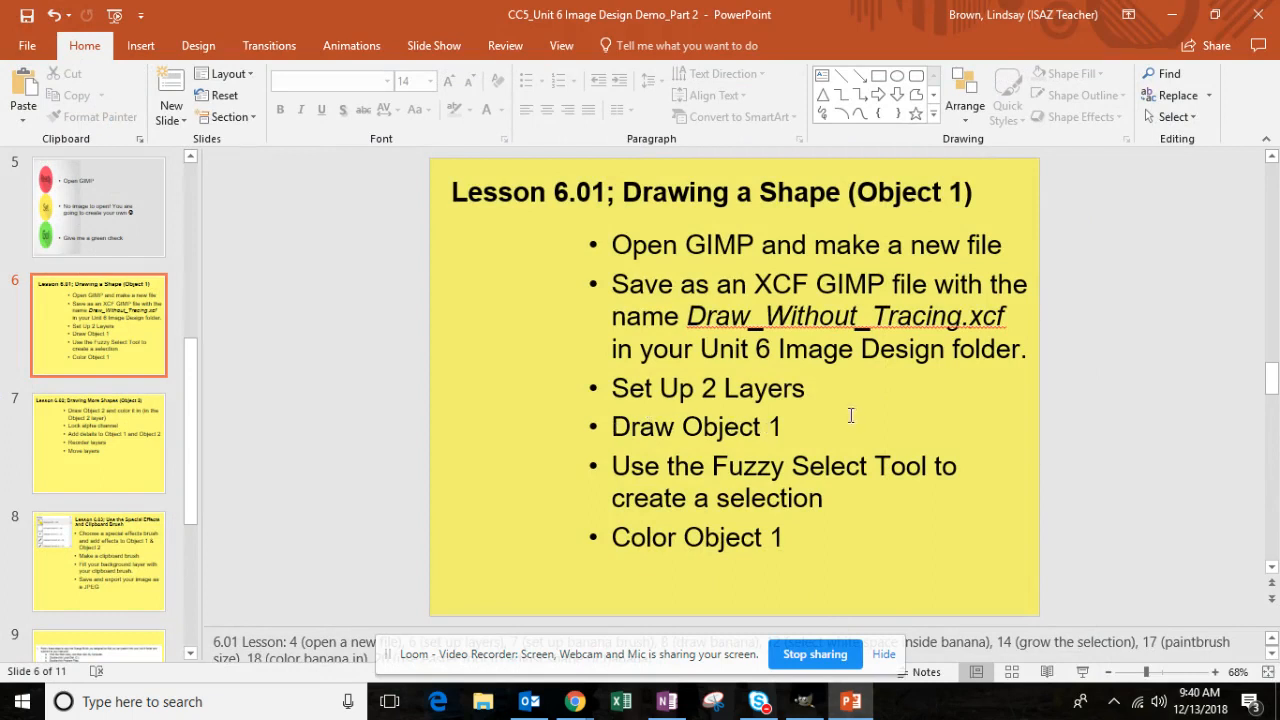
click(804, 700)
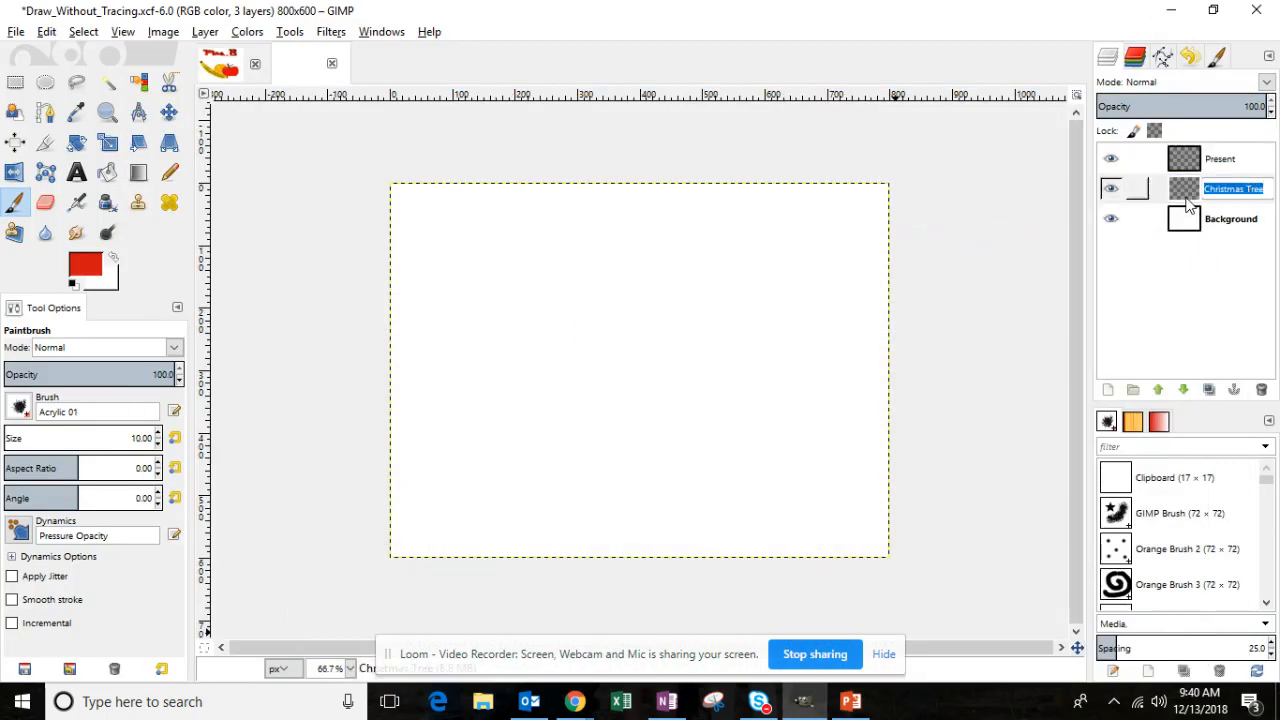
double_click(1234, 188)
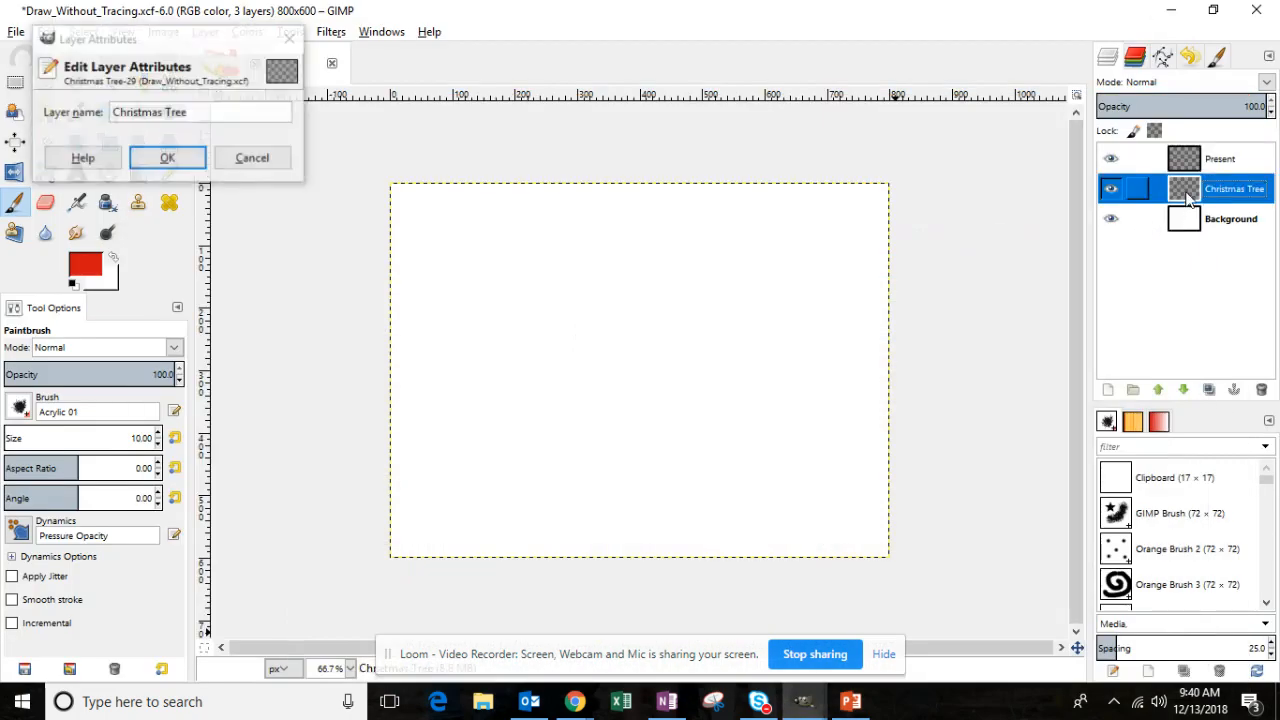
click(168, 156)
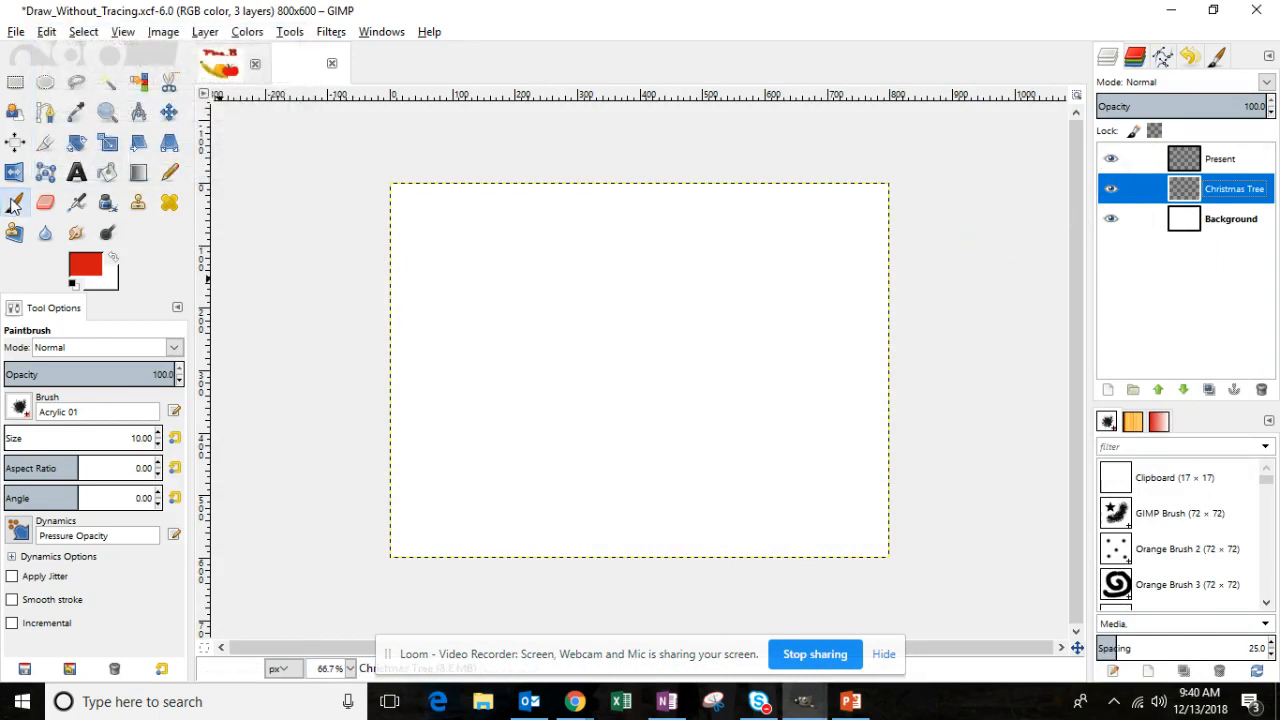
mouse_move(16, 204)
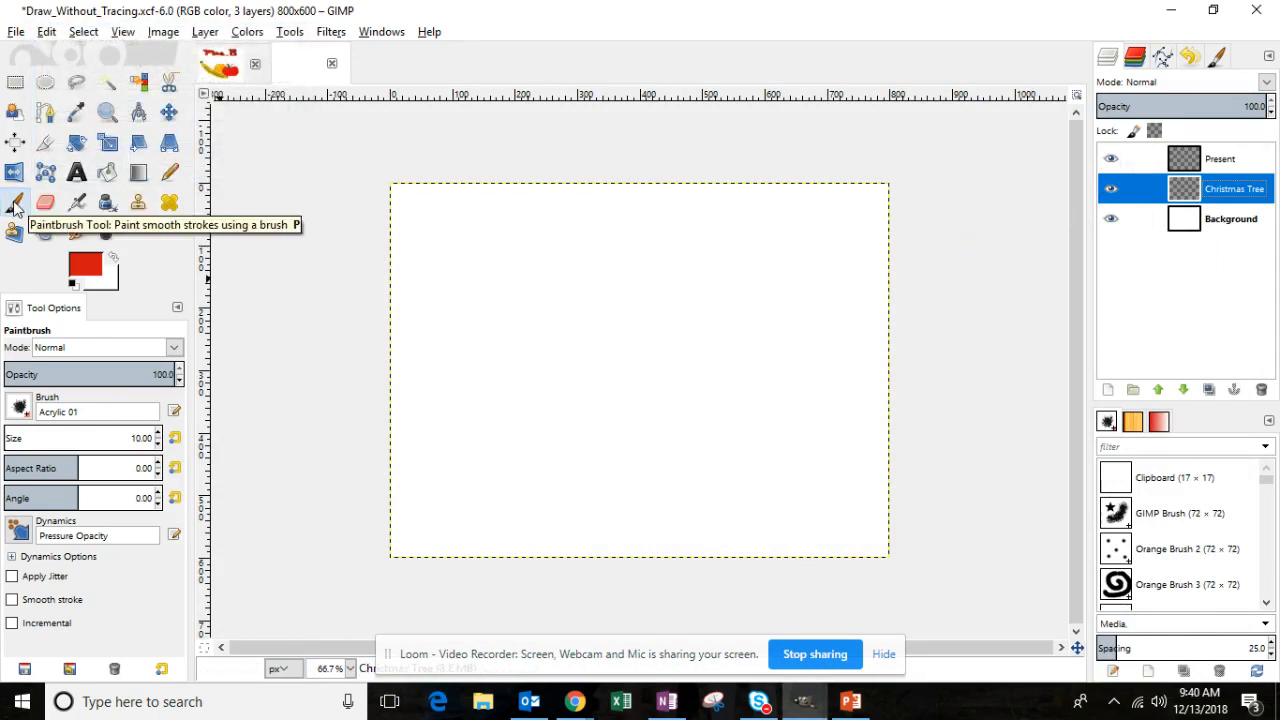
scroll(down, 3)
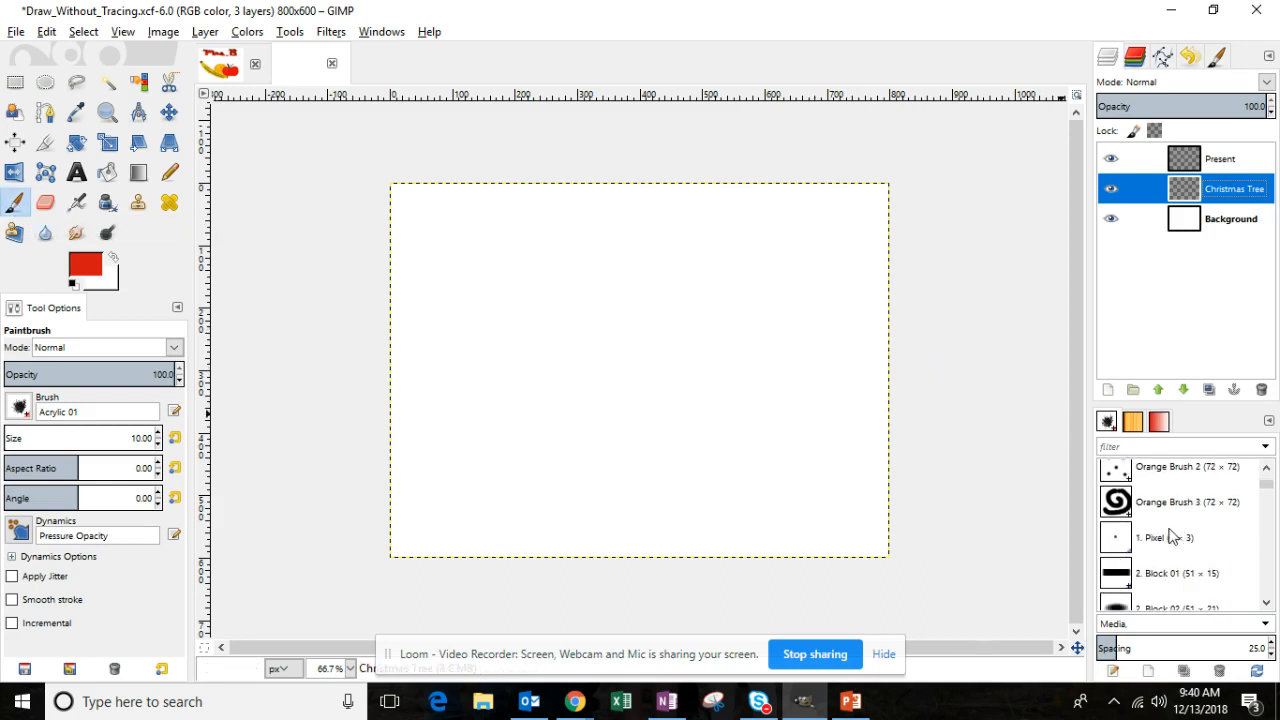
click(1164, 536)
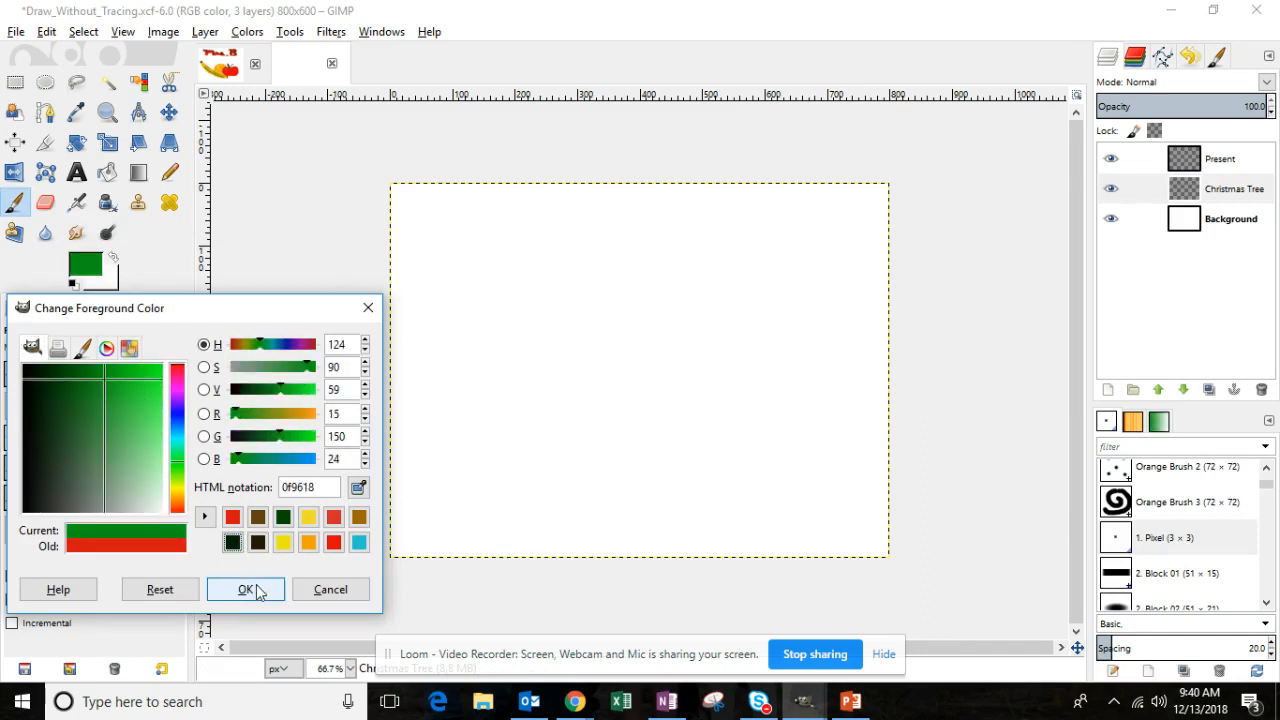
click(244, 588)
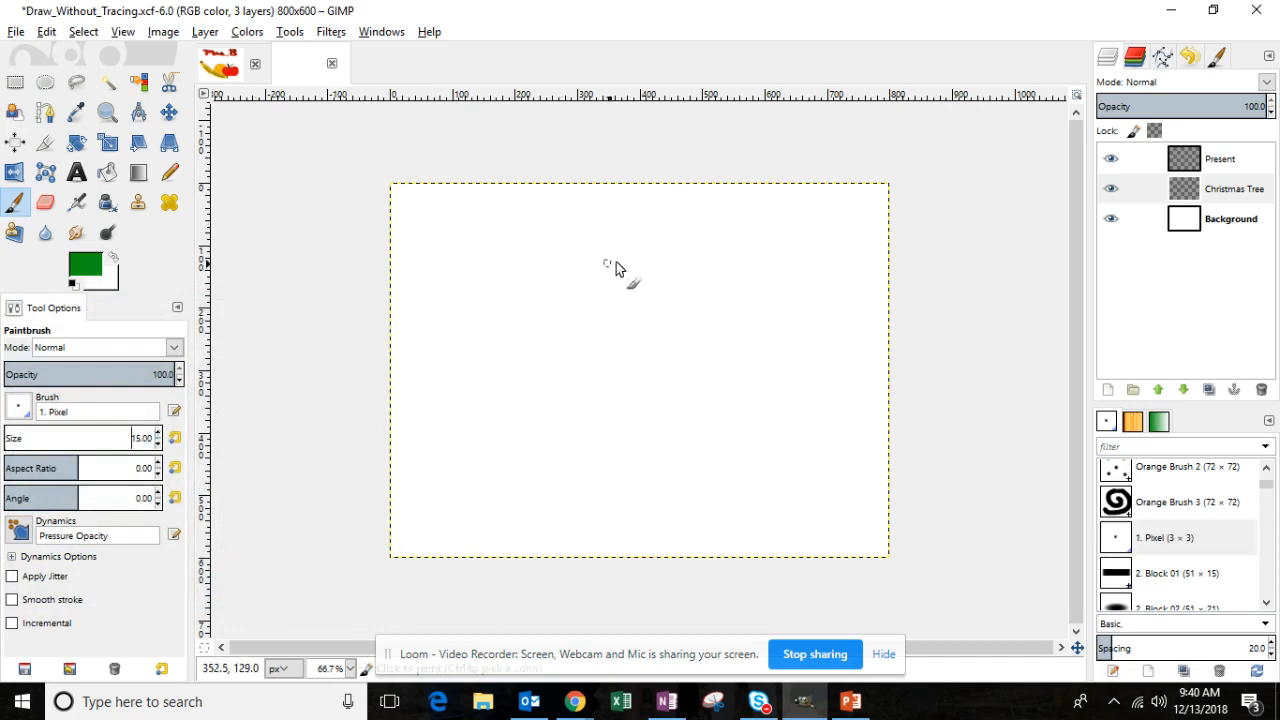
Step: Paint the green pine tree outline: left branches, bottom edge and right branches
drag(630, 250, 550, 384)
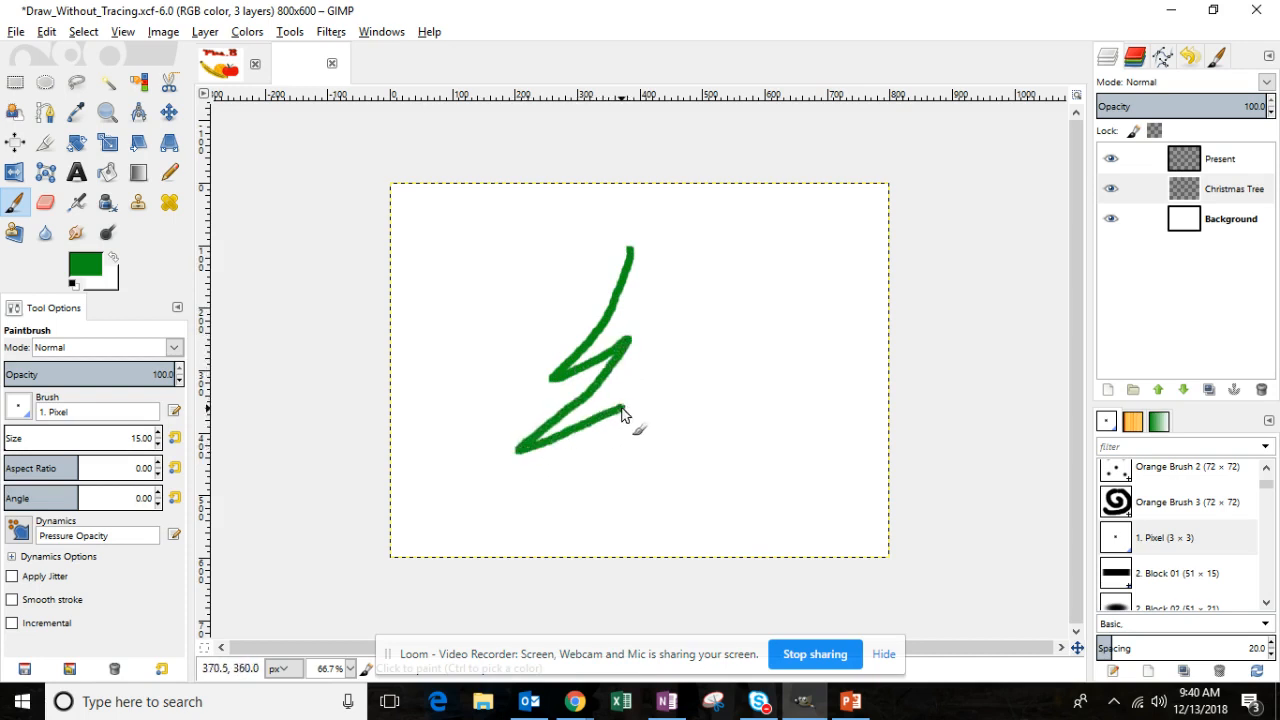
drag(616, 410, 840, 492)
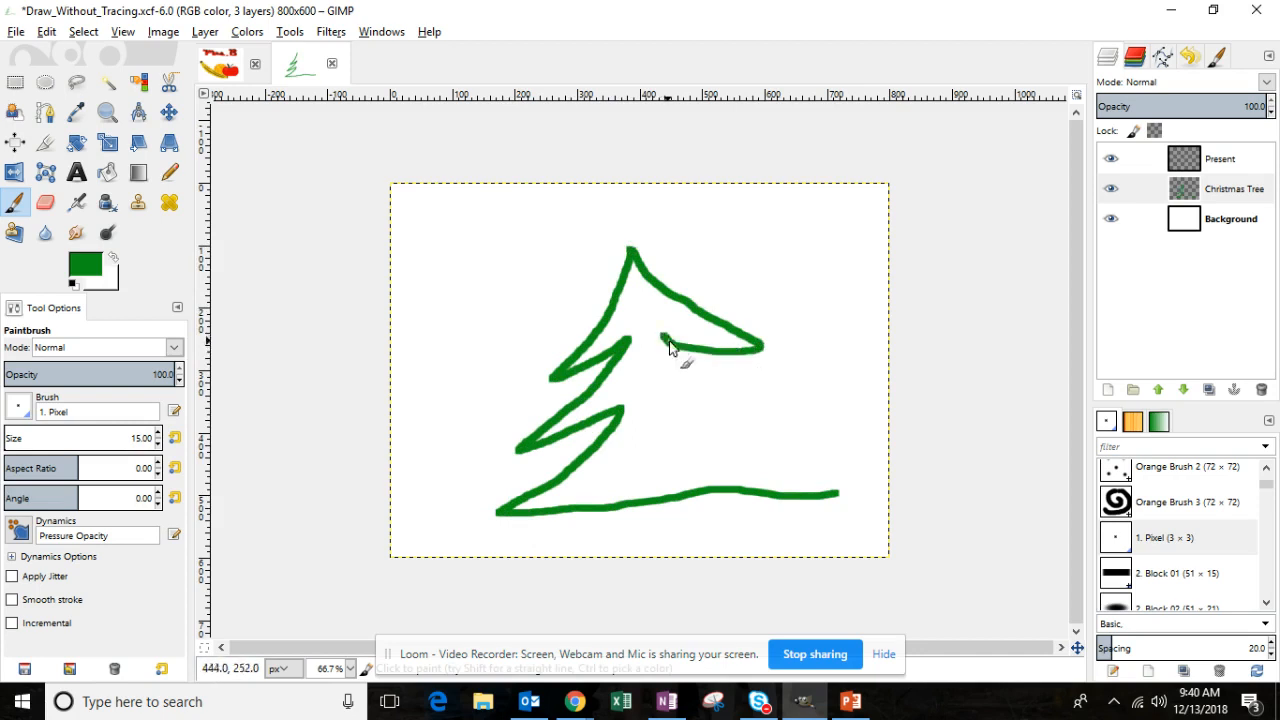
drag(670, 350, 840, 490)
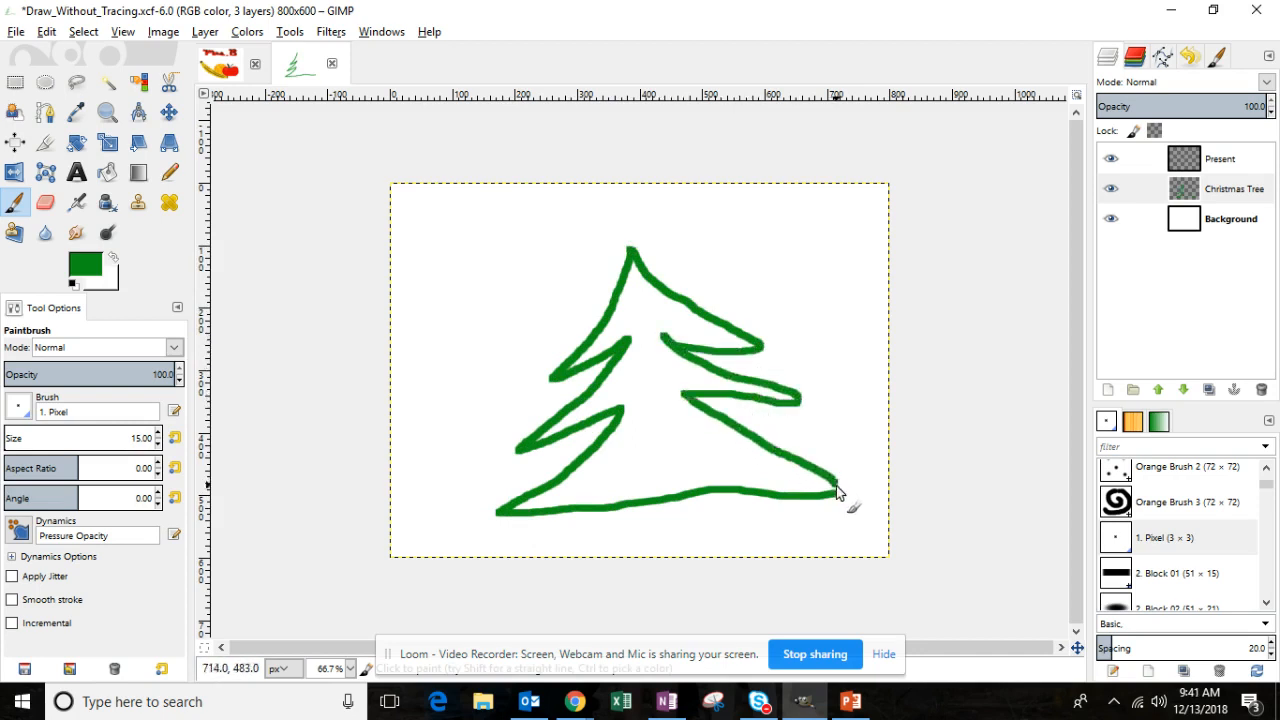
Step: Change the foreground colour to brown for the trunk
click(82, 270)
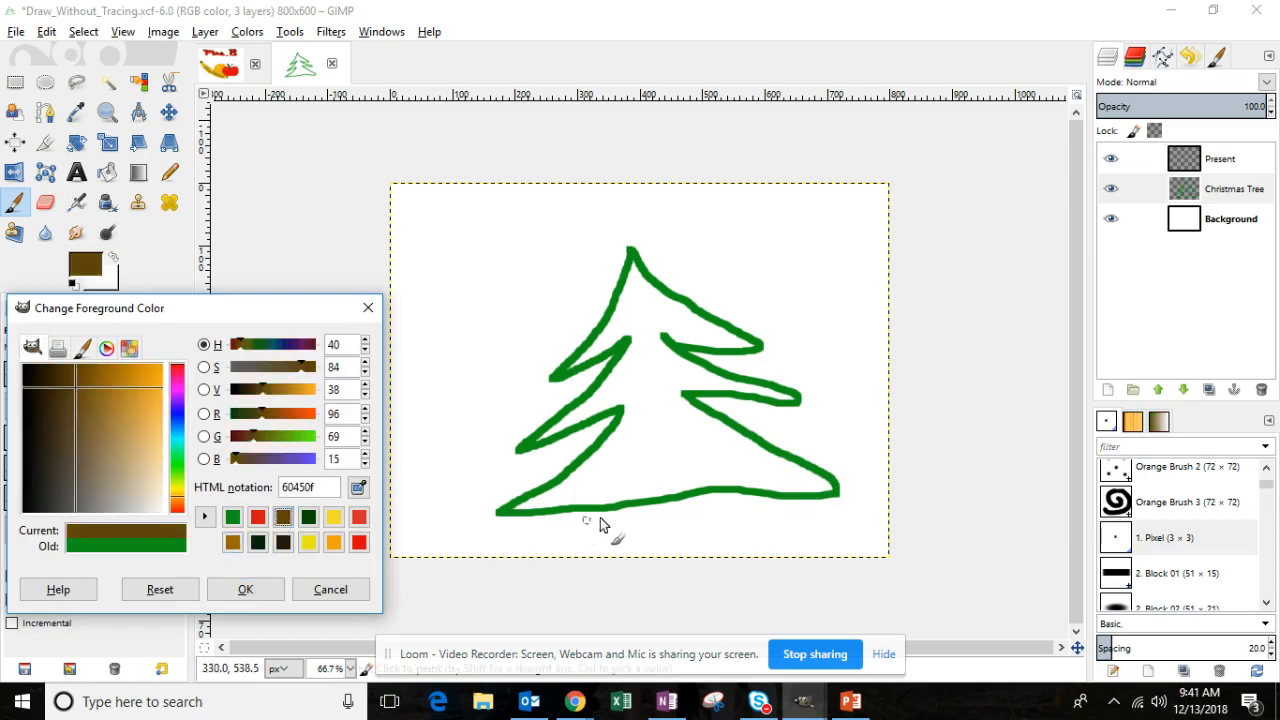
click(244, 588)
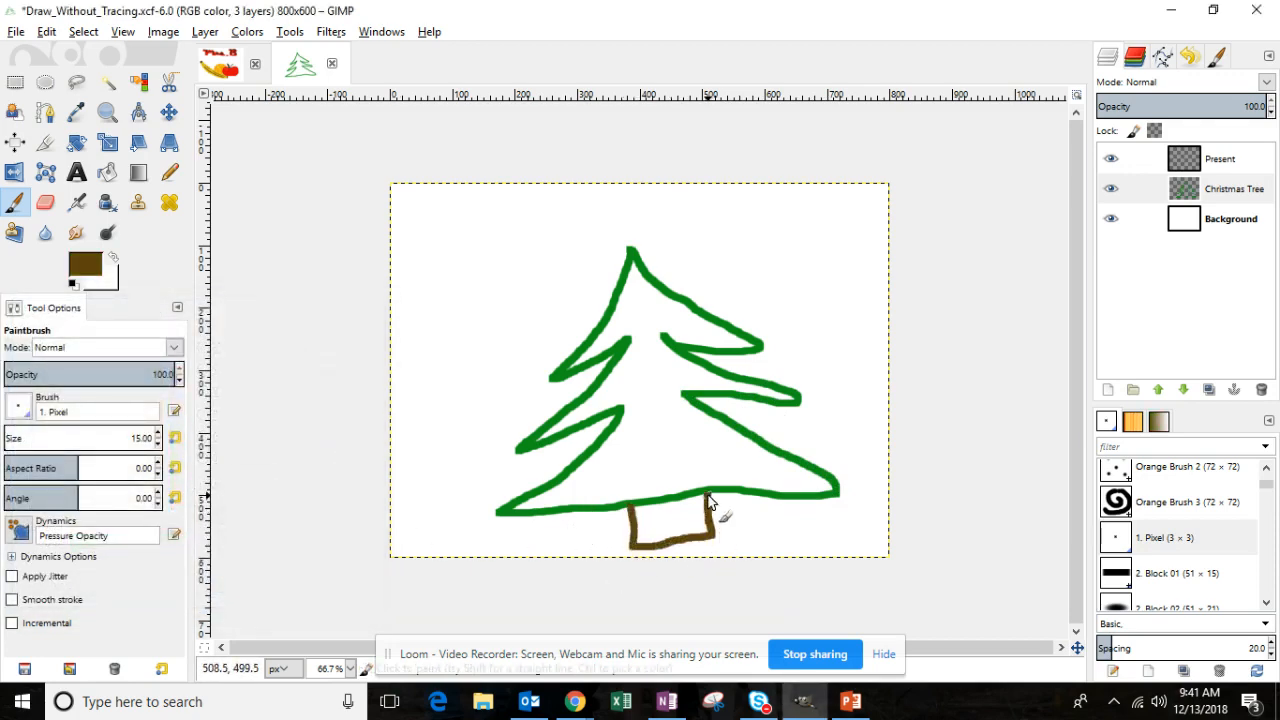
mouse_move(704, 504)
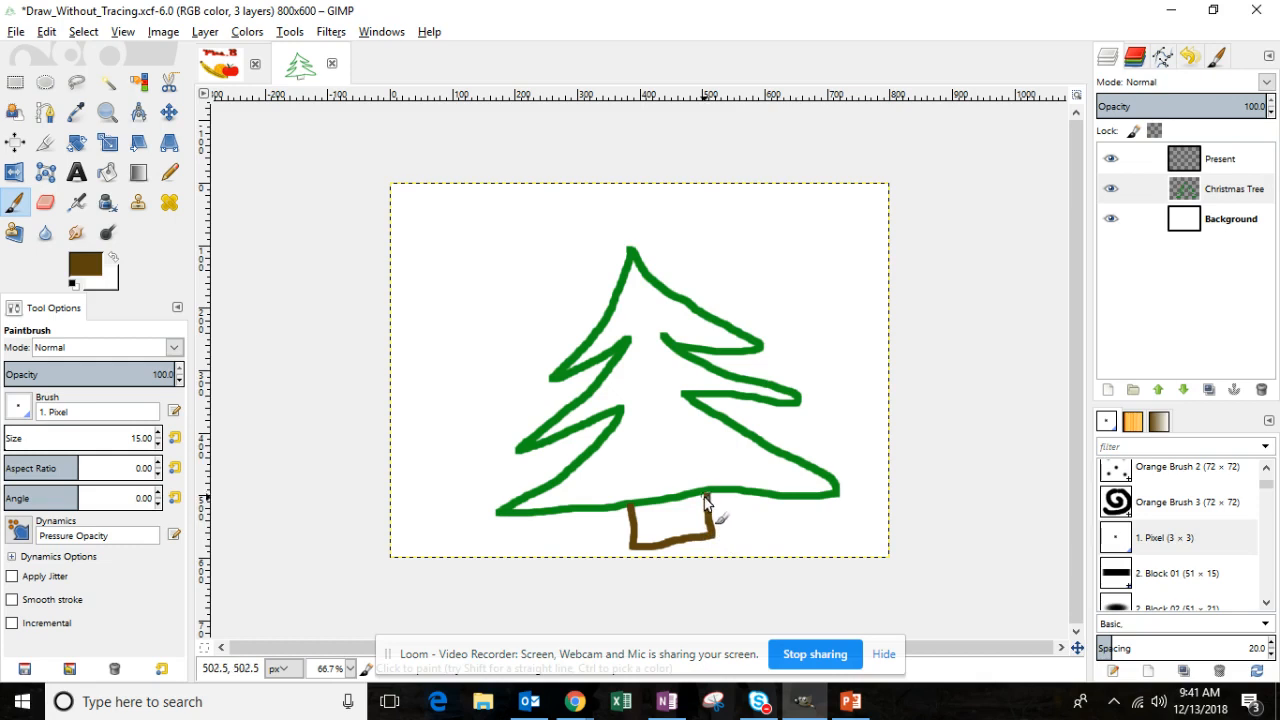
mouse_move(620, 364)
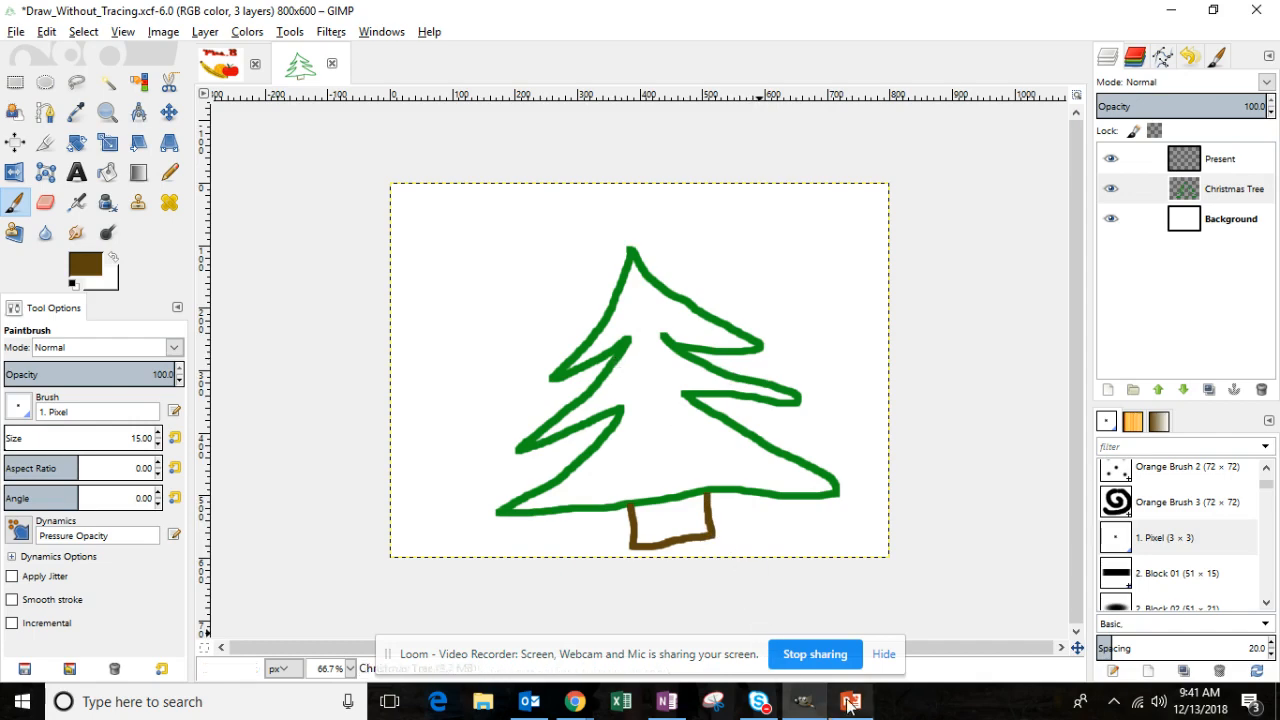
click(852, 700)
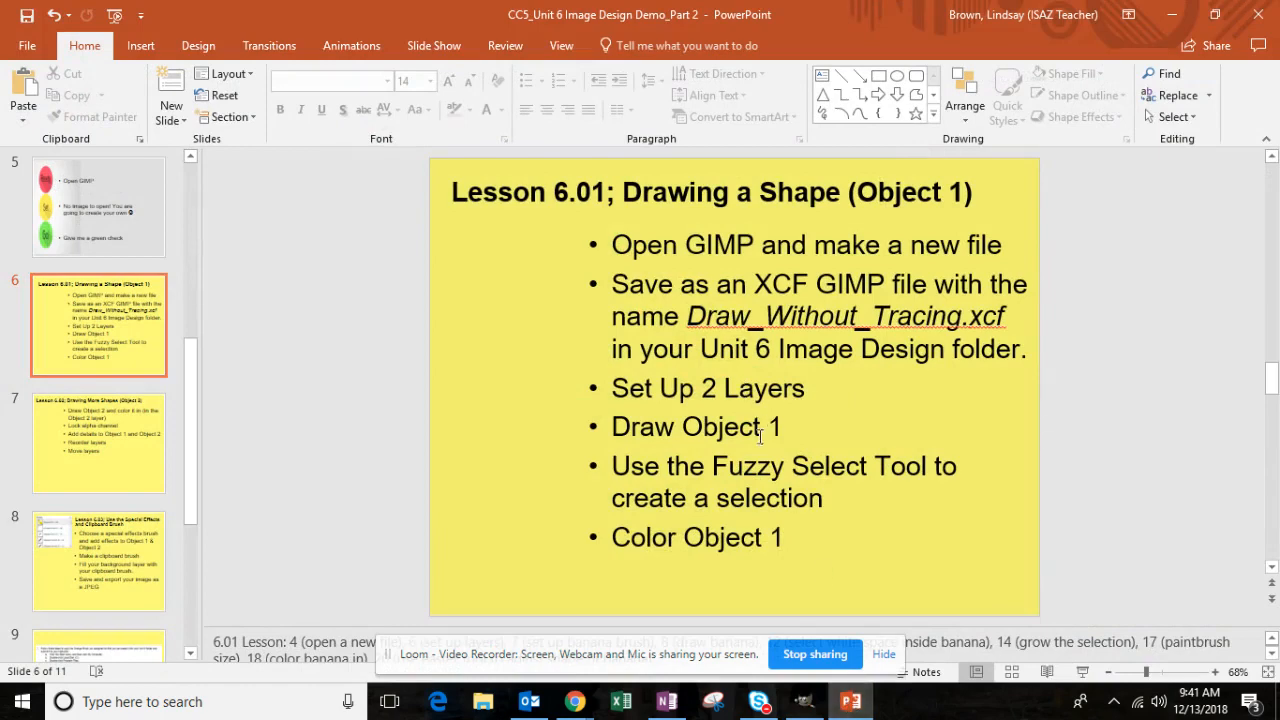
mouse_move(698, 470)
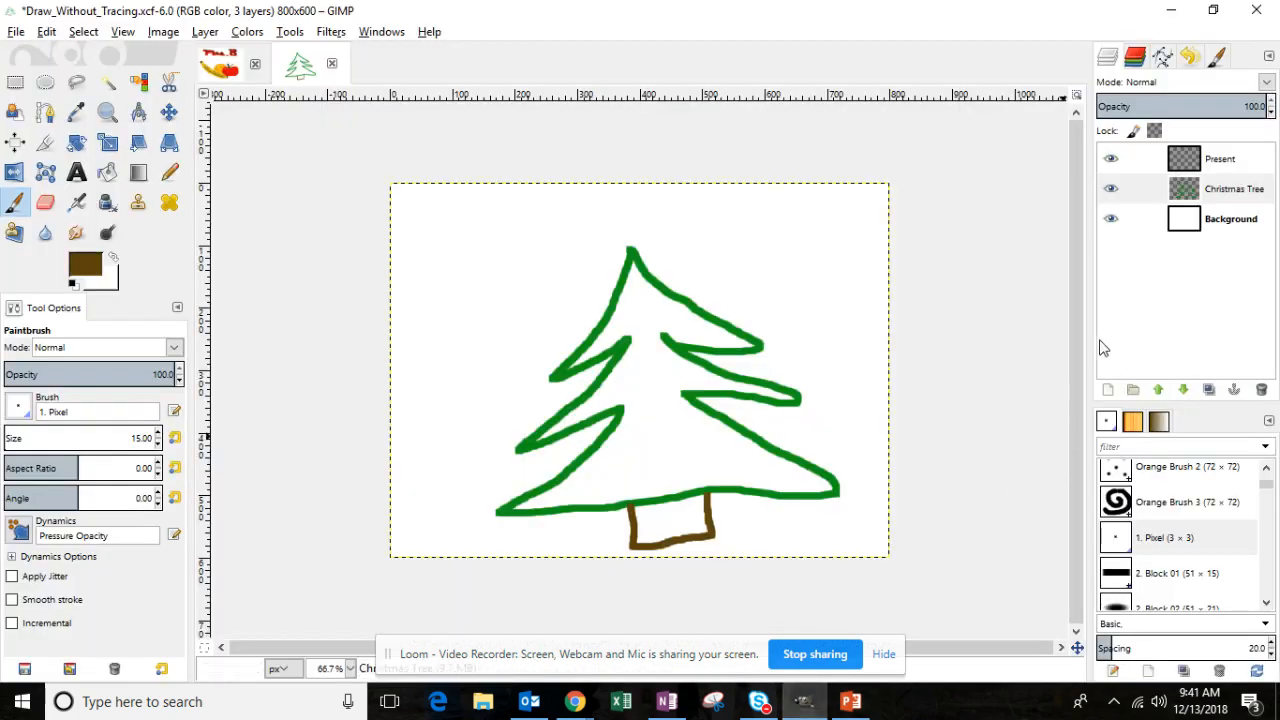
Step: Make Present the active layer, hide the Christmas Tree layer and set the colour to red
click(852, 700)
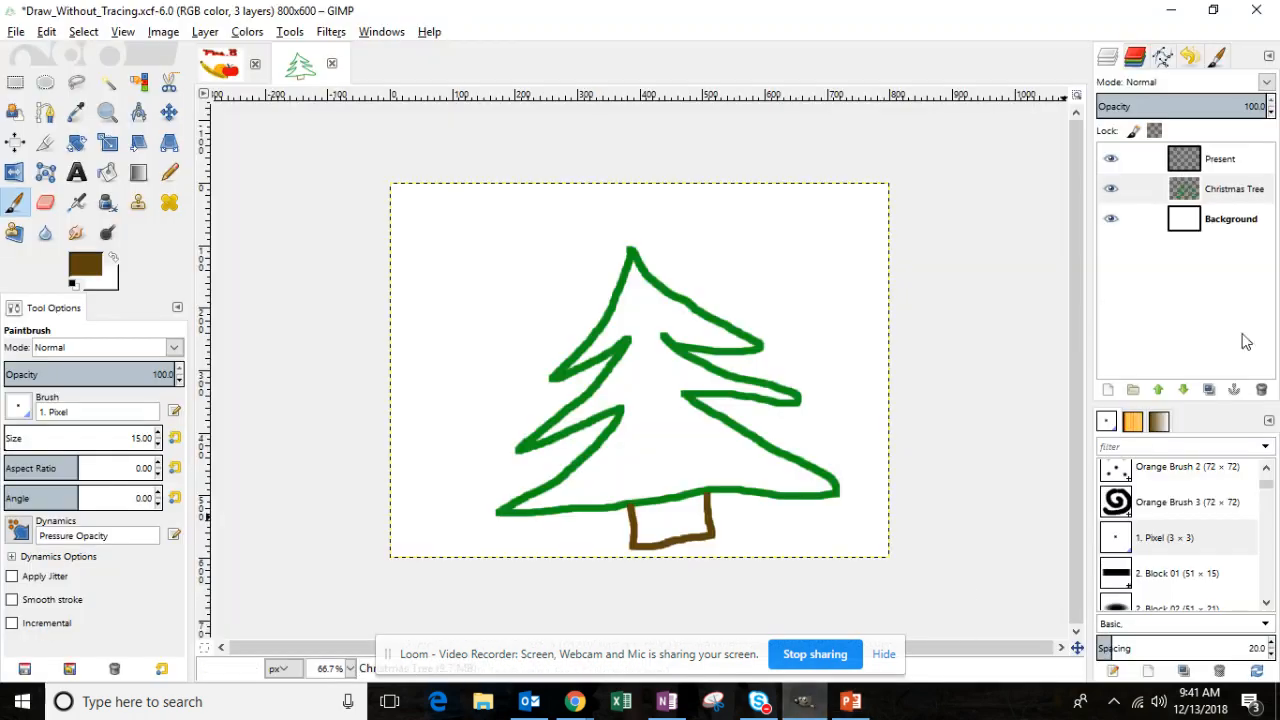
click(1220, 158)
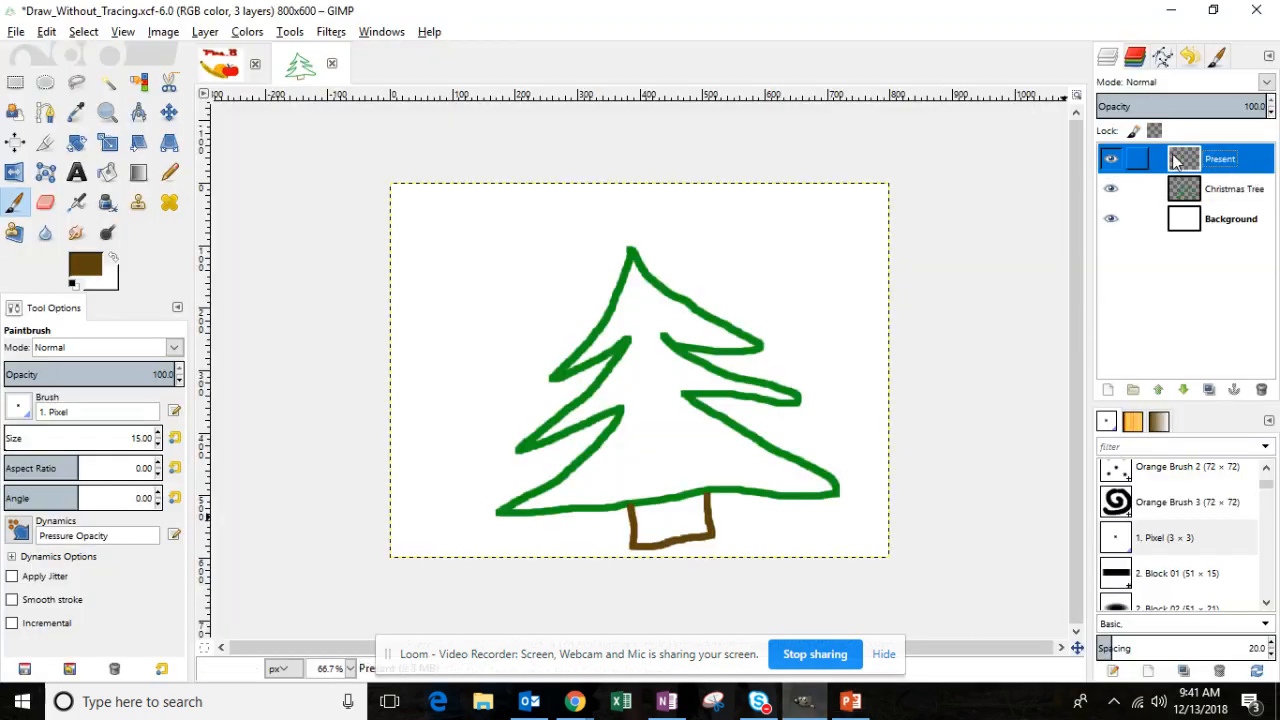
click(1112, 188)
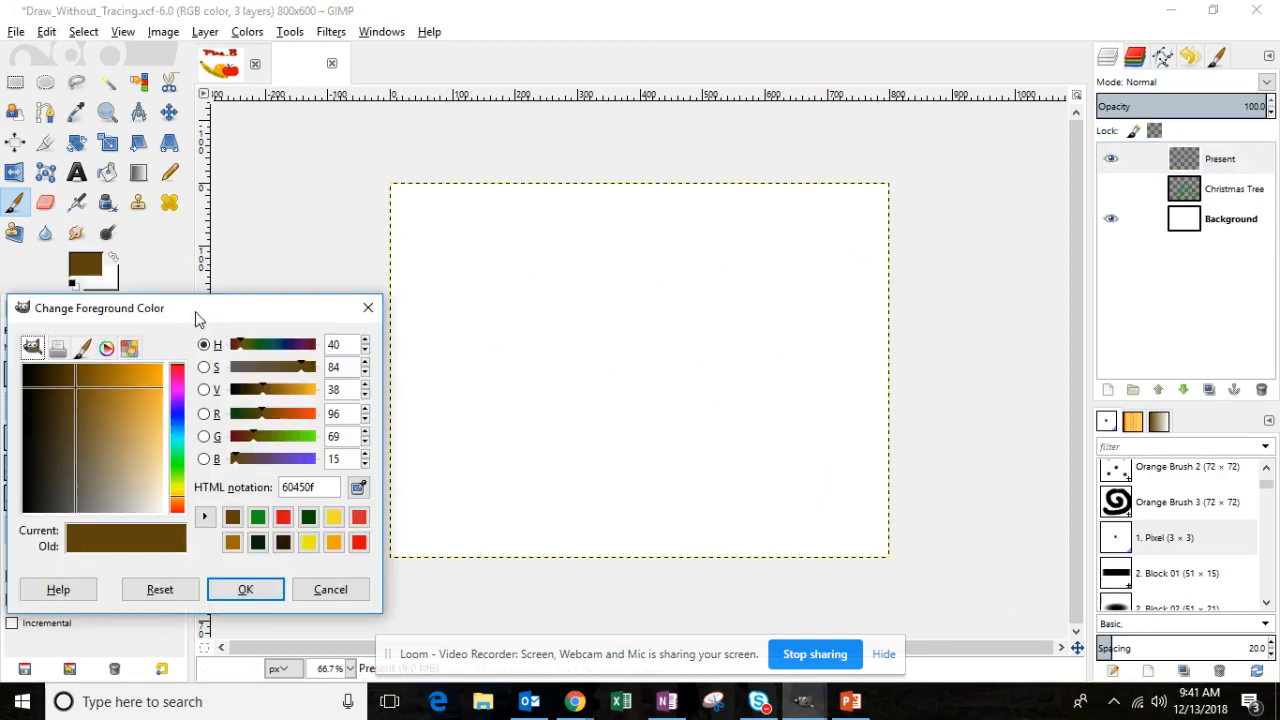
click(360, 542)
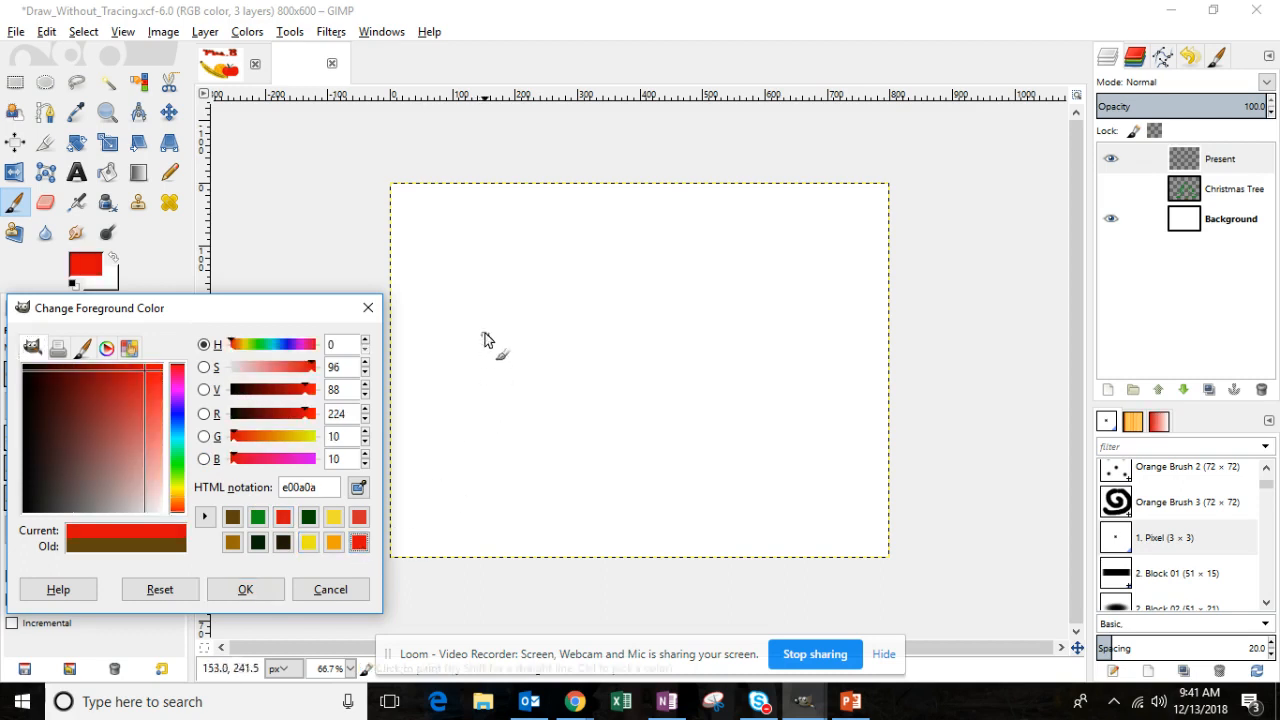
click(244, 588)
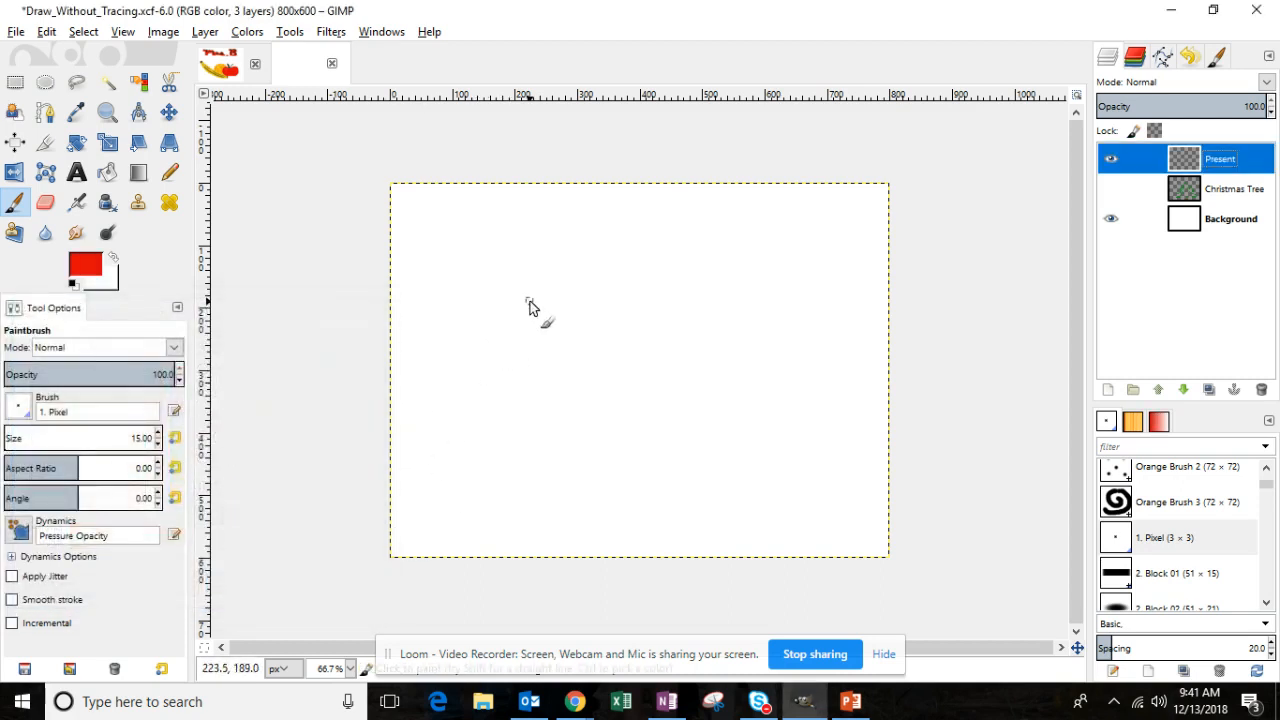
Step: Paint the four sides of the red present box outline
drag(528, 296, 744, 422)
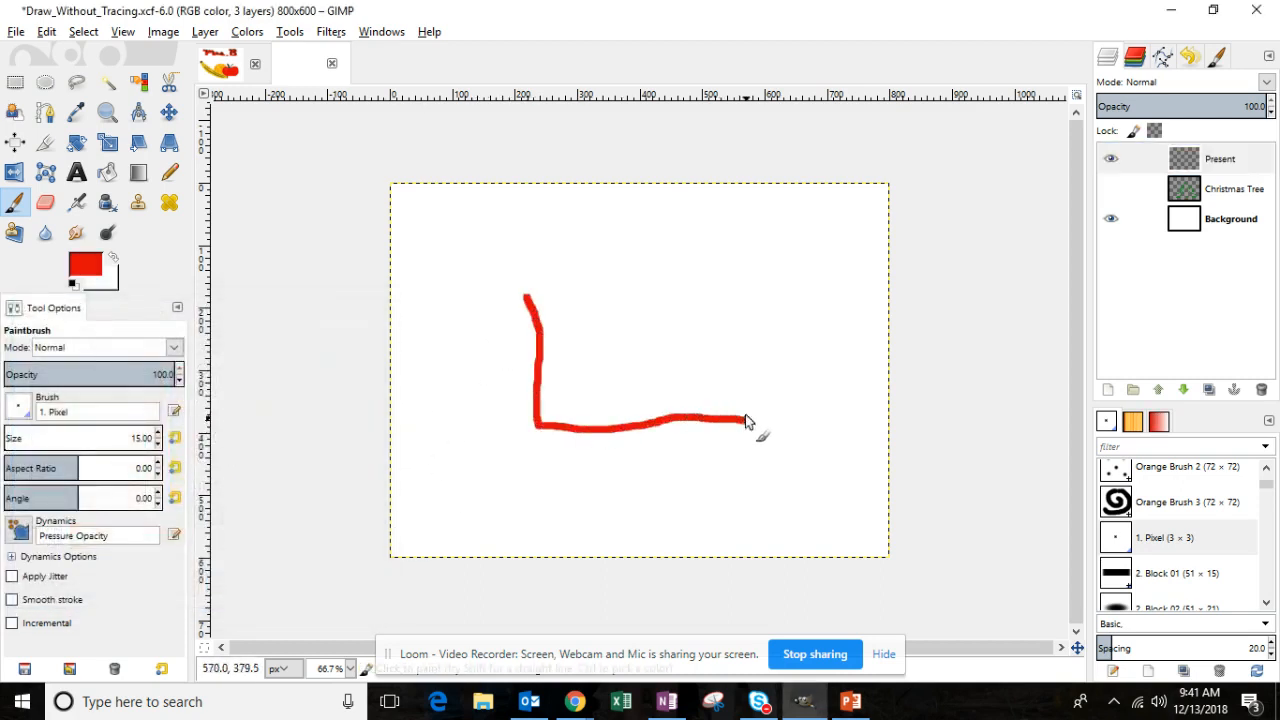
drag(744, 420, 530, 296)
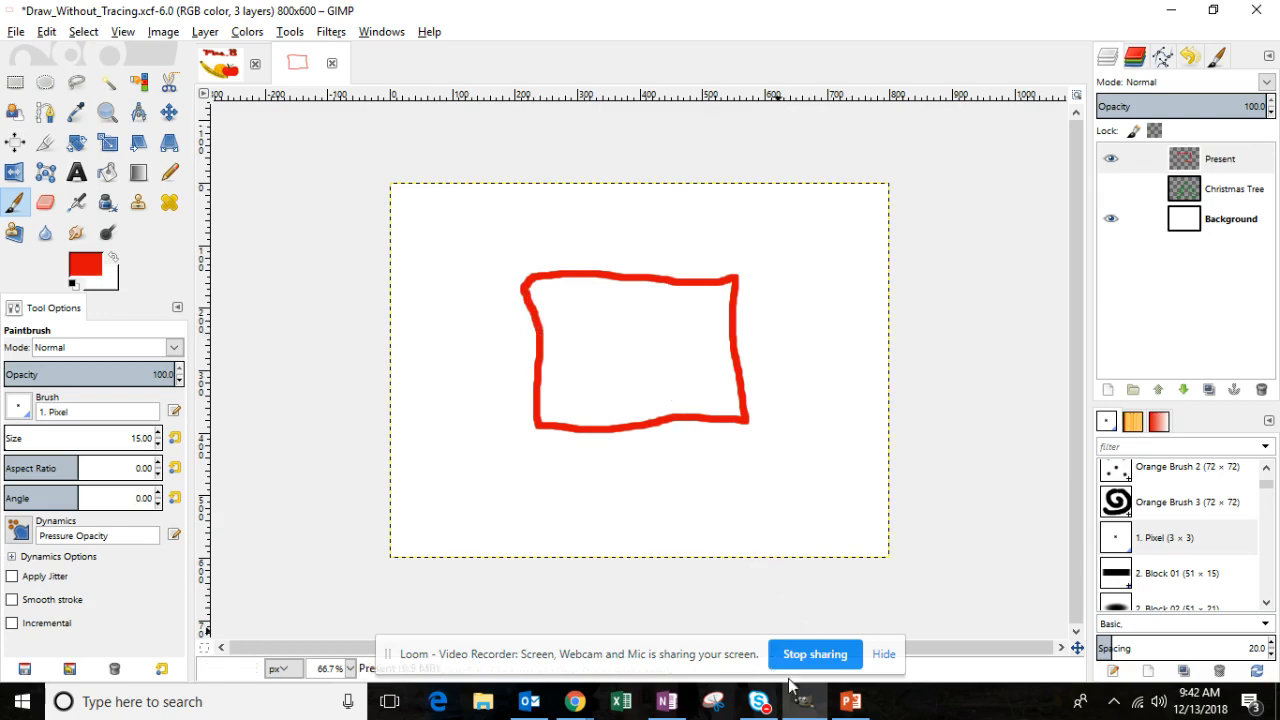
Step: Return to PowerPoint and show the Lesson 6.02 slide listing the Object 2 drawing steps
click(848, 700)
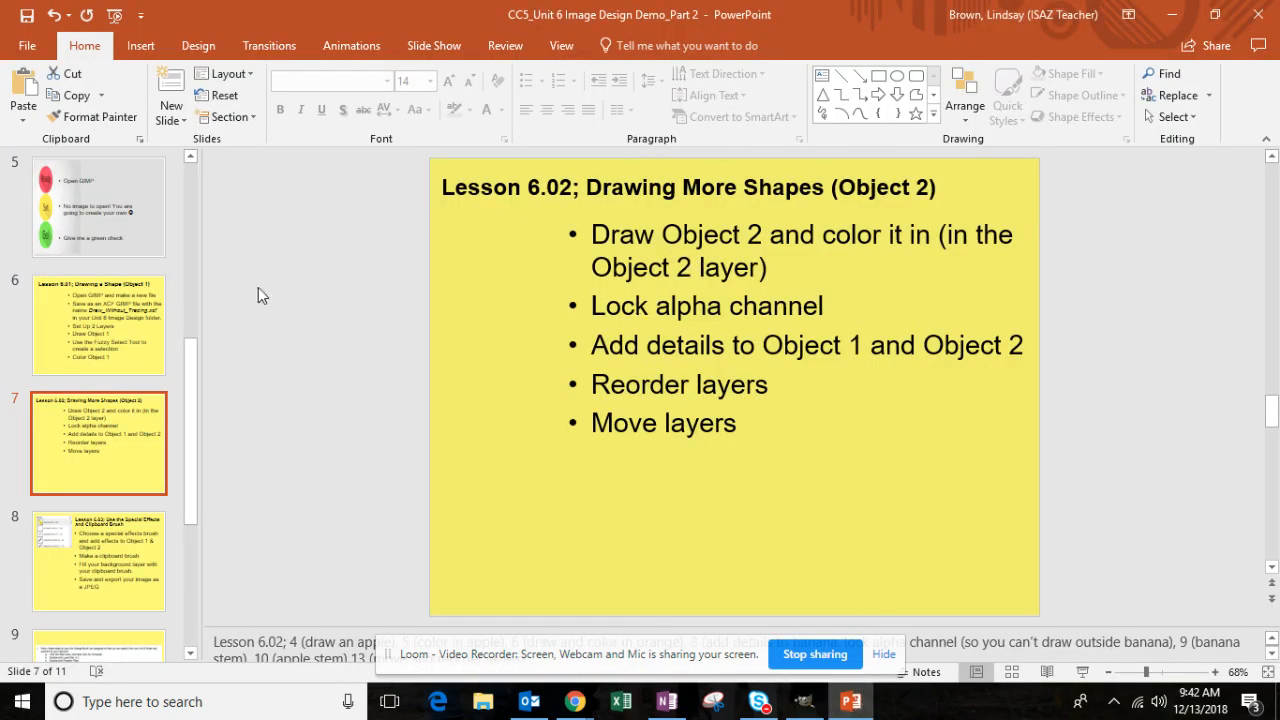
click(98, 324)
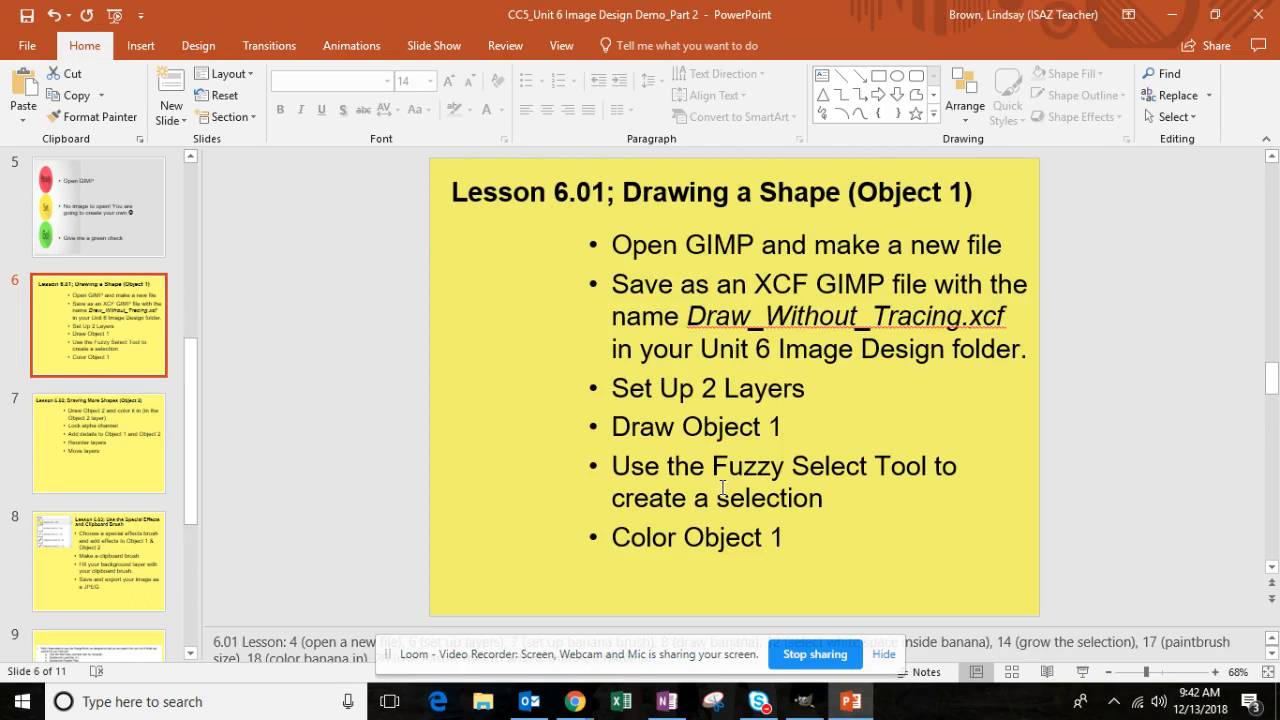
mouse_move(756, 468)
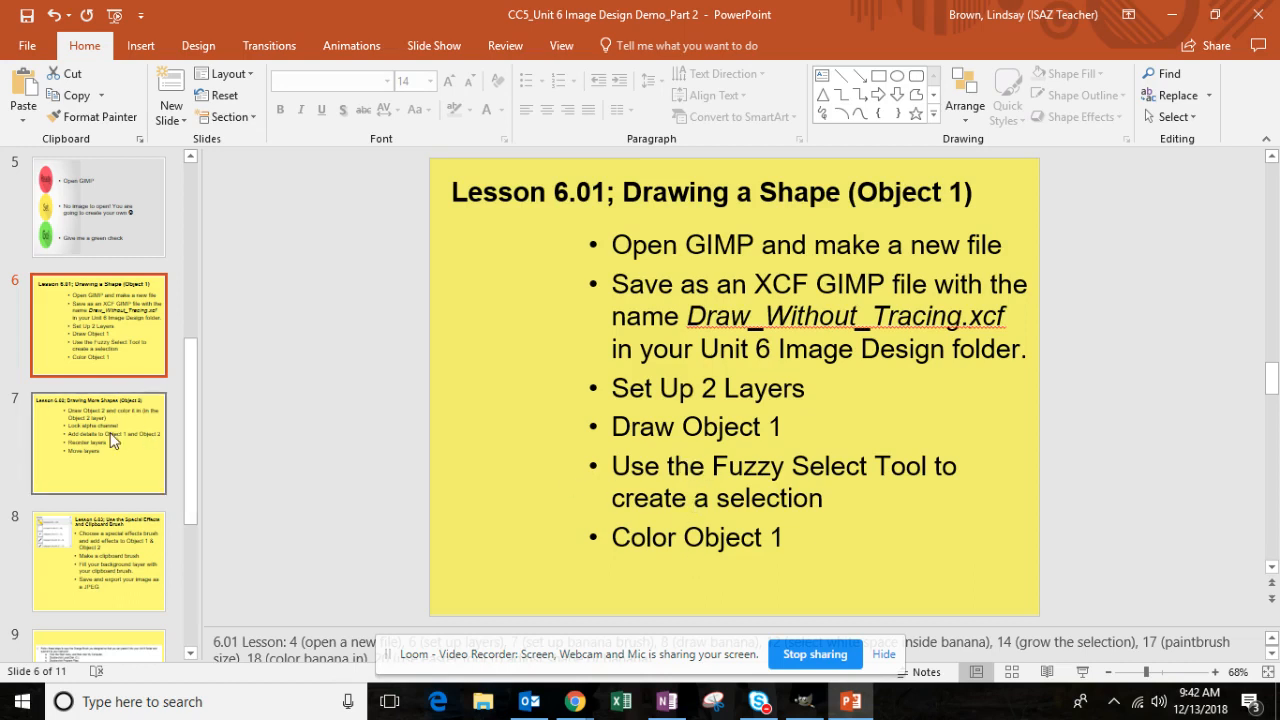
click(98, 442)
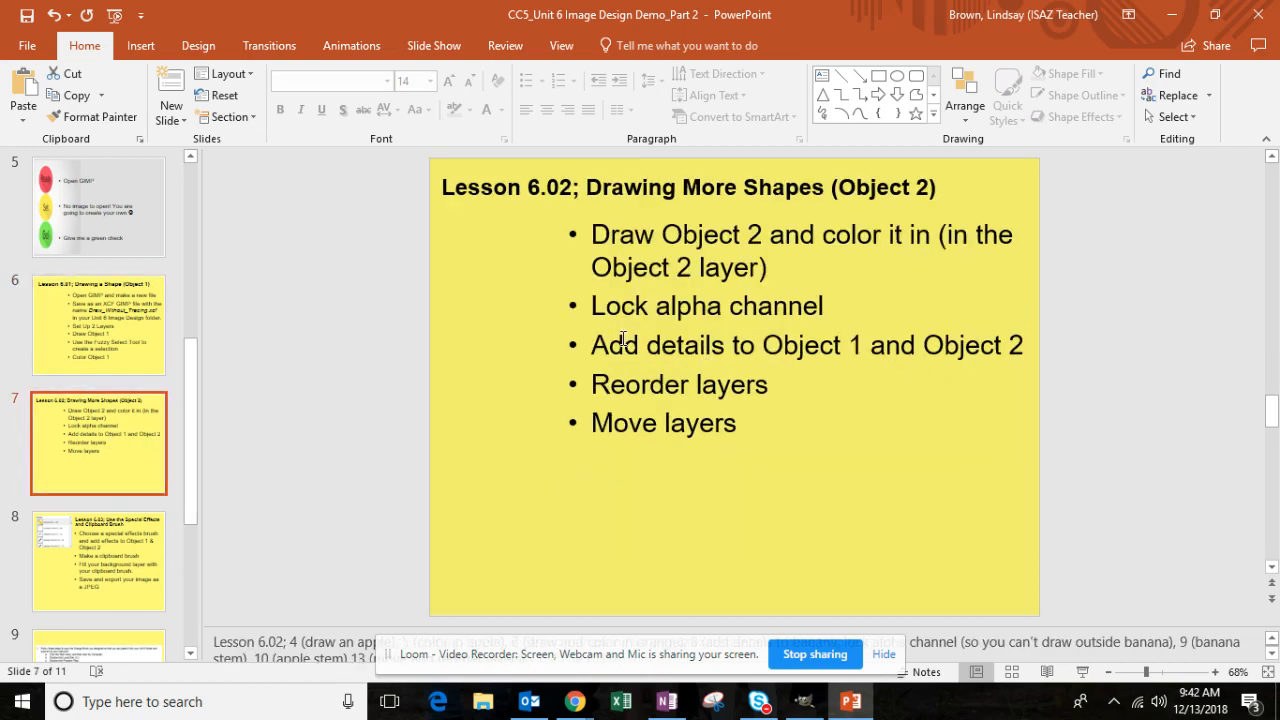
click(804, 700)
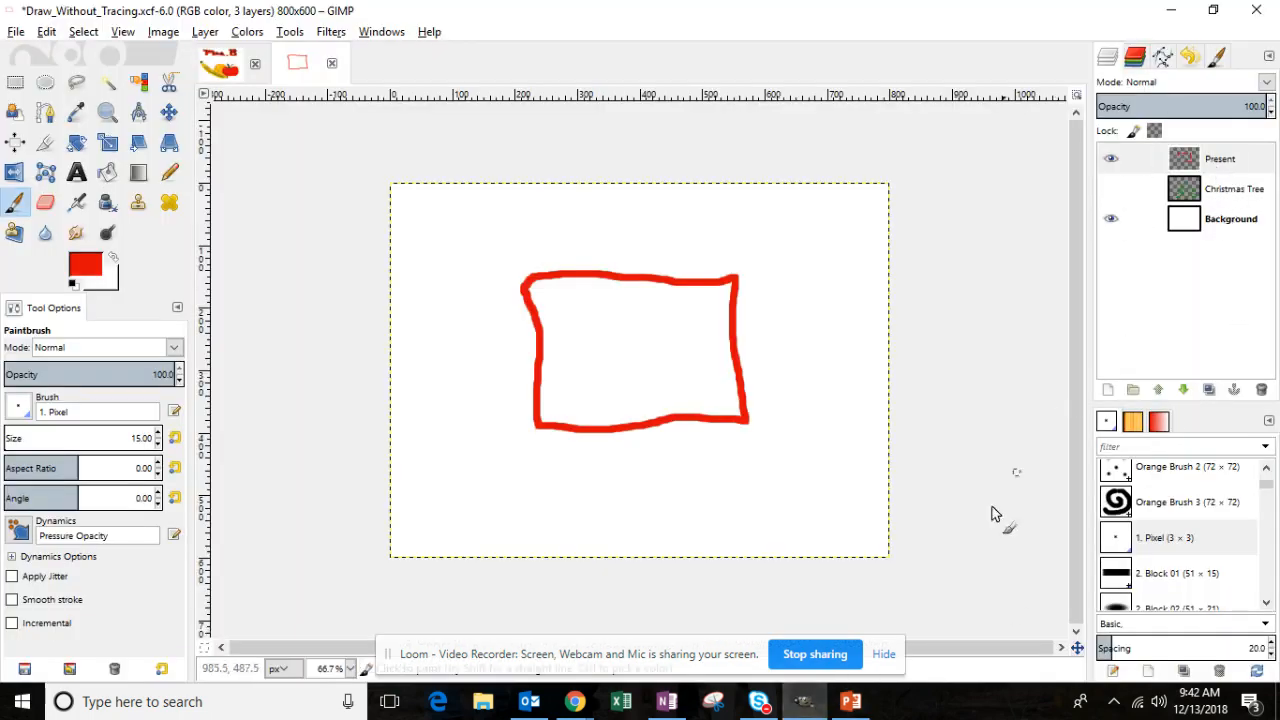
click(850, 700)
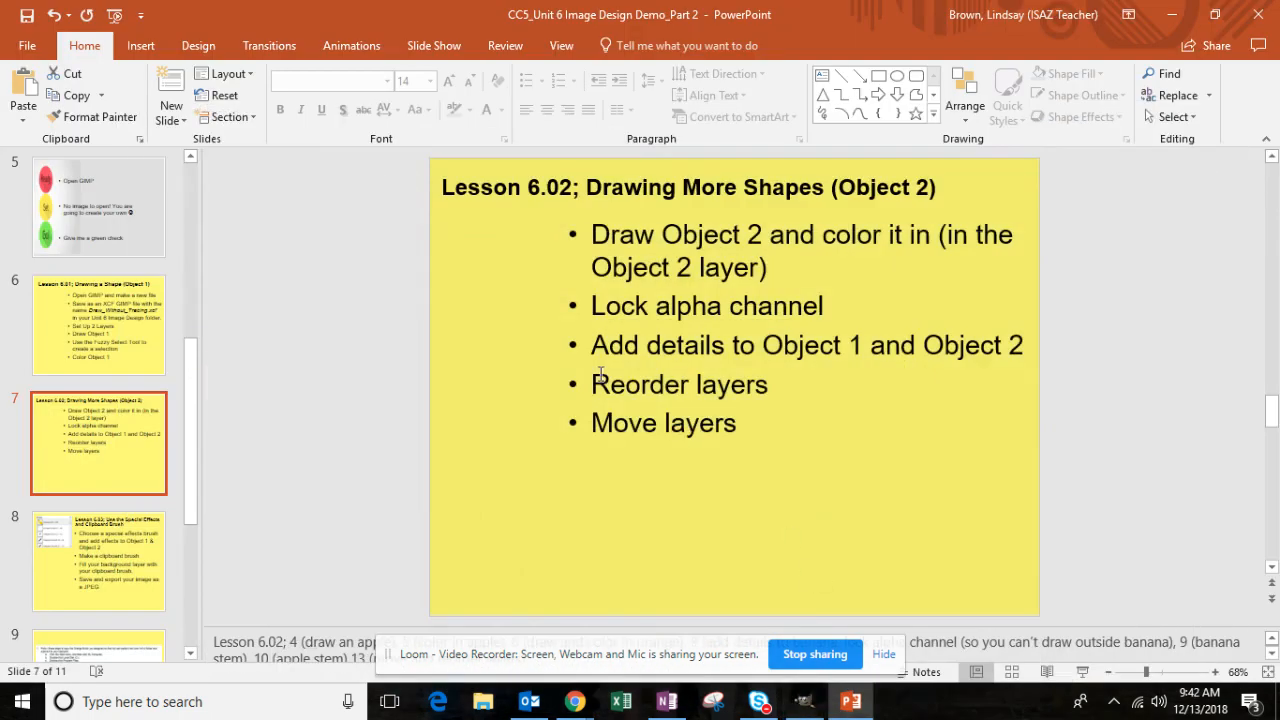
mouse_move(1000, 338)
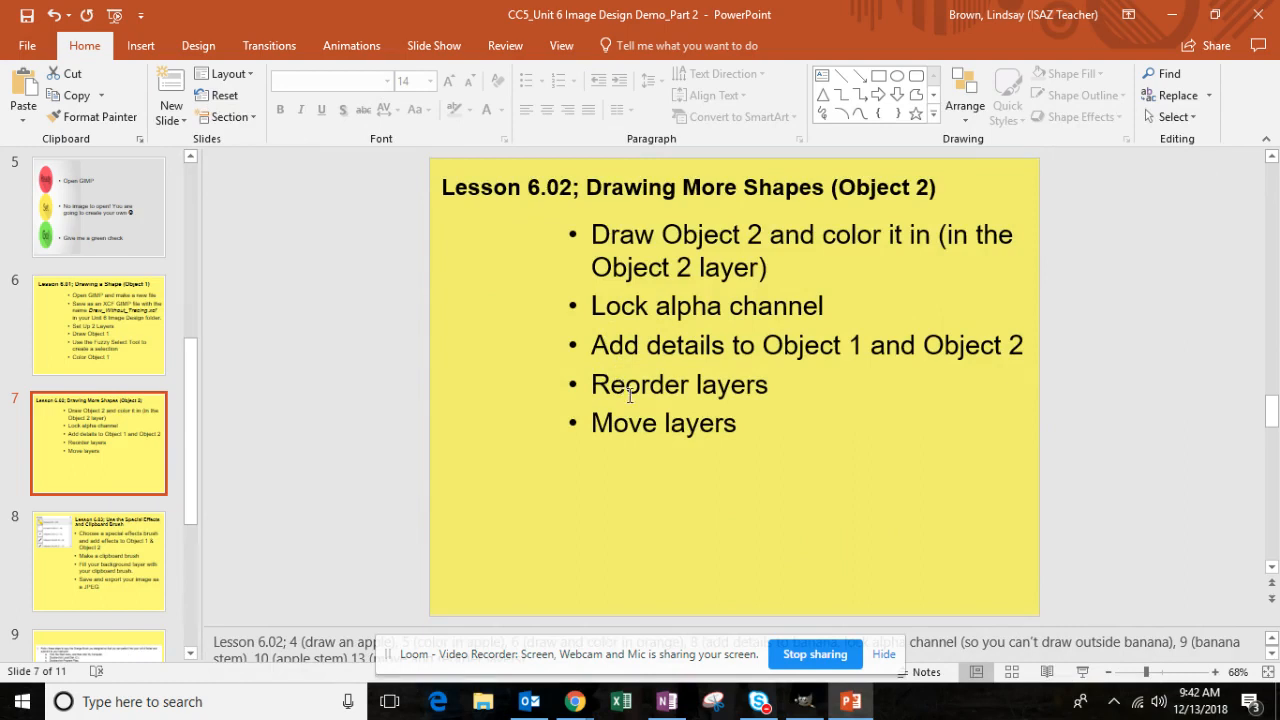
mouse_move(504, 400)
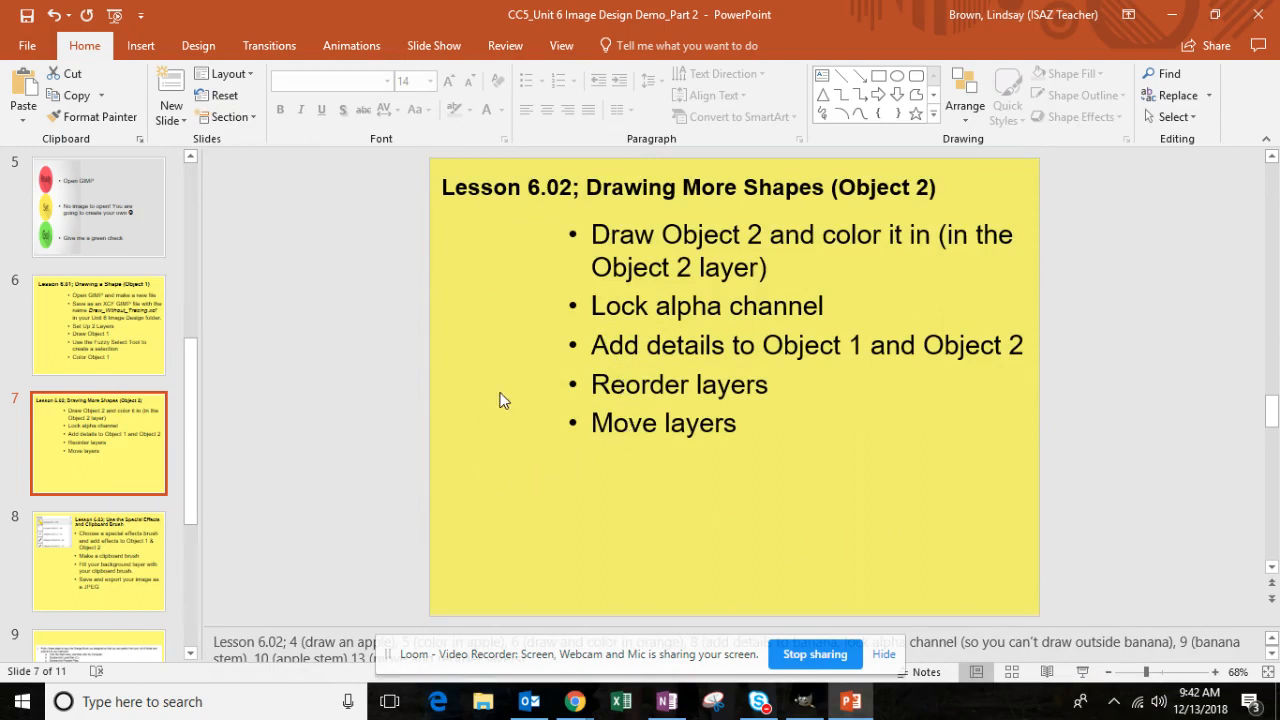
mouse_move(712, 438)
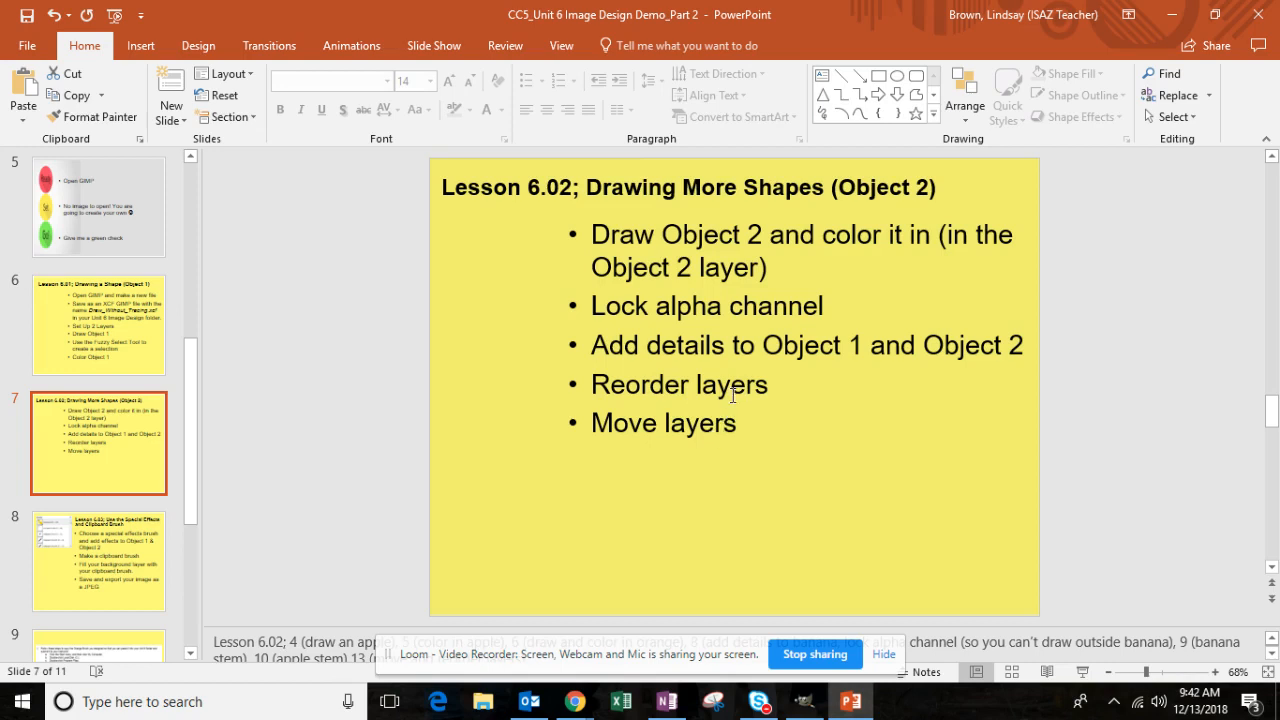
mouse_move(636, 336)
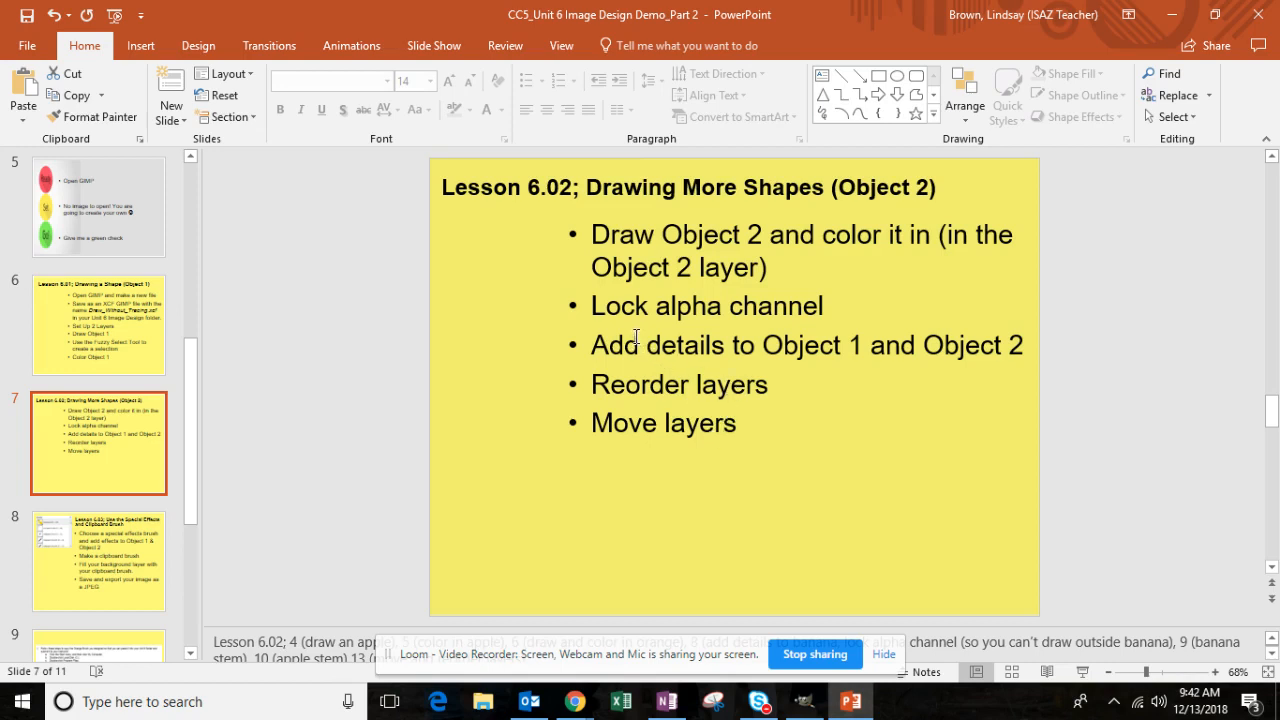
mouse_move(692, 344)
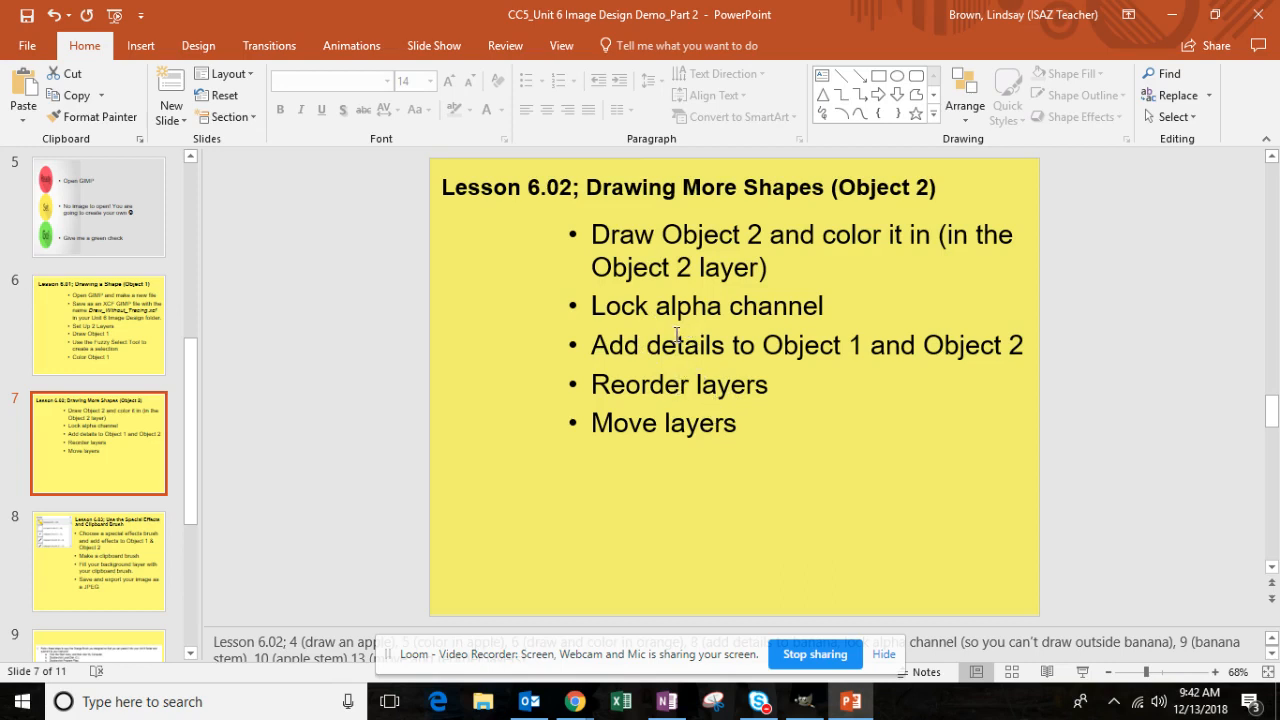
mouse_move(396, 516)
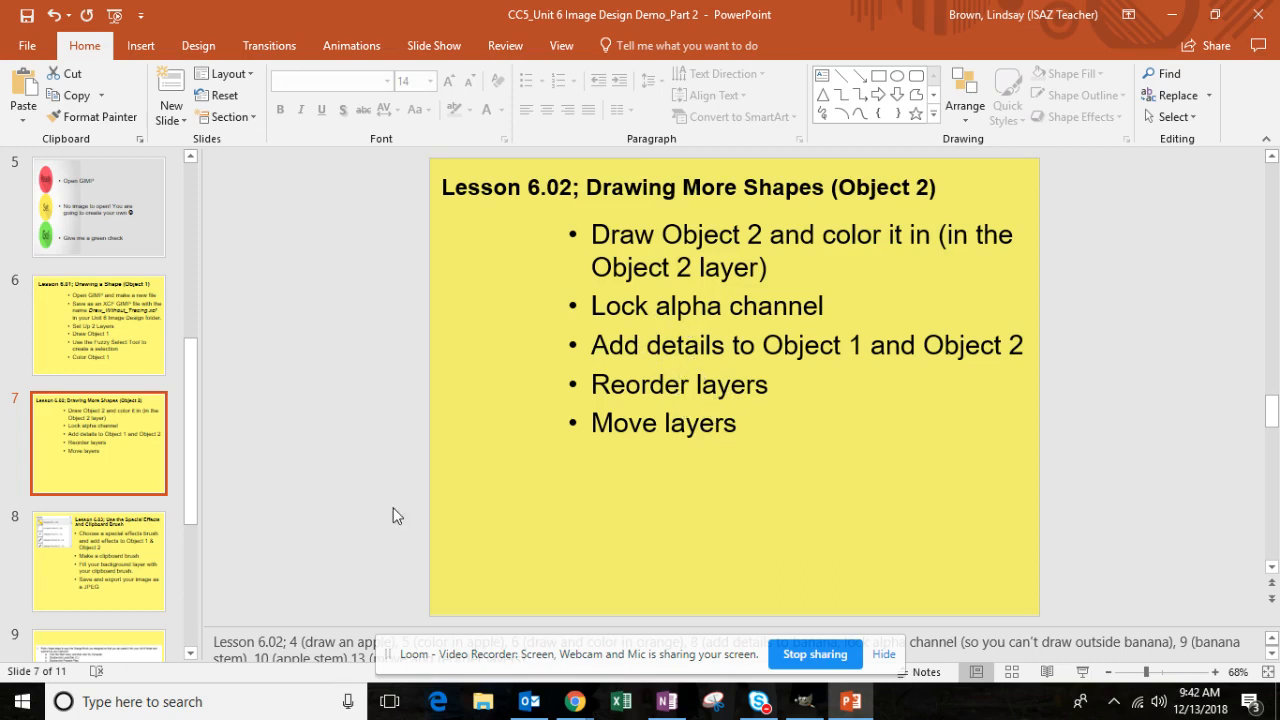
Step: Show the Lesson 6.03 slide on special effects and the clipboard brush
click(98, 560)
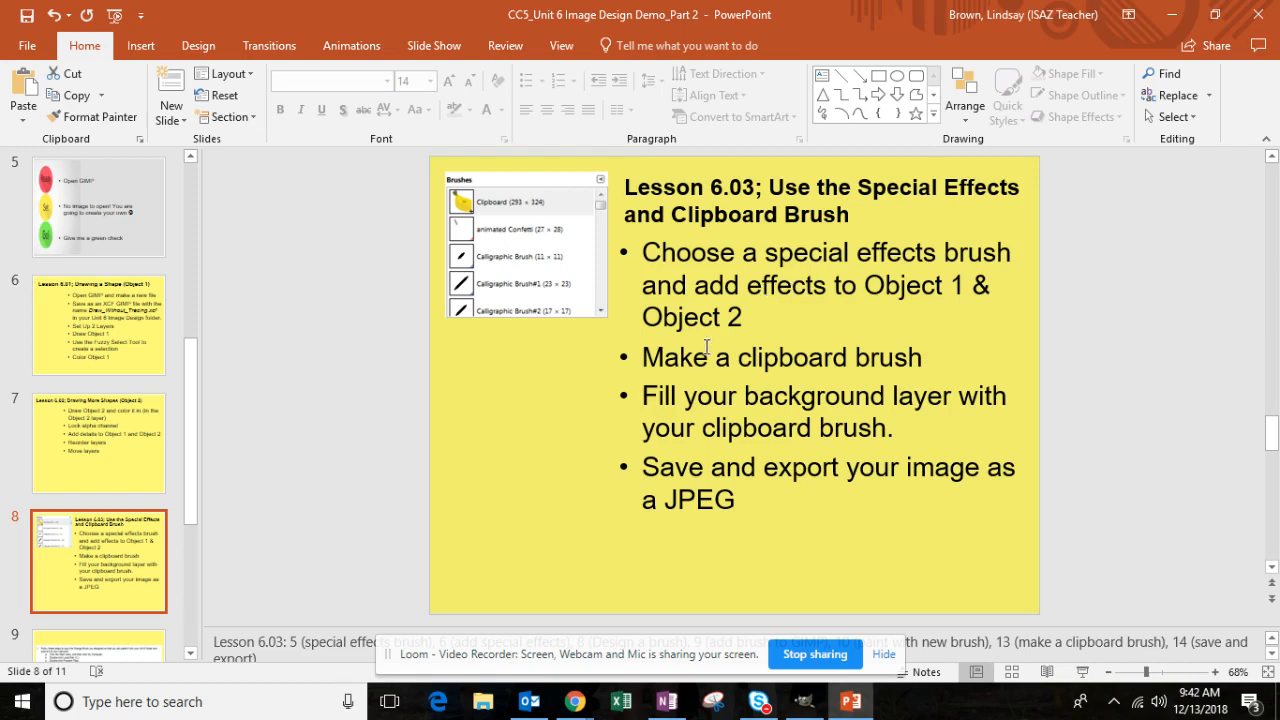
mouse_move(836, 672)
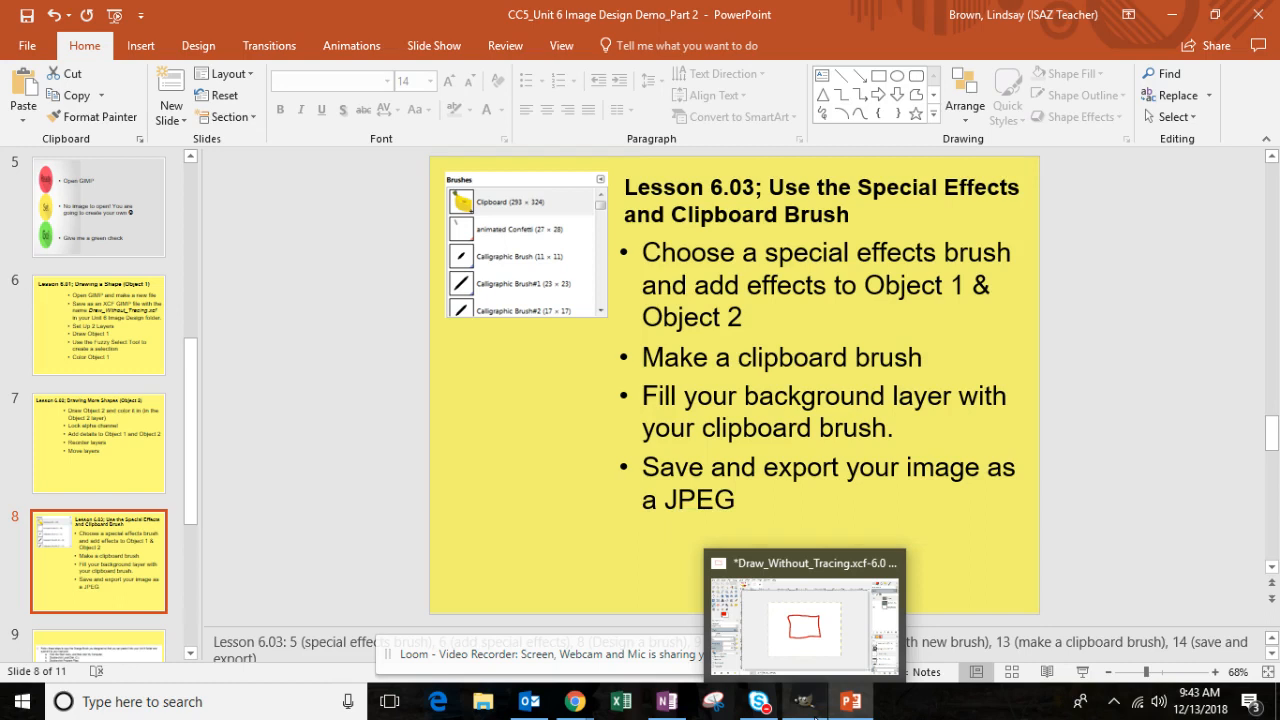
mouse_move(740, 476)
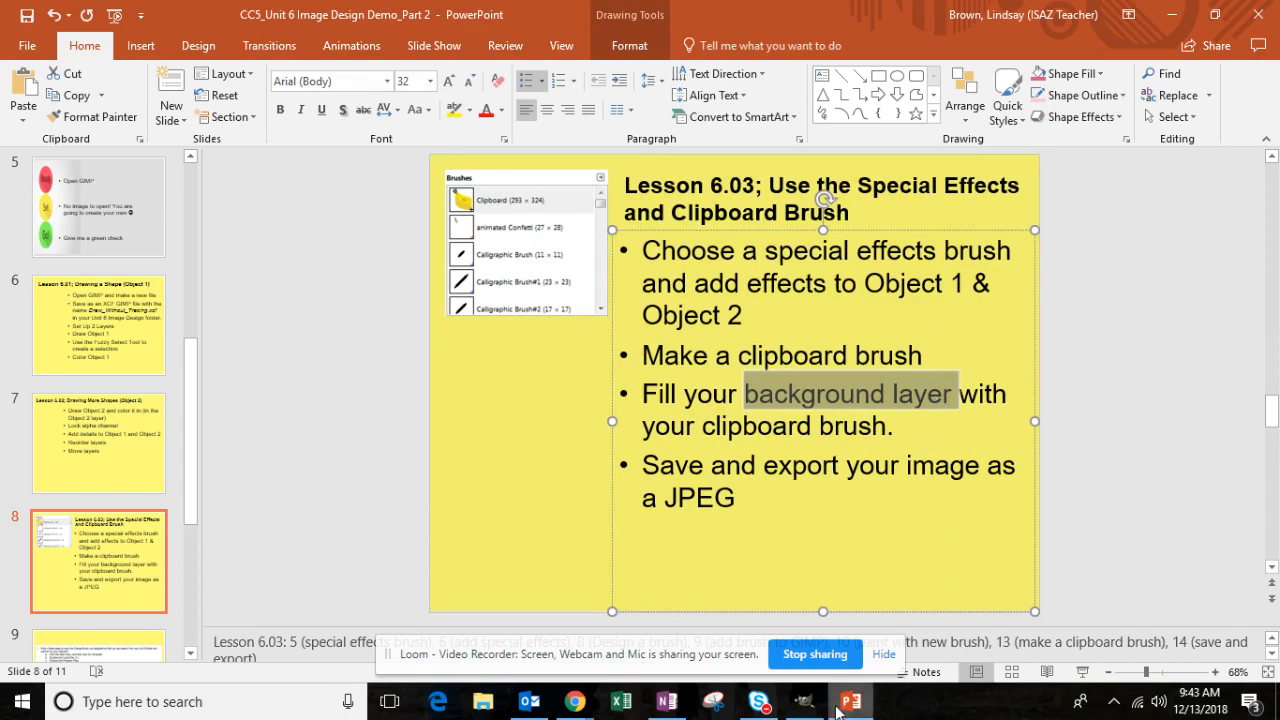
mouse_move(804, 700)
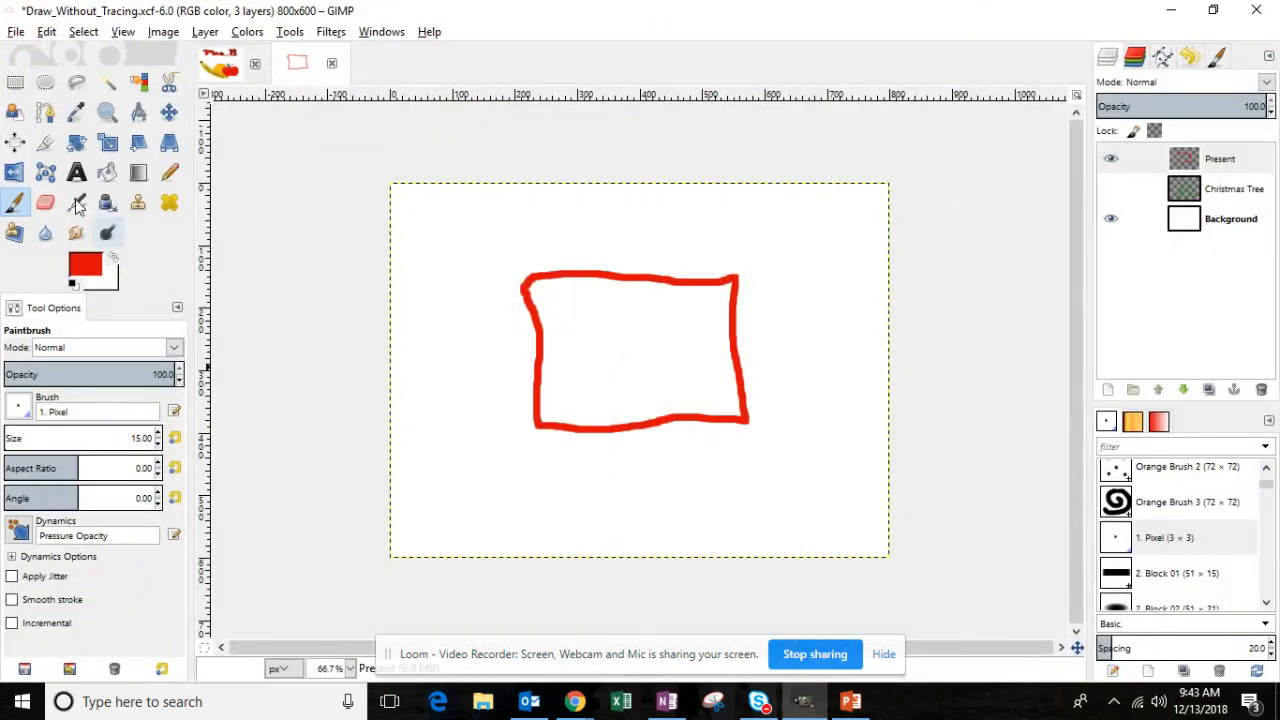
Step: Save the tree-and-present drawing from the File menu
click(16, 32)
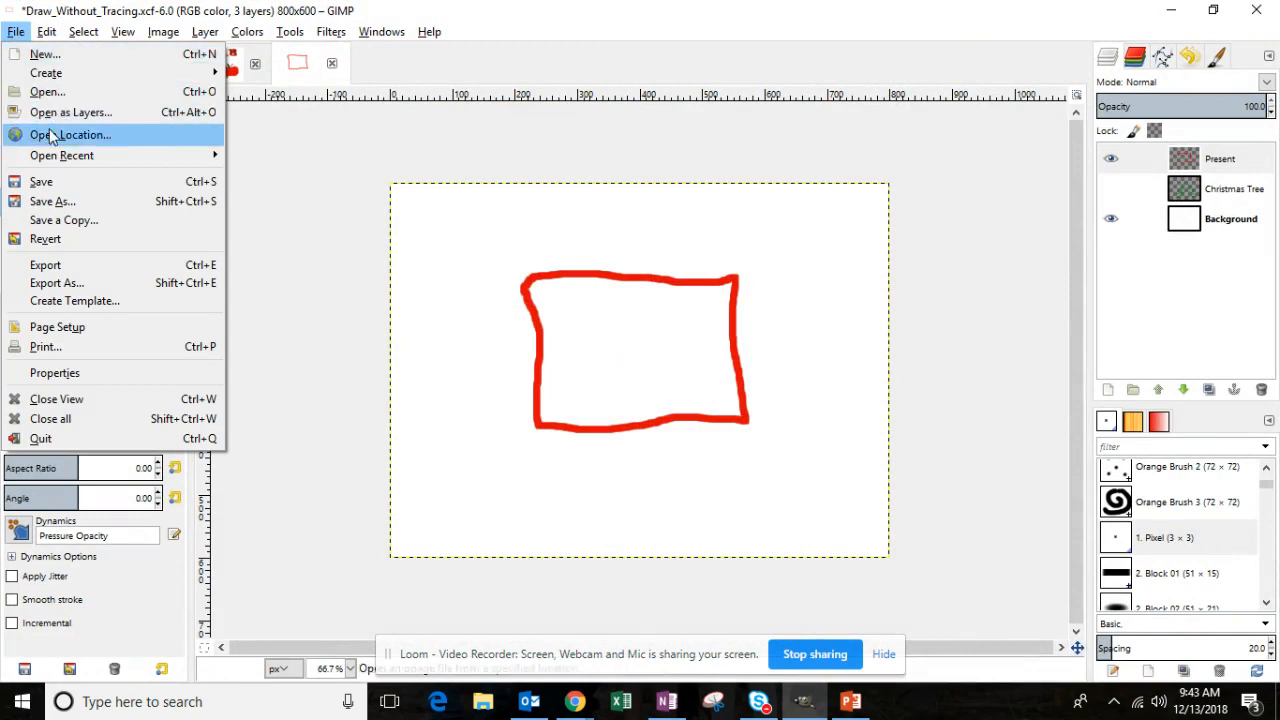
mouse_move(40, 180)
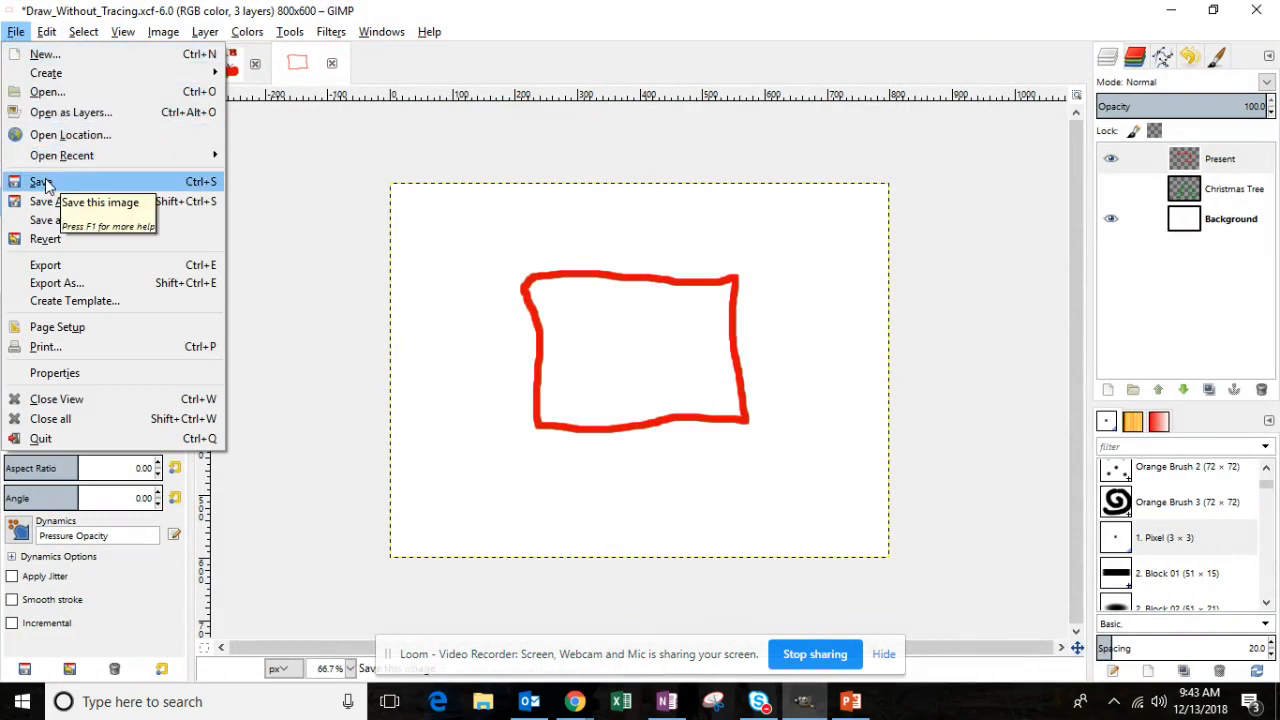
click(40, 180)
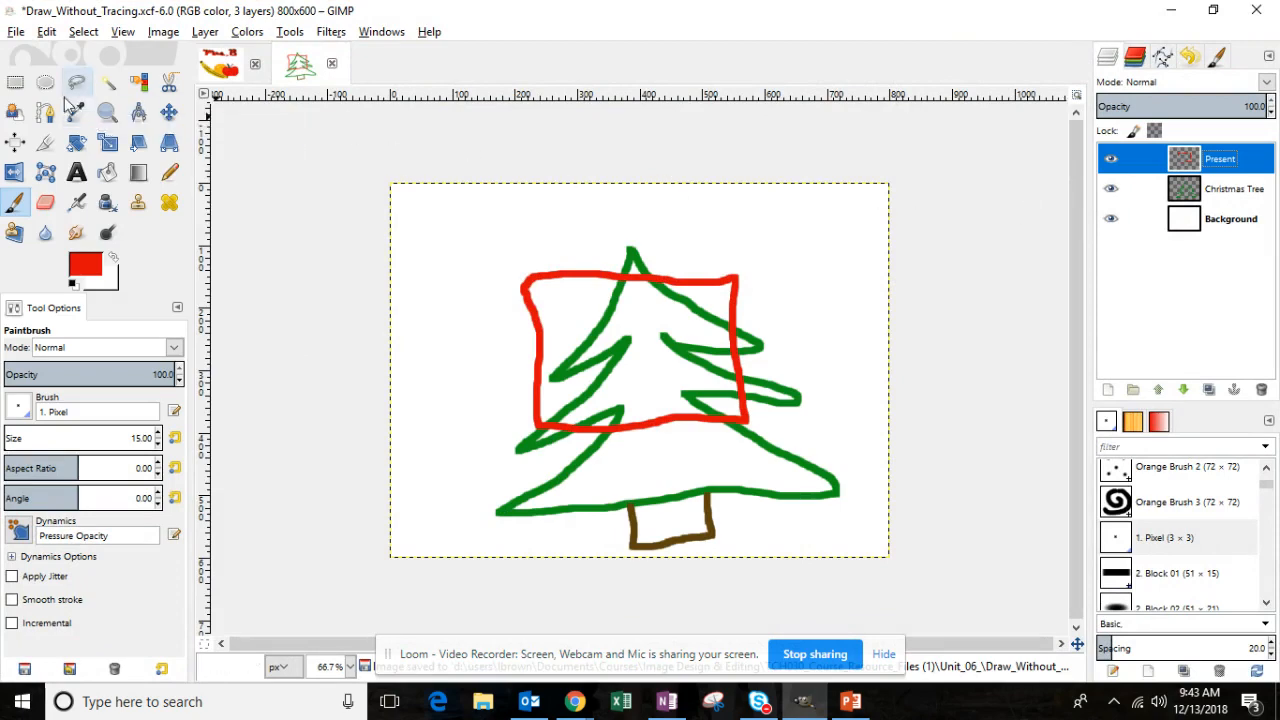
click(16, 32)
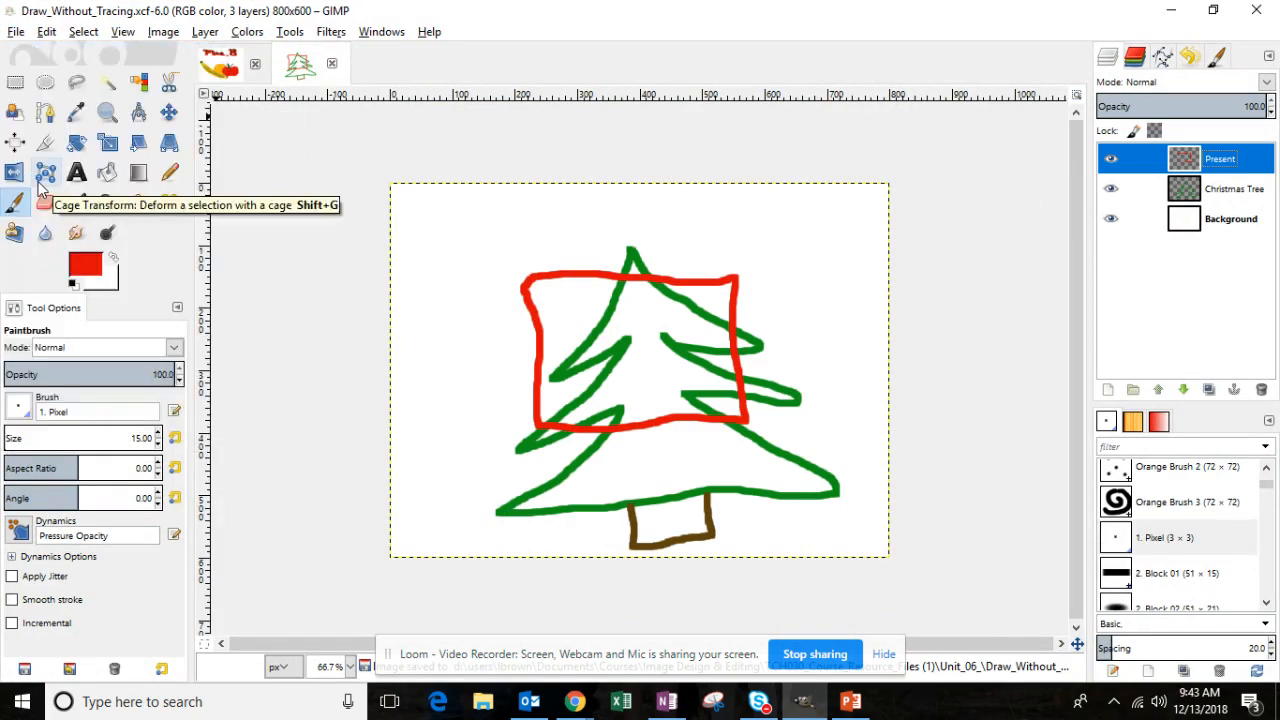
Step: Export the drawing as a JPEG named Draw_Without_Tracing into the Unit_06 folder
click(16, 32)
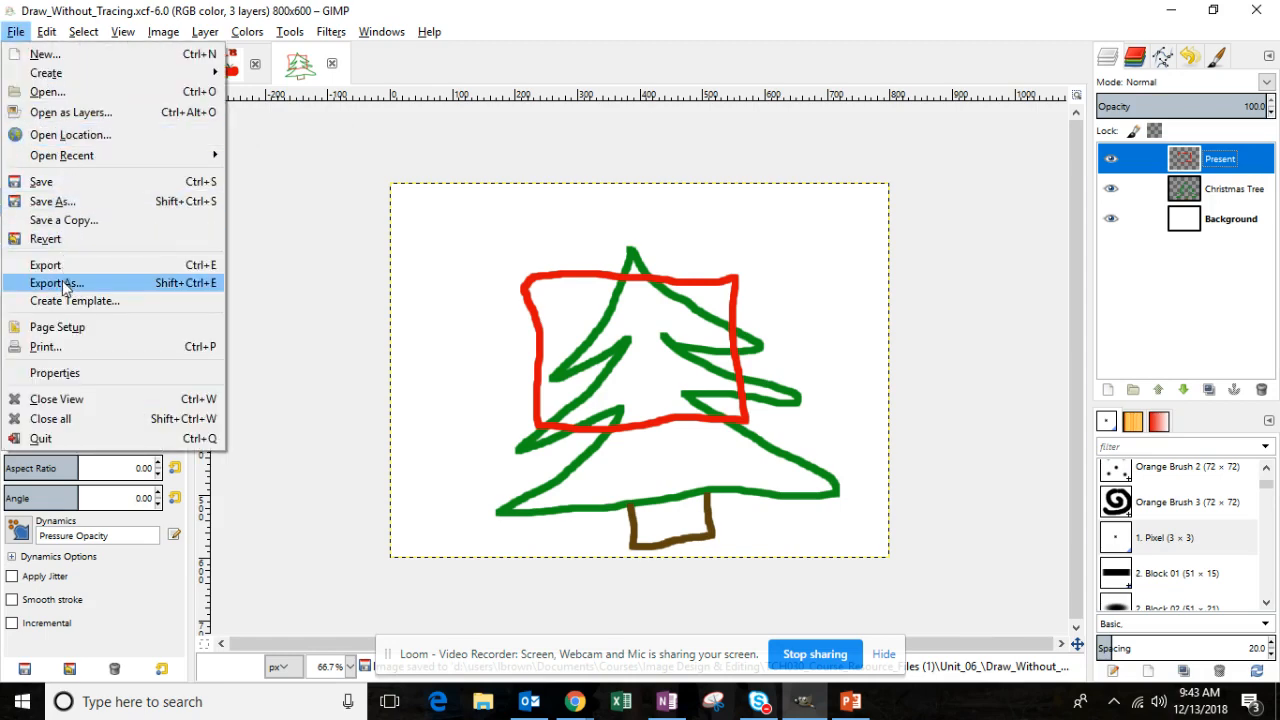
click(56, 284)
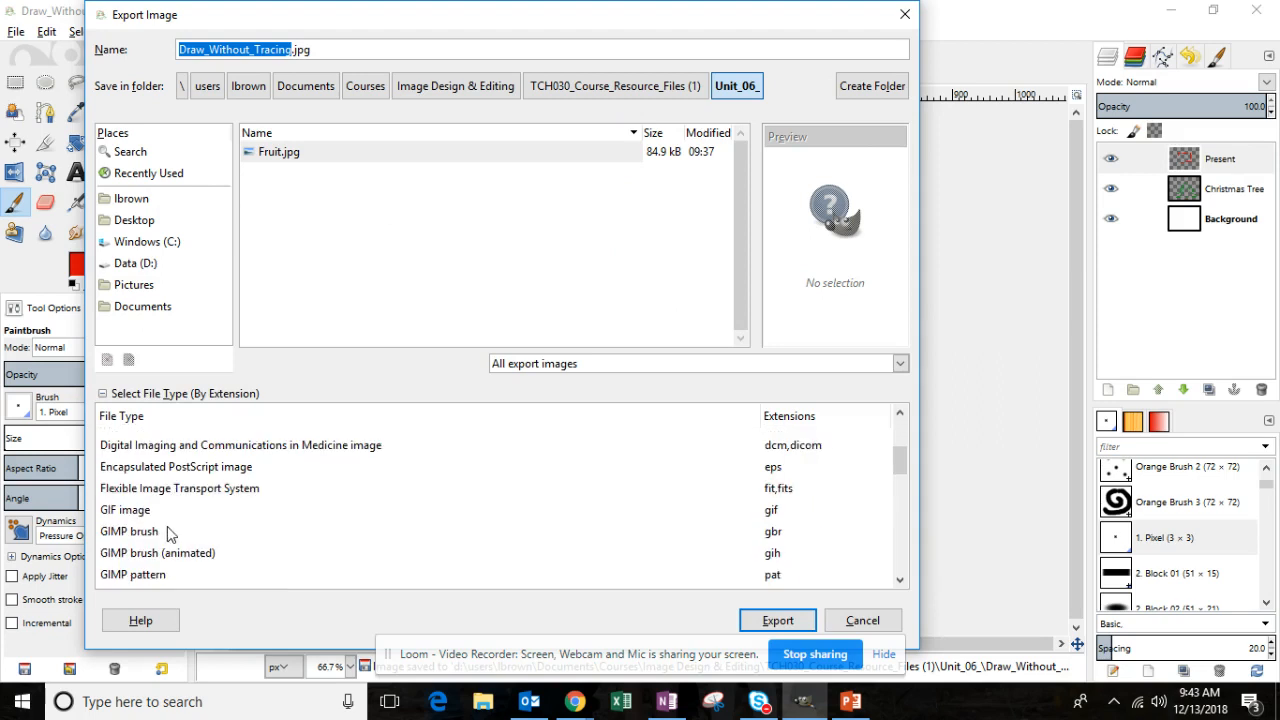
scroll(down, 3)
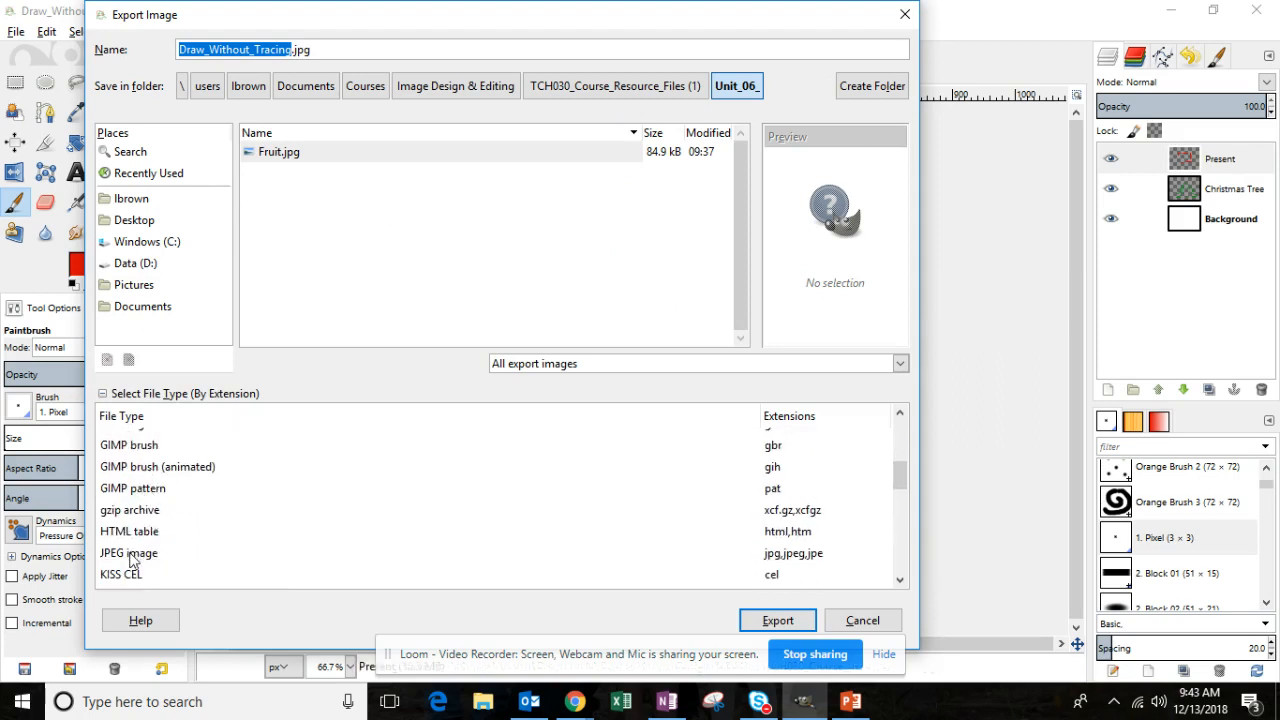
click(128, 552)
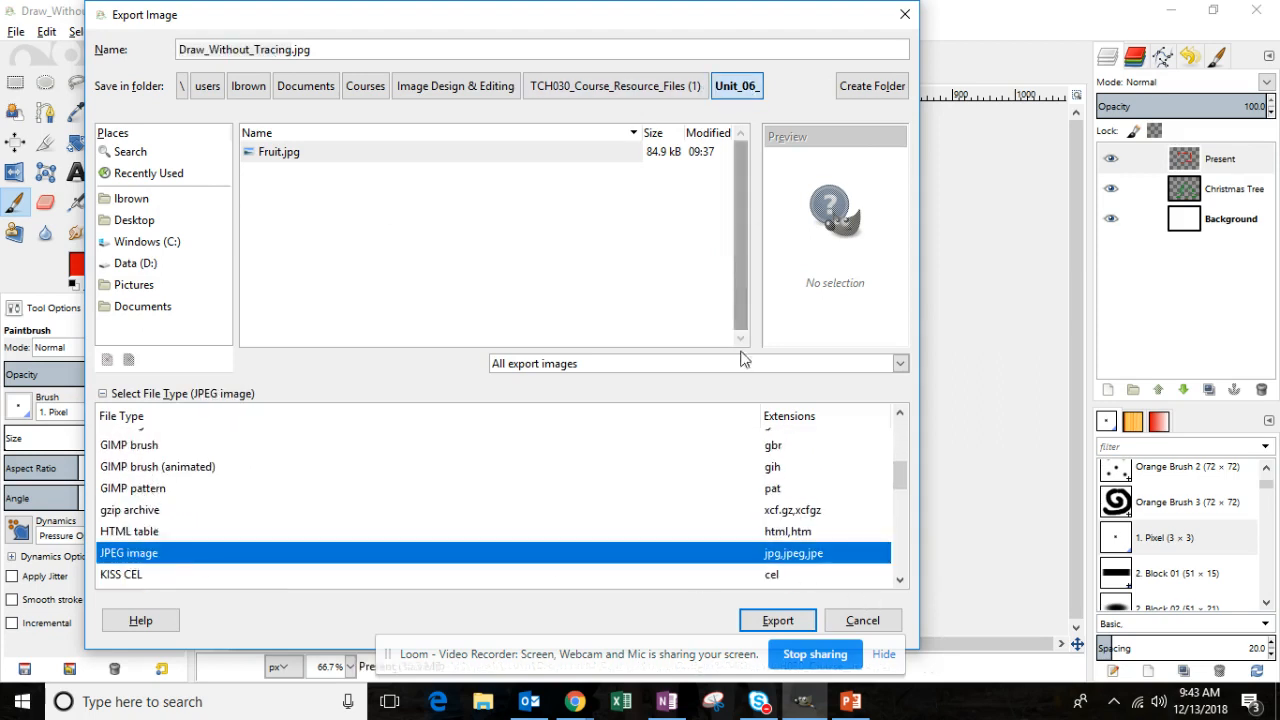
click(776, 620)
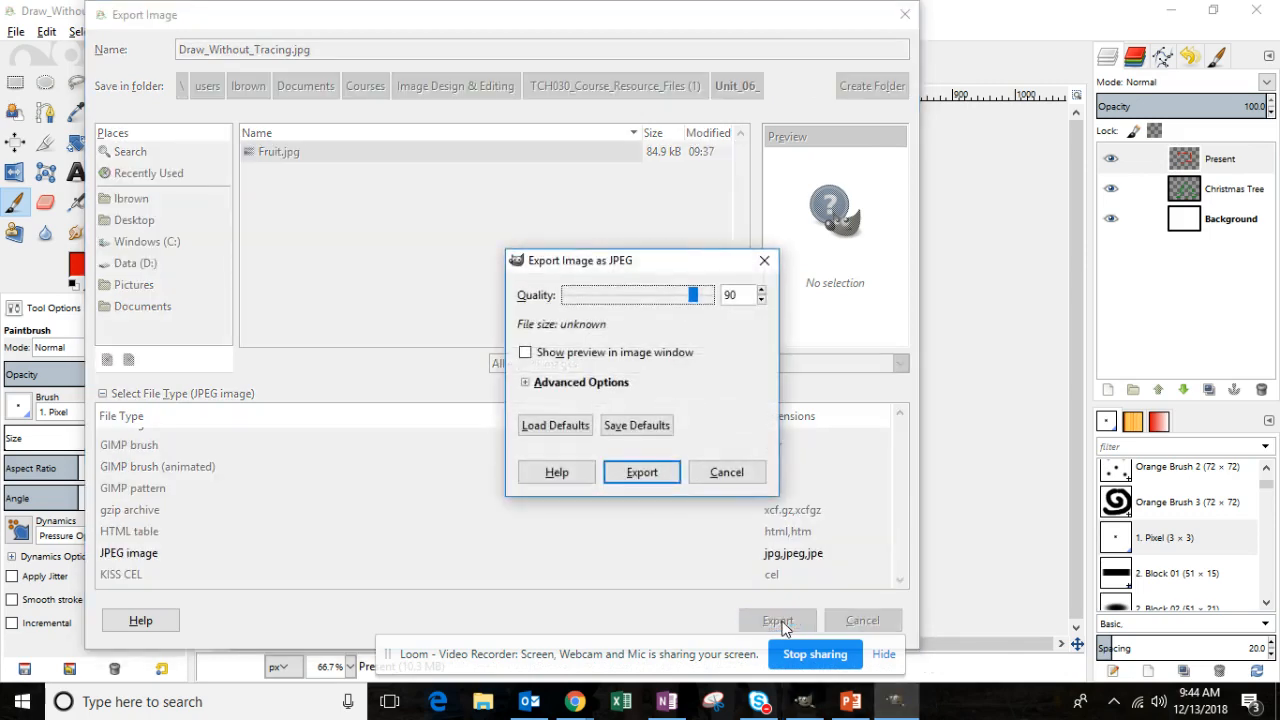
click(640, 472)
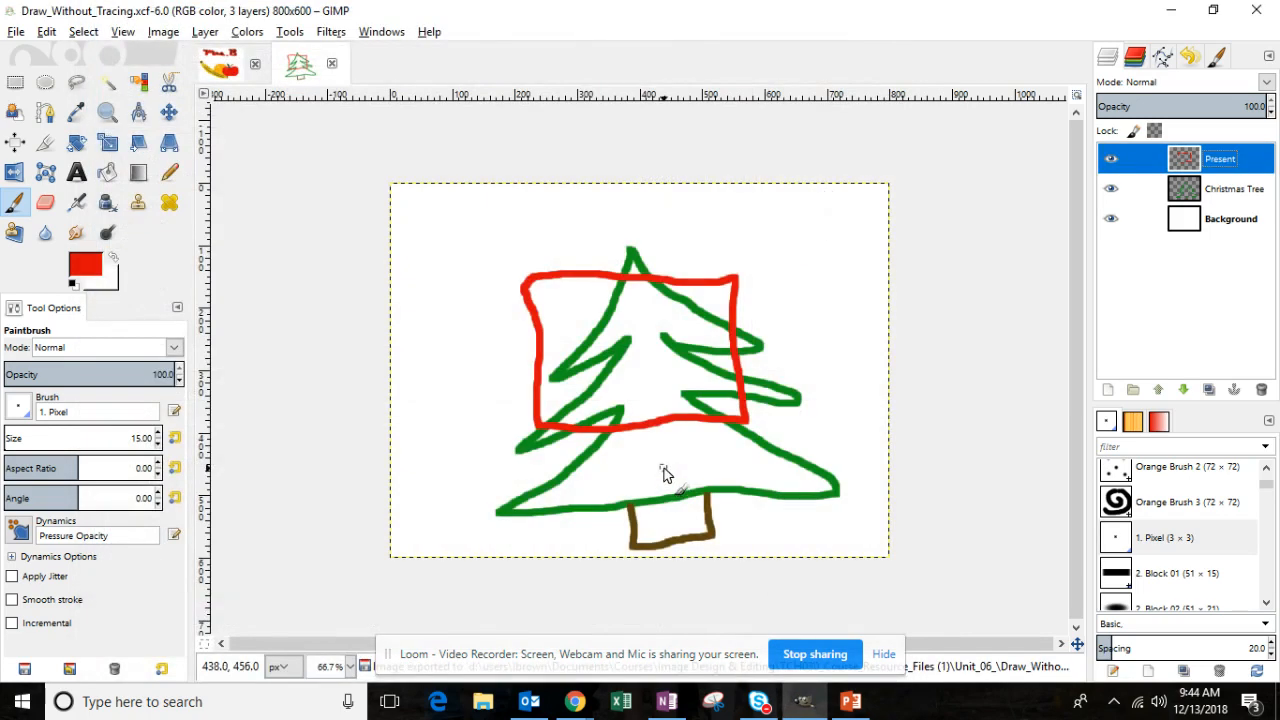
Step: Minimize GIMP, show the Orange Brush copying-steps slide, and launch File Explorer
click(1110, 218)
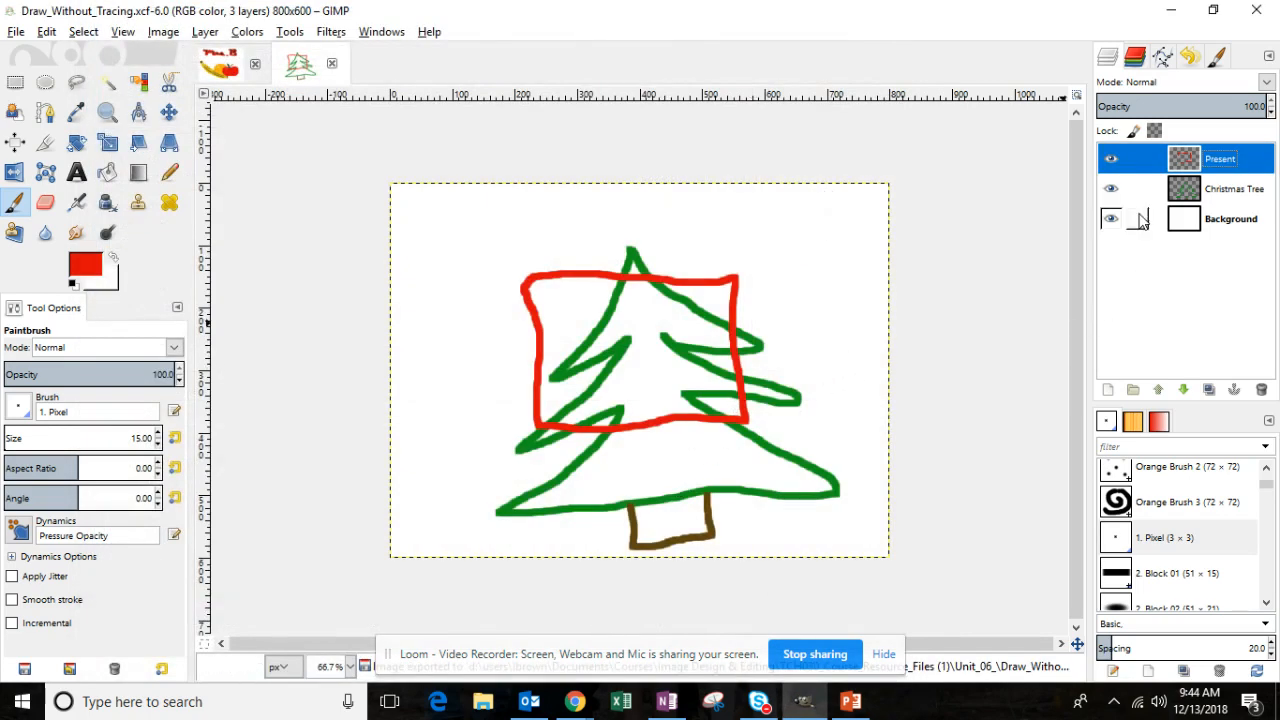
click(1110, 218)
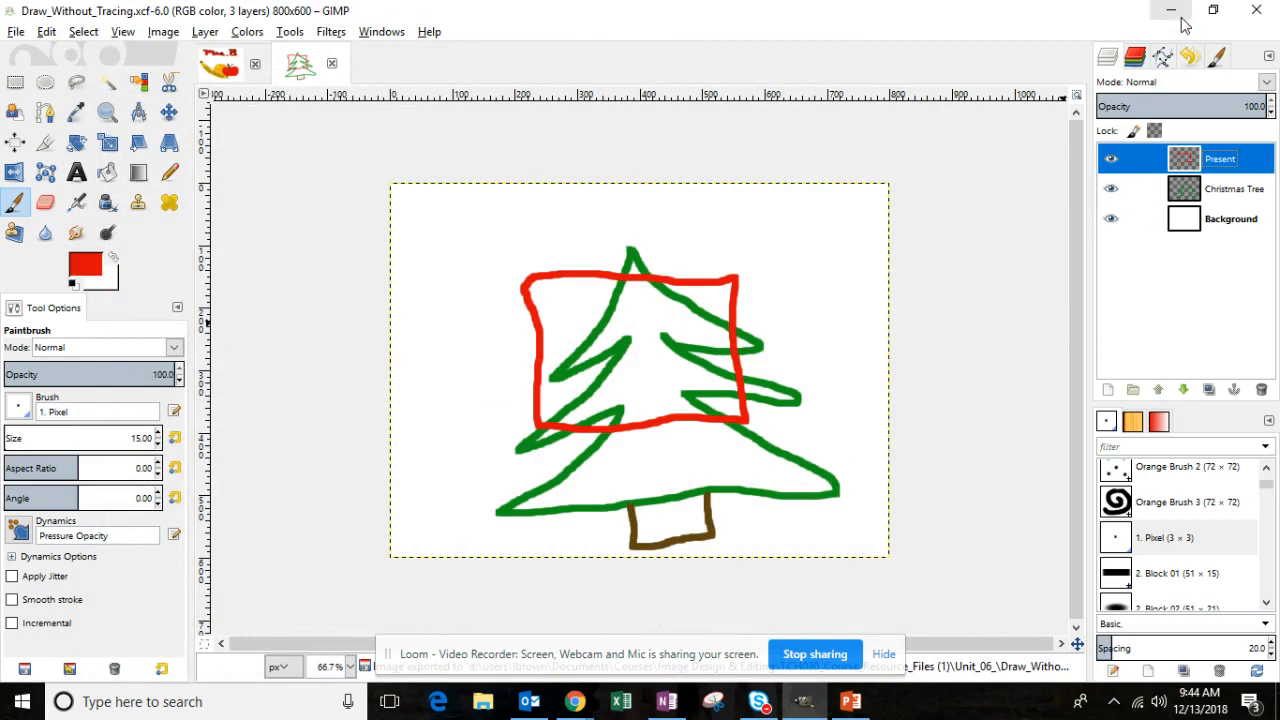
click(852, 700)
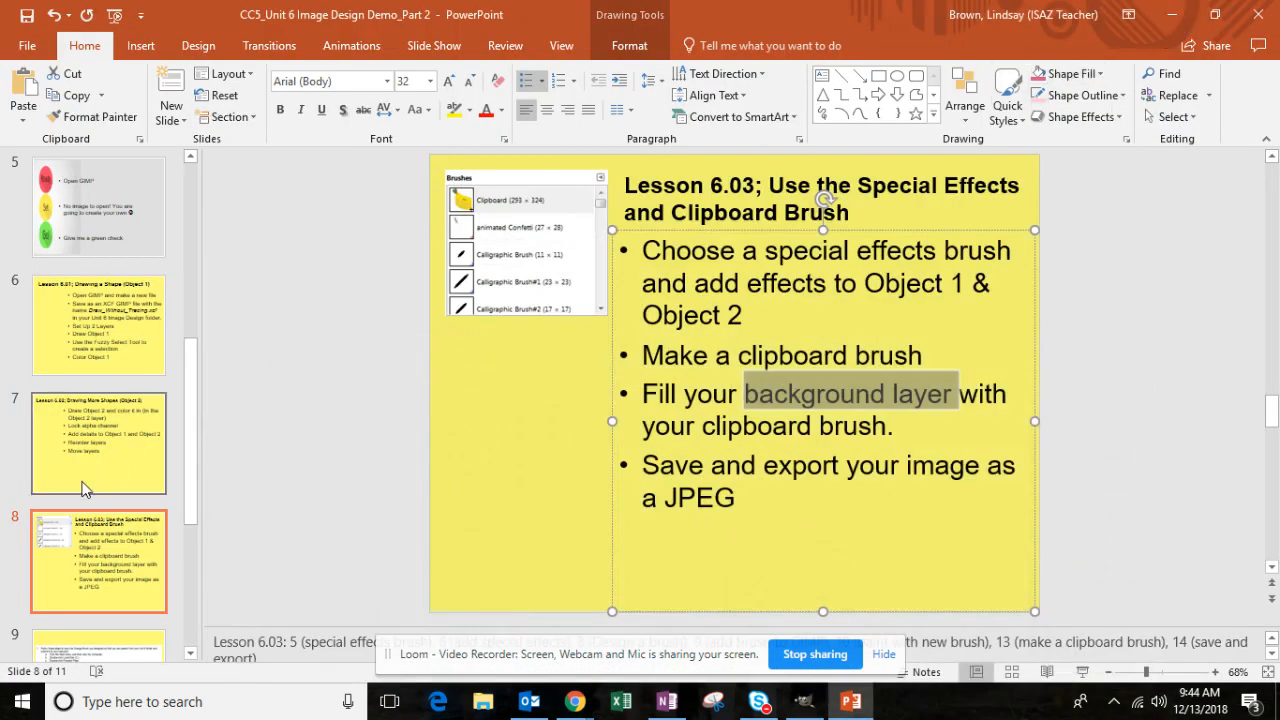
click(98, 444)
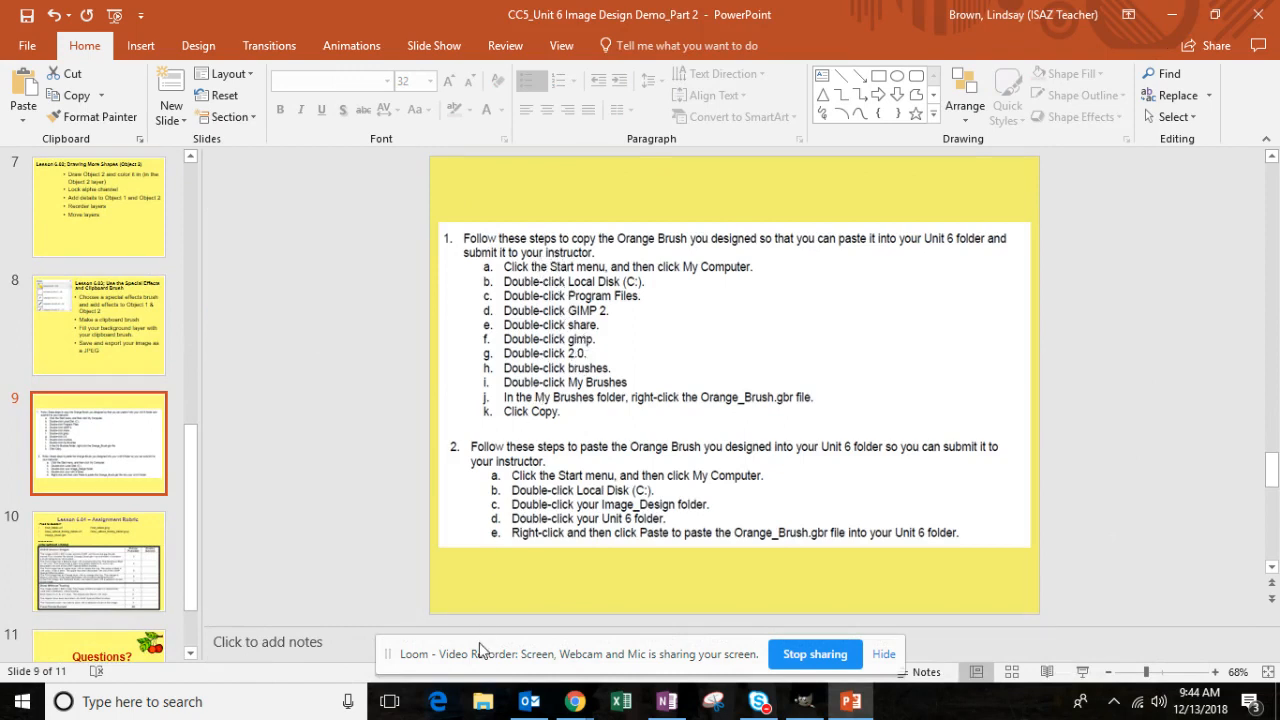
mouse_move(484, 700)
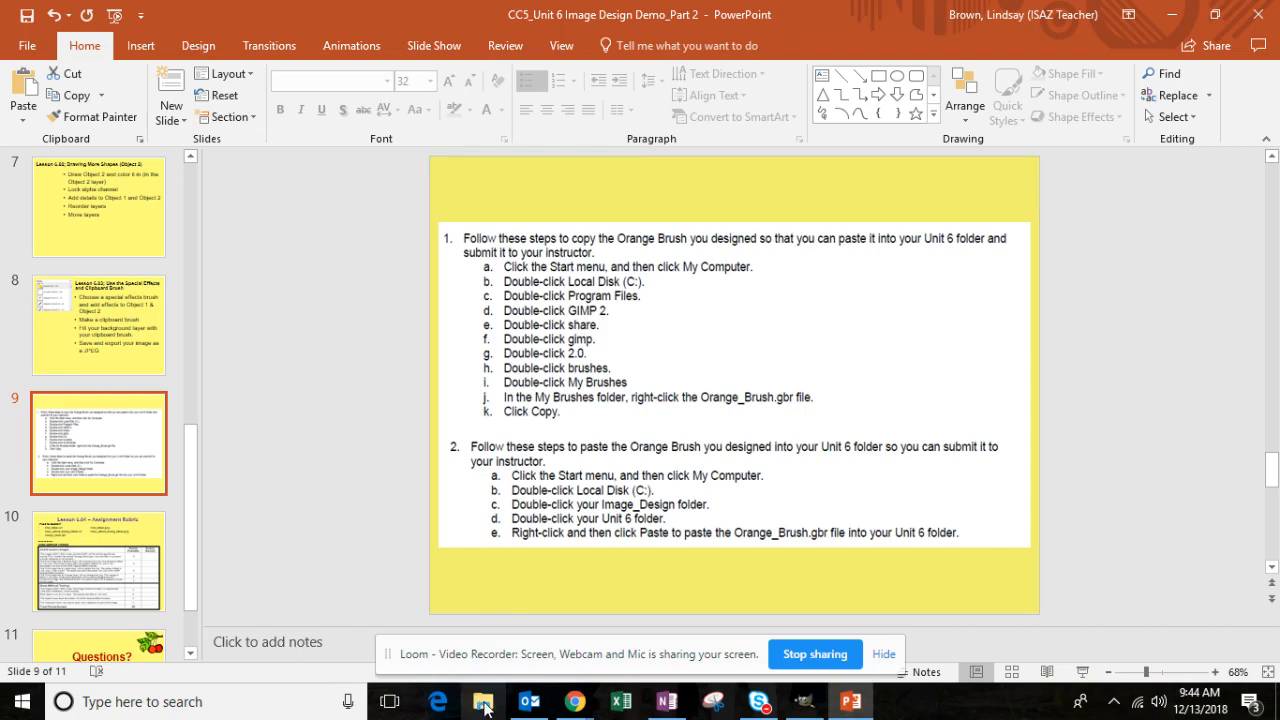
click(484, 700)
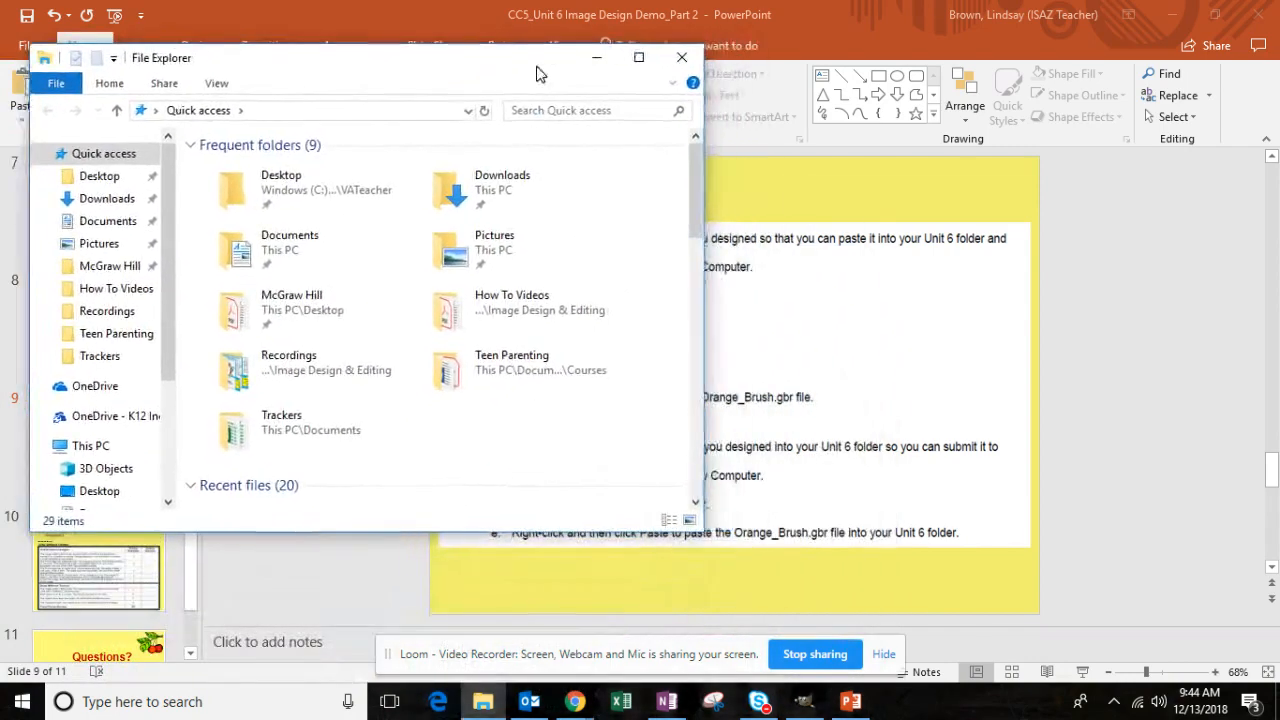
Step: Open the Windows (C:) drive and go into Program Files > GIMP 2
click(76, 444)
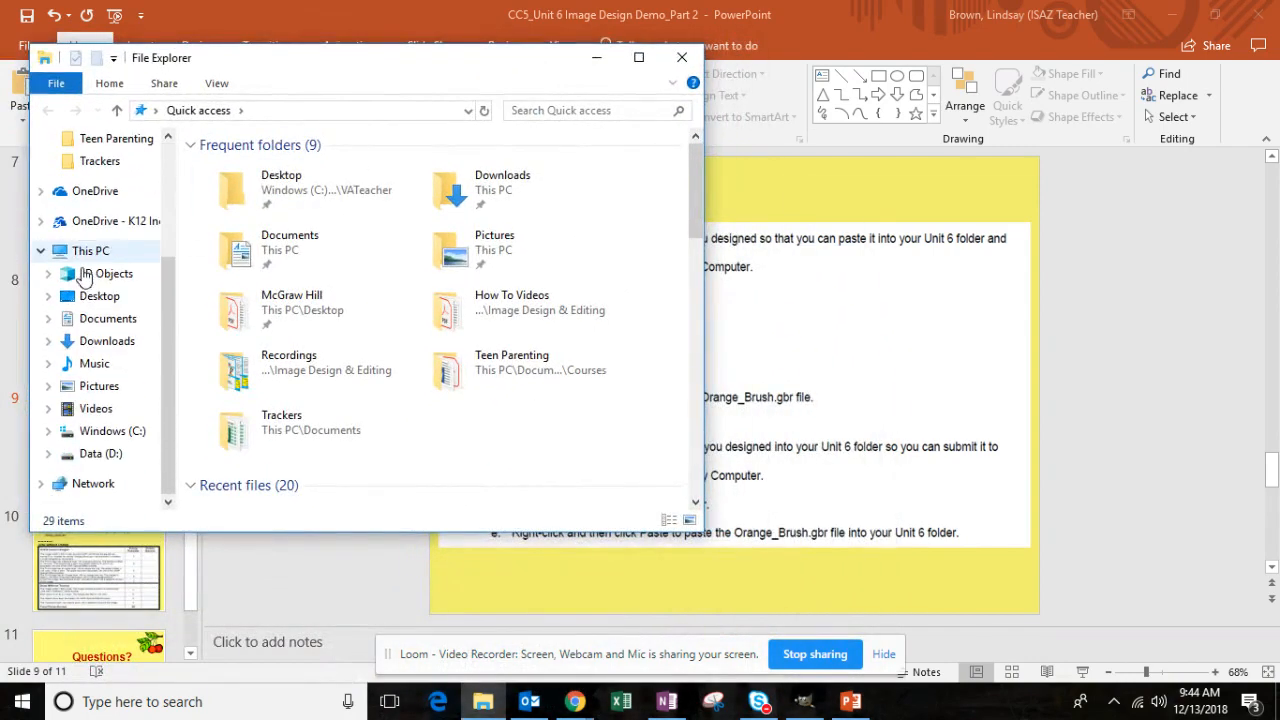
click(112, 432)
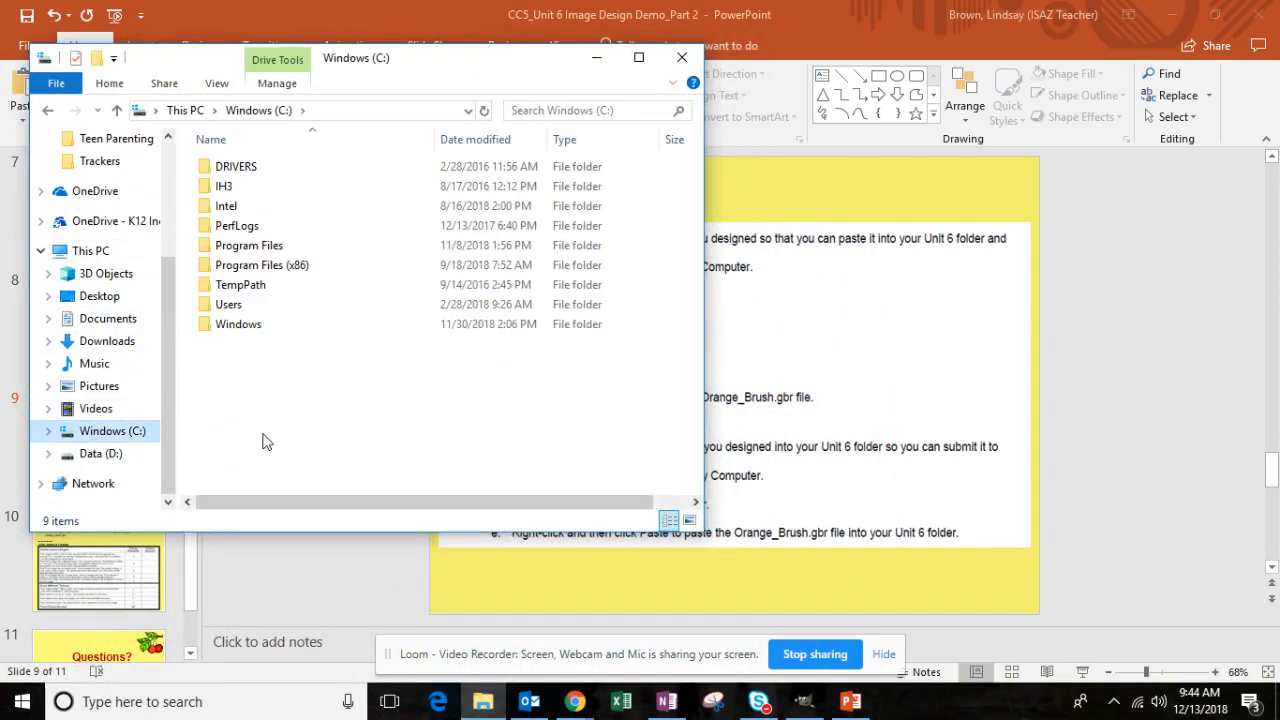
drag(356, 56, 772, 460)
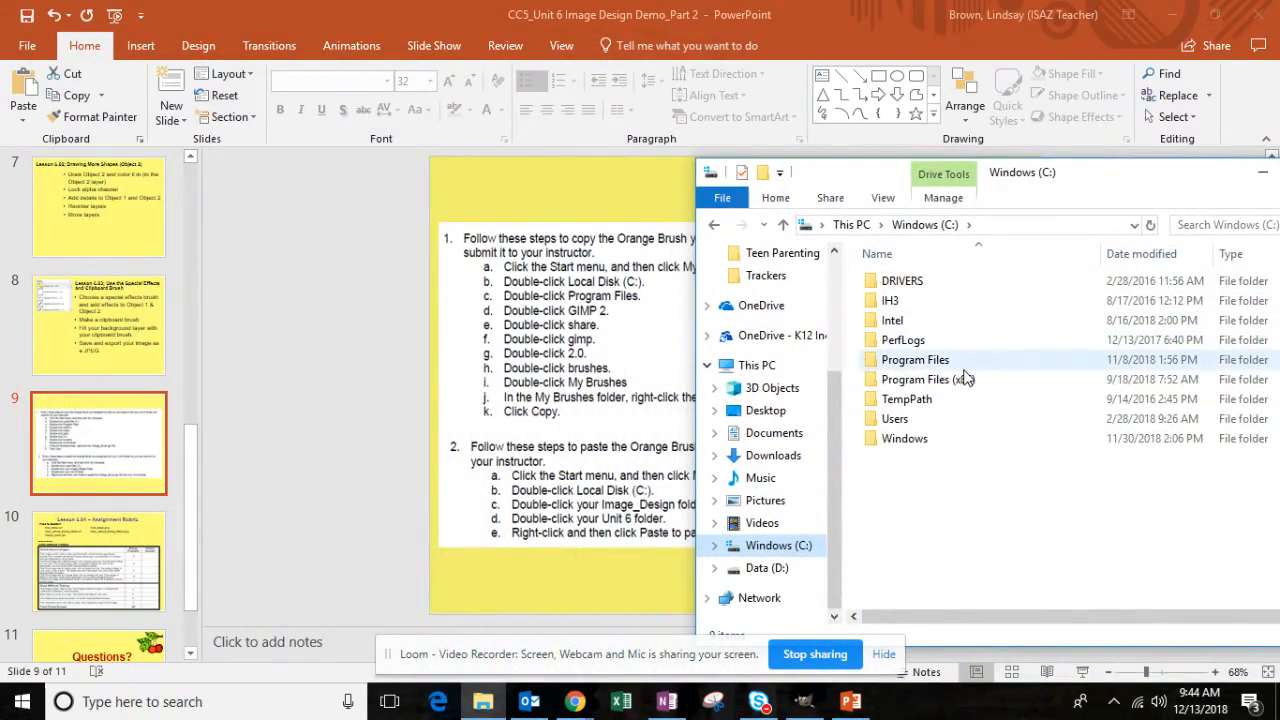
double_click(916, 360)
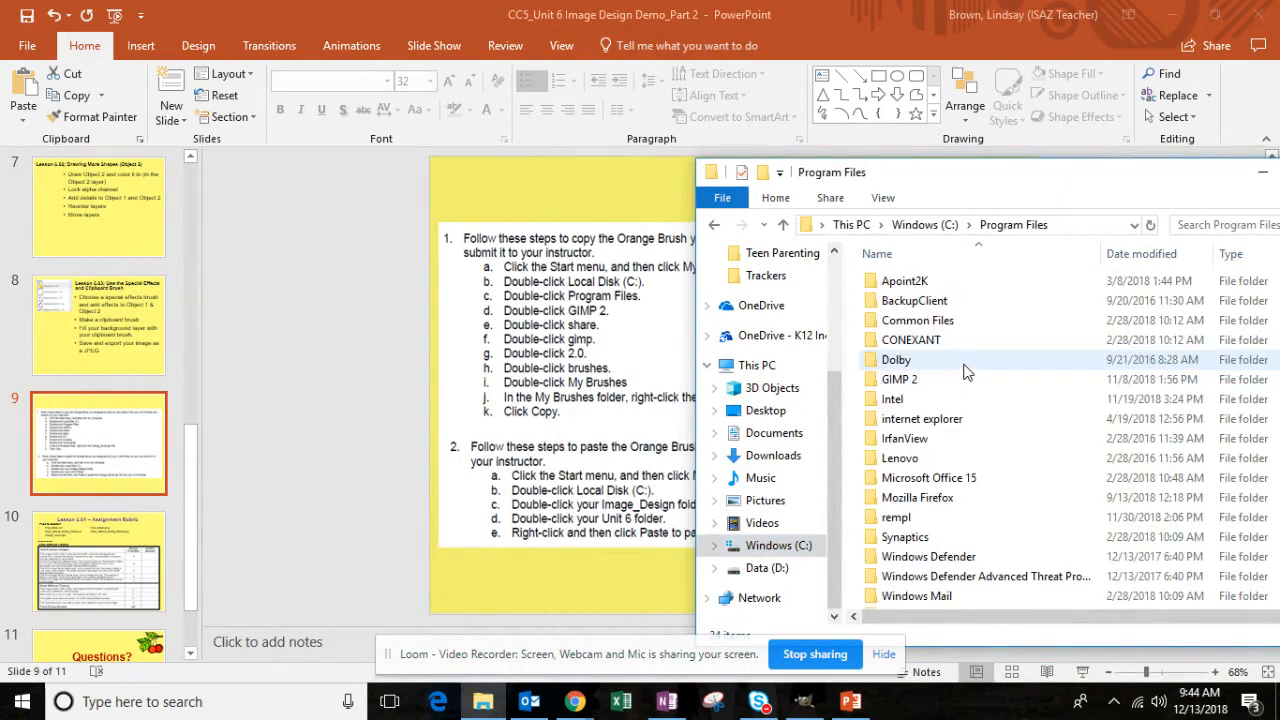
mouse_move(900, 380)
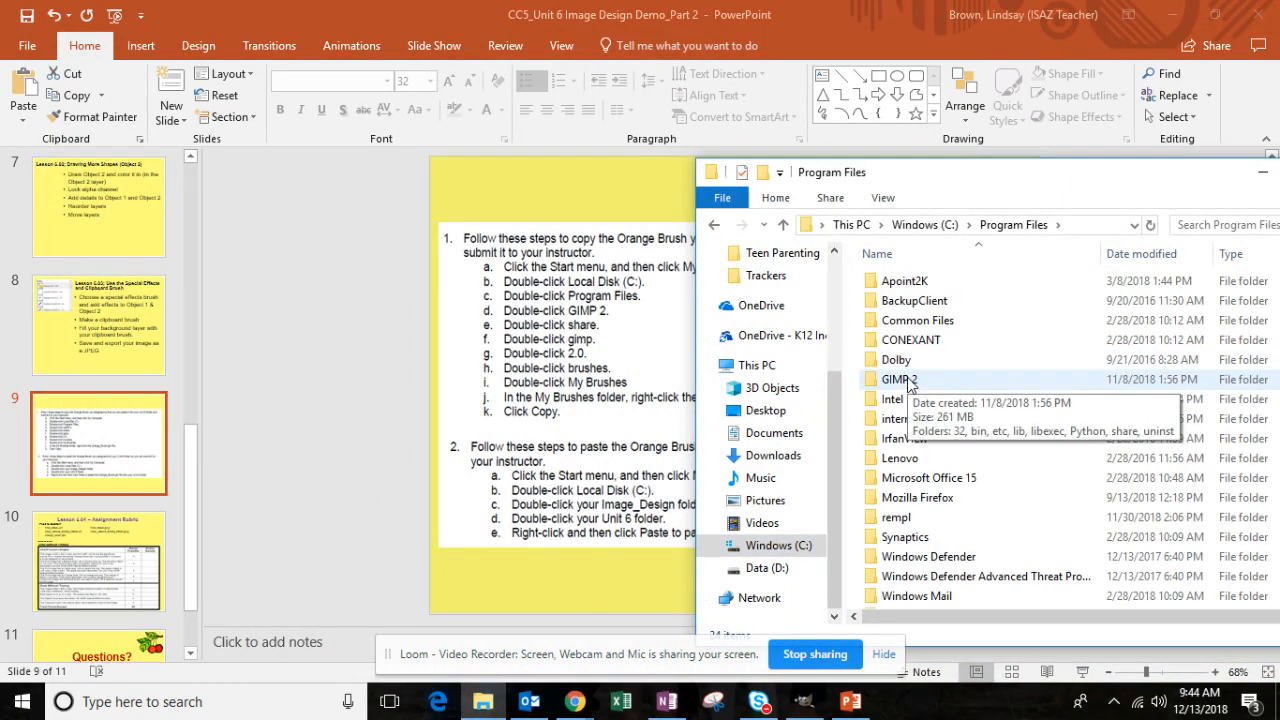
double_click(896, 380)
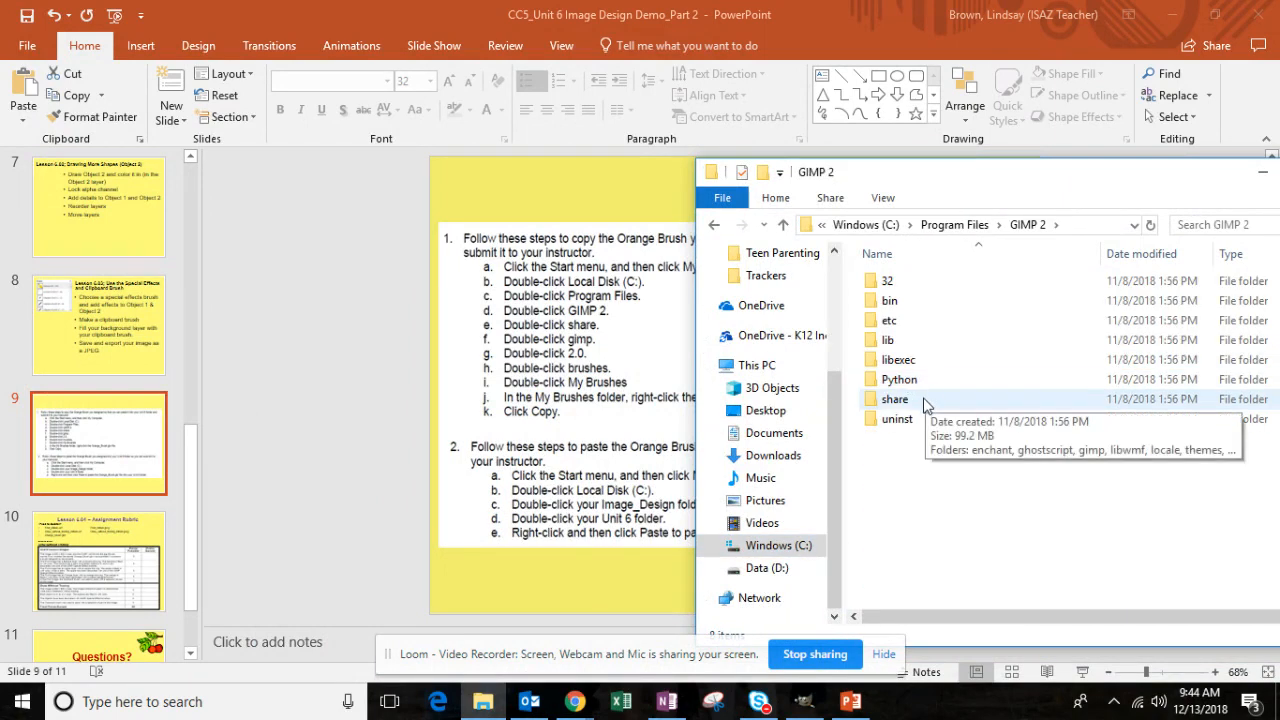
mouse_move(896, 418)
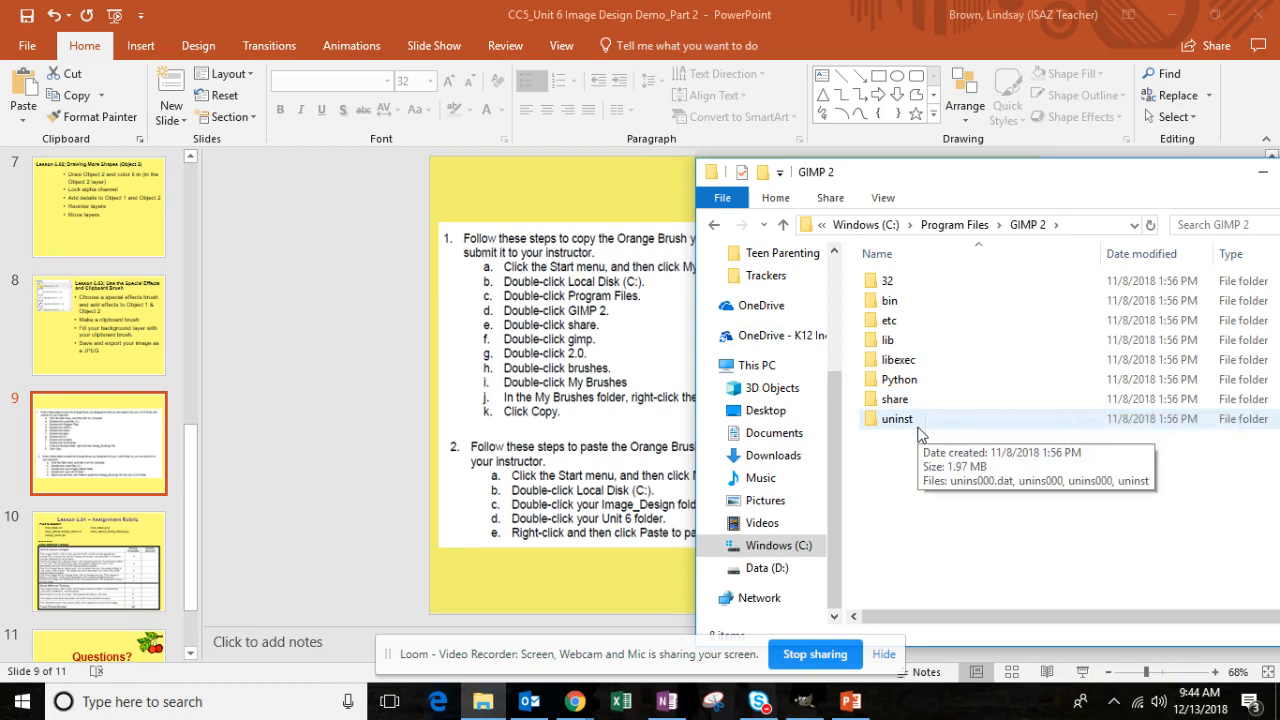
mouse_move(894, 398)
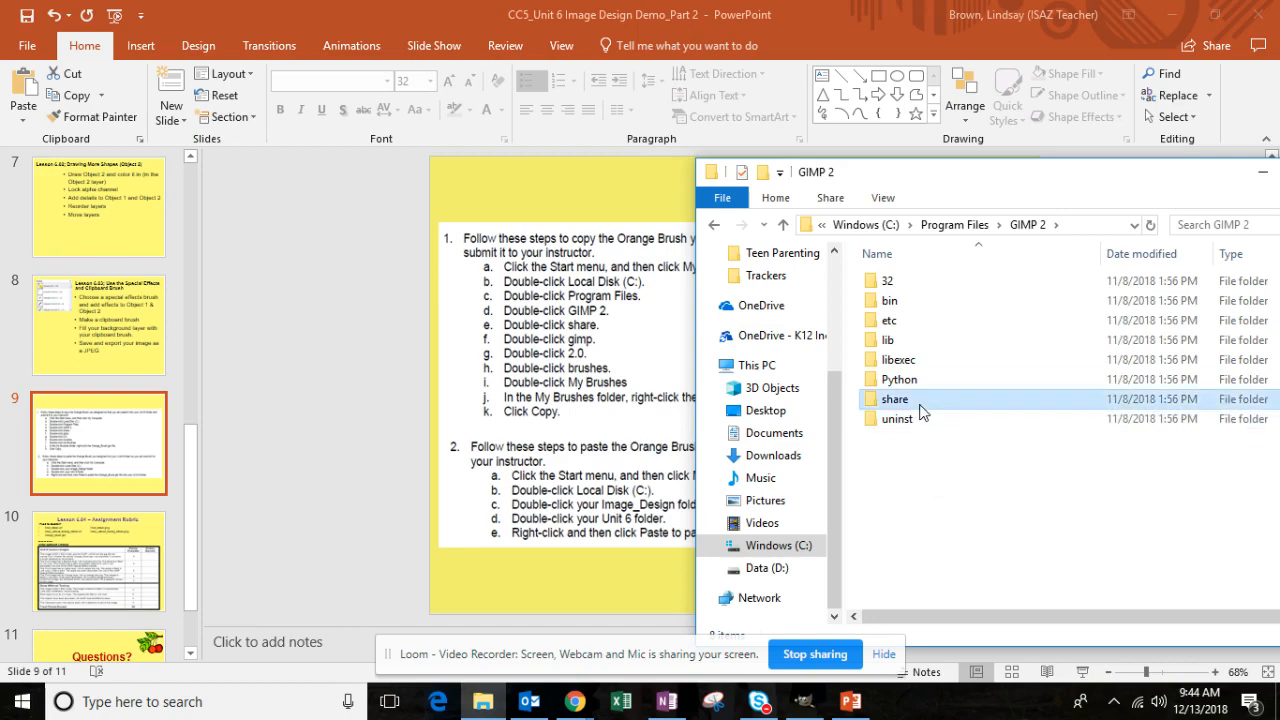
Step: Drill down through share > gimp > 2.0 into GIMP's installed brushes folder
double_click(894, 400)
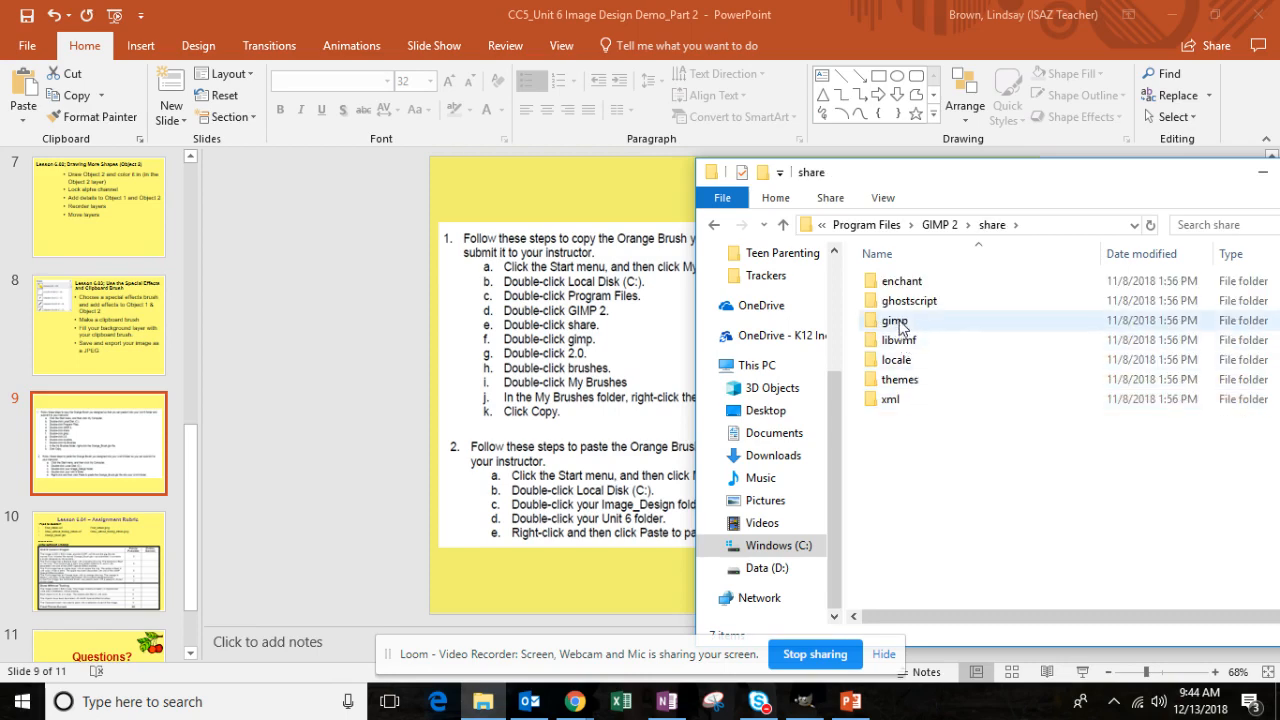
double_click(892, 320)
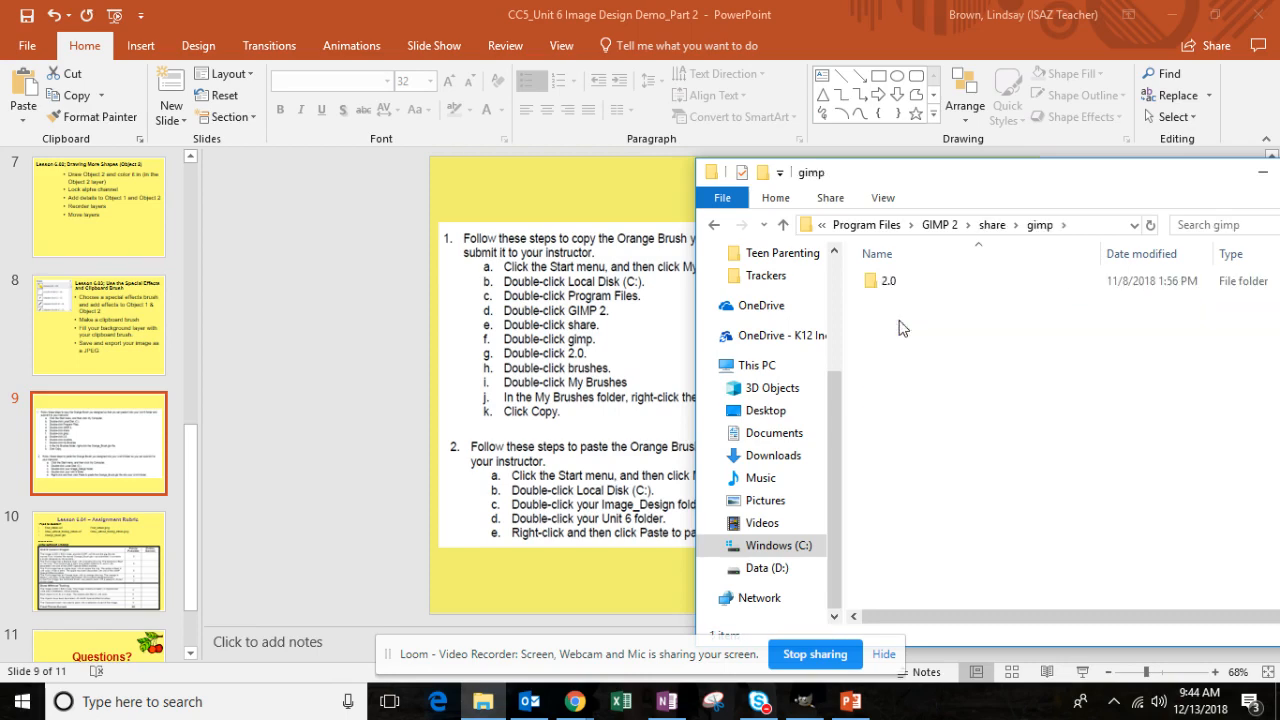
double_click(888, 280)
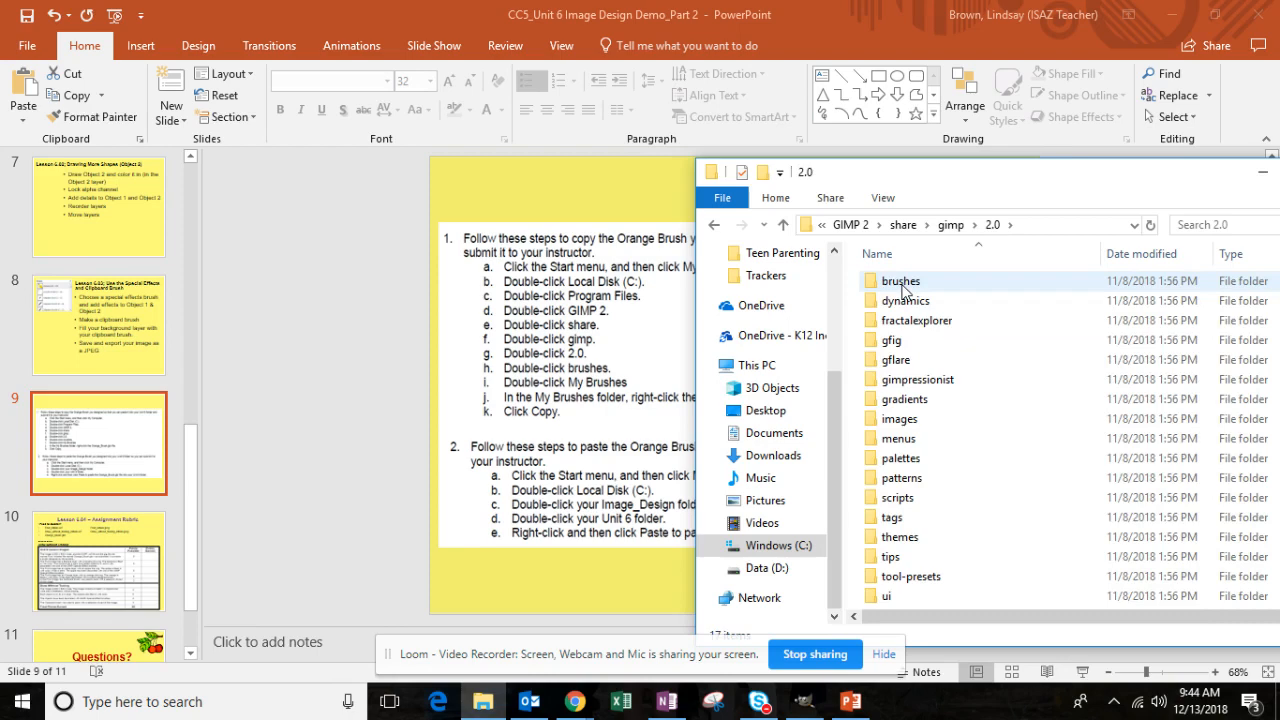
double_click(900, 280)
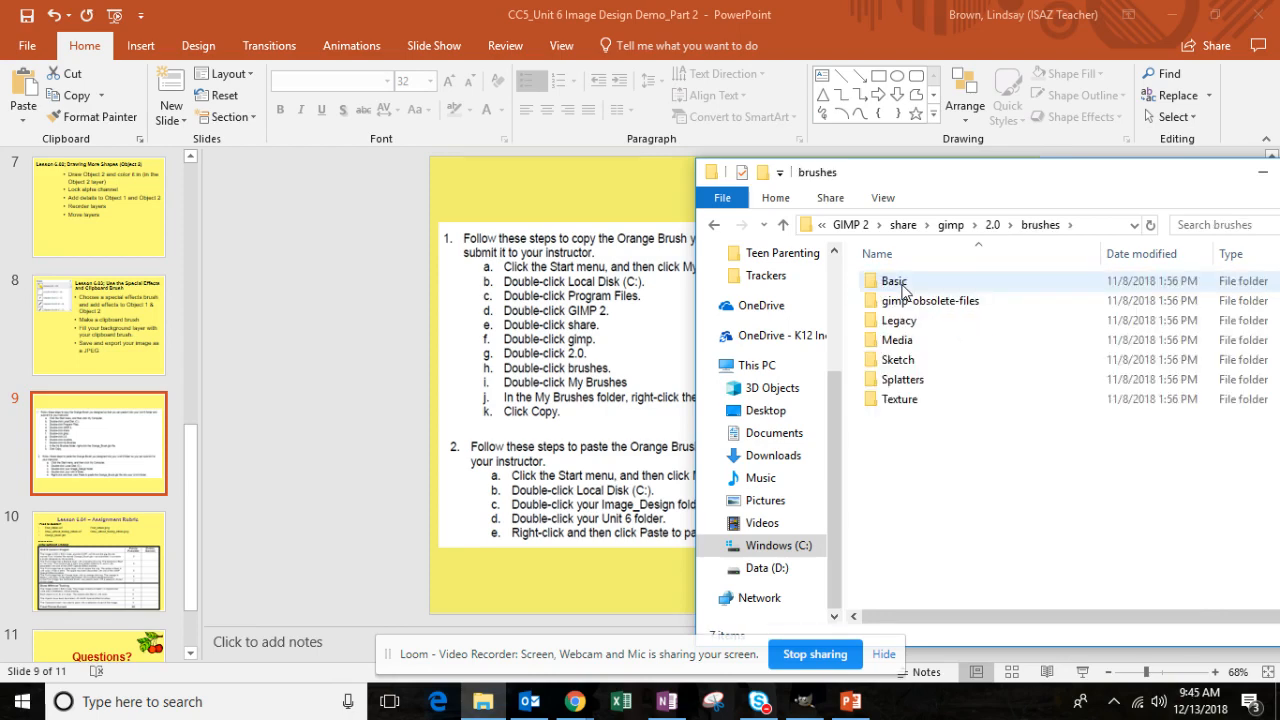
mouse_move(912, 324)
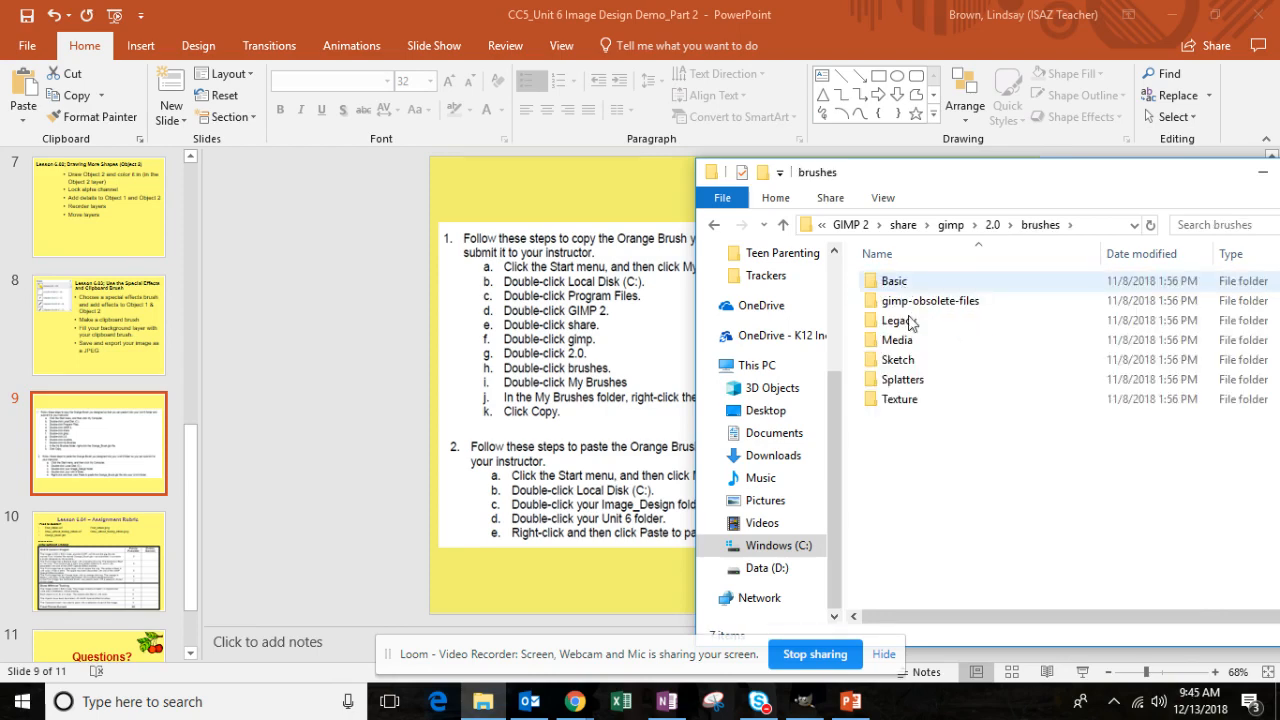
mouse_move(896, 340)
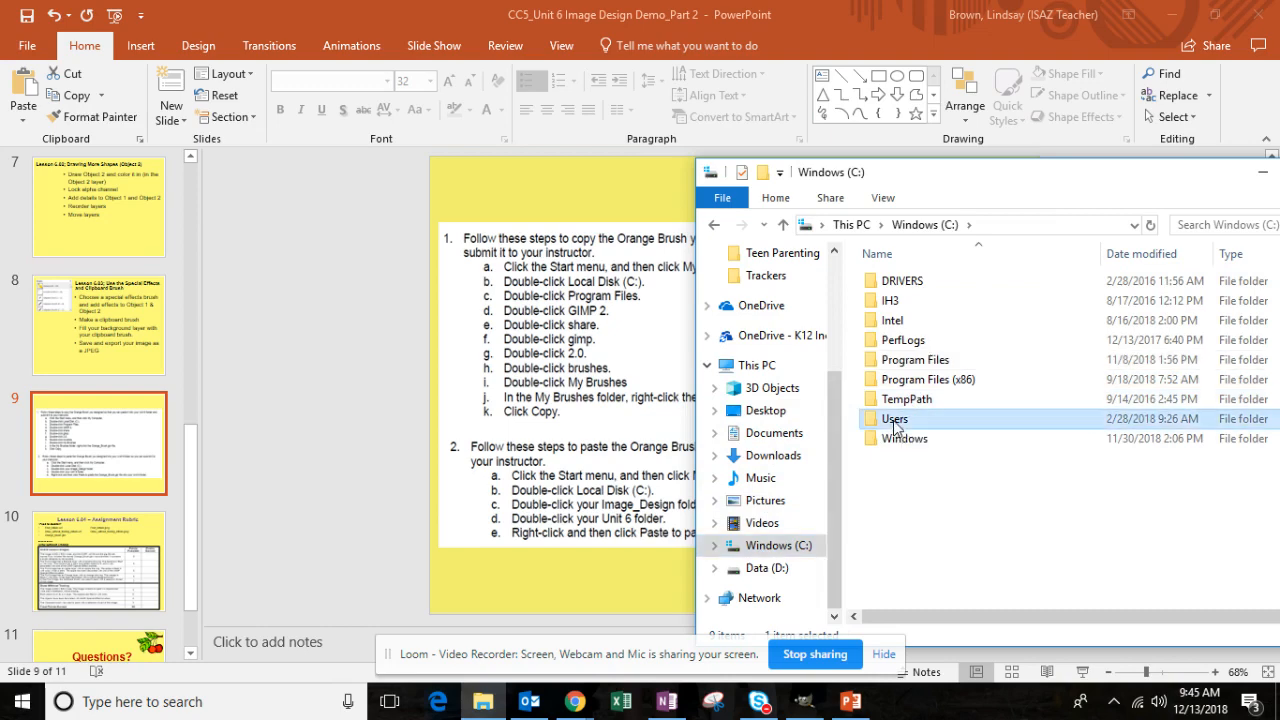
Step: Copy the Orange Brush3 file from the personal My Brushes folder under Users
double_click(892, 418)
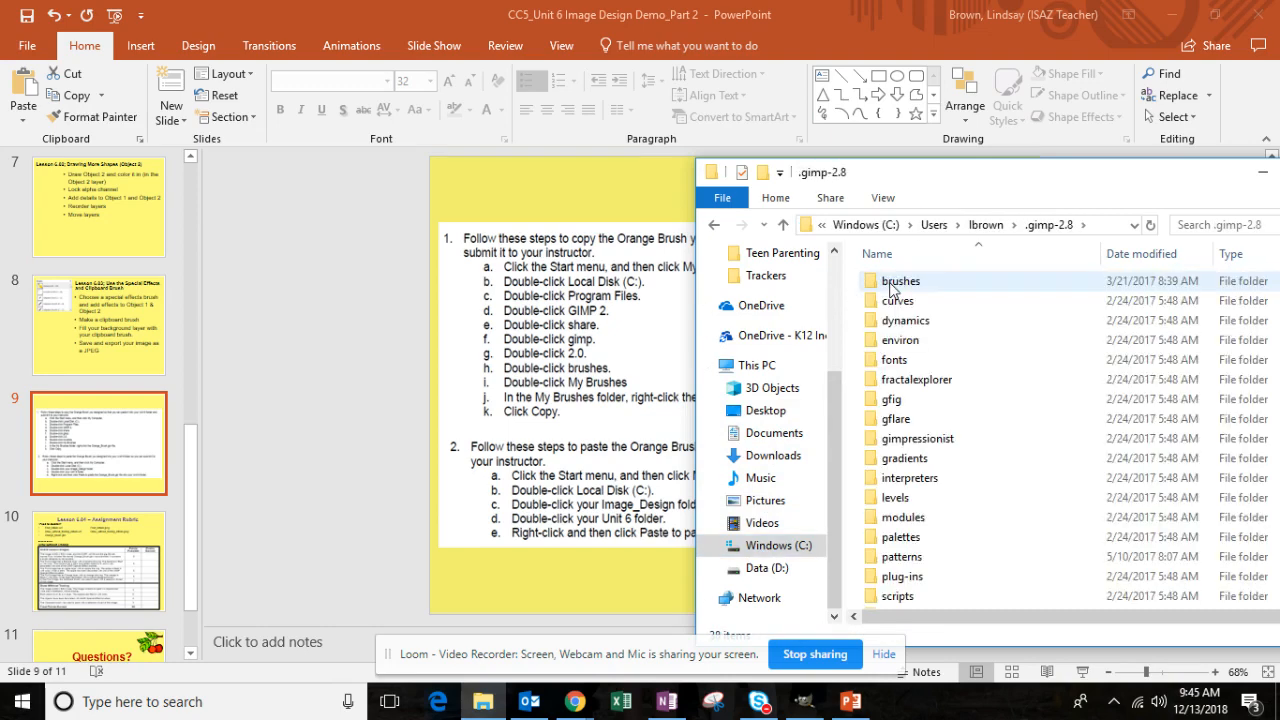
double_click(900, 280)
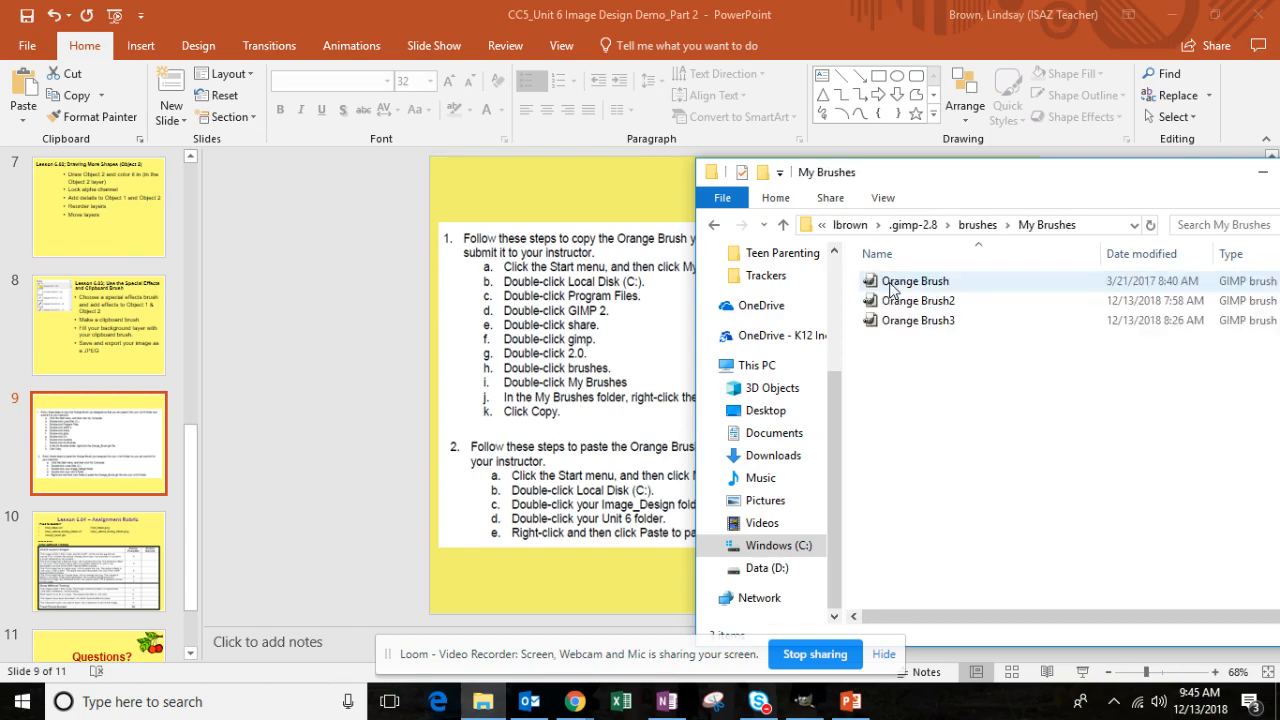
mouse_move(912, 320)
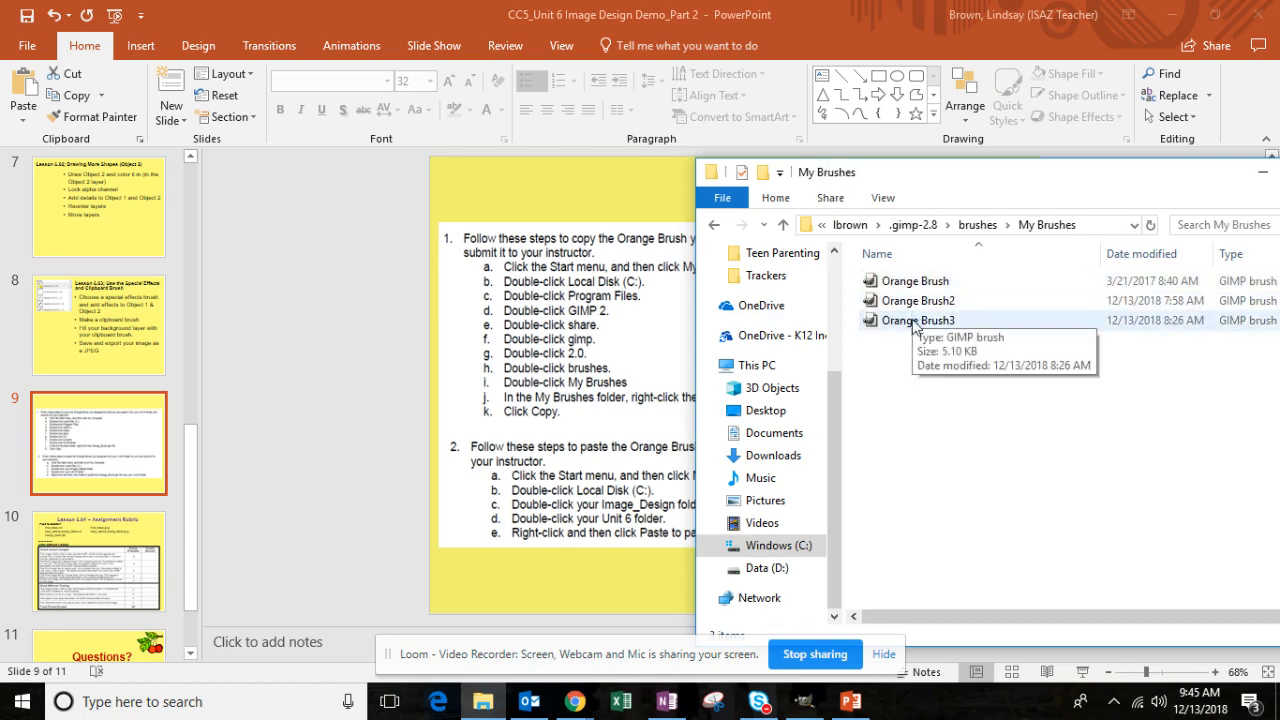
click(916, 320)
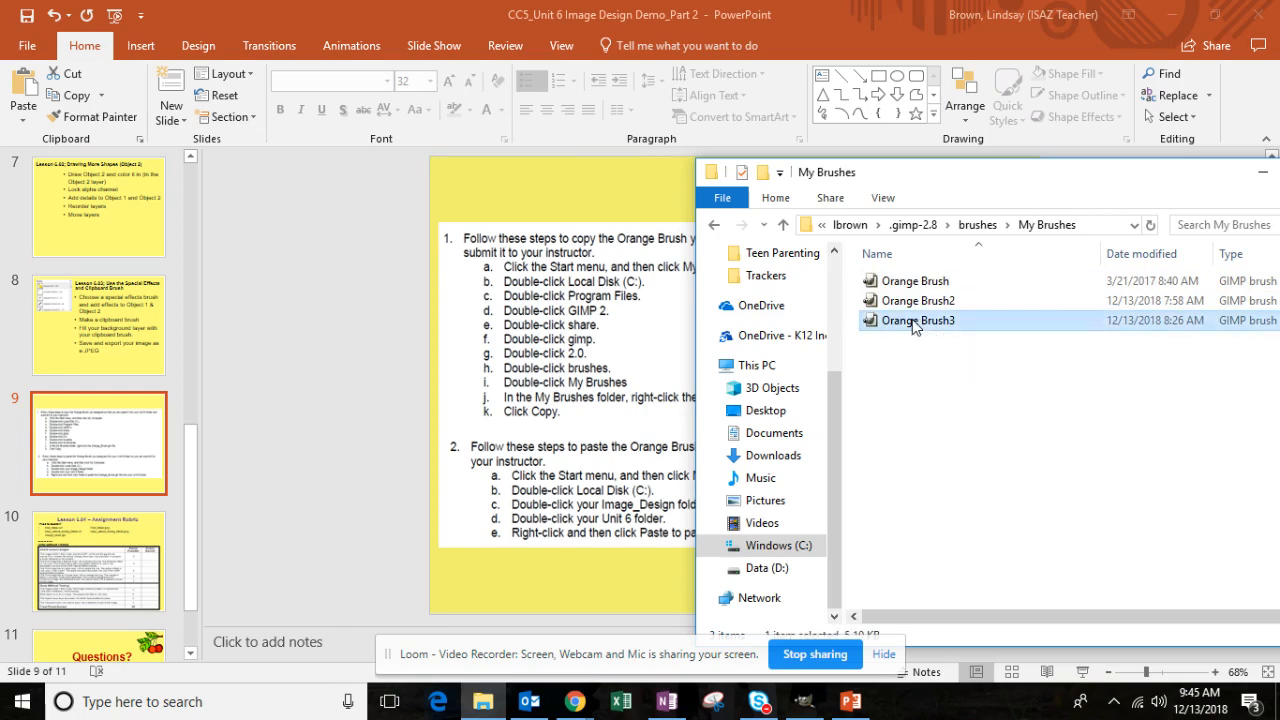
right_click(916, 320)
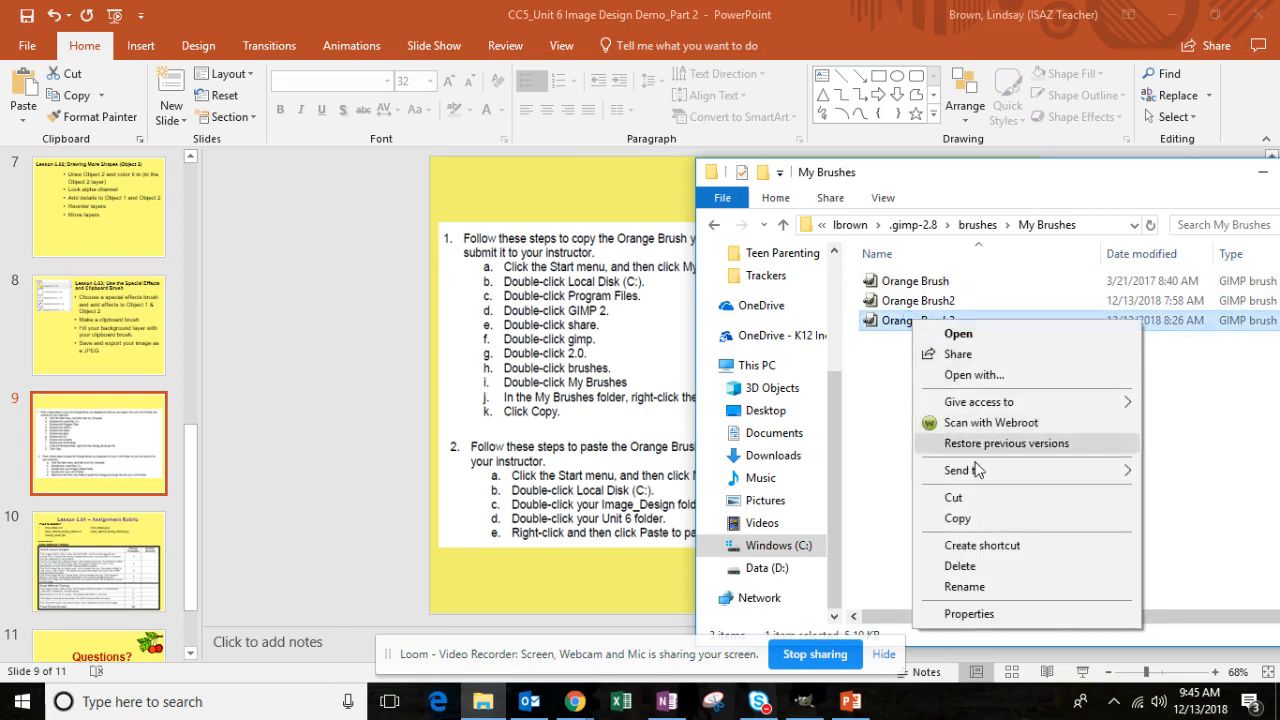
mouse_move(978, 520)
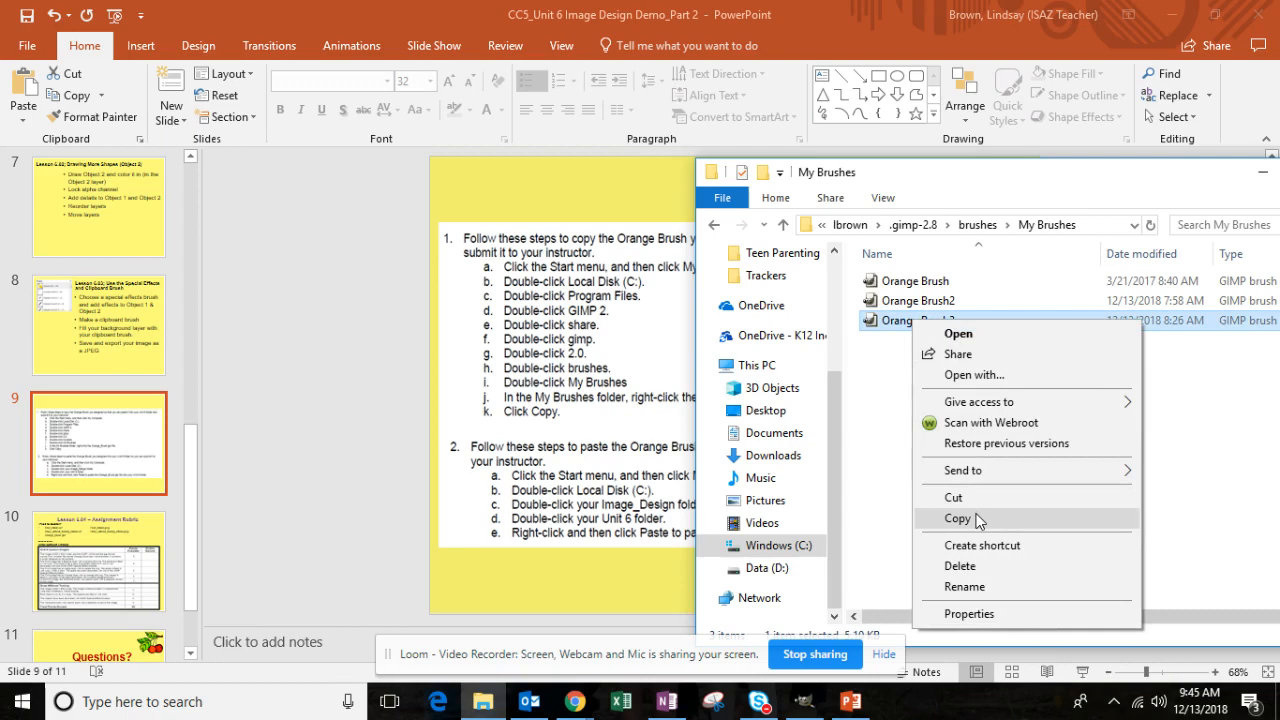
click(956, 518)
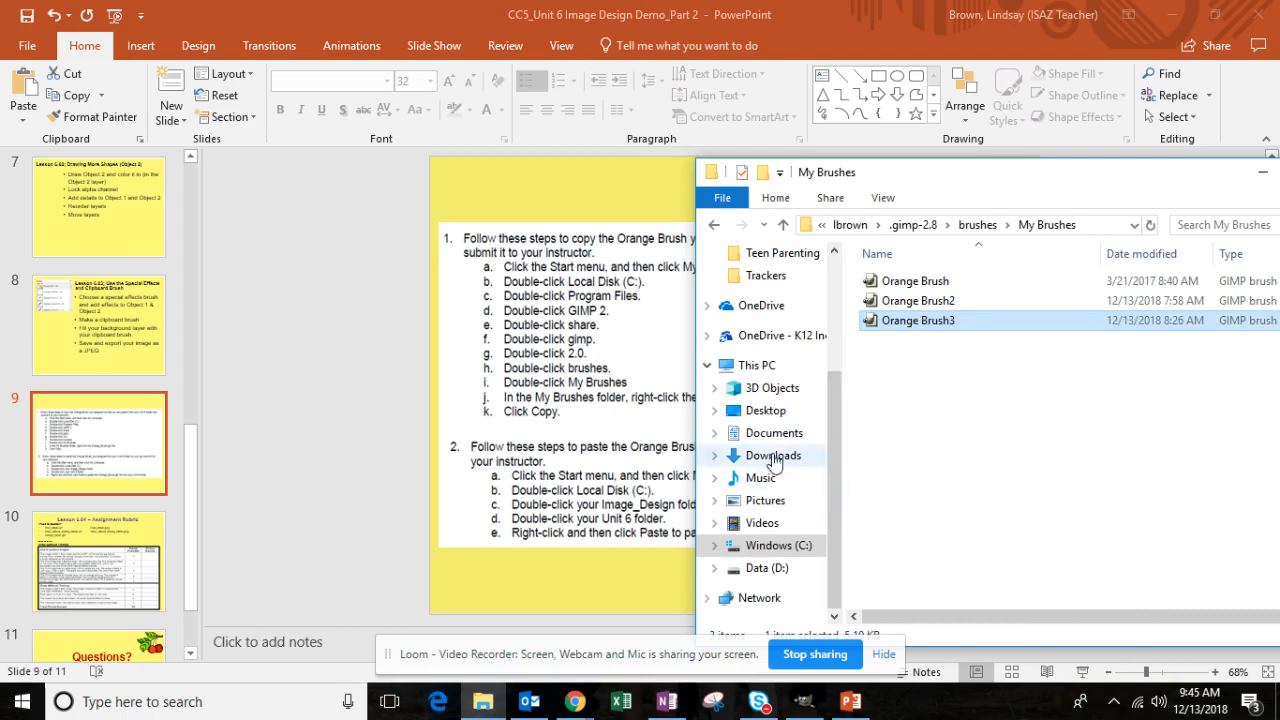
mouse_move(764, 444)
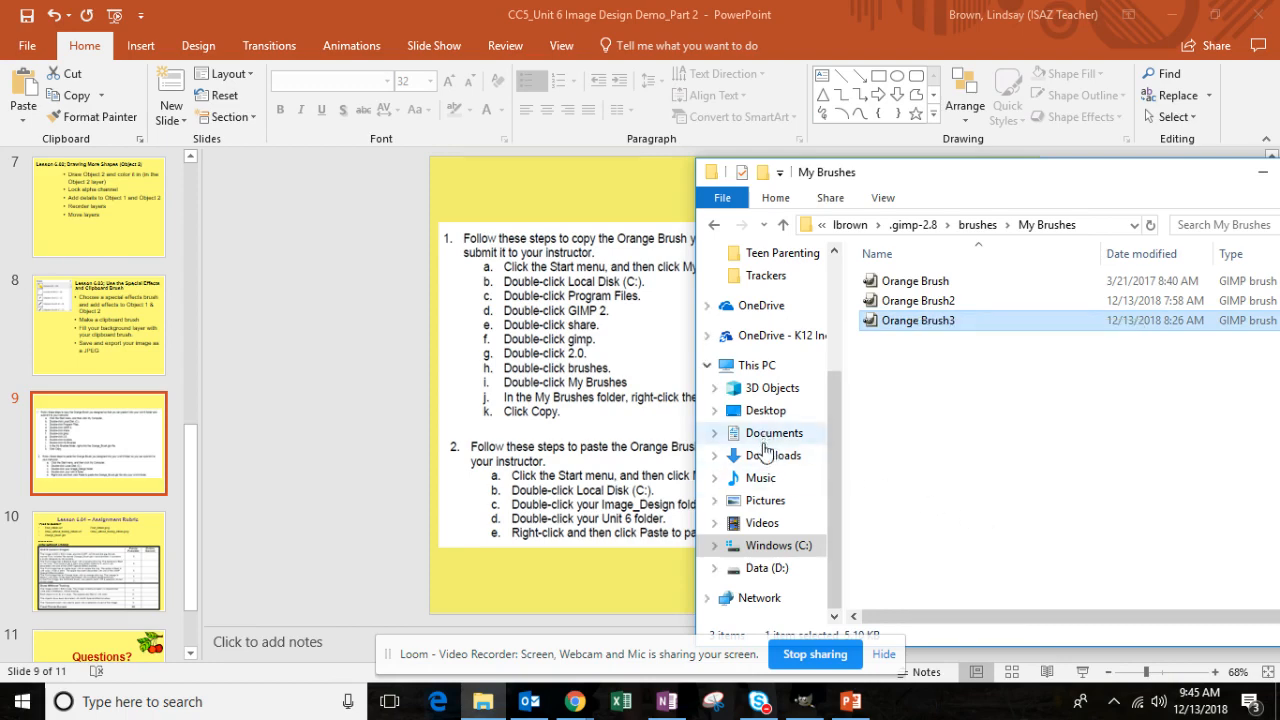
mouse_move(776, 456)
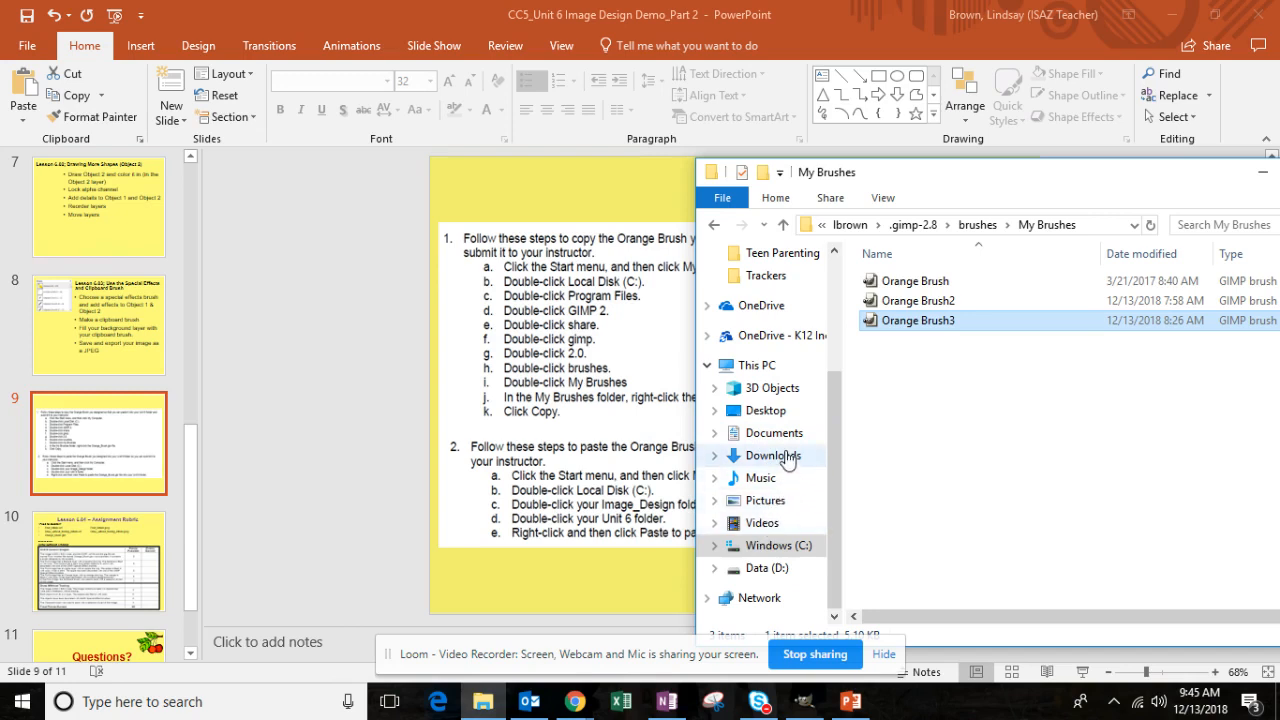
mouse_move(764, 410)
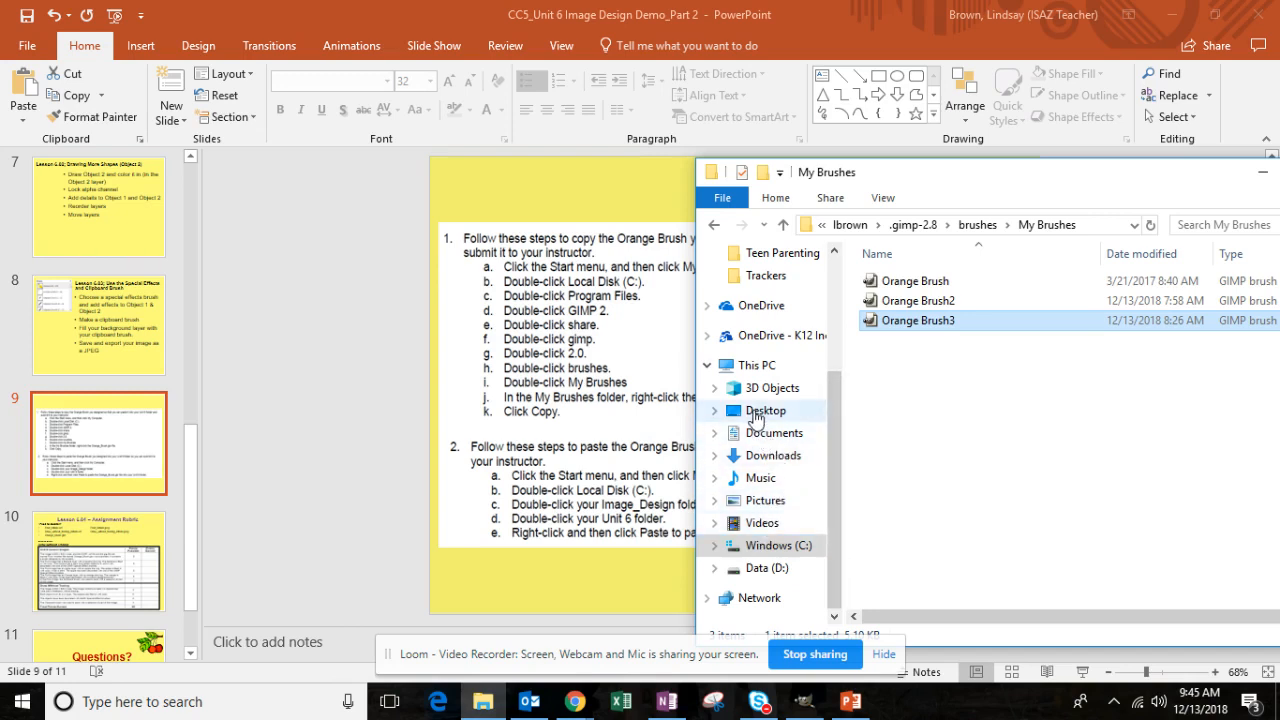
Step: Paste Orange Brush3 into Documents > Courses > Image Design & Editing > course files > Unit_06_
click(774, 432)
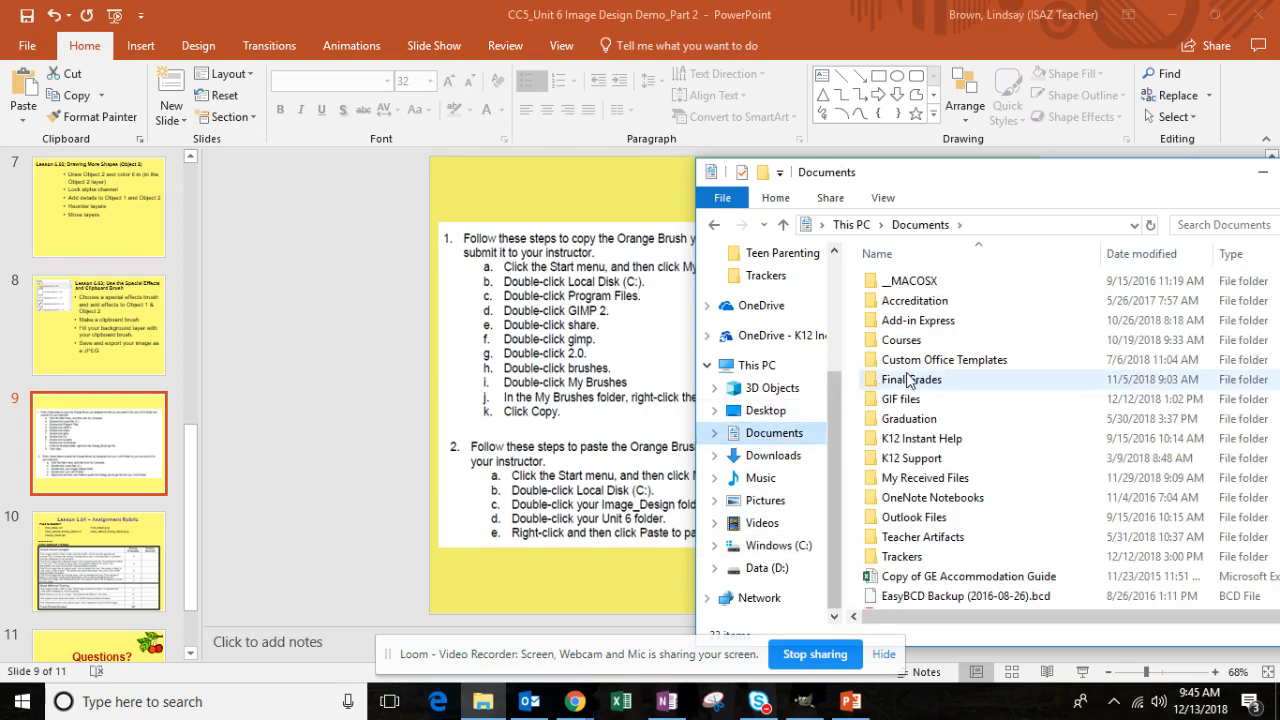
double_click(920, 360)
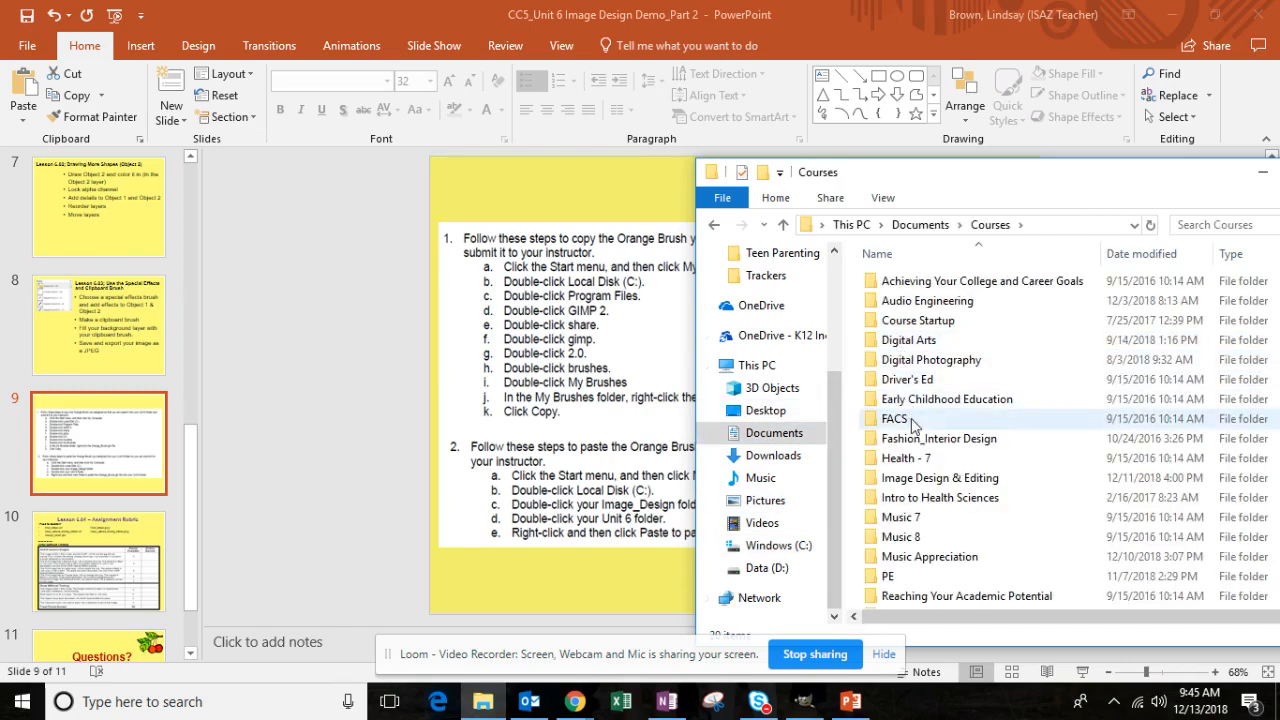
double_click(940, 476)
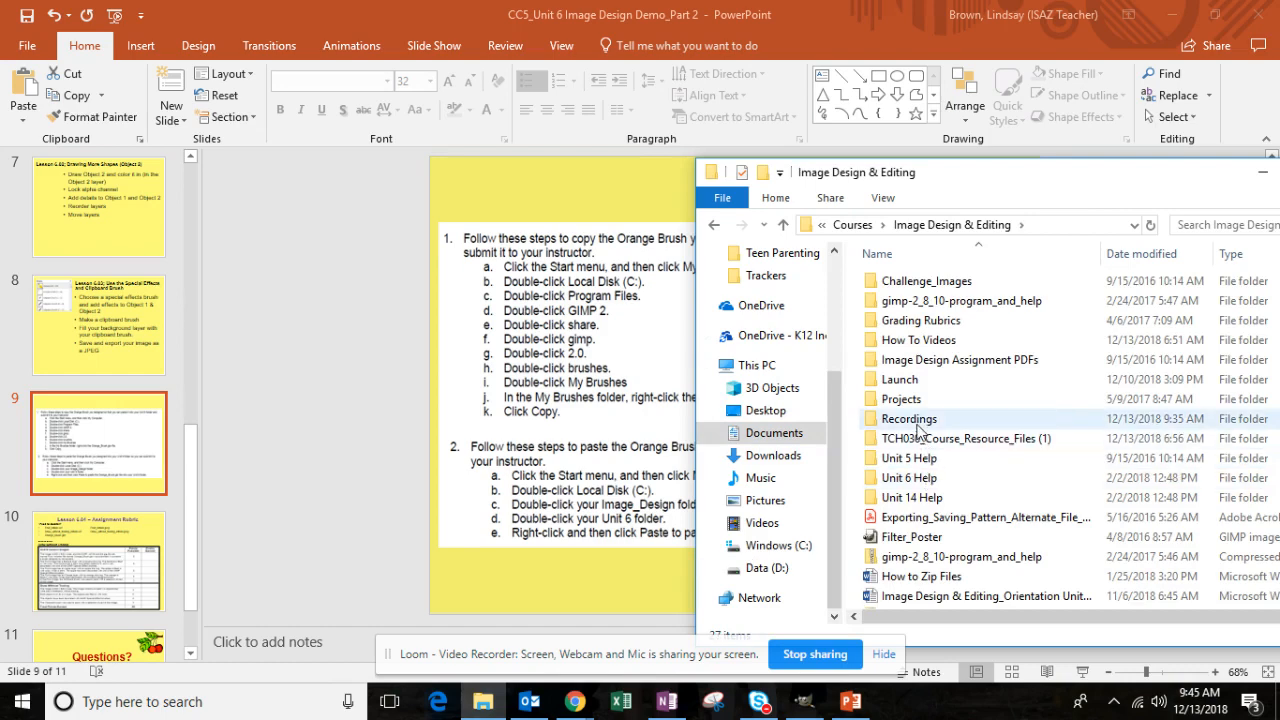
mouse_move(944, 438)
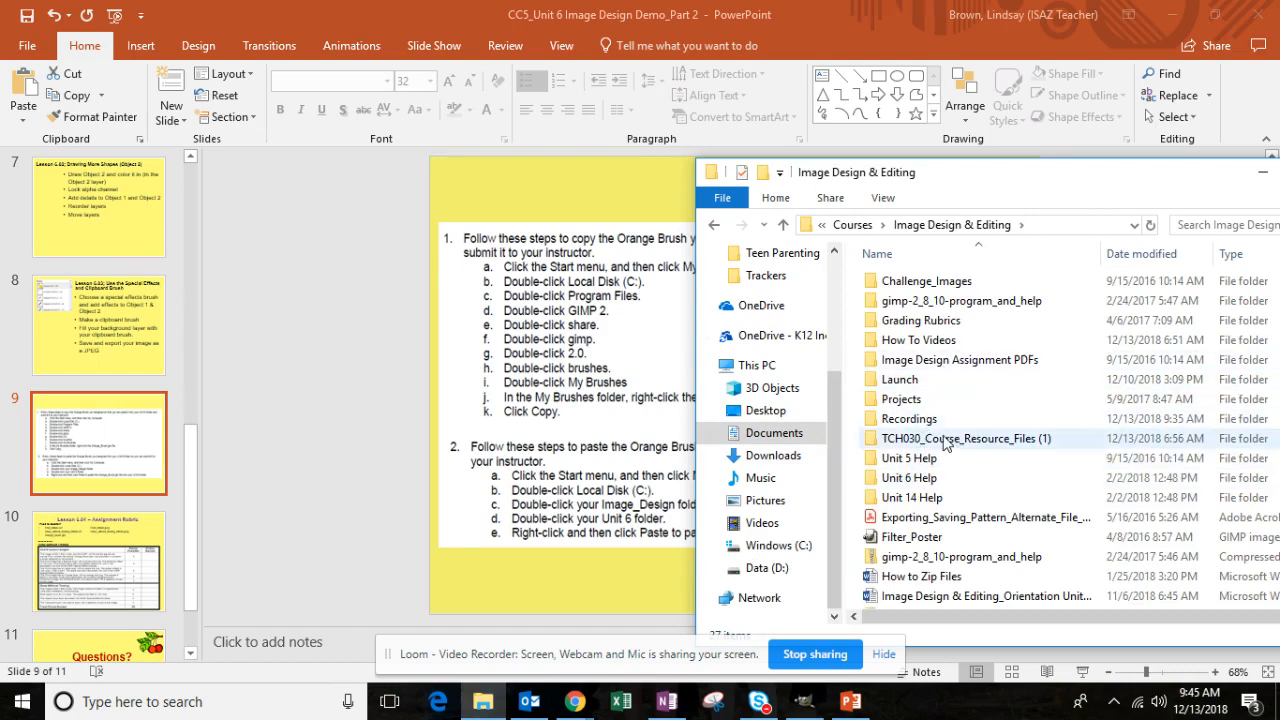
double_click(964, 438)
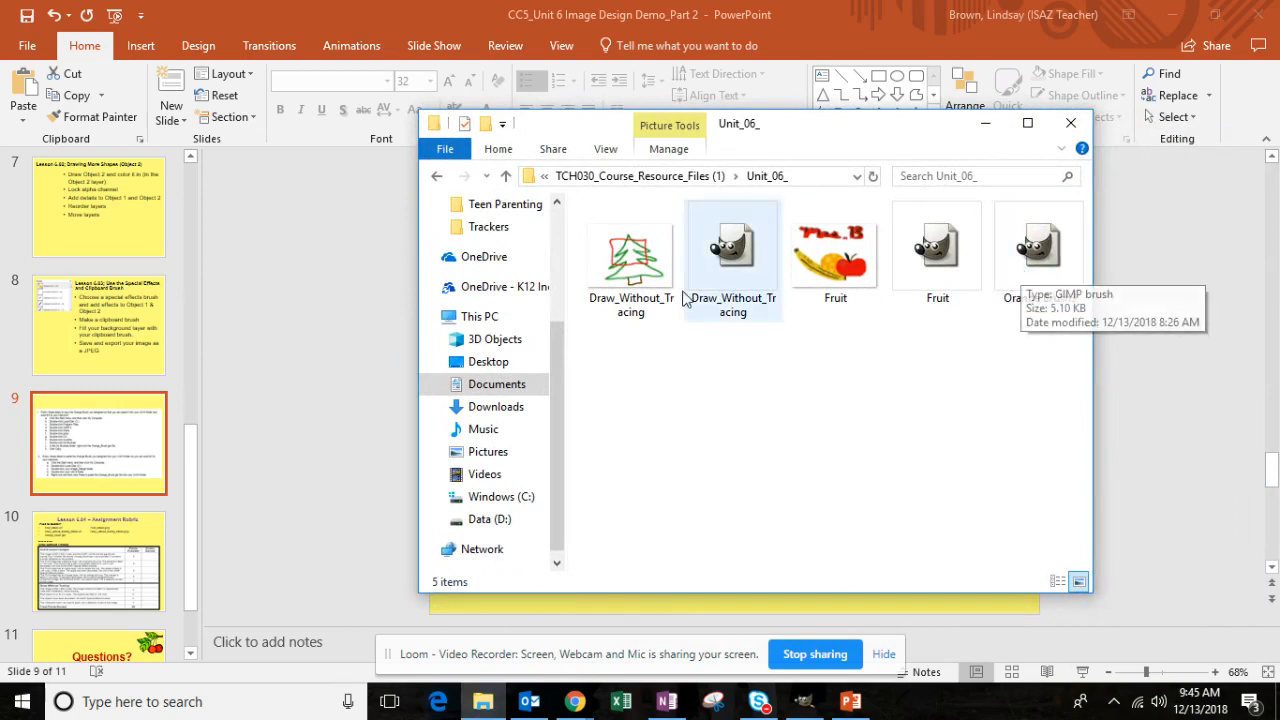
mouse_move(810, 344)
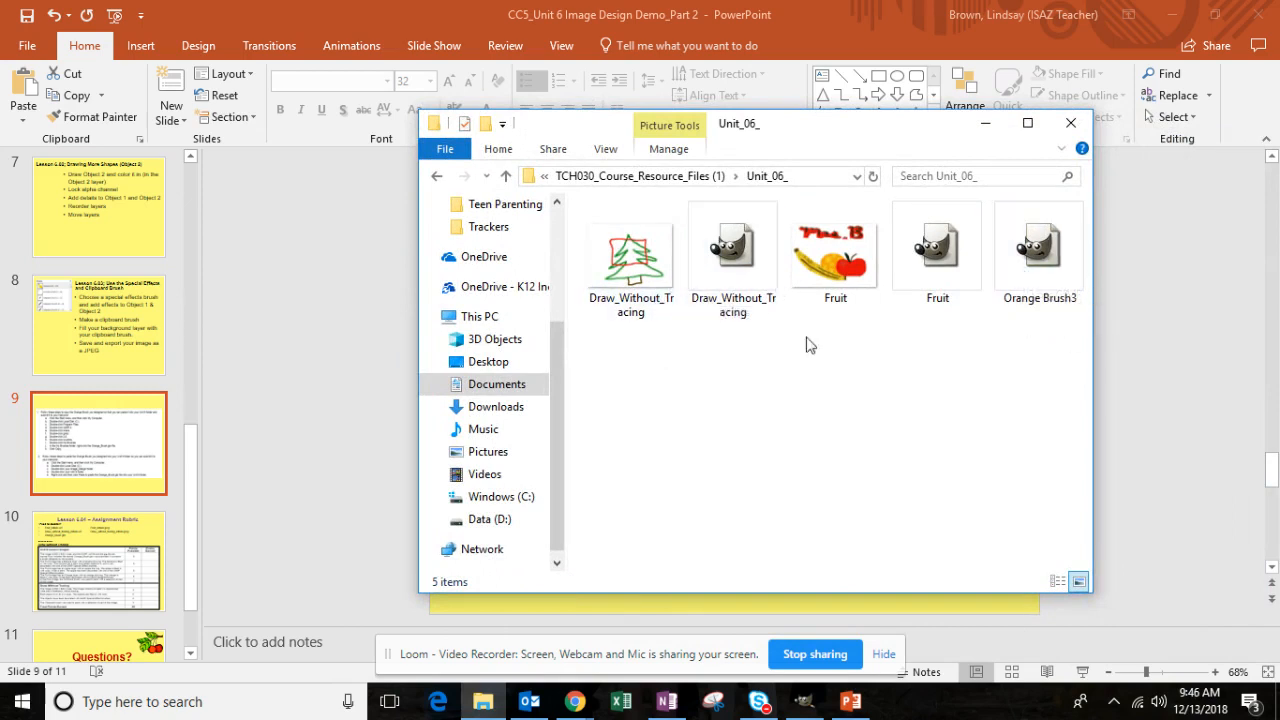
click(936, 244)
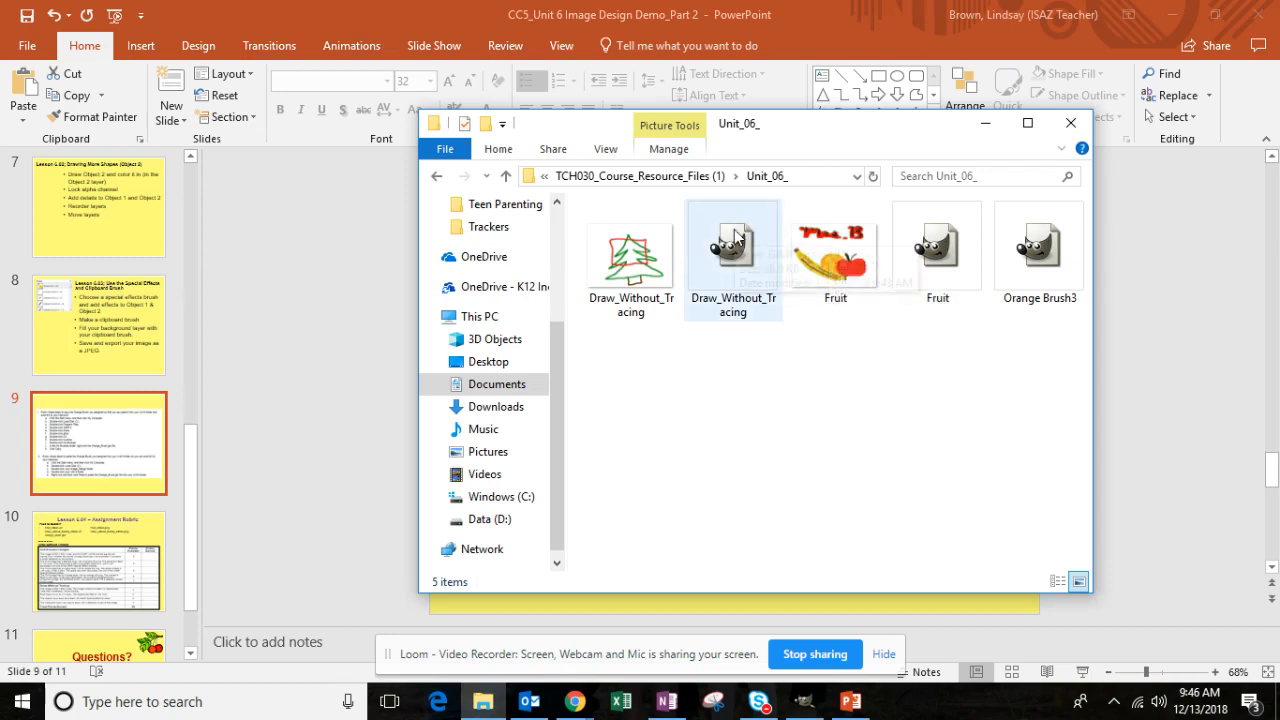
click(630, 244)
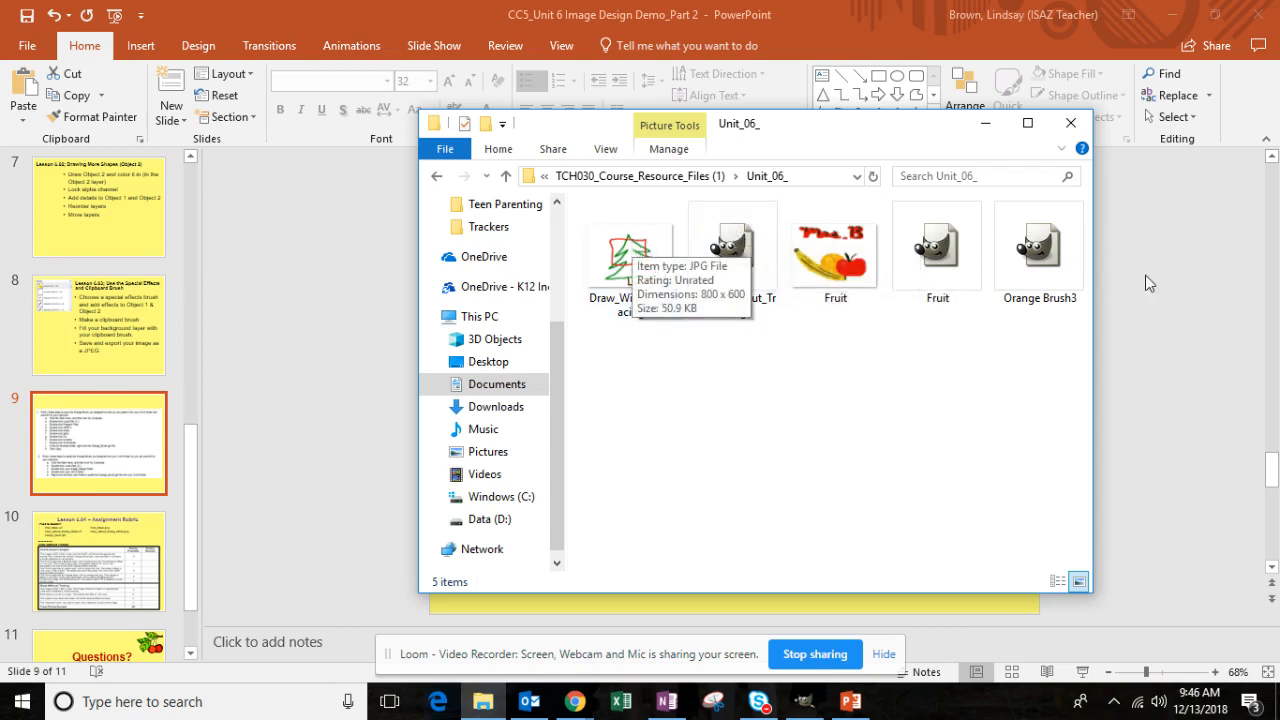
mouse_move(1038, 244)
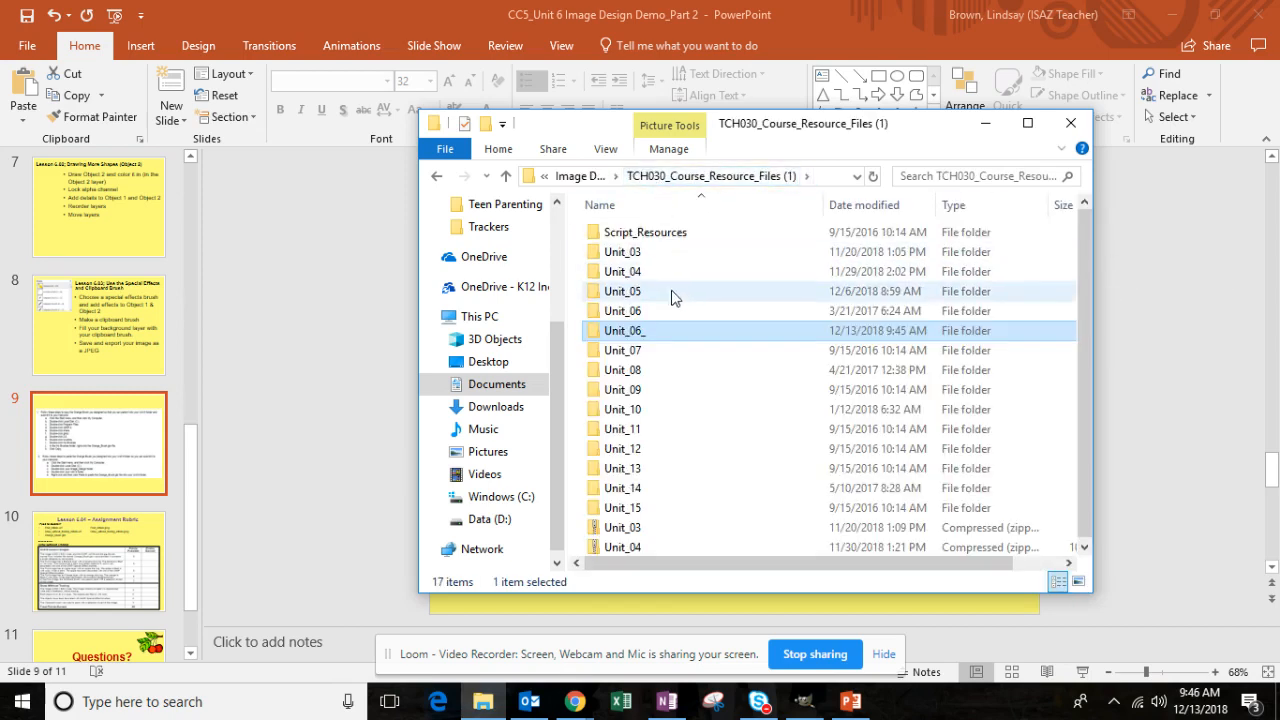
mouse_move(650, 330)
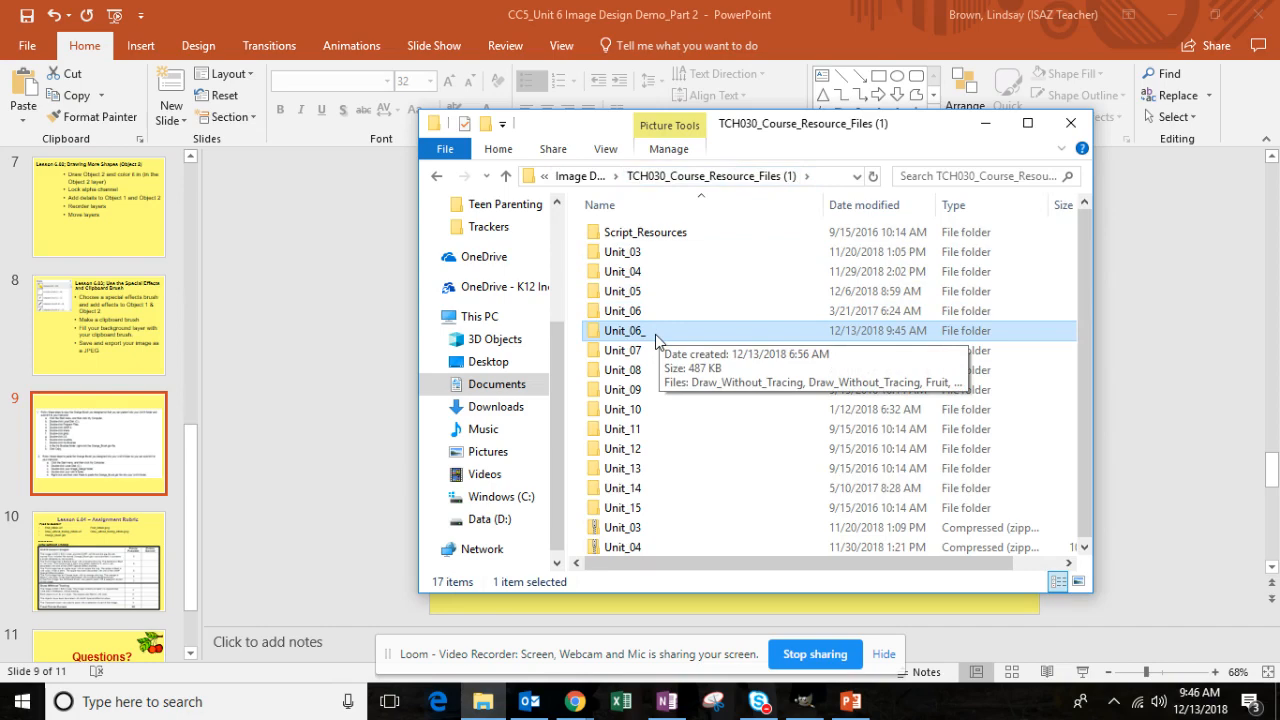
right_click(624, 330)
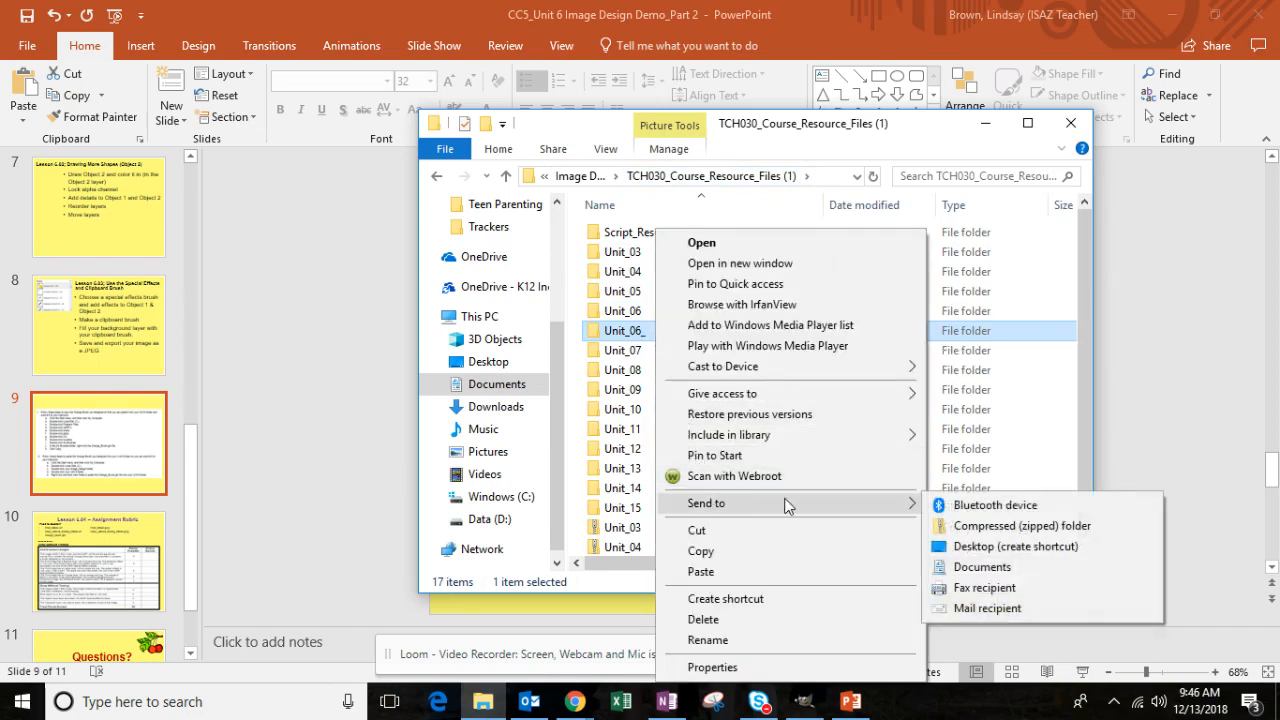
click(1020, 524)
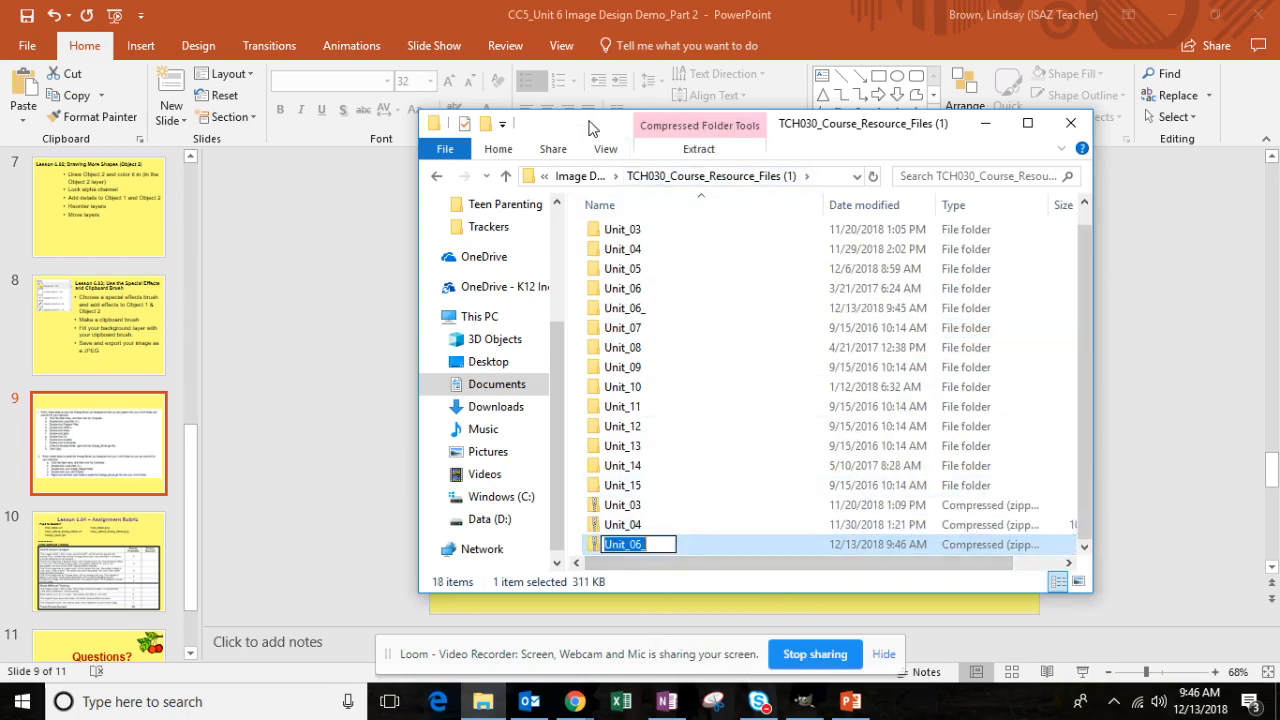
mouse_move(576, 700)
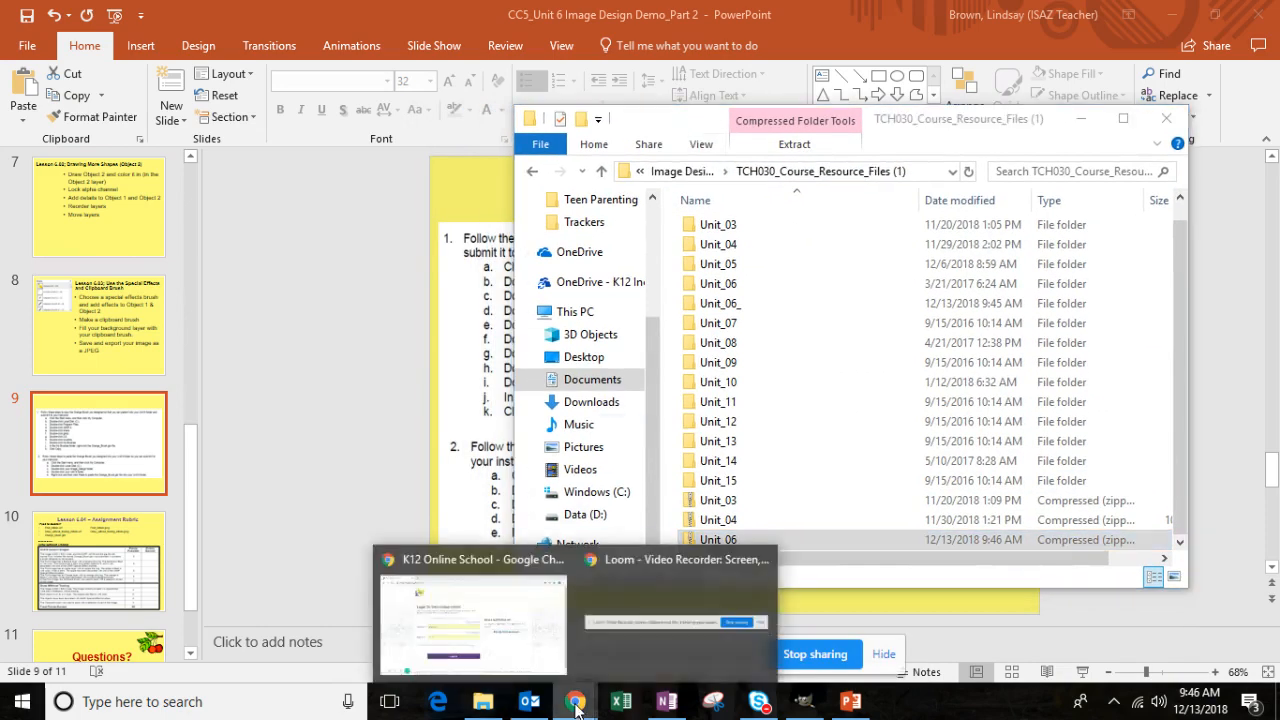
Step: Sign in to K12 Online School and enter the Image Design and Editing class
click(472, 620)
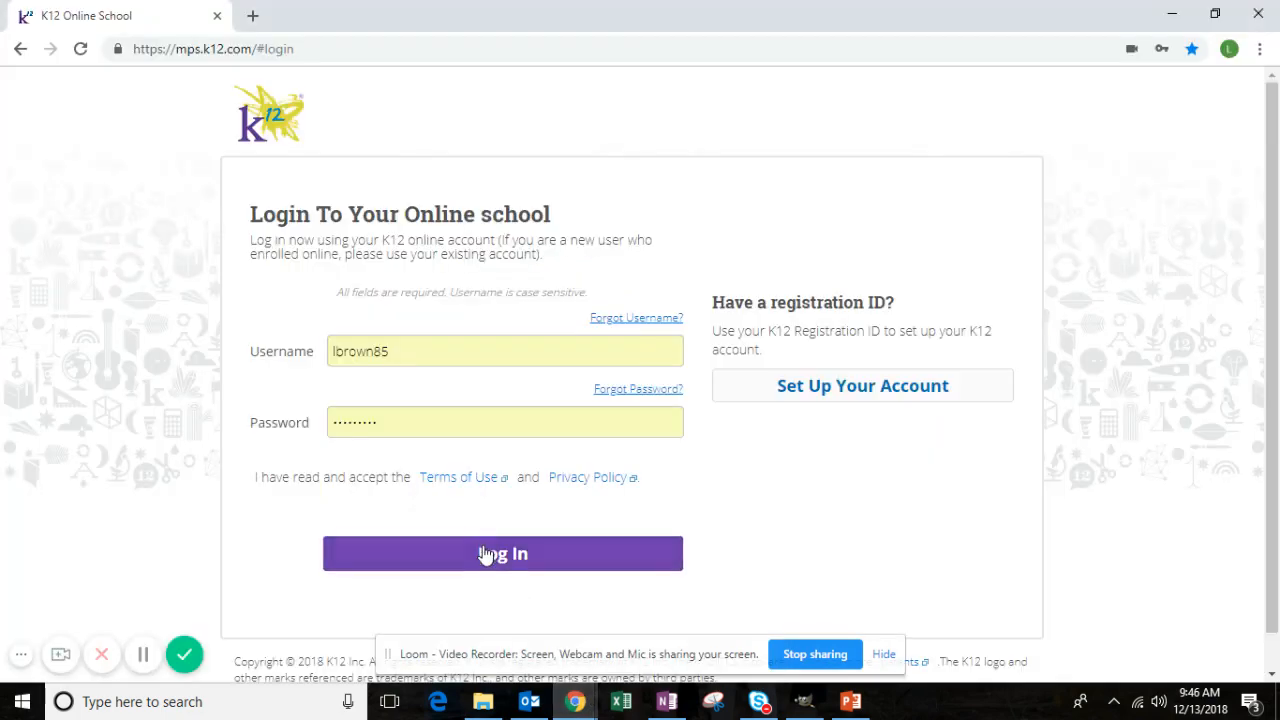
click(502, 552)
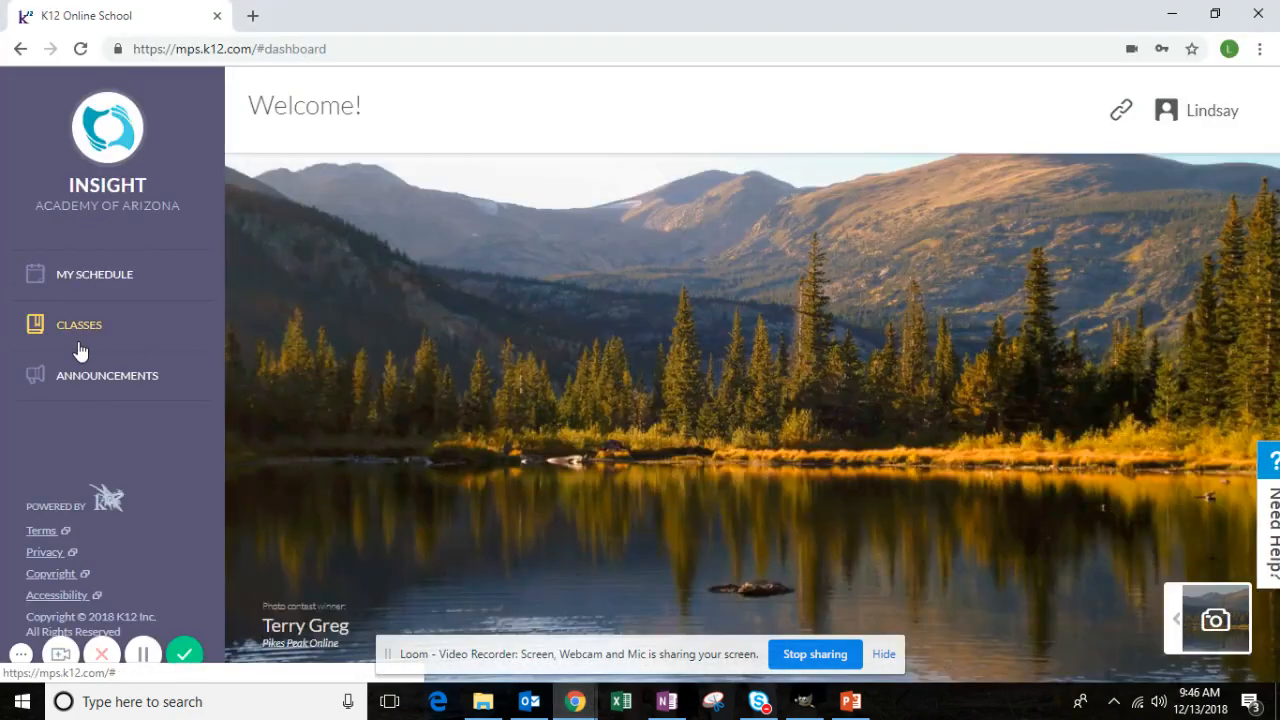
click(78, 324)
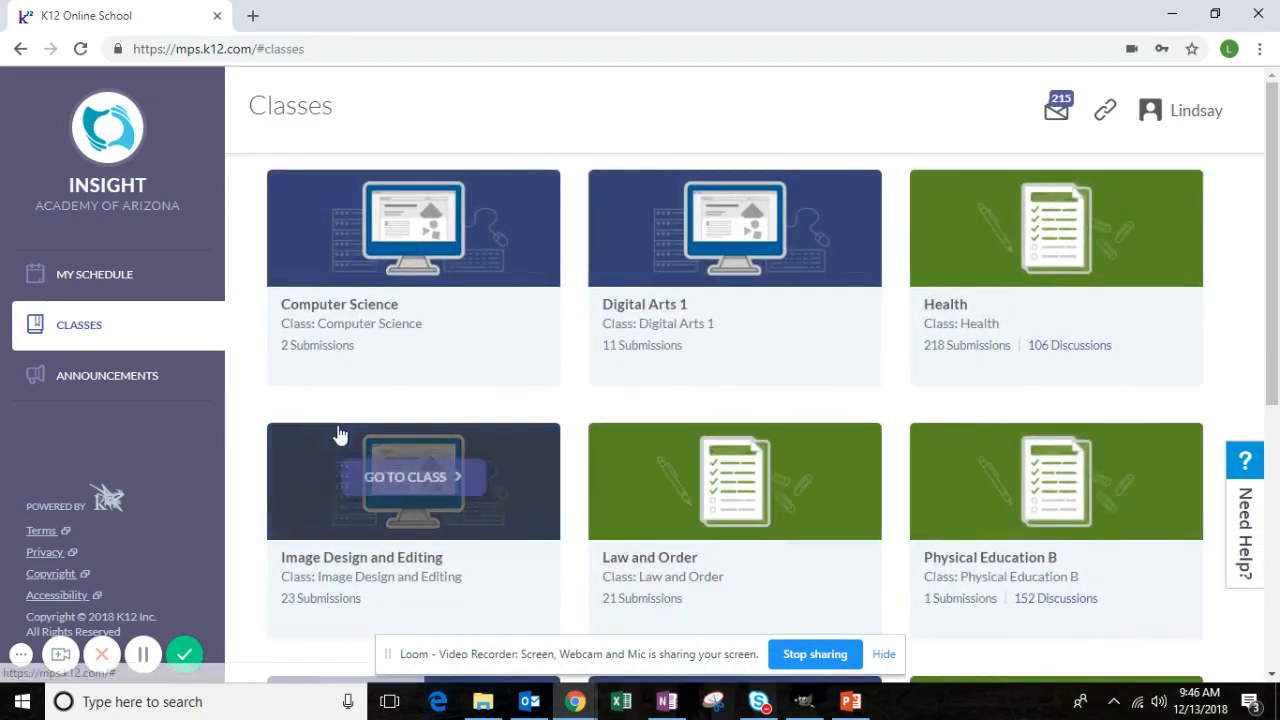
click(412, 476)
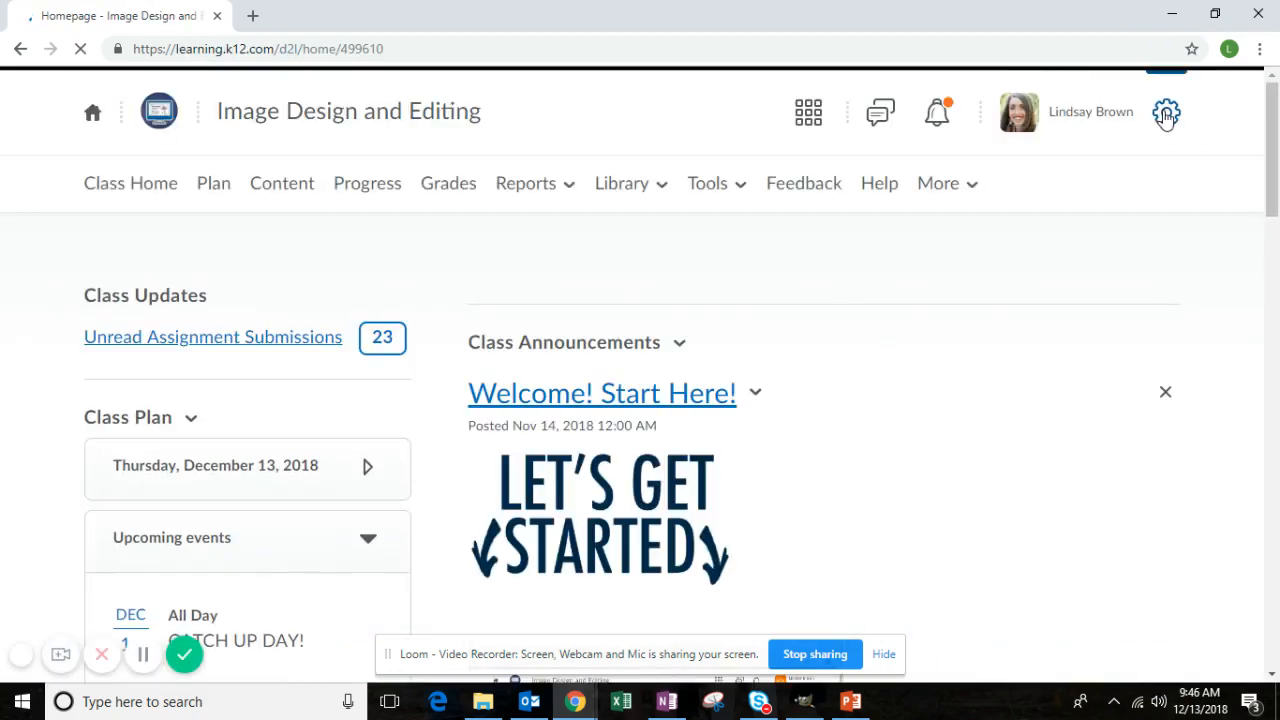
Step: Switch to View as Student and bring up the class Assignments list from Tools
click(1166, 112)
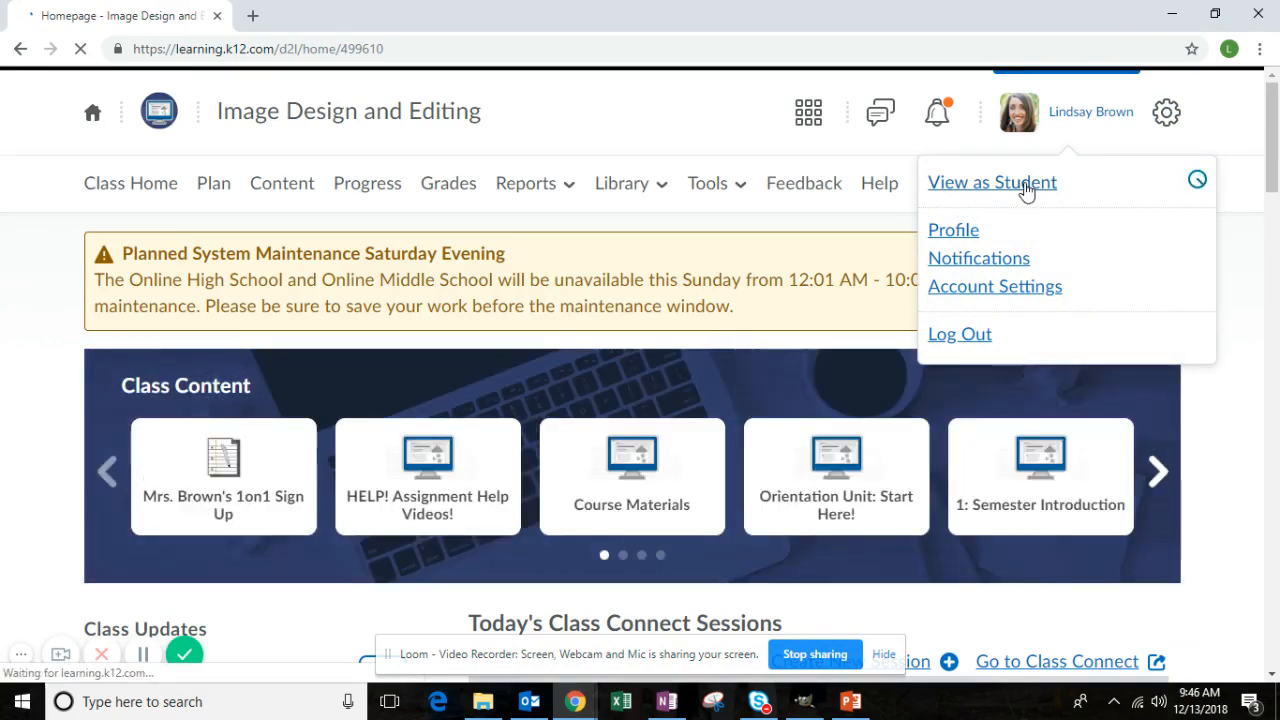
click(992, 180)
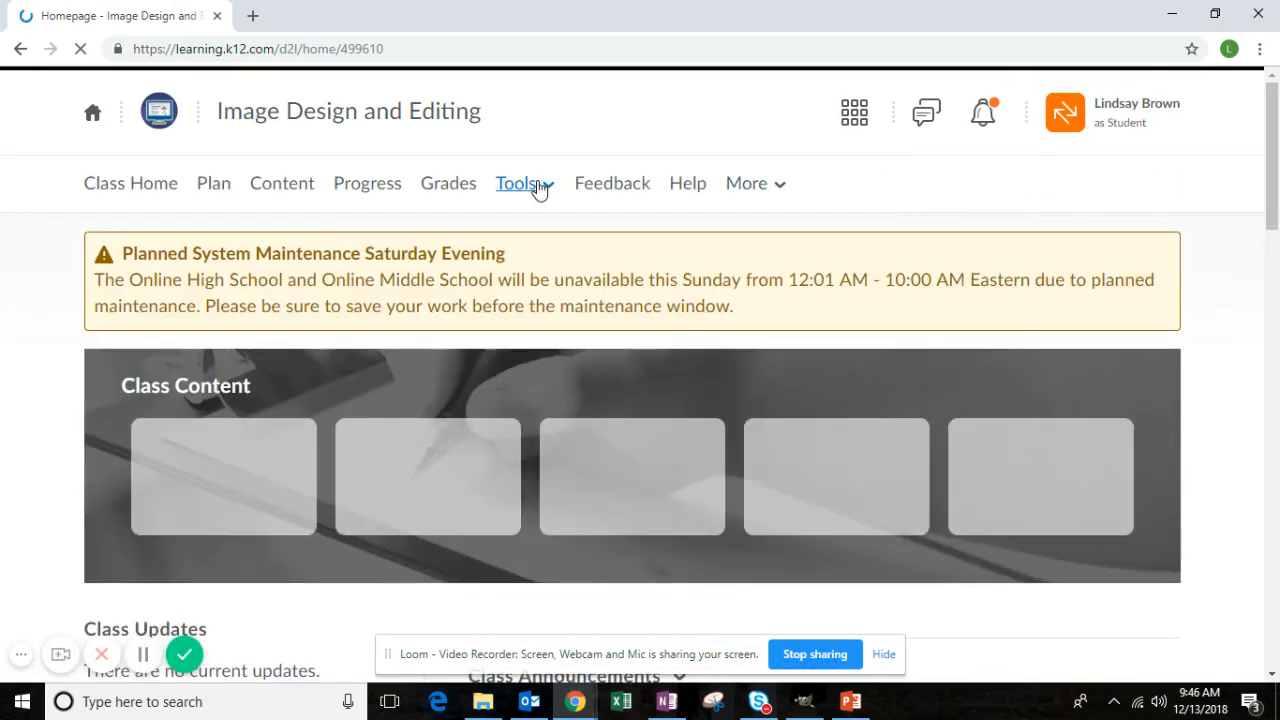
click(518, 184)
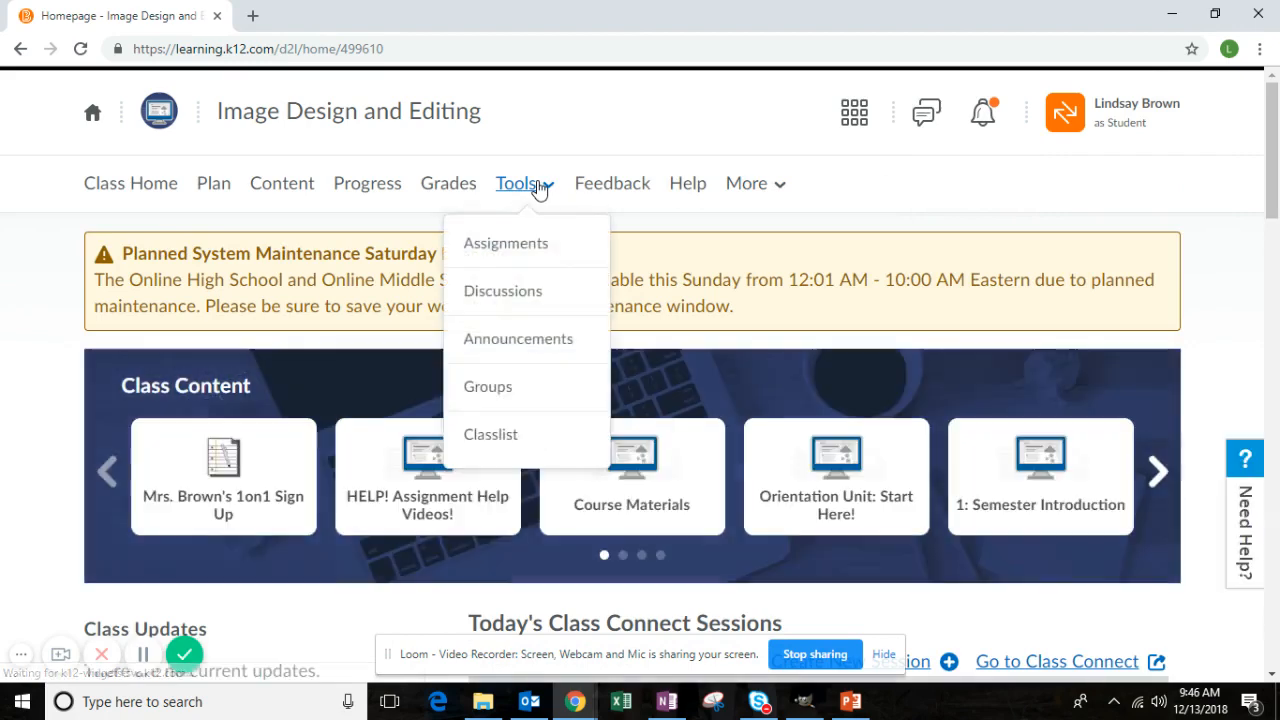
click(504, 244)
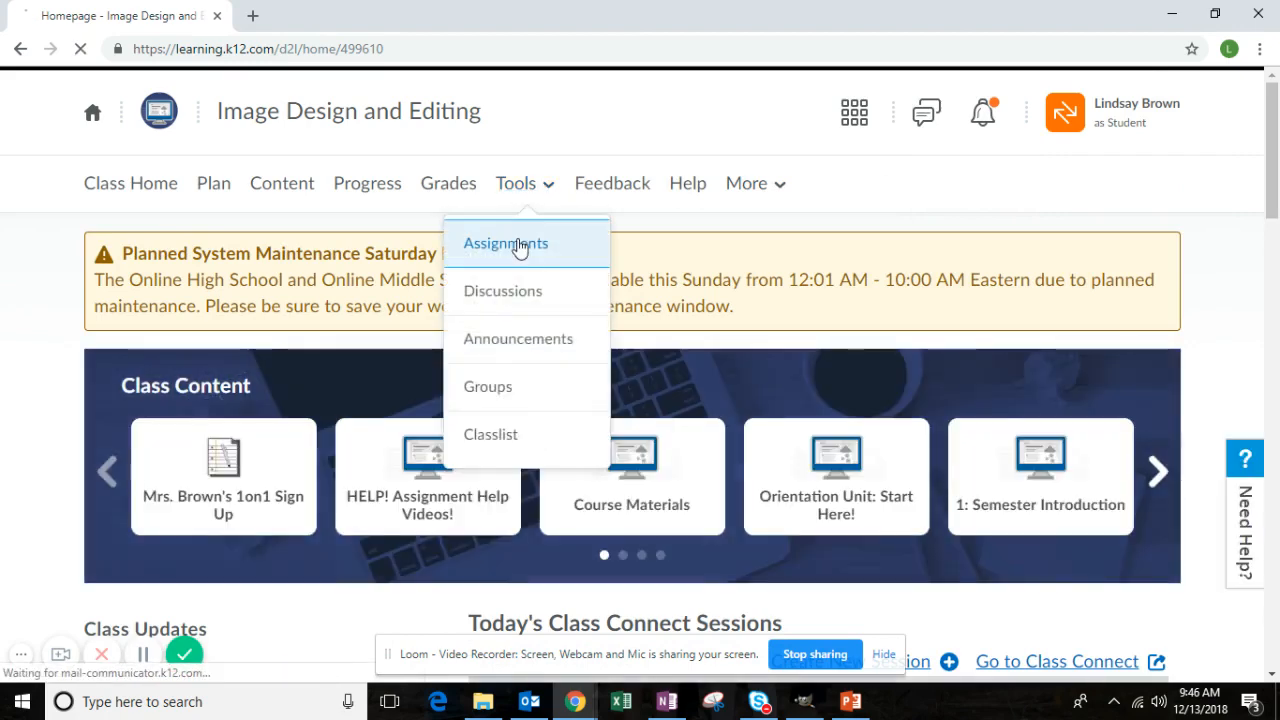
click(504, 244)
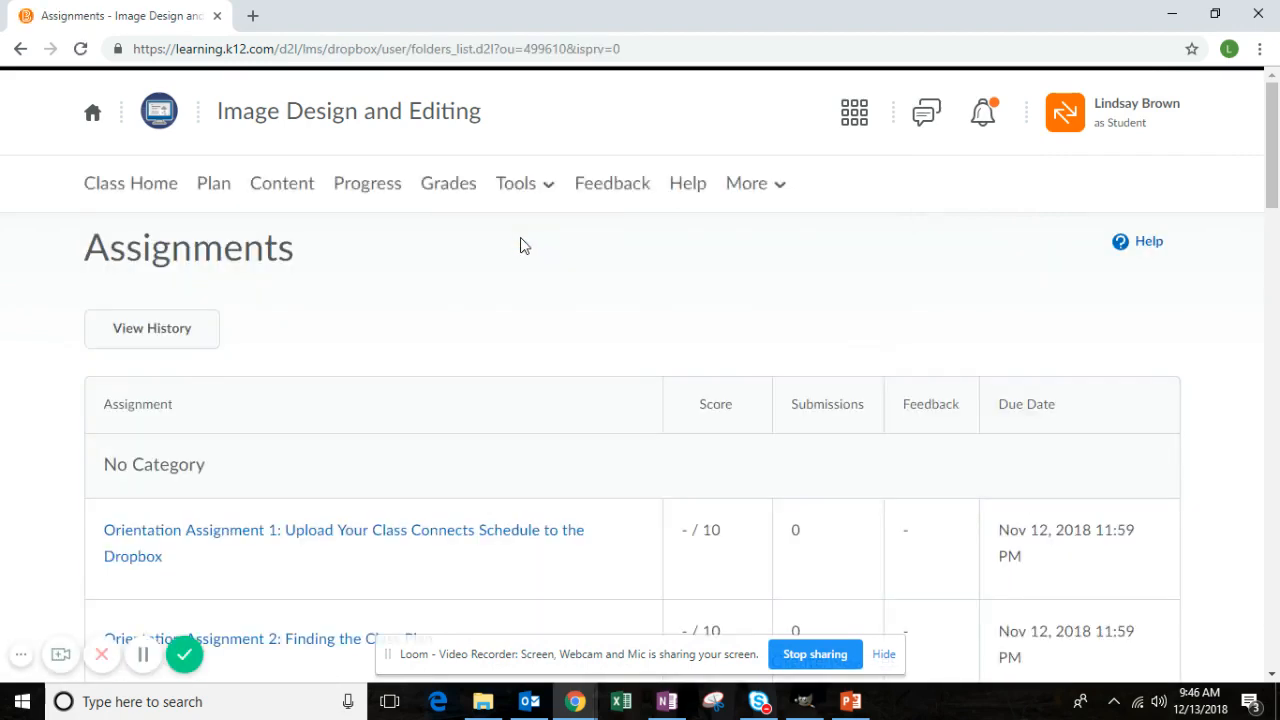
Step: Open the 6.04 Graded Assignment: Draw Without Tracing and scroll through its Unit 6 rubric
scroll(down, 3)
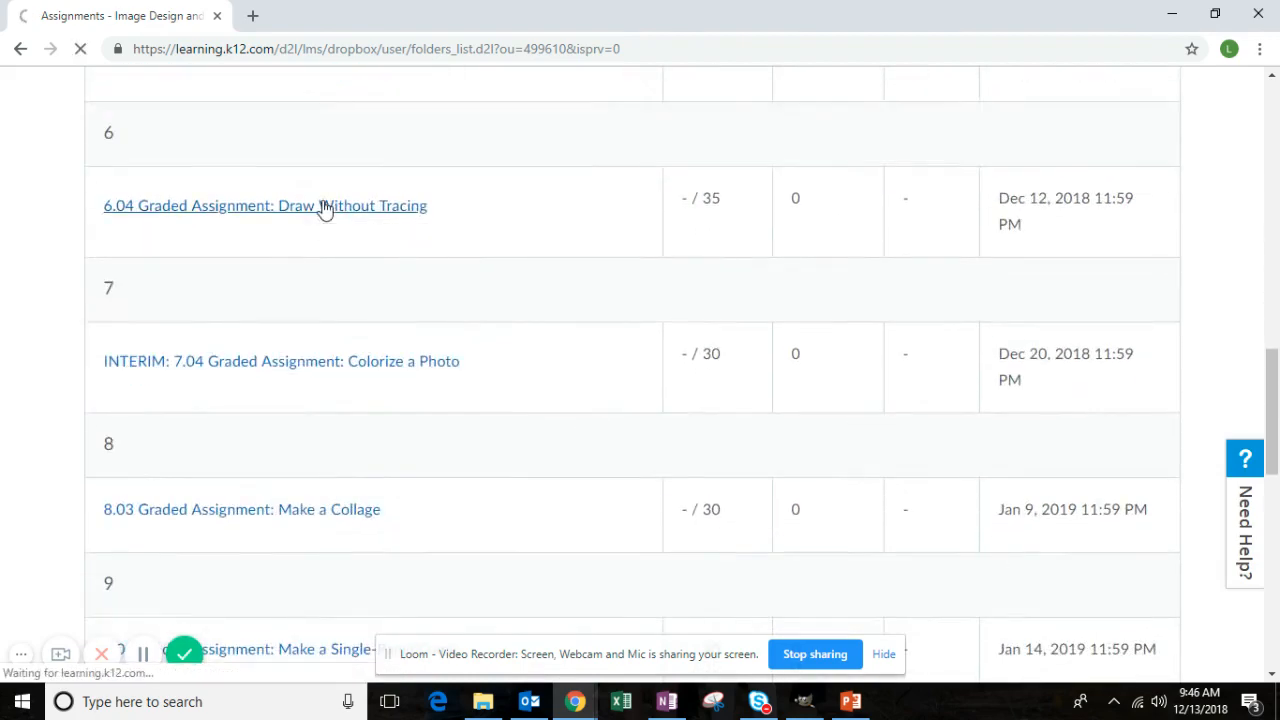
click(264, 204)
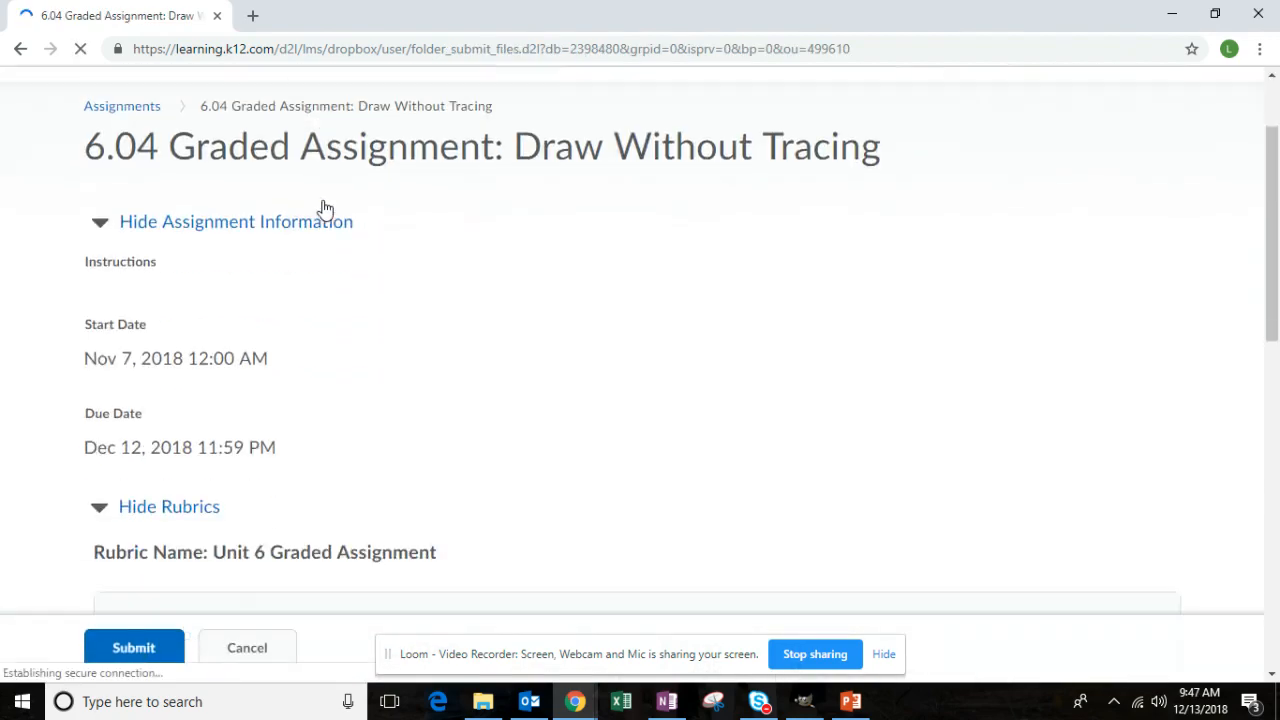
scroll(down, 3)
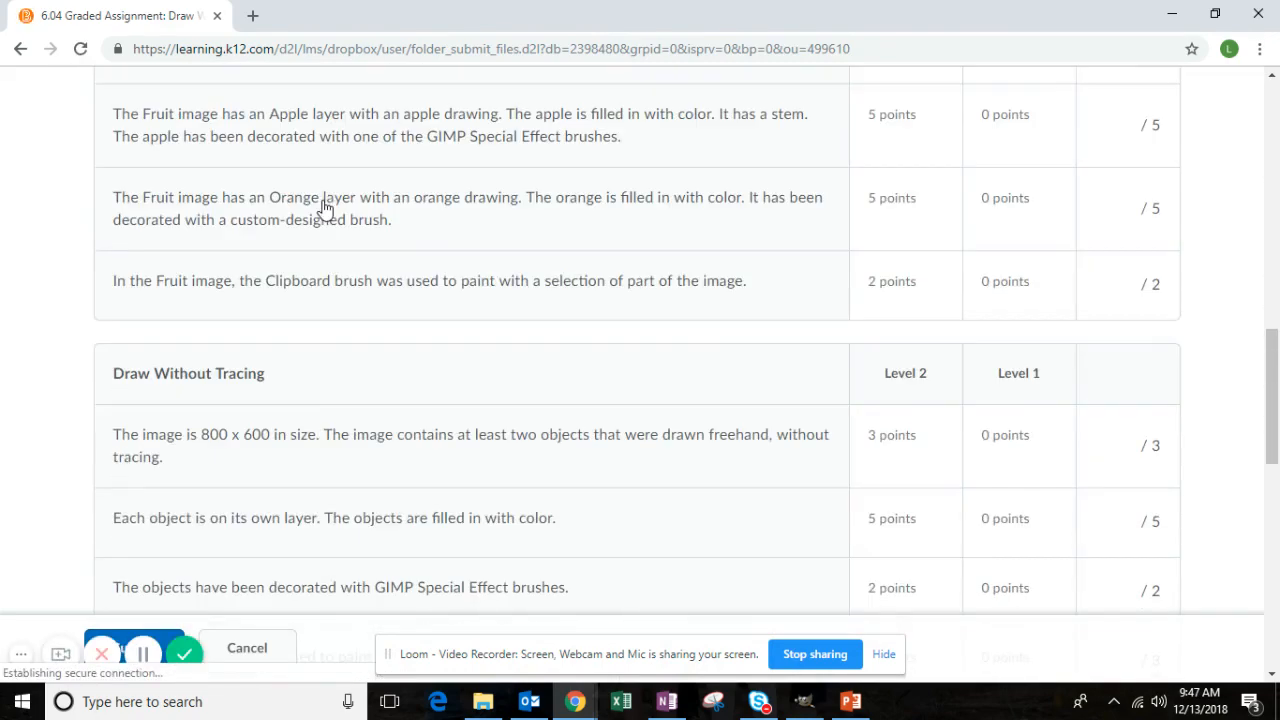
scroll(up, 3)
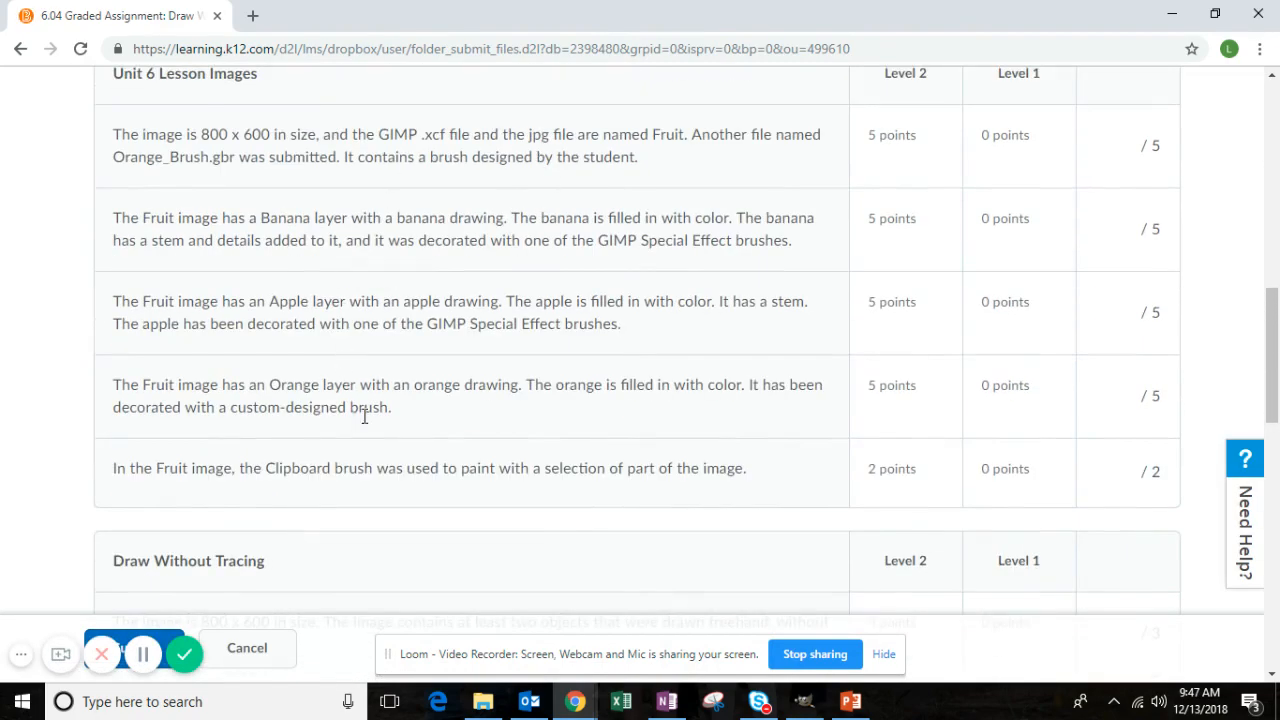
scroll(down, 3)
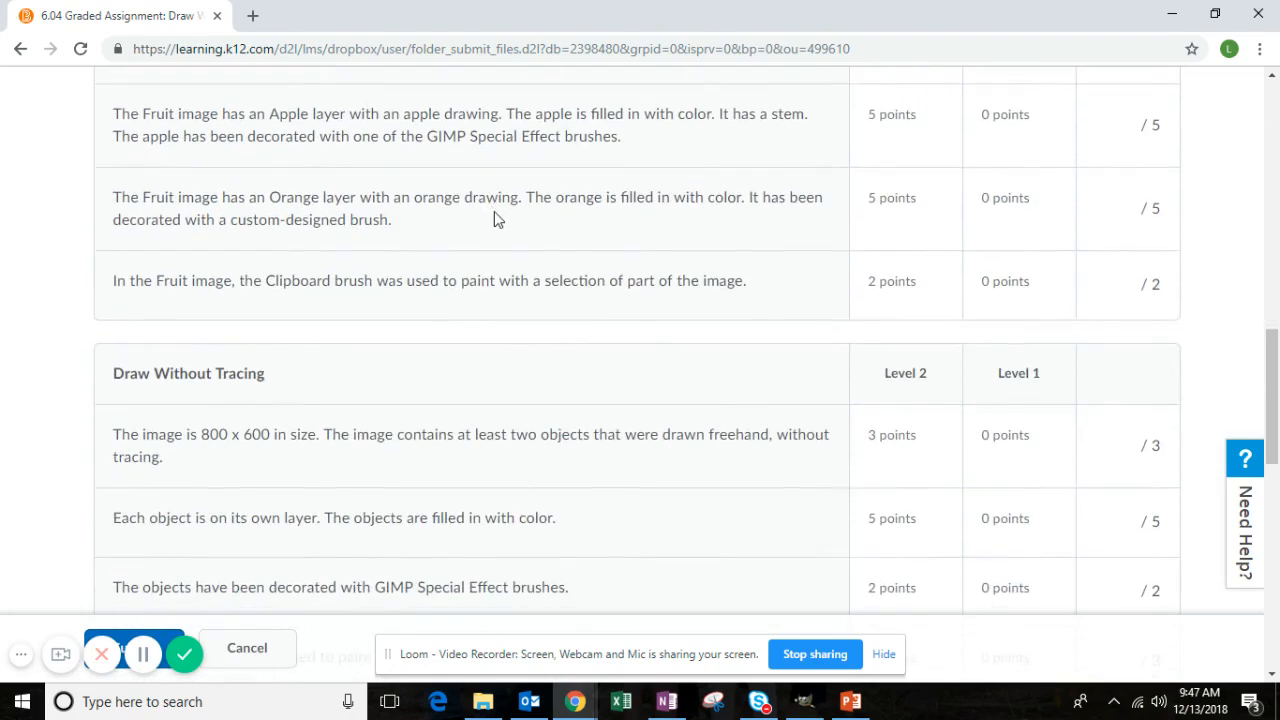
scroll(down, 3)
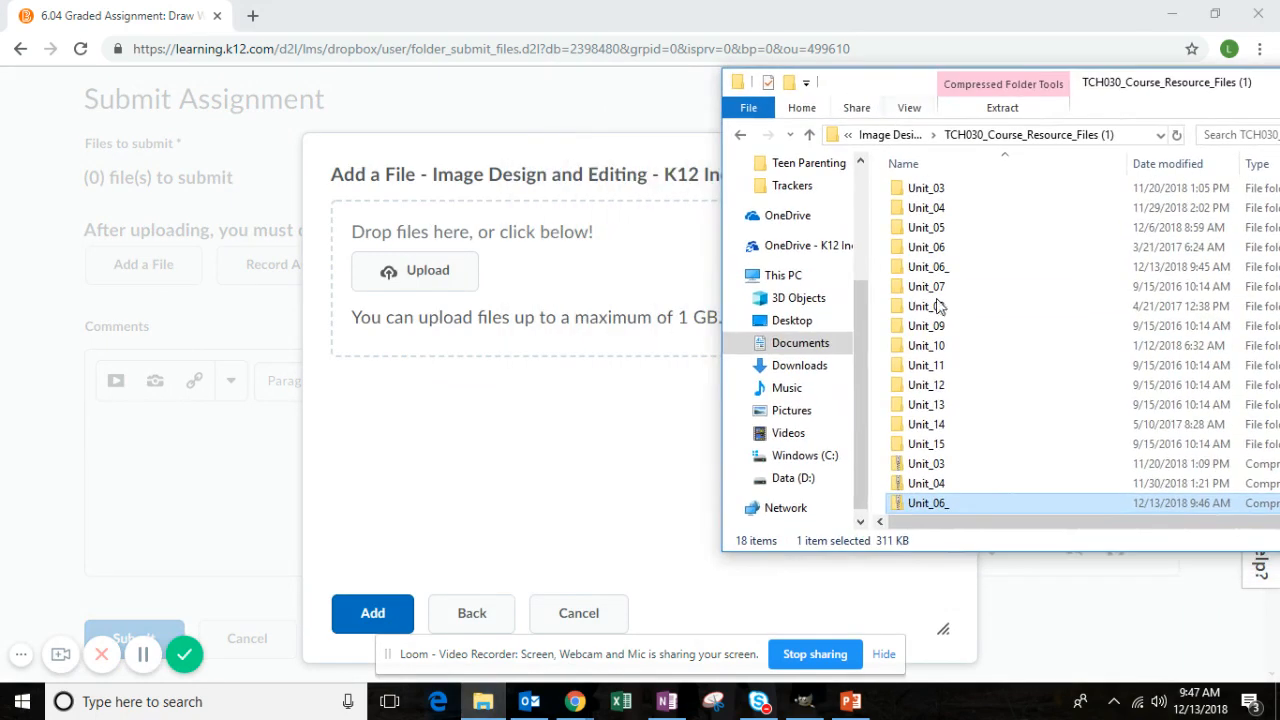
Step: Attach Unit_06_.zip to the 6.04 submission, then cancel back to the assignments list
double_click(928, 504)
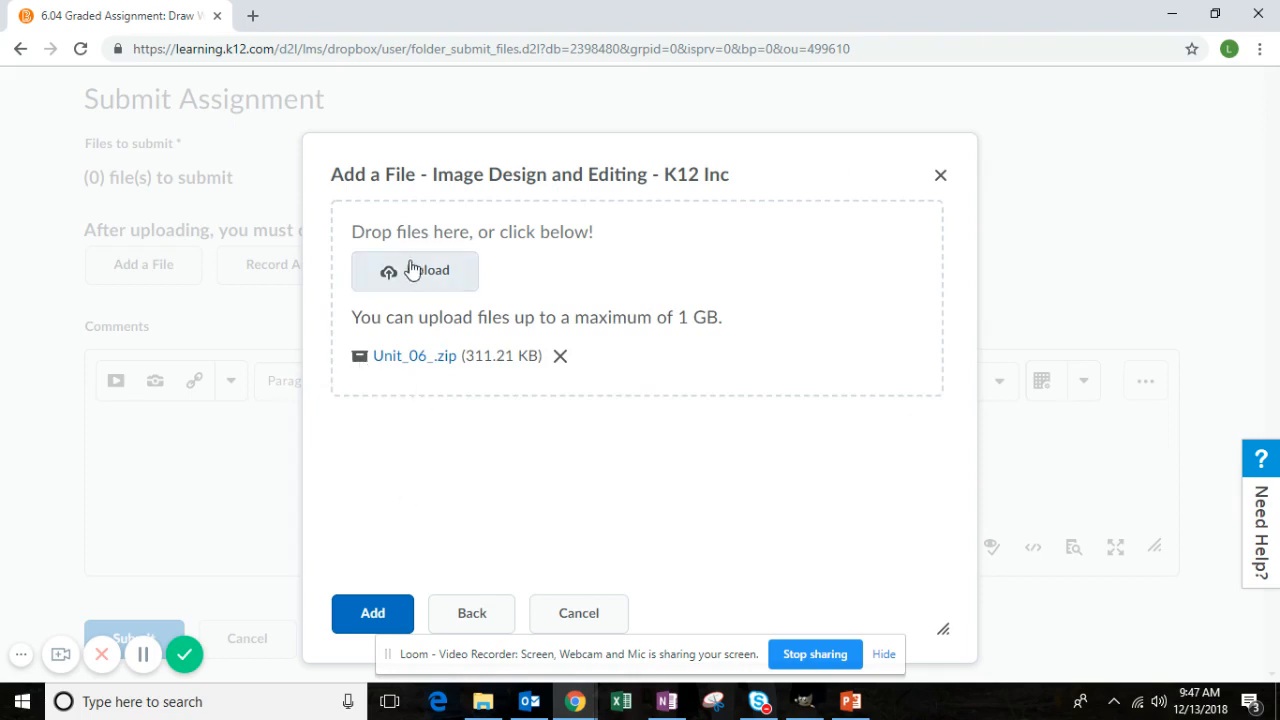
click(372, 612)
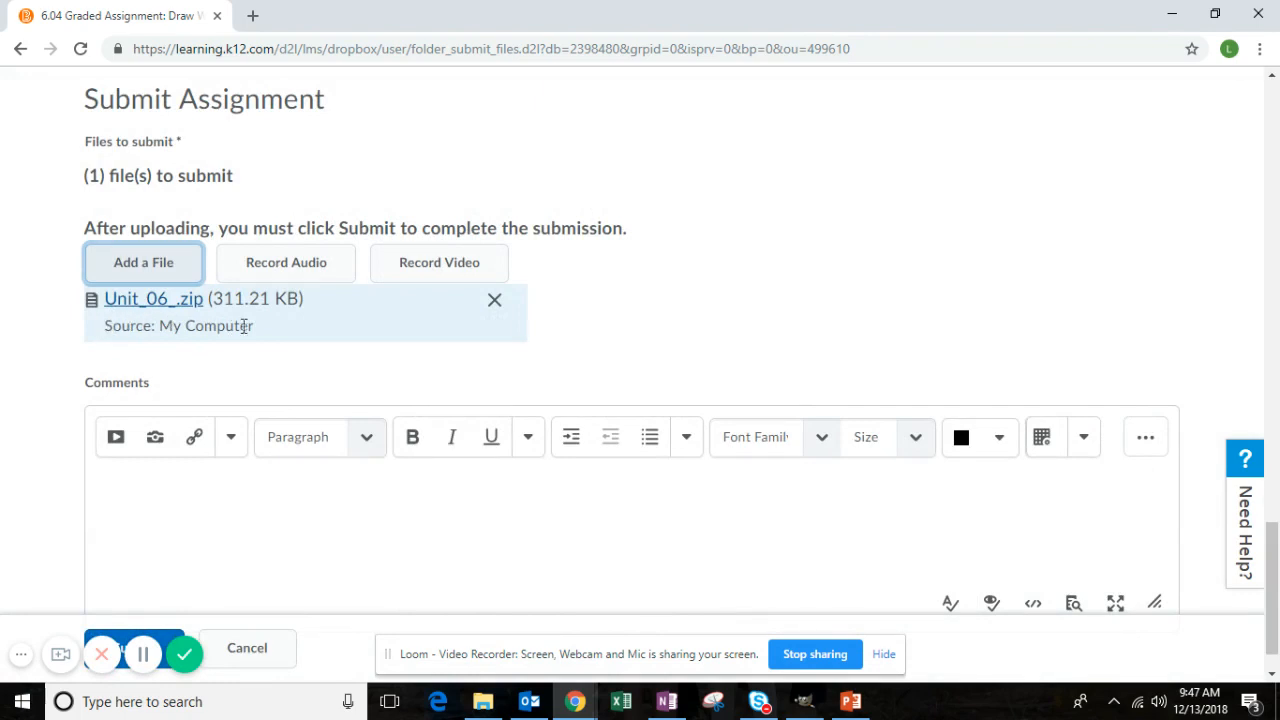
scroll(down, 3)
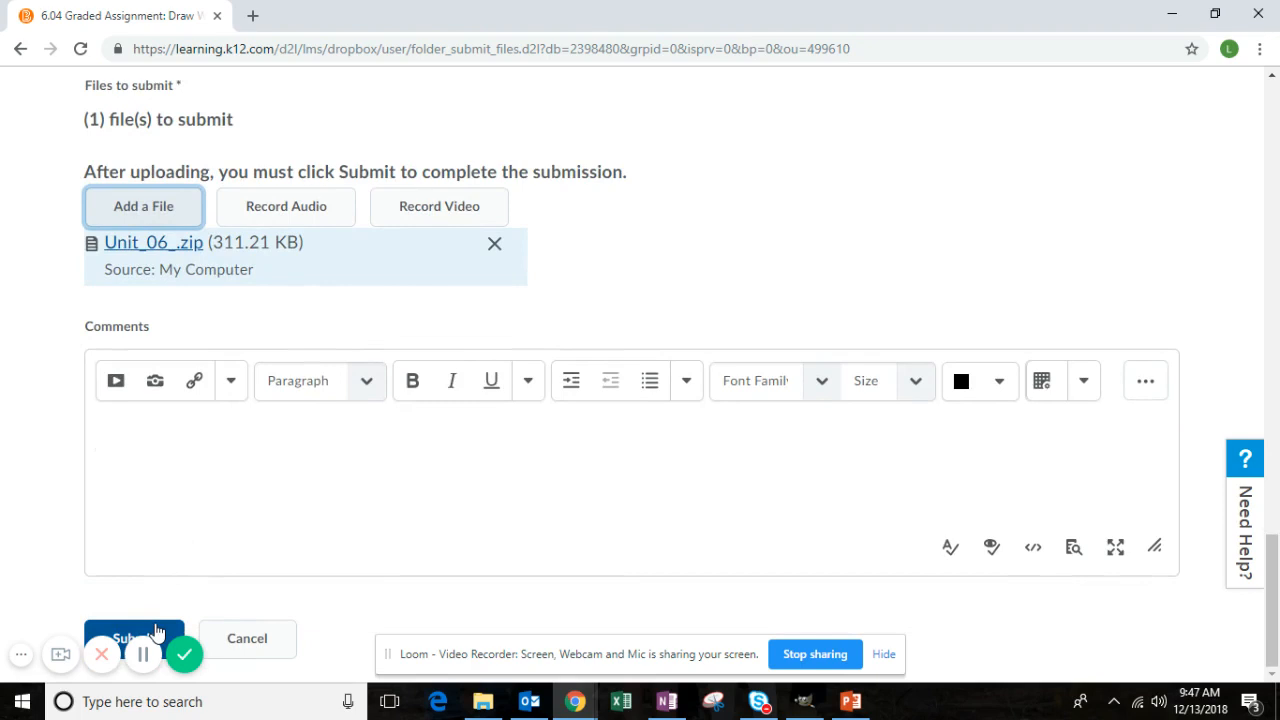
mouse_move(248, 638)
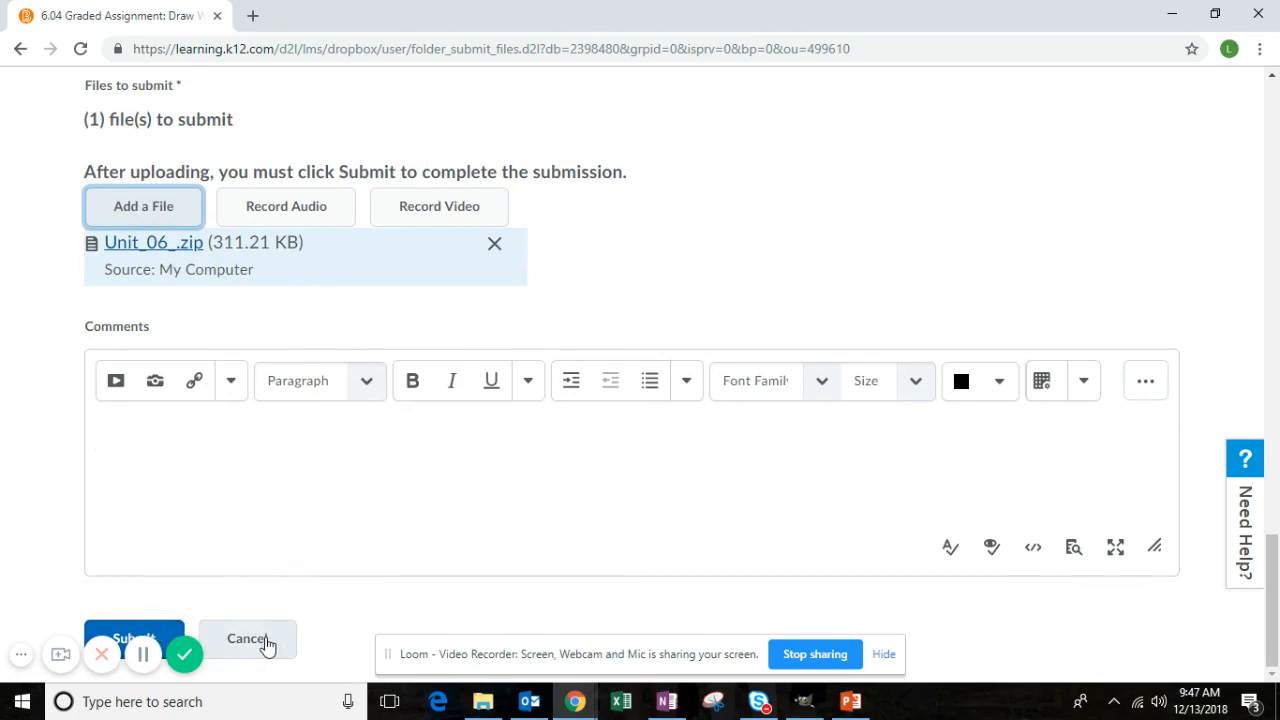
click(134, 638)
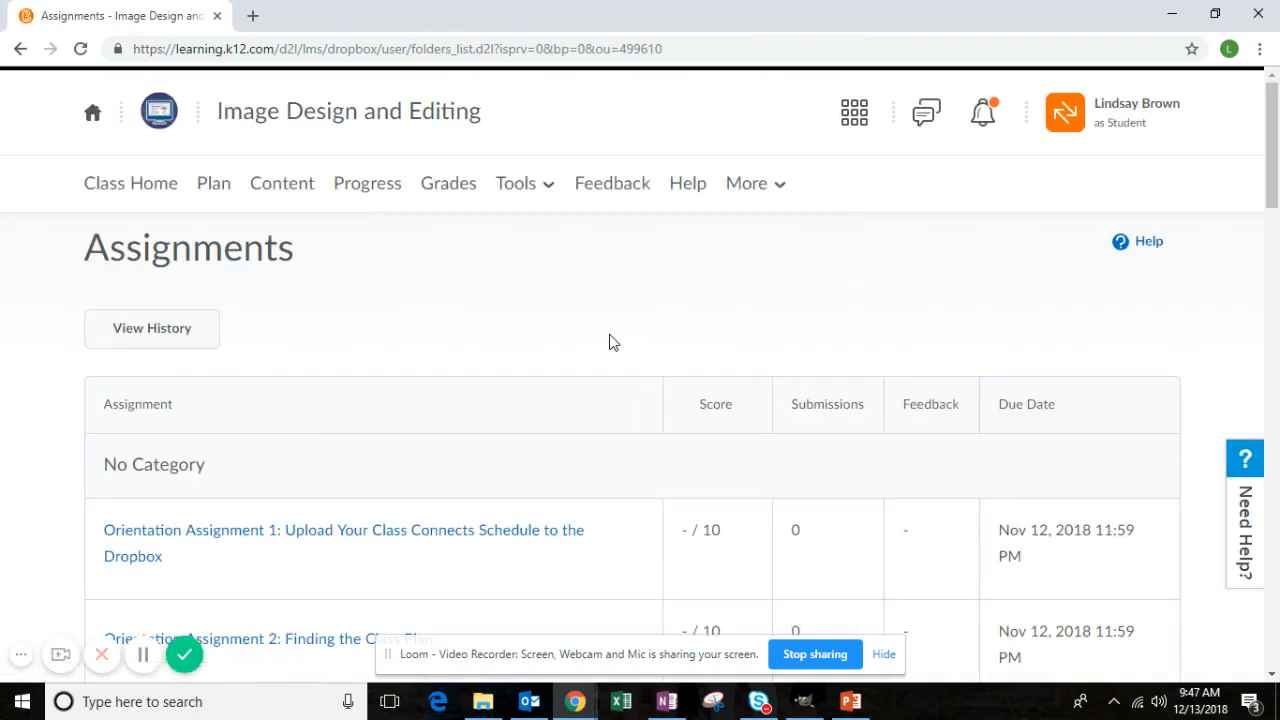
mouse_move(656, 342)
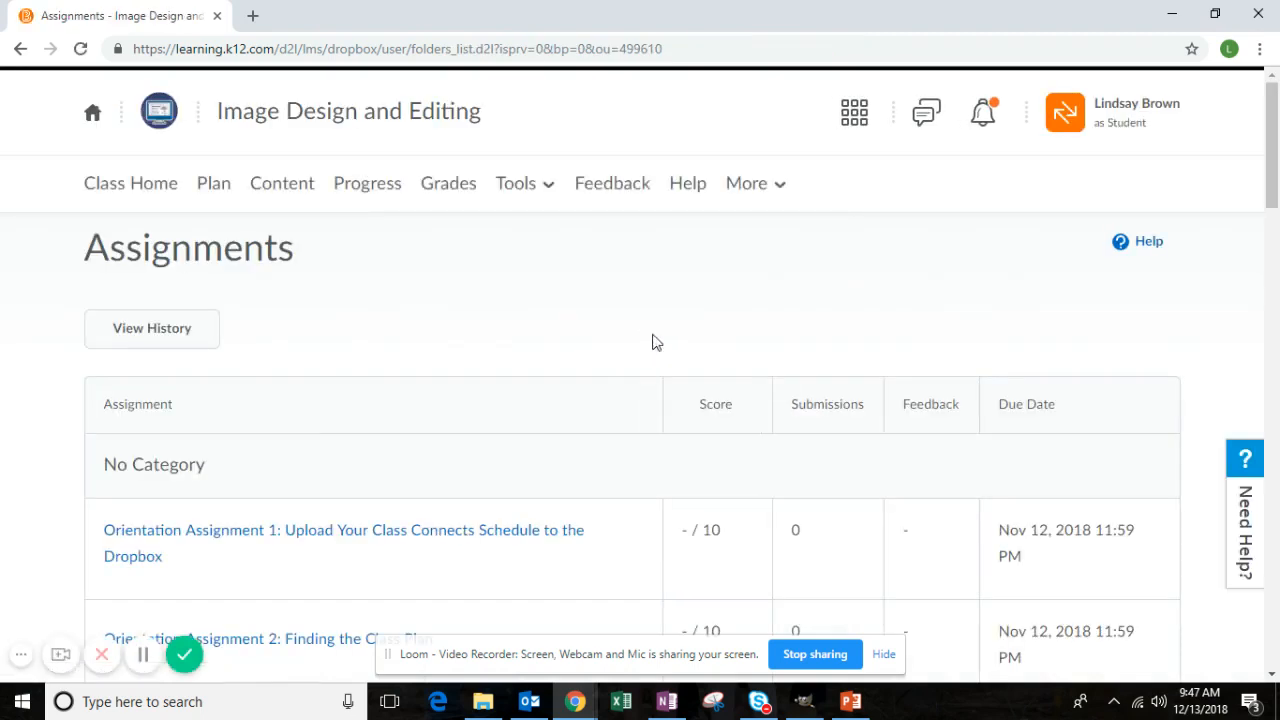
mouse_move(640, 300)
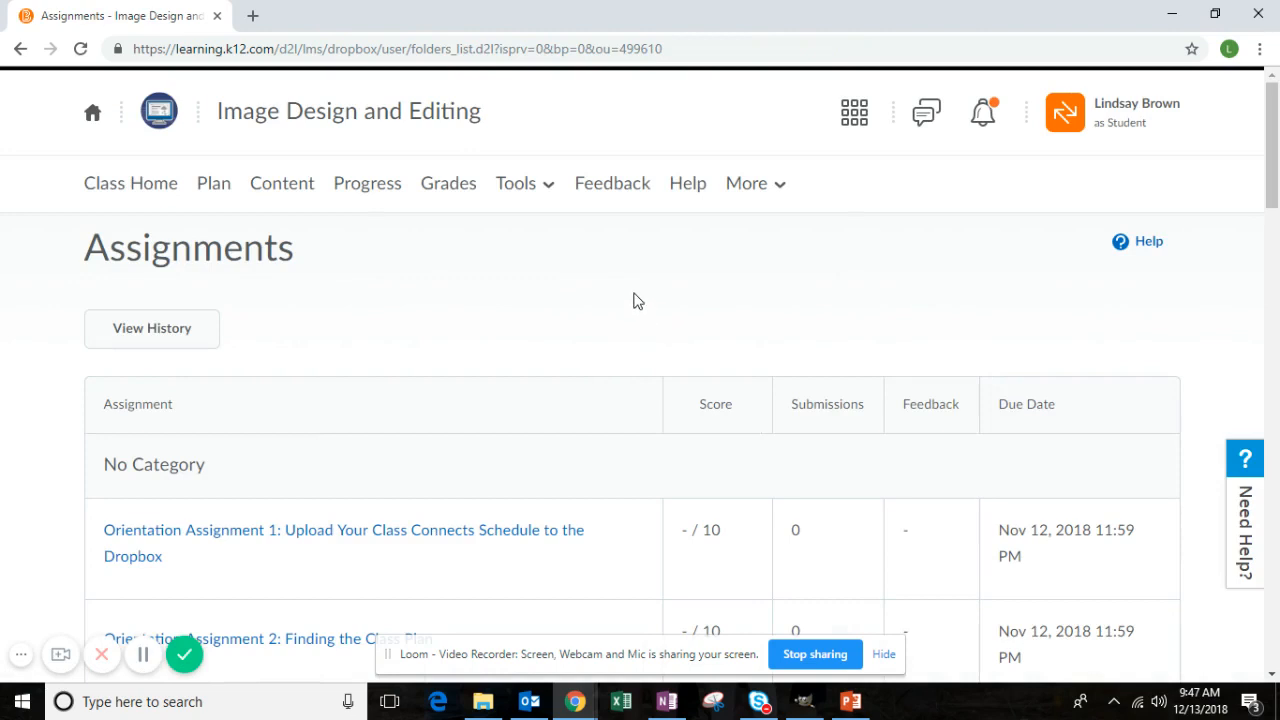
mouse_move(770, 492)
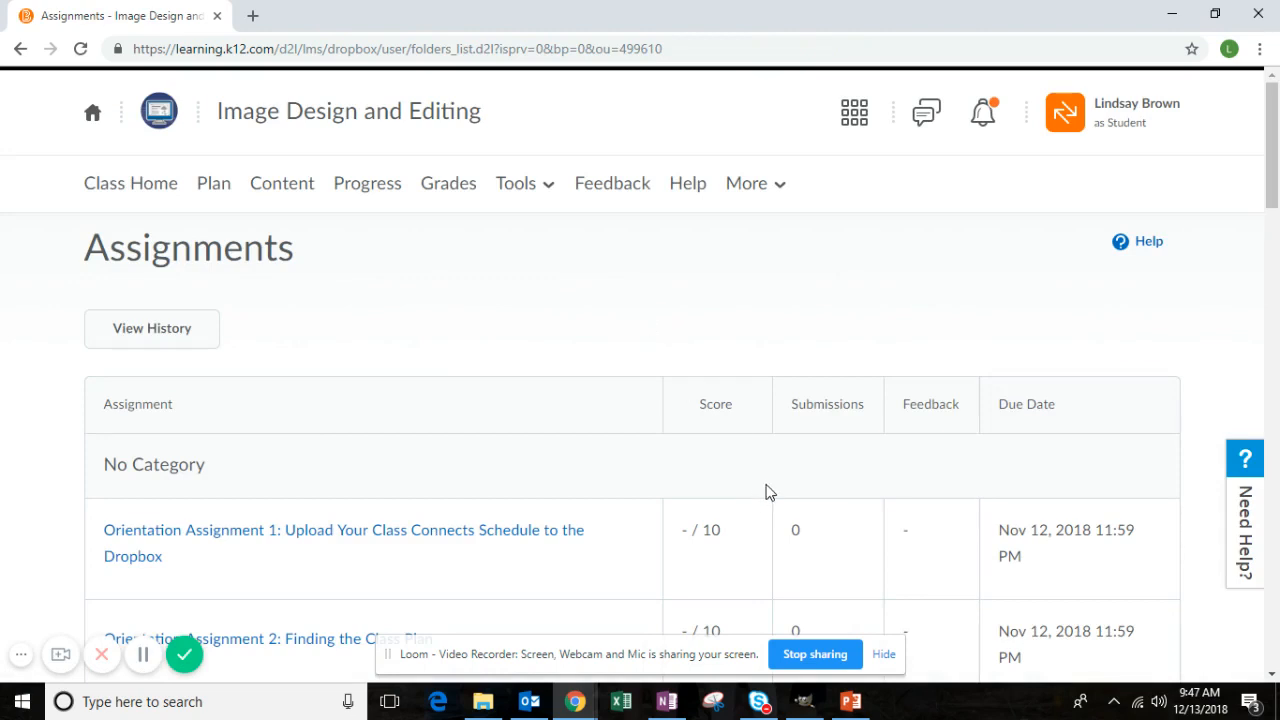
mouse_move(784, 486)
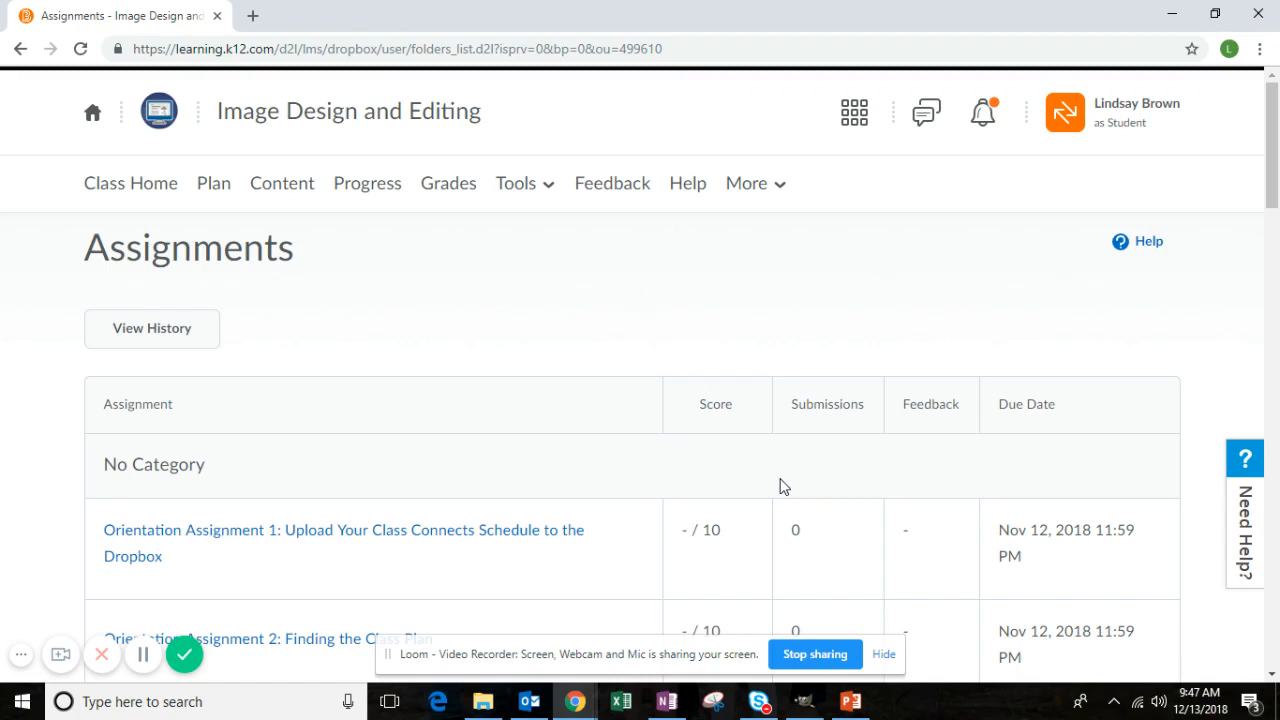
mouse_move(638, 380)
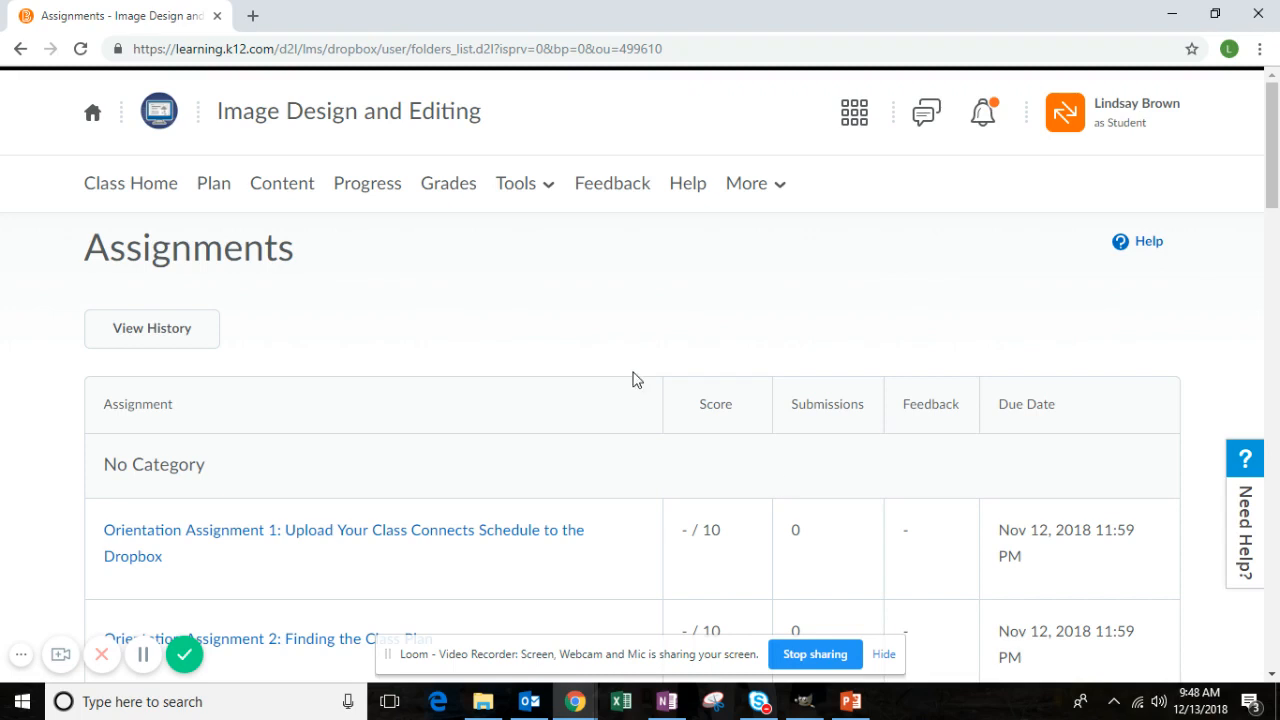
mouse_move(638, 366)
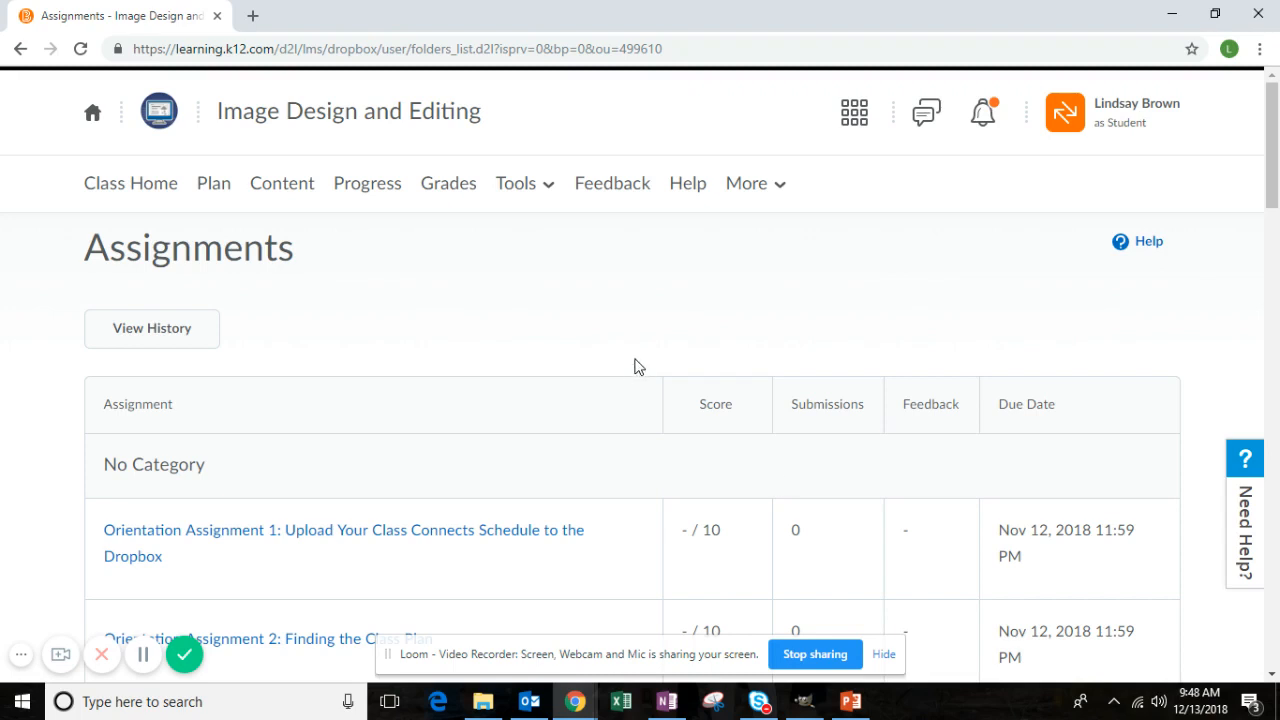
mouse_move(848, 700)
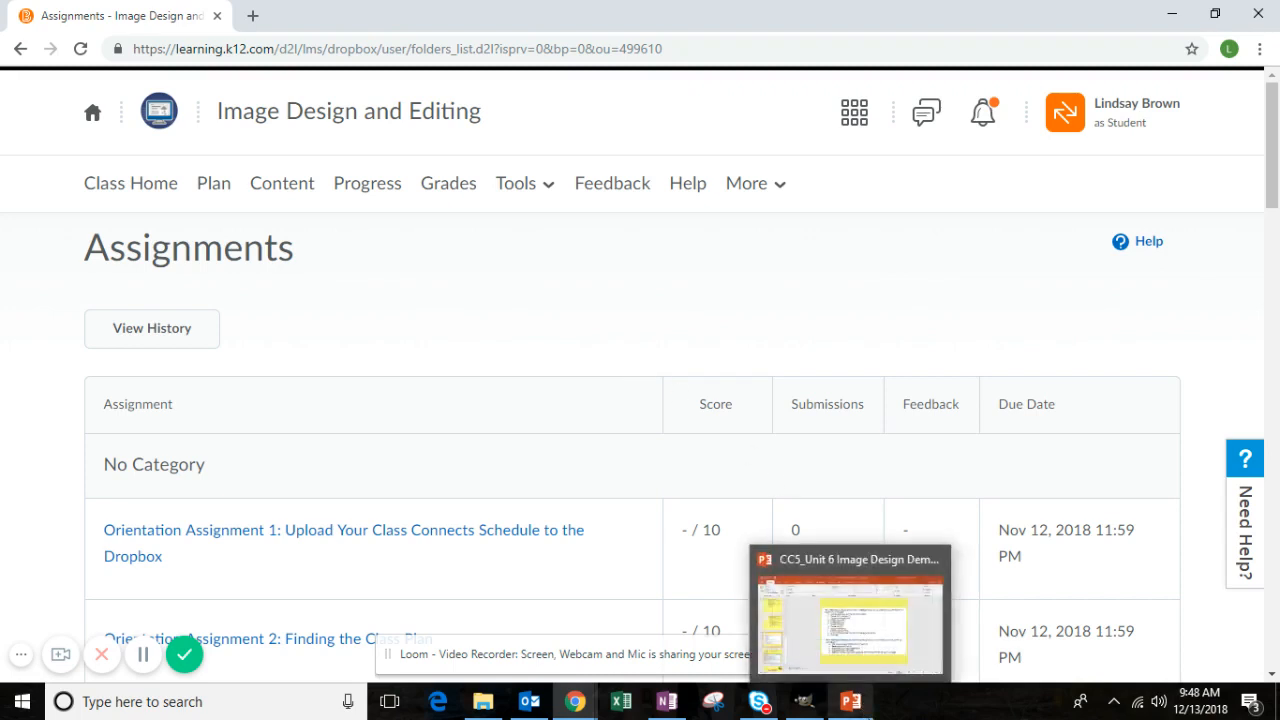